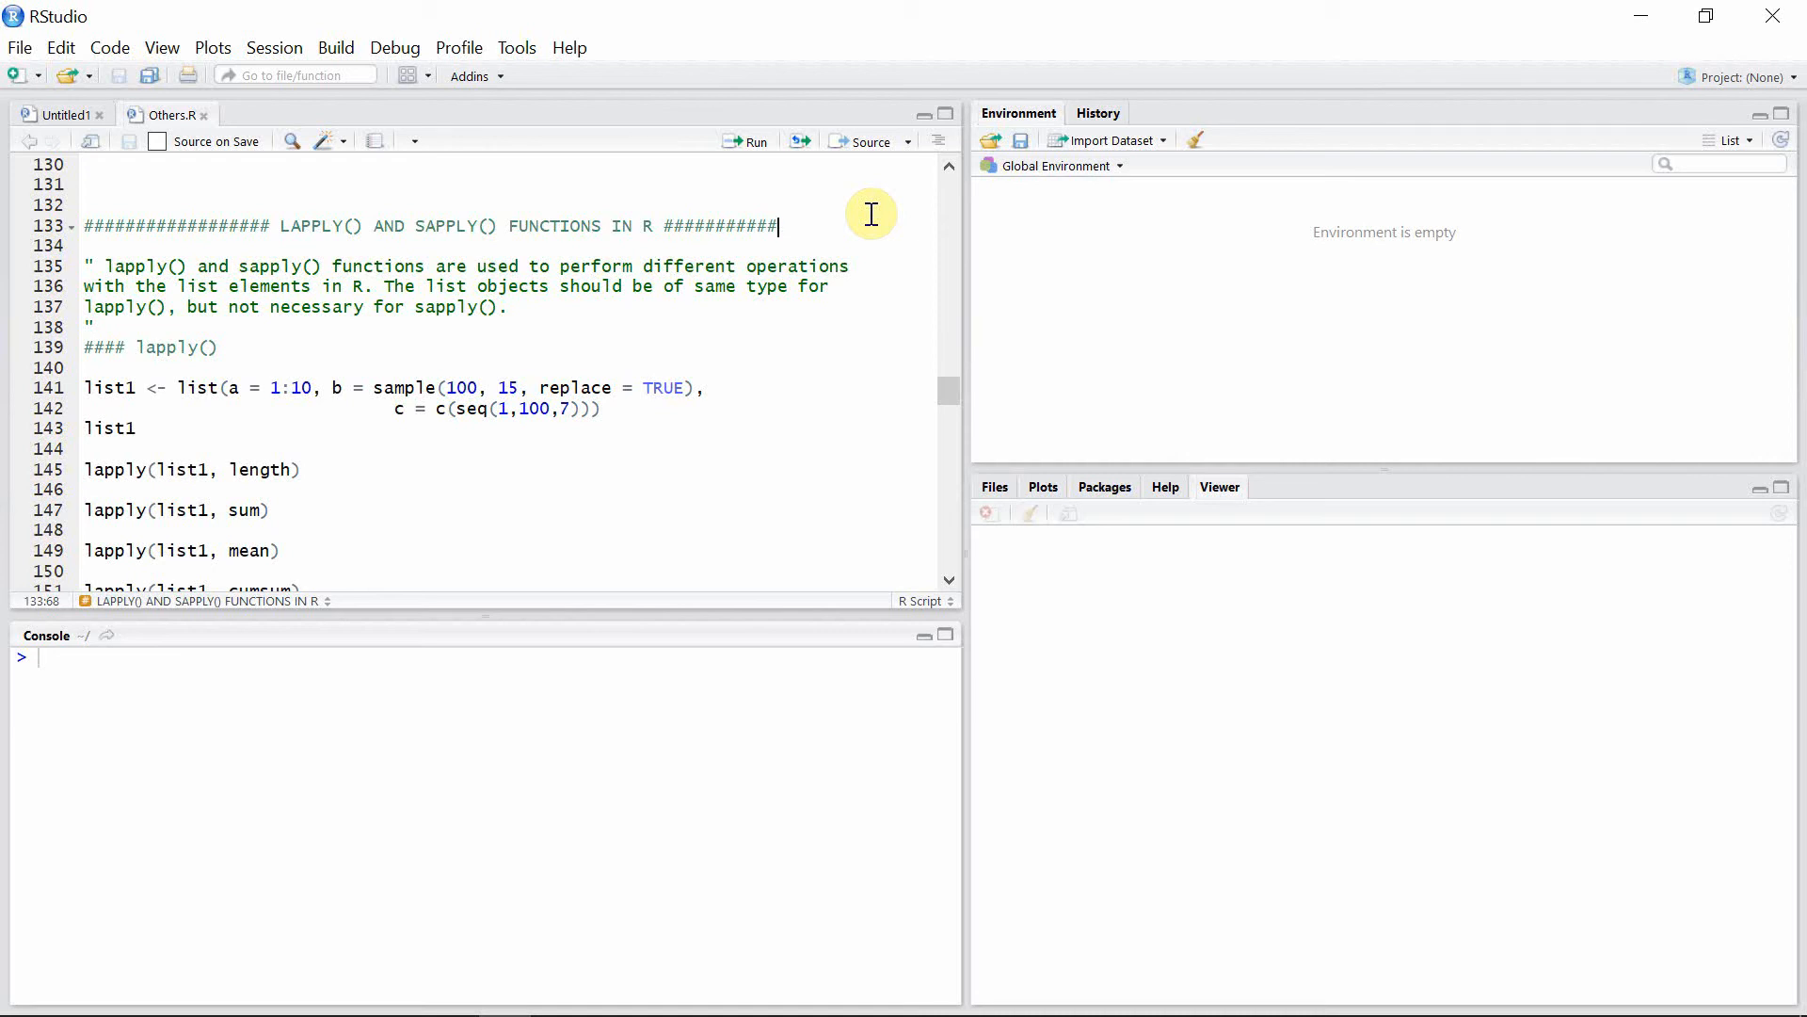
{"action": "mouse_move", "coordinate": [872, 214]}
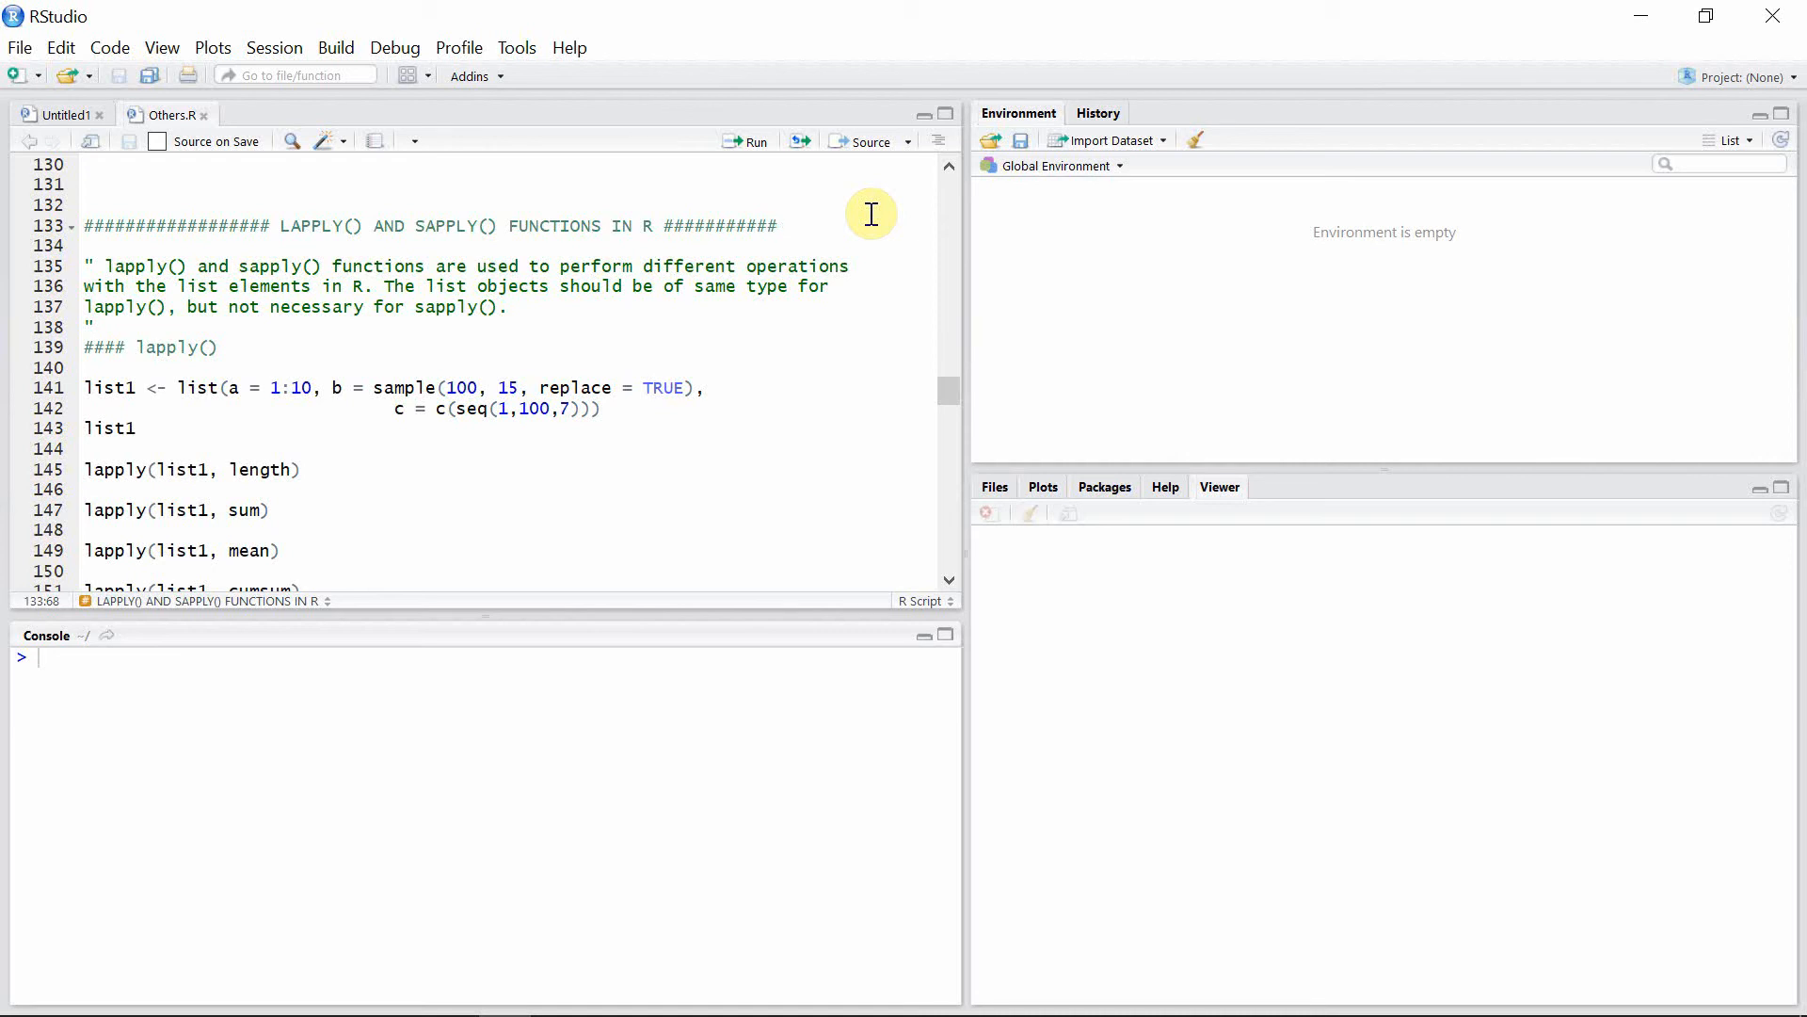
Run the list1 definition and print list1, showing elements a, b and c
{"action": "left_click", "coordinate": [778, 225]}
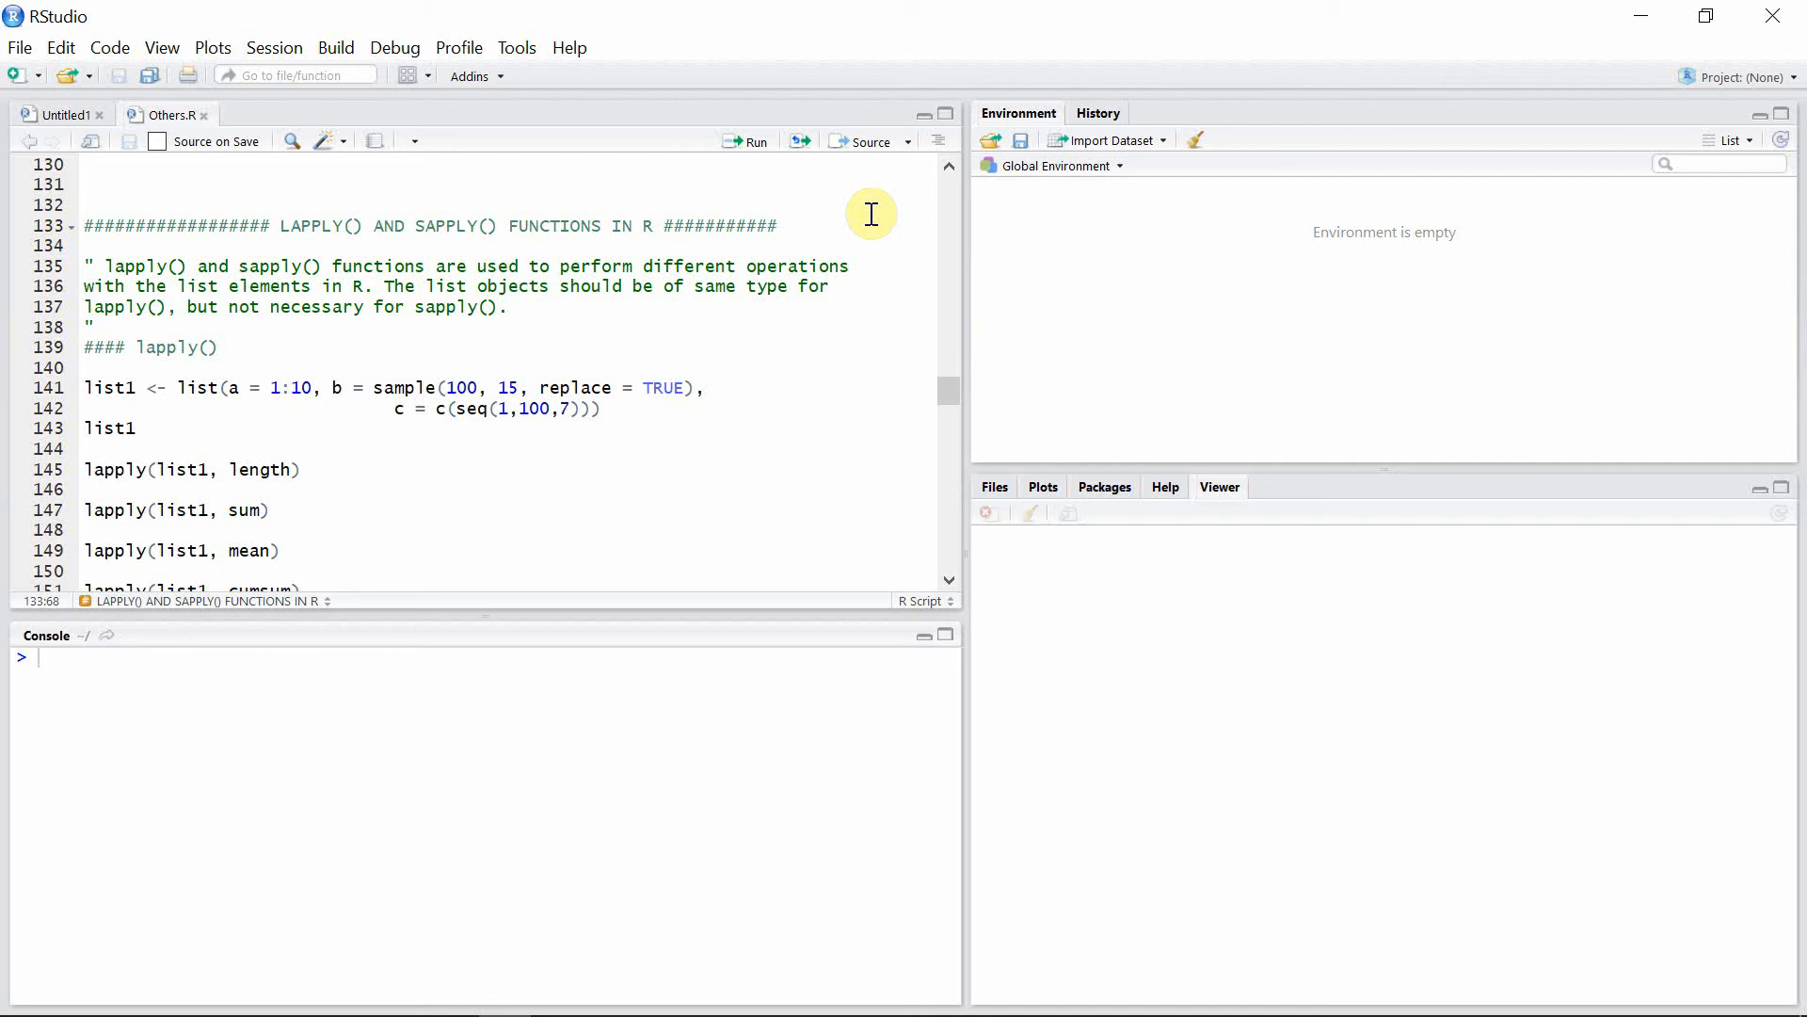
{"action": "left_click", "coordinate": [779, 225]}
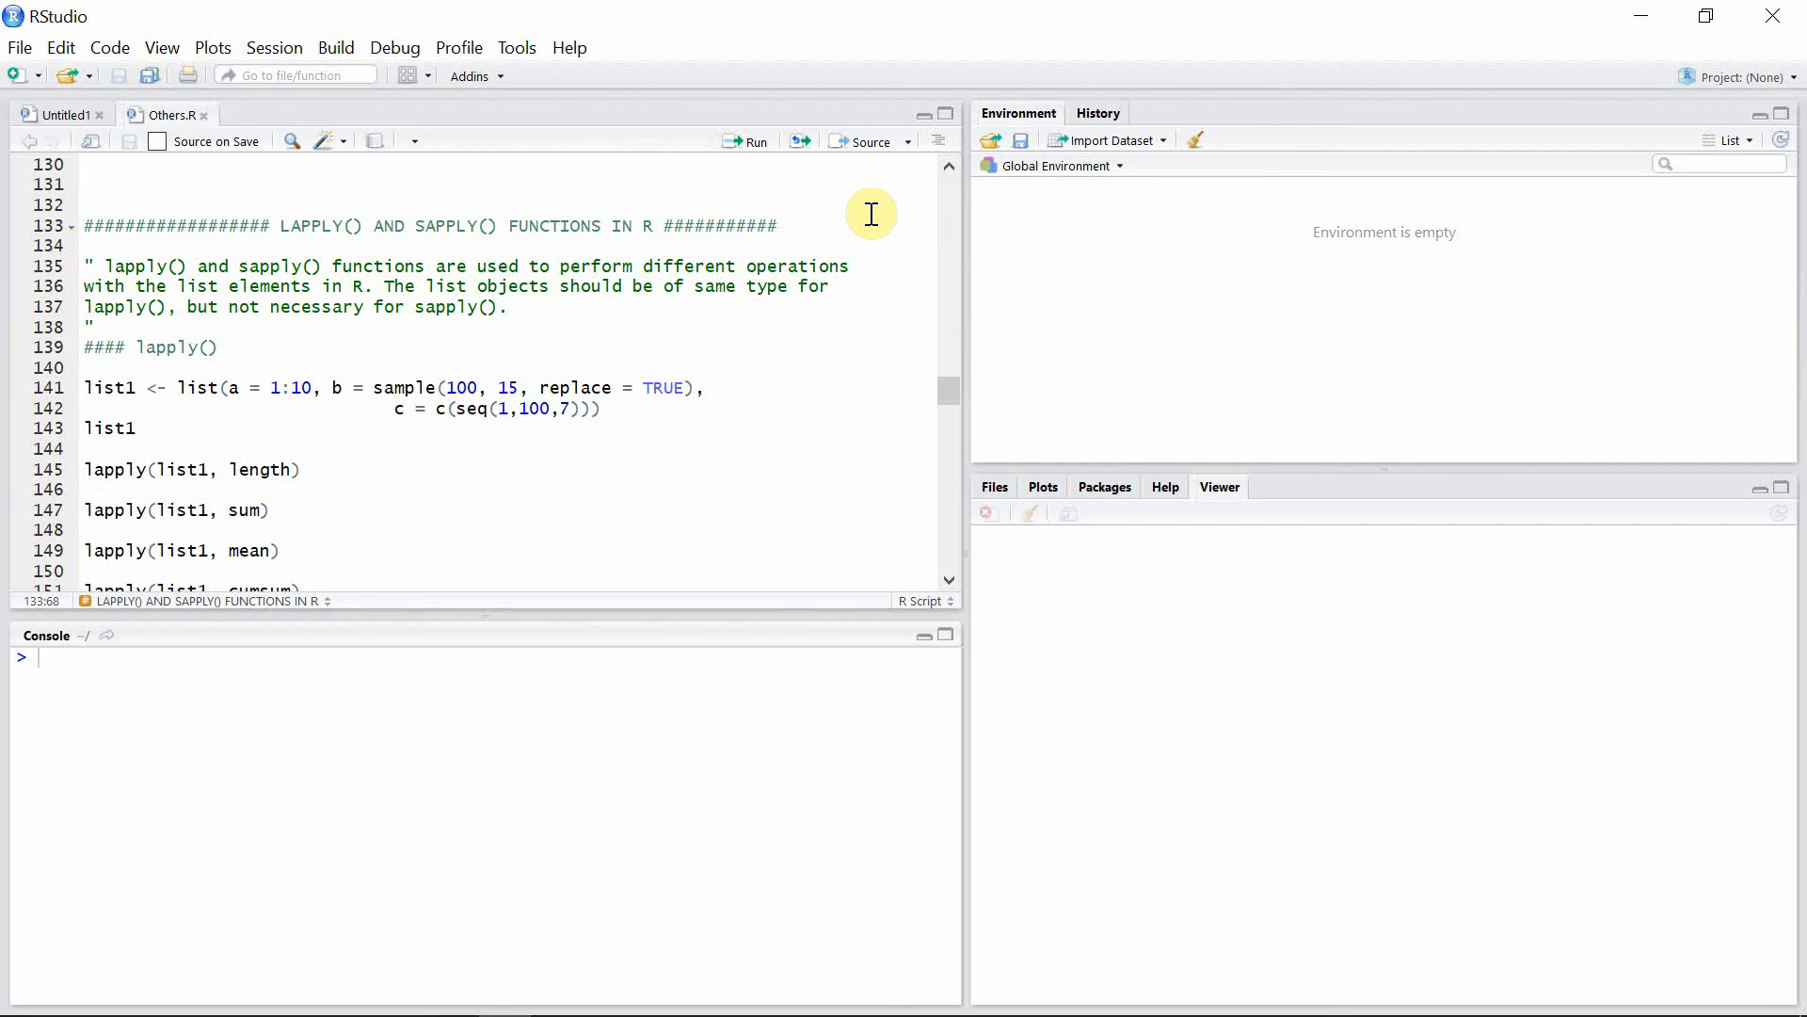
{"action": "left_click", "coordinate": [778, 225]}
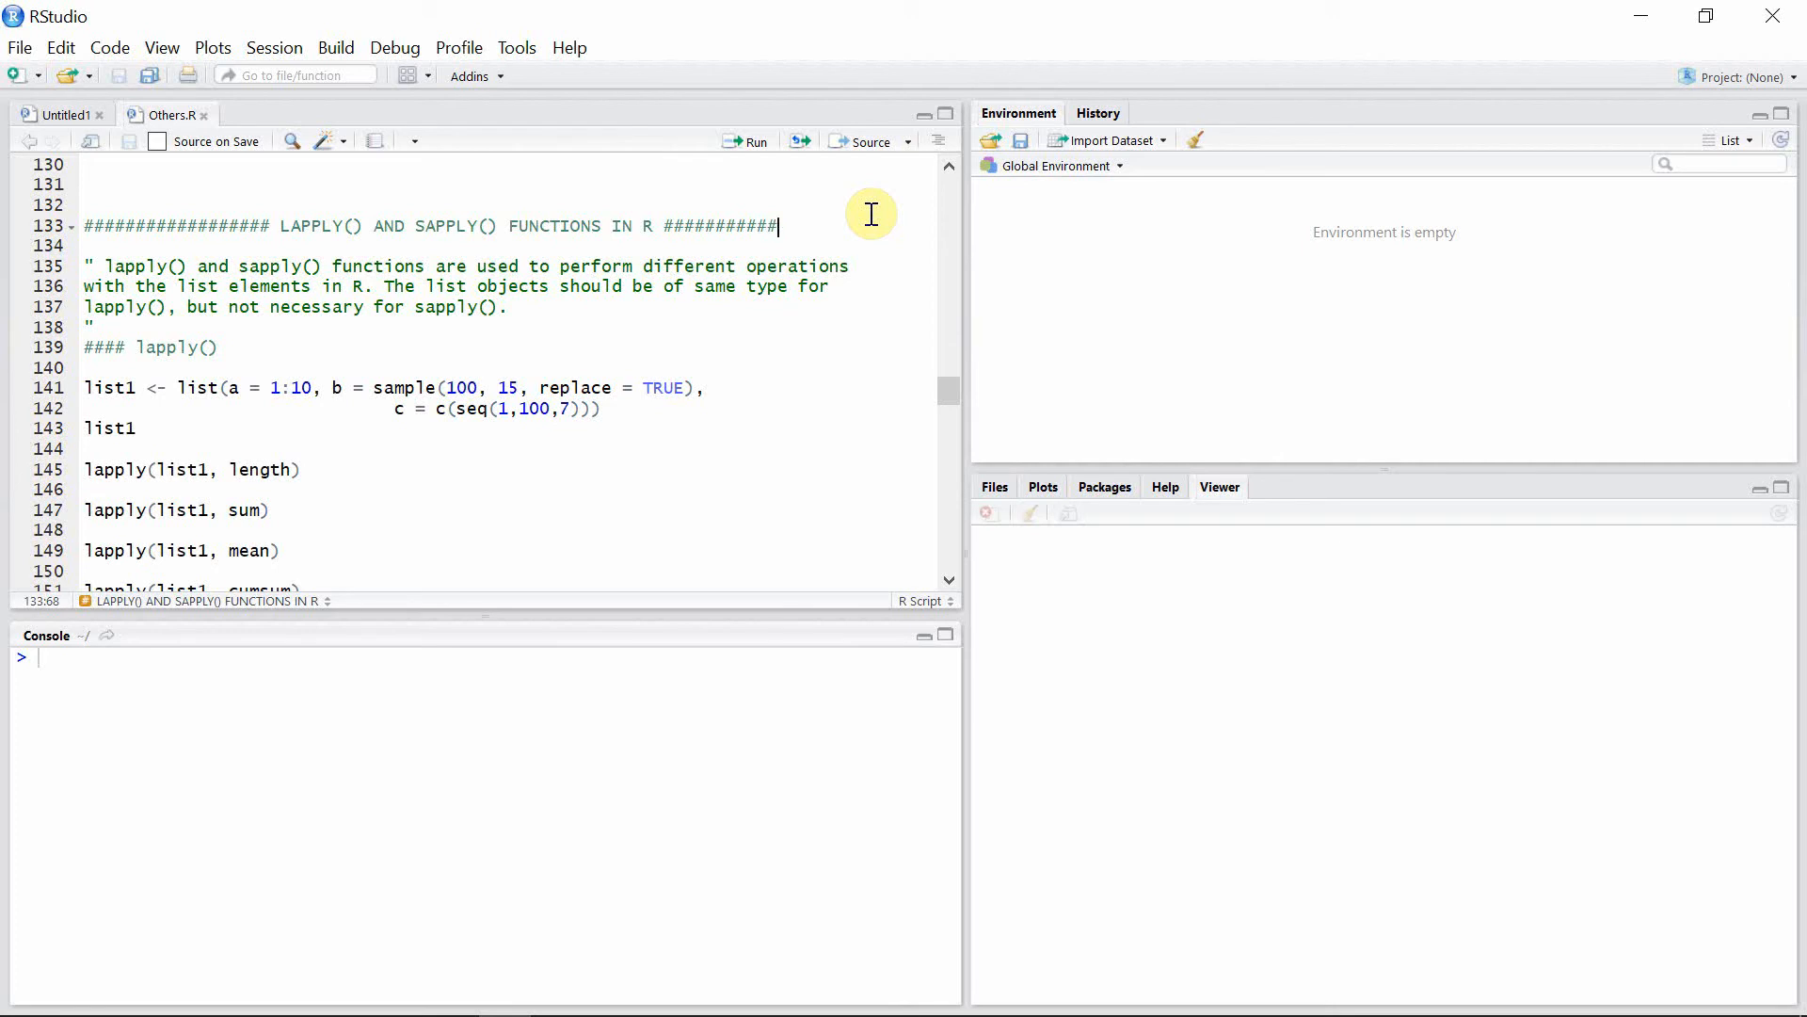
{"action": "mouse_move", "coordinate": [699, 179]}
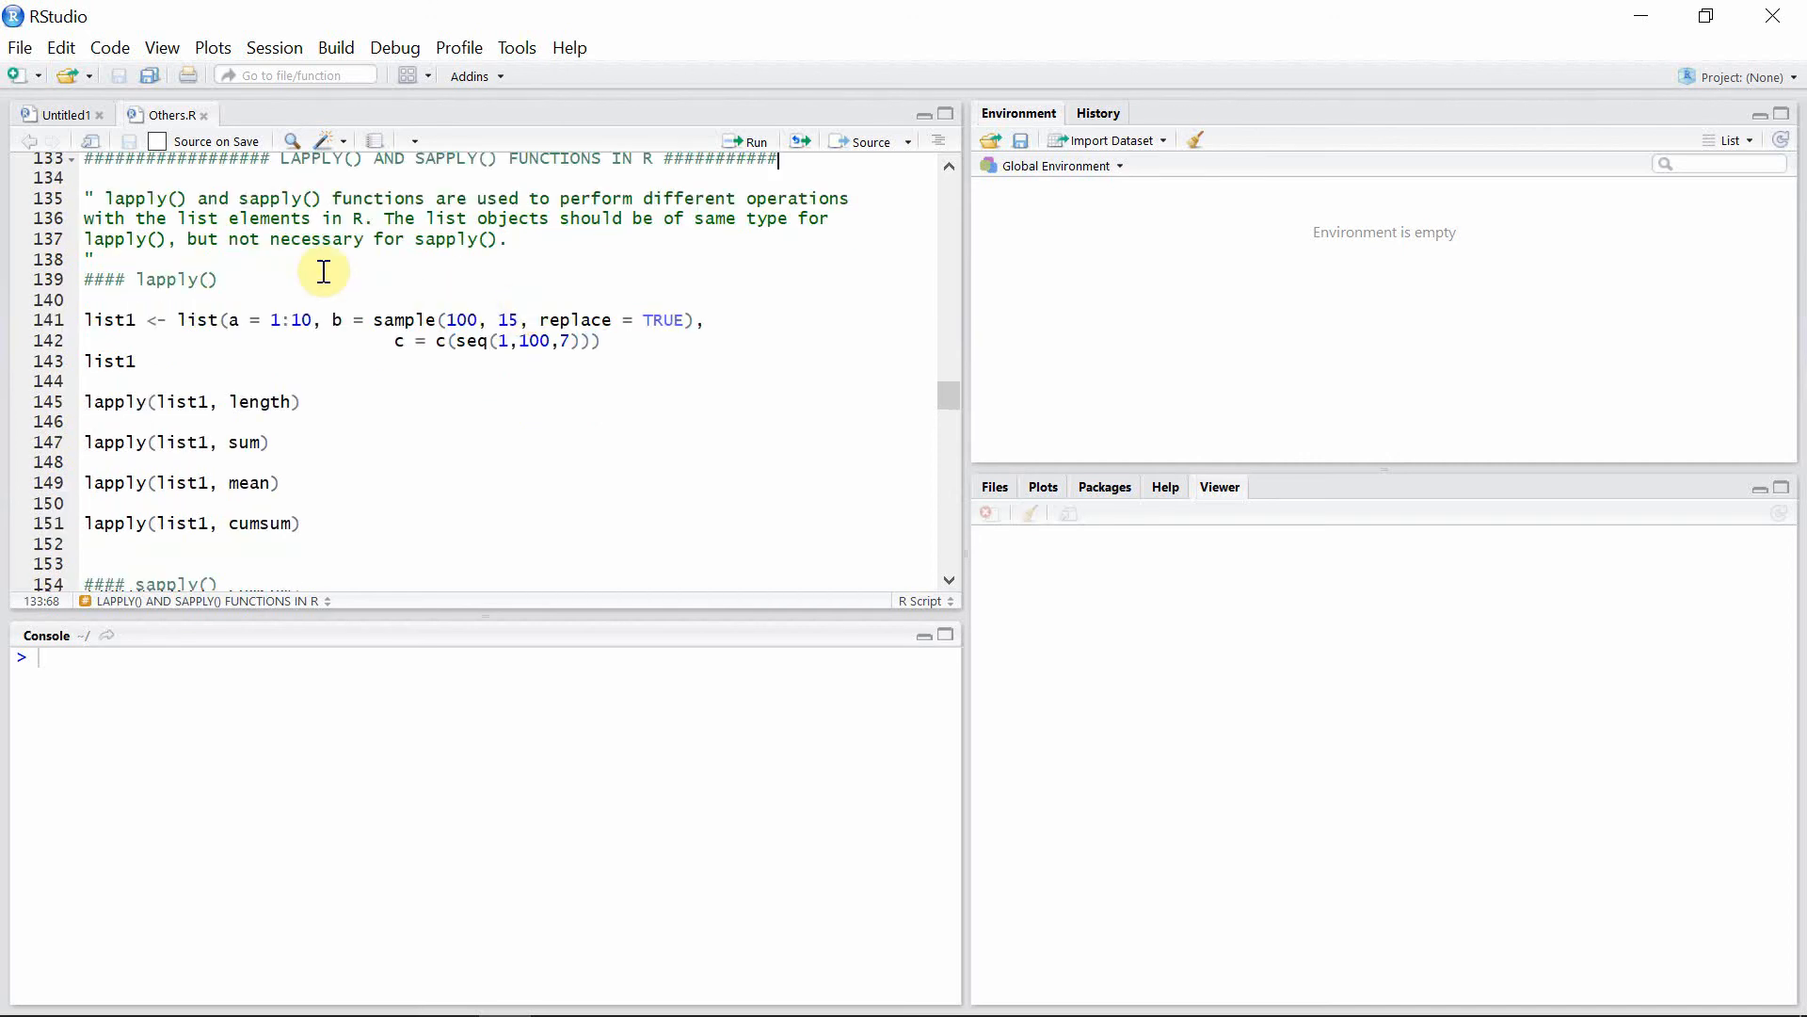
{"action": "left_click", "coordinate": [214, 279]}
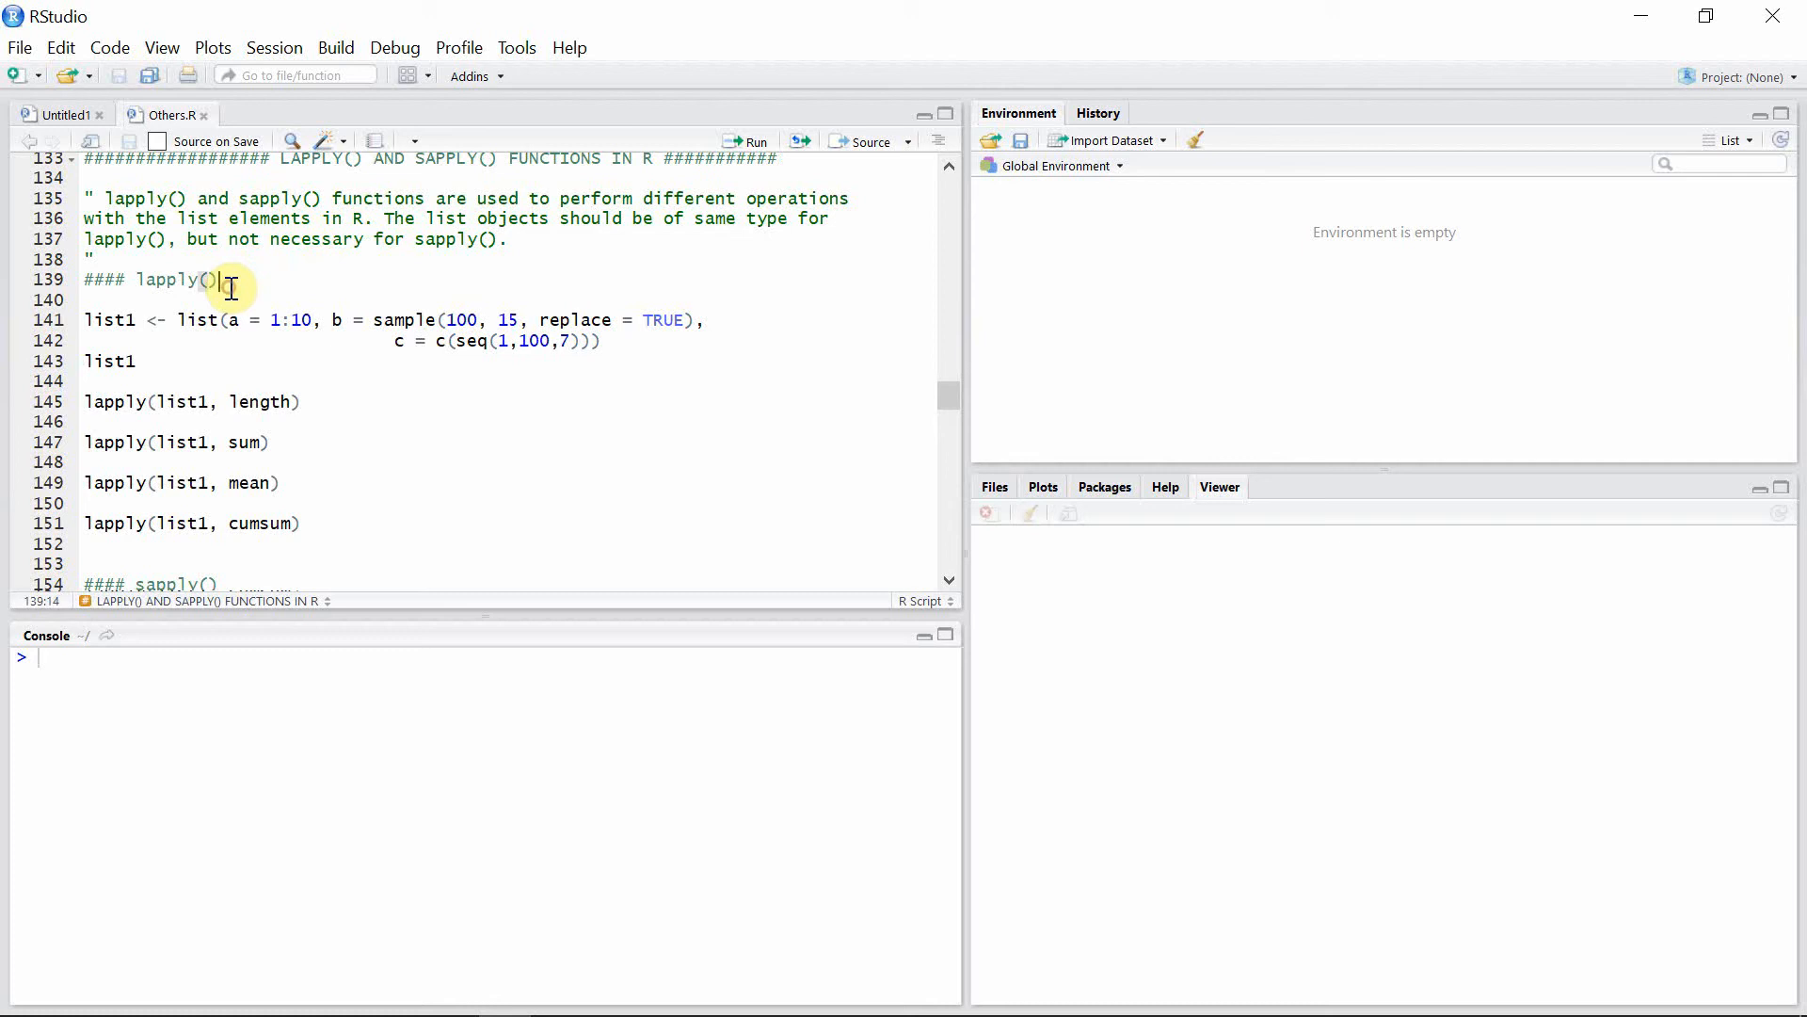
{"action": "mouse_move", "coordinate": [611, 352]}
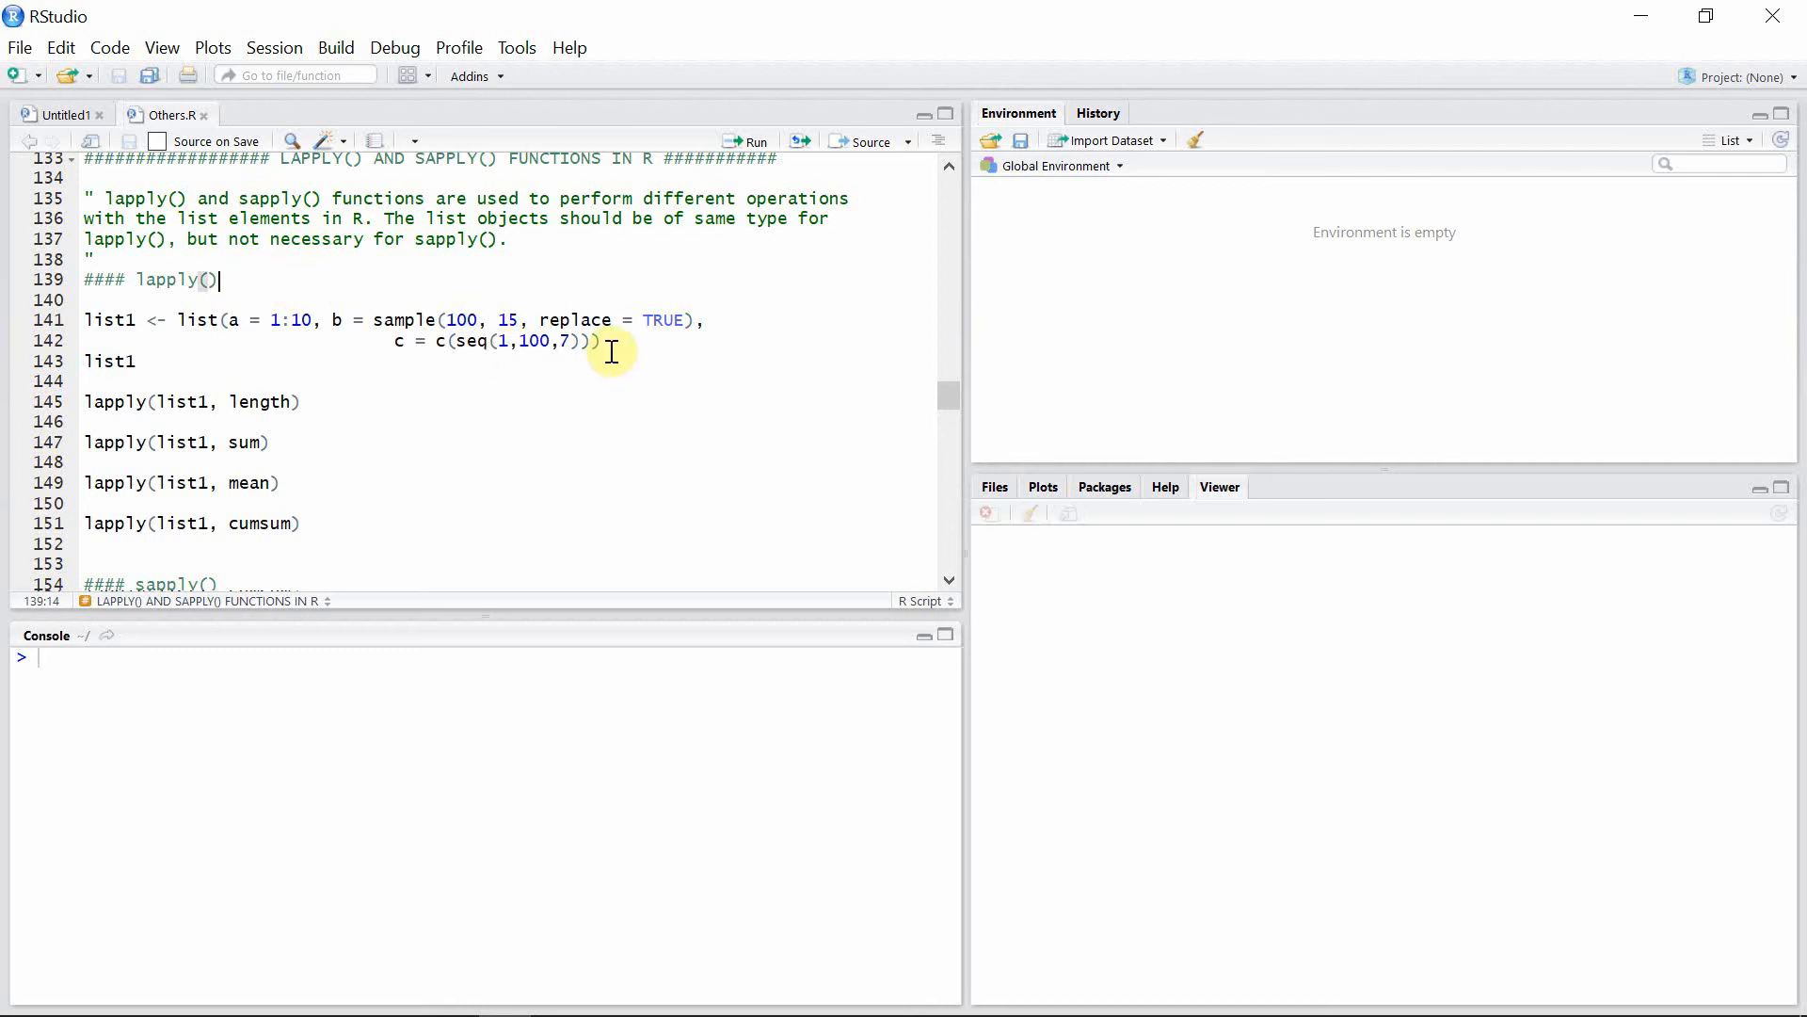
{"action": "left_click", "coordinate": [604, 341]}
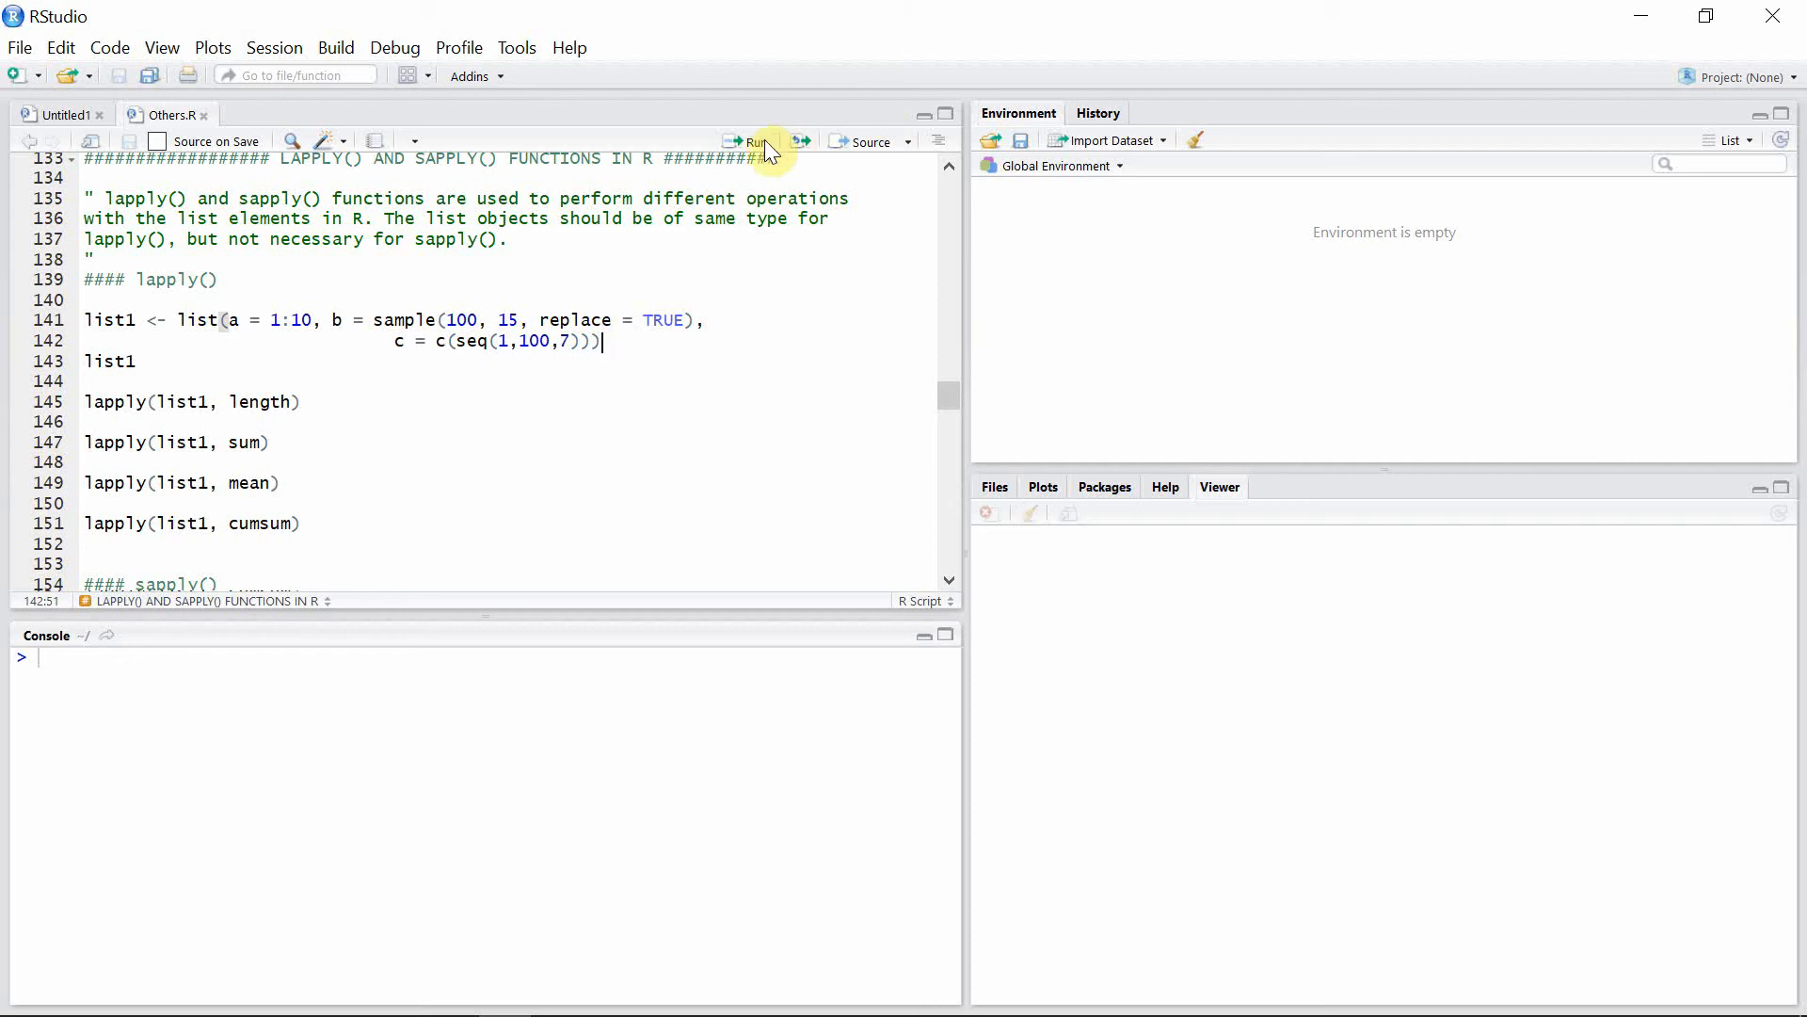
{"action": "left_click", "coordinate": [750, 140]}
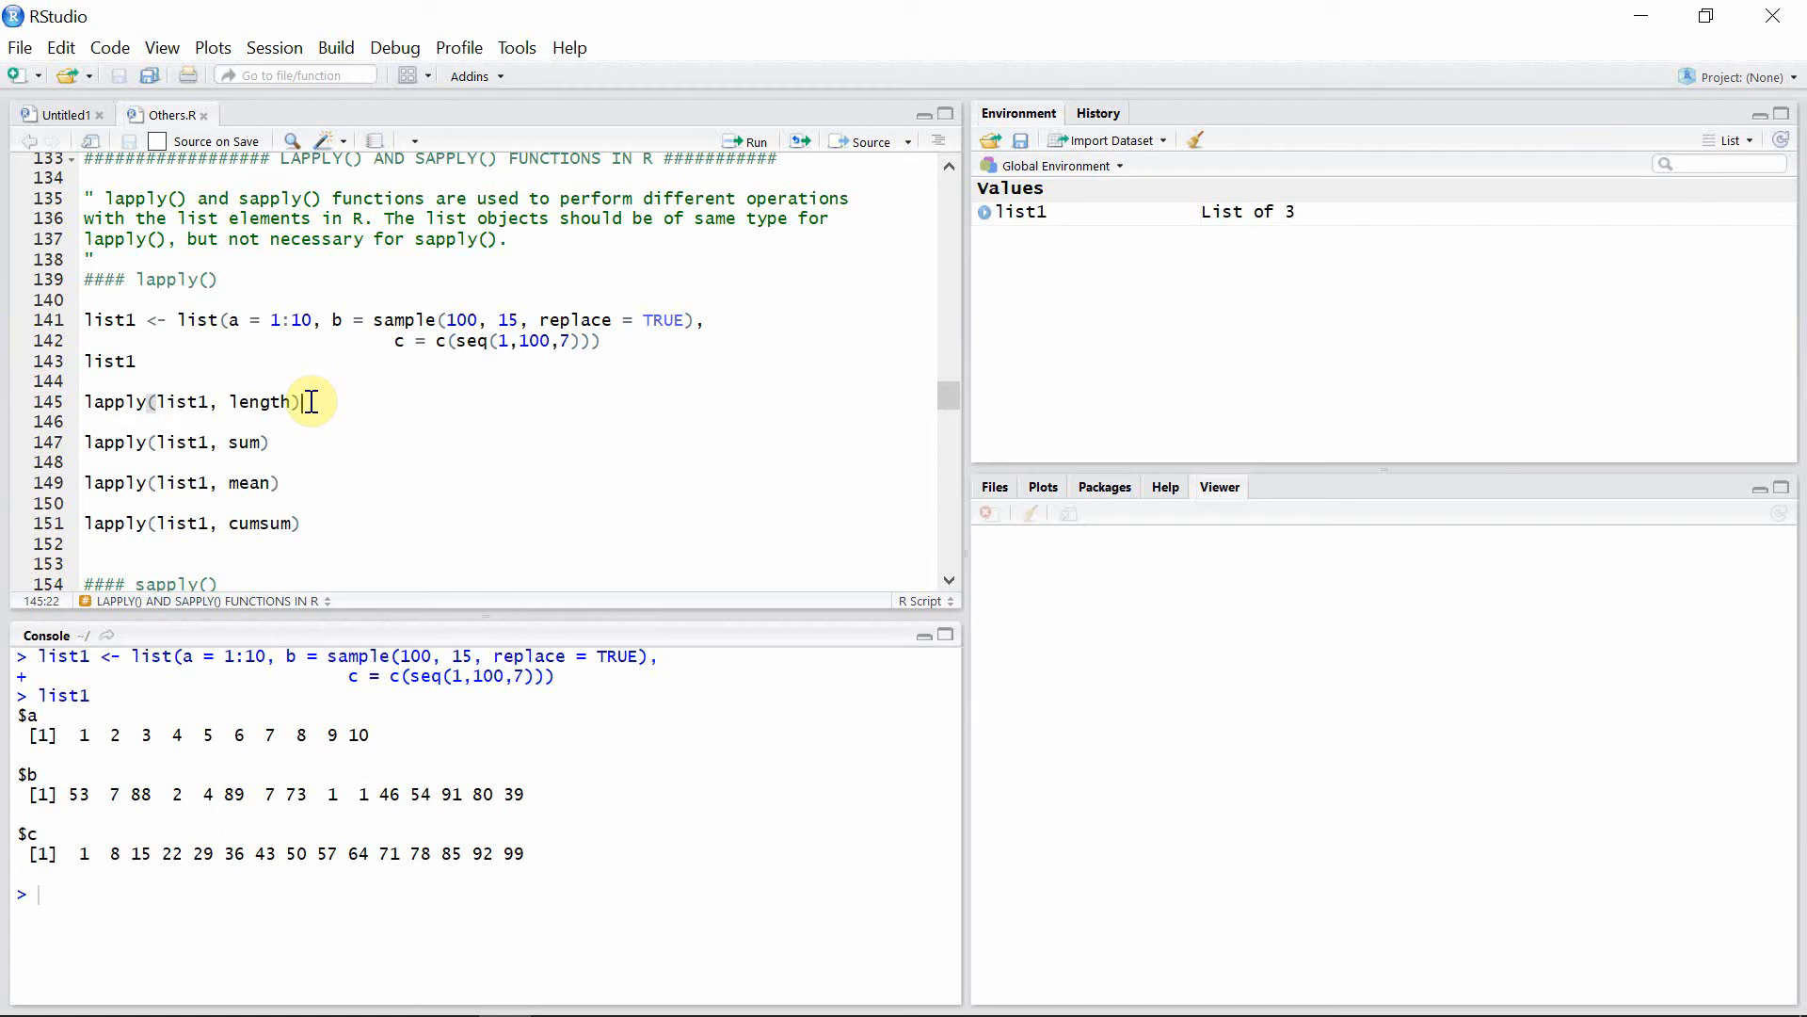
{"action": "mouse_move", "coordinate": [191, 410]}
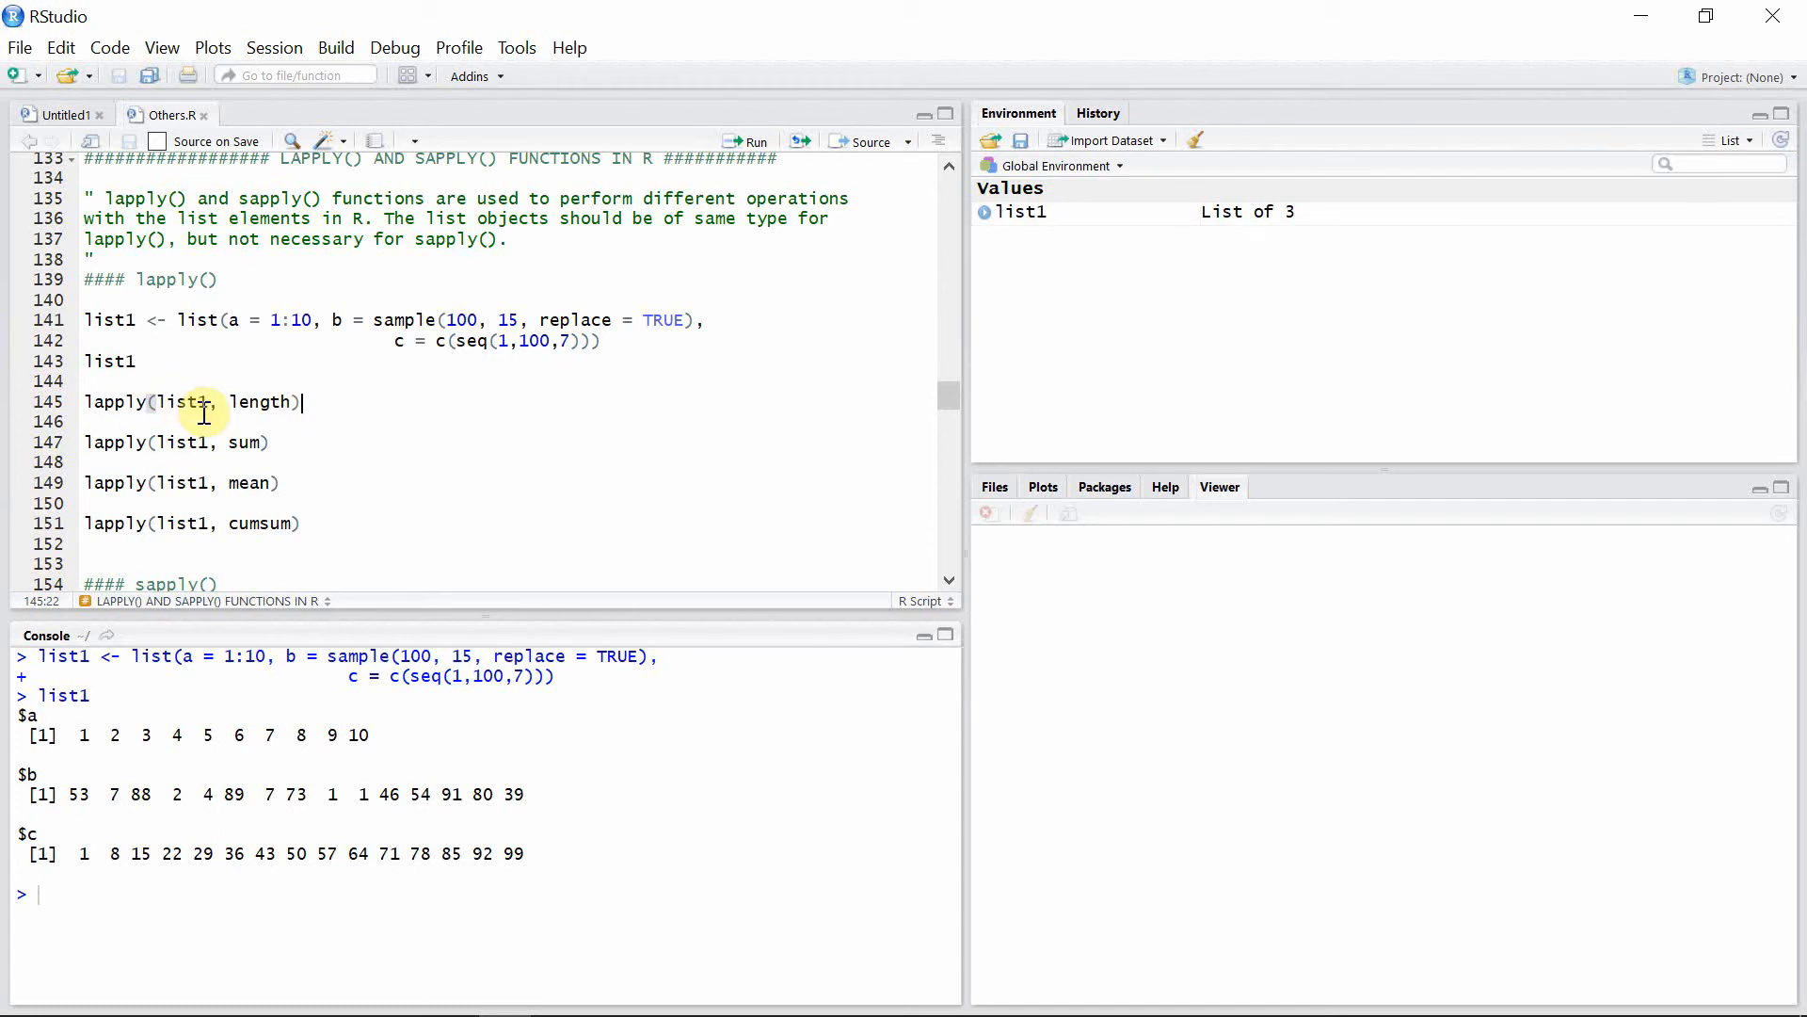
{"action": "mouse_move", "coordinate": [309, 402]}
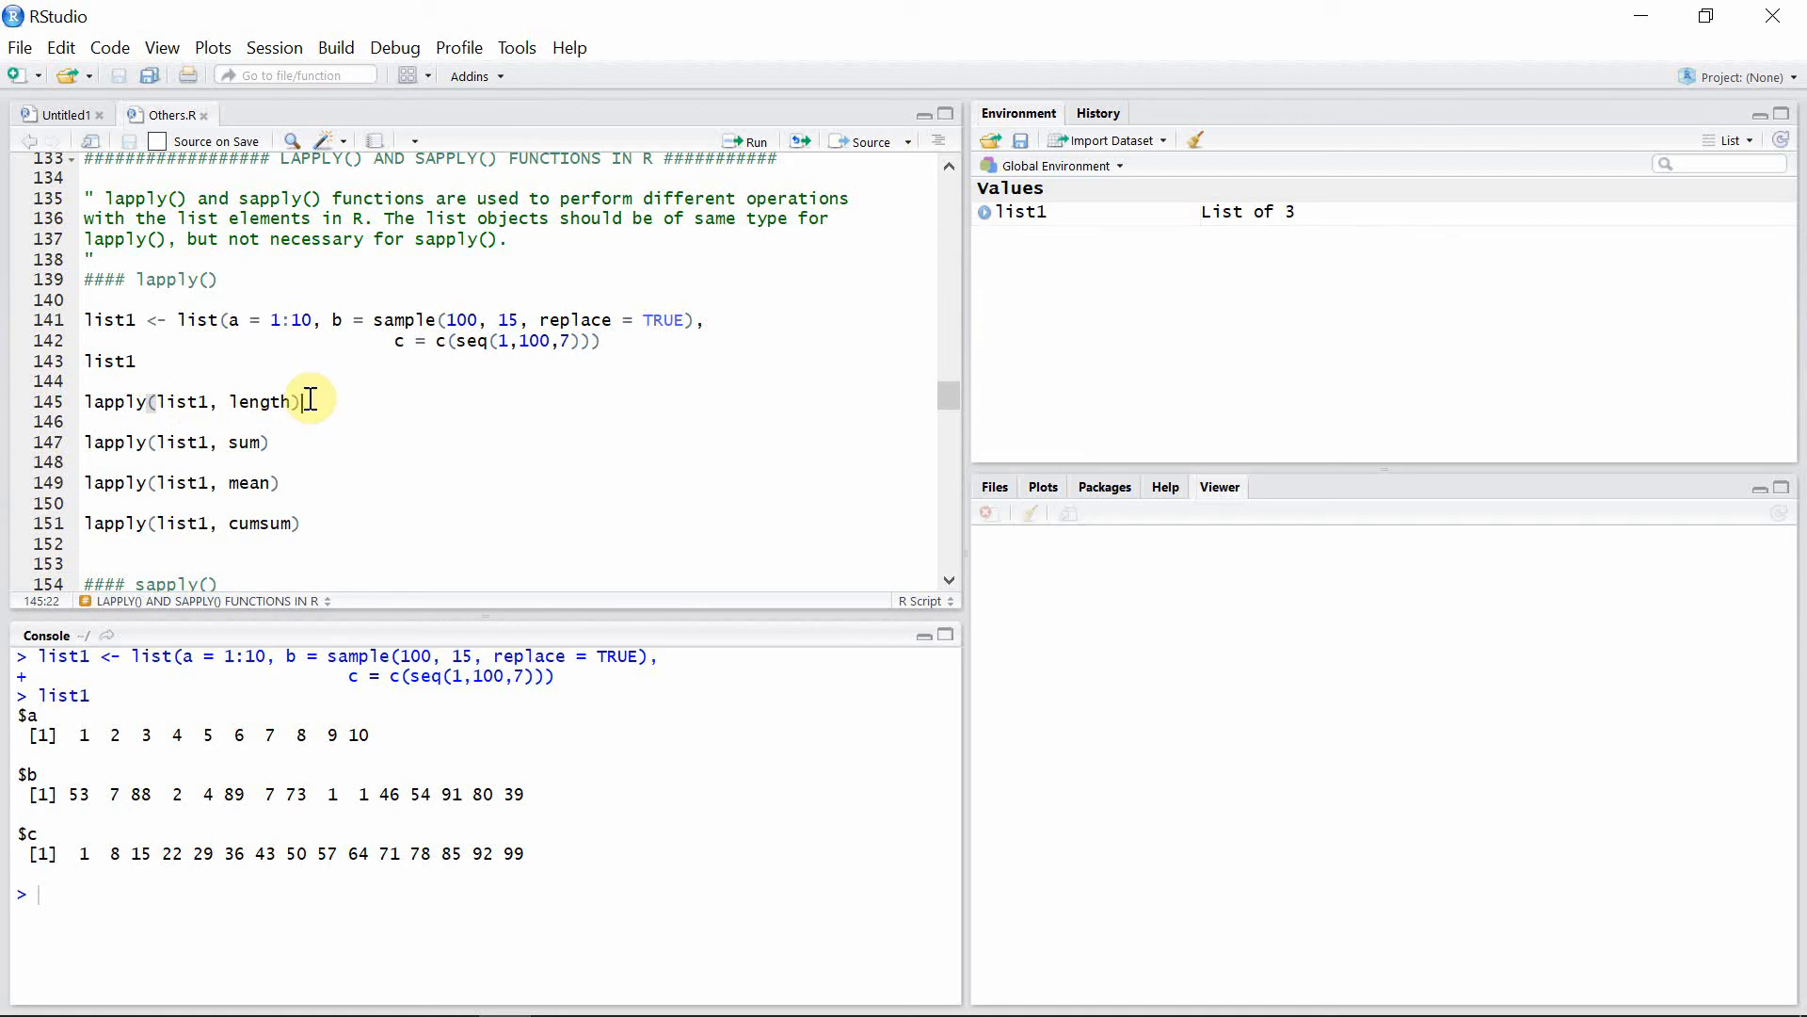
{"action": "mouse_move", "coordinate": [323, 385]}
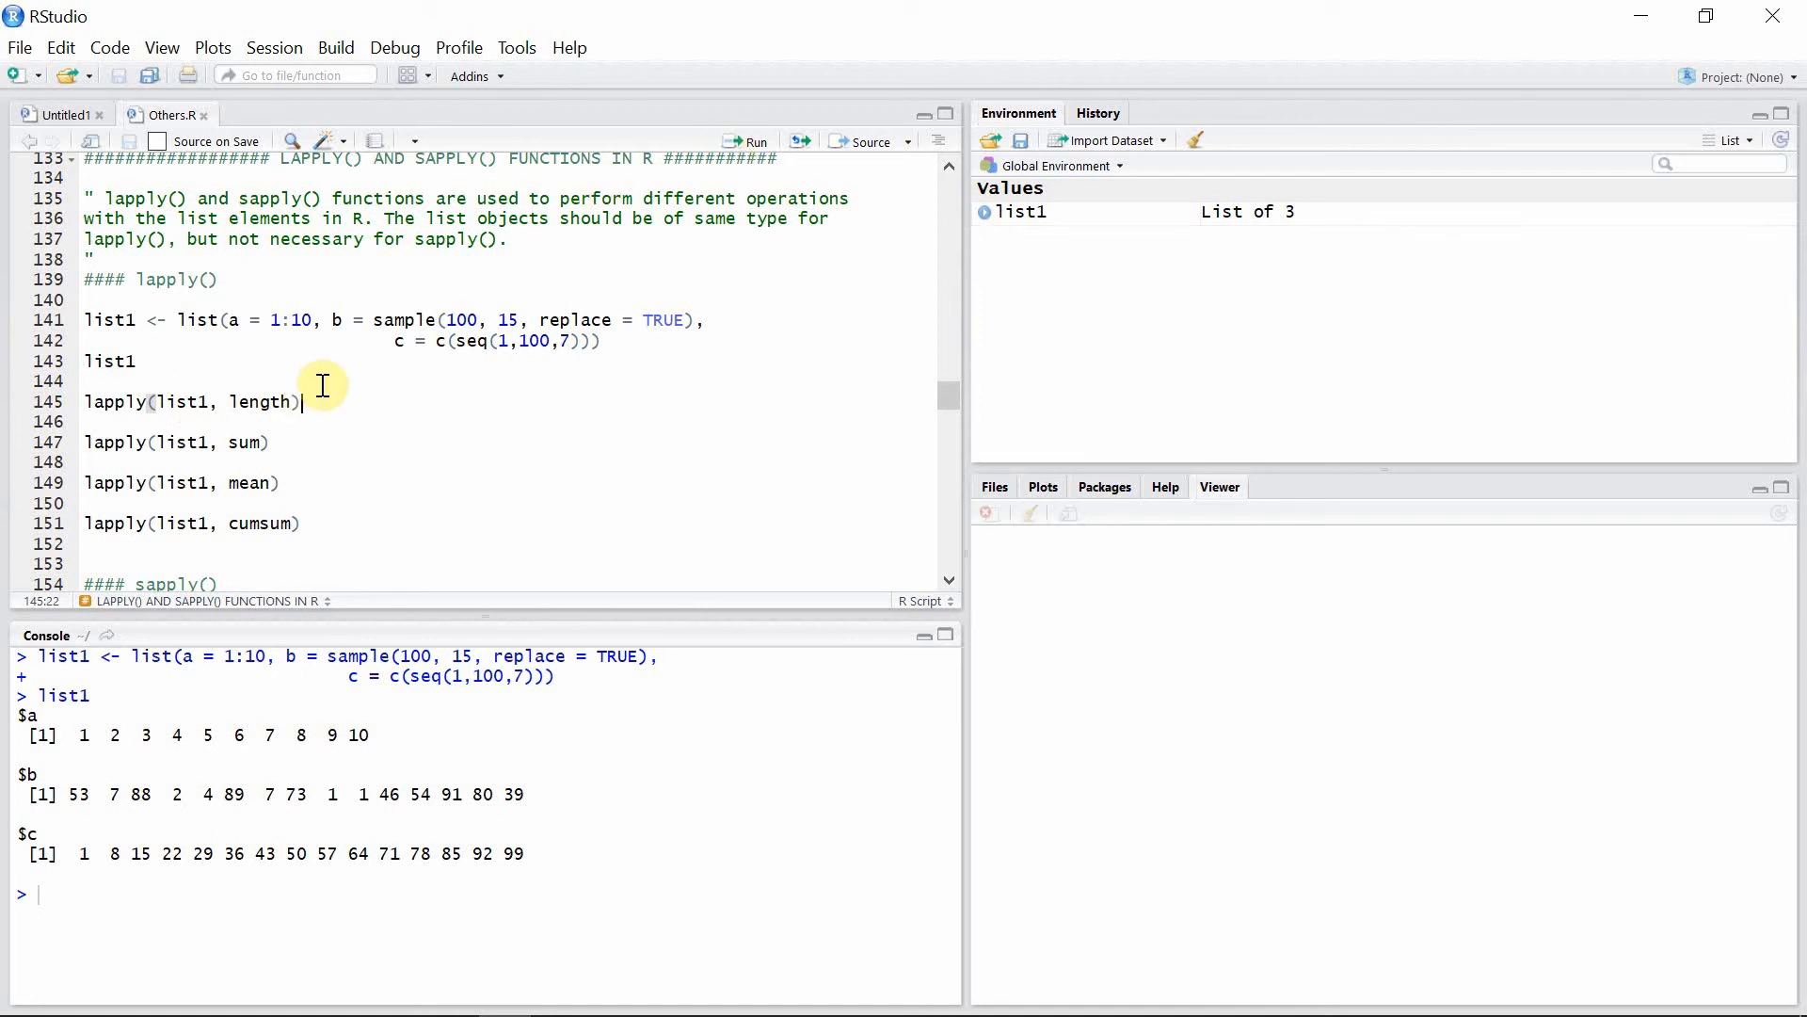
{"action": "mouse_move", "coordinate": [312, 404]}
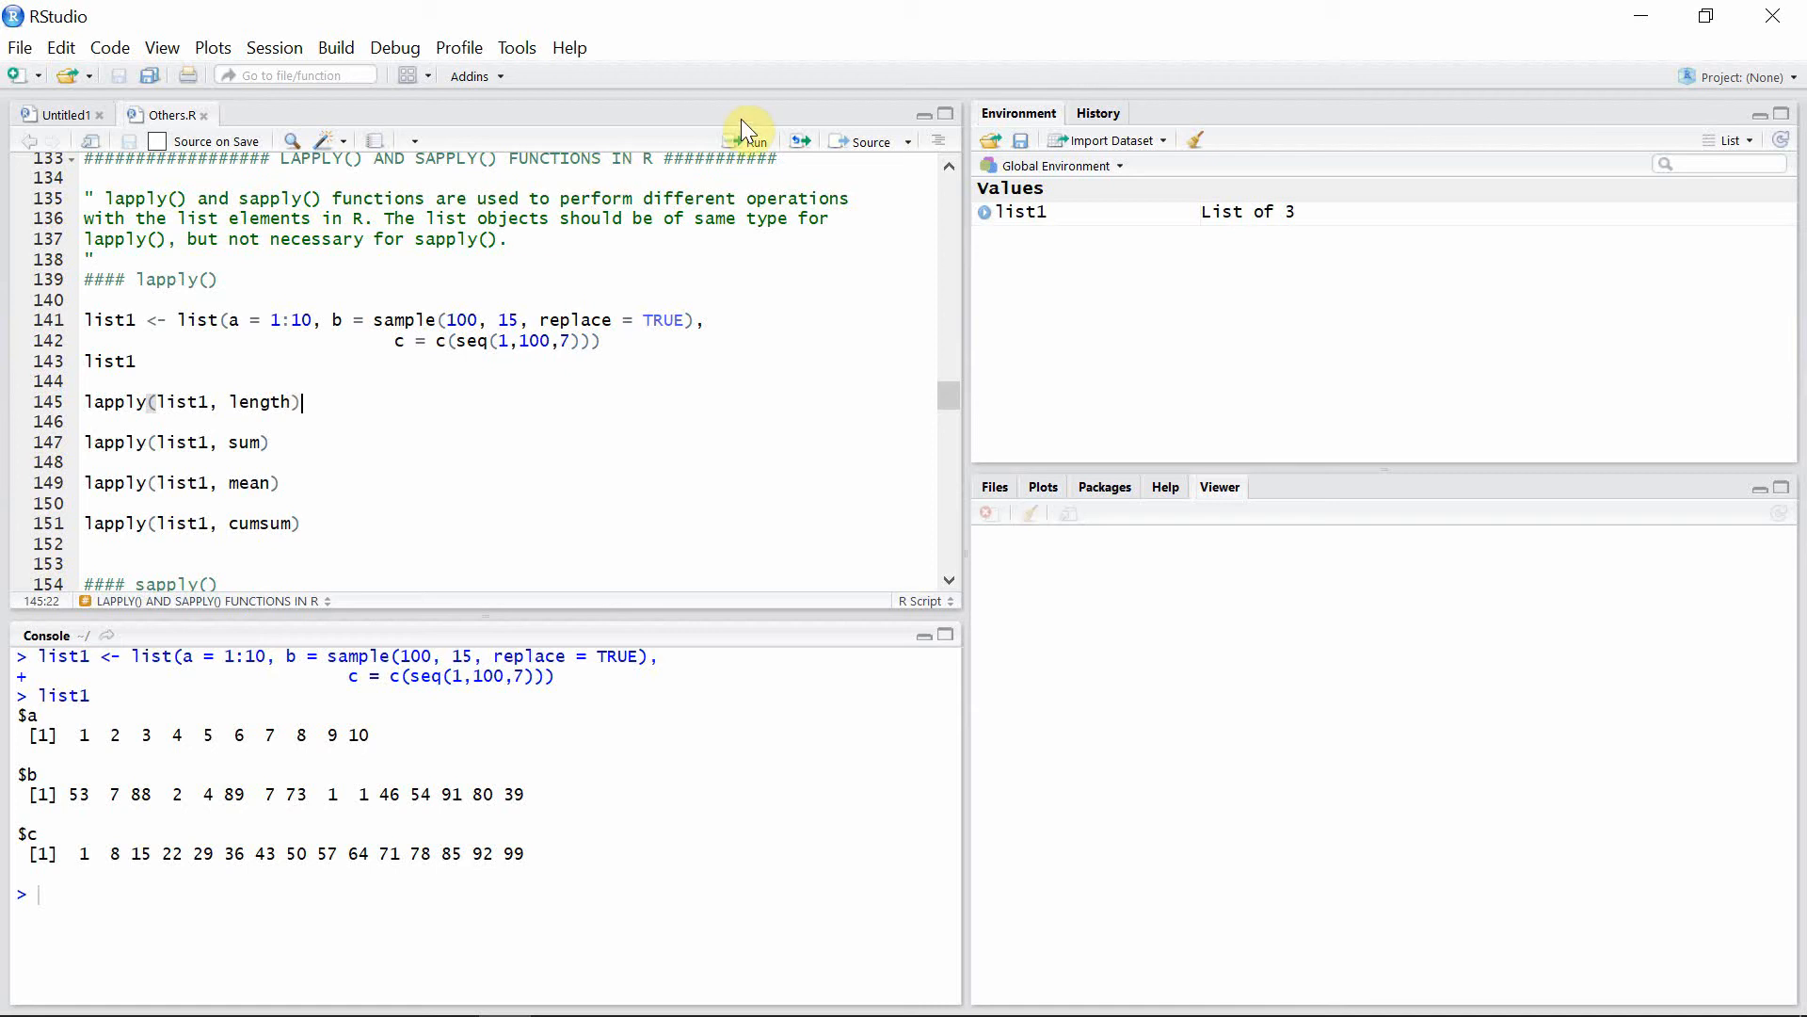
Run lapply(list1, length), returning 10, 15 and 15 for a, b and c
{"action": "left_click", "coordinate": [746, 140]}
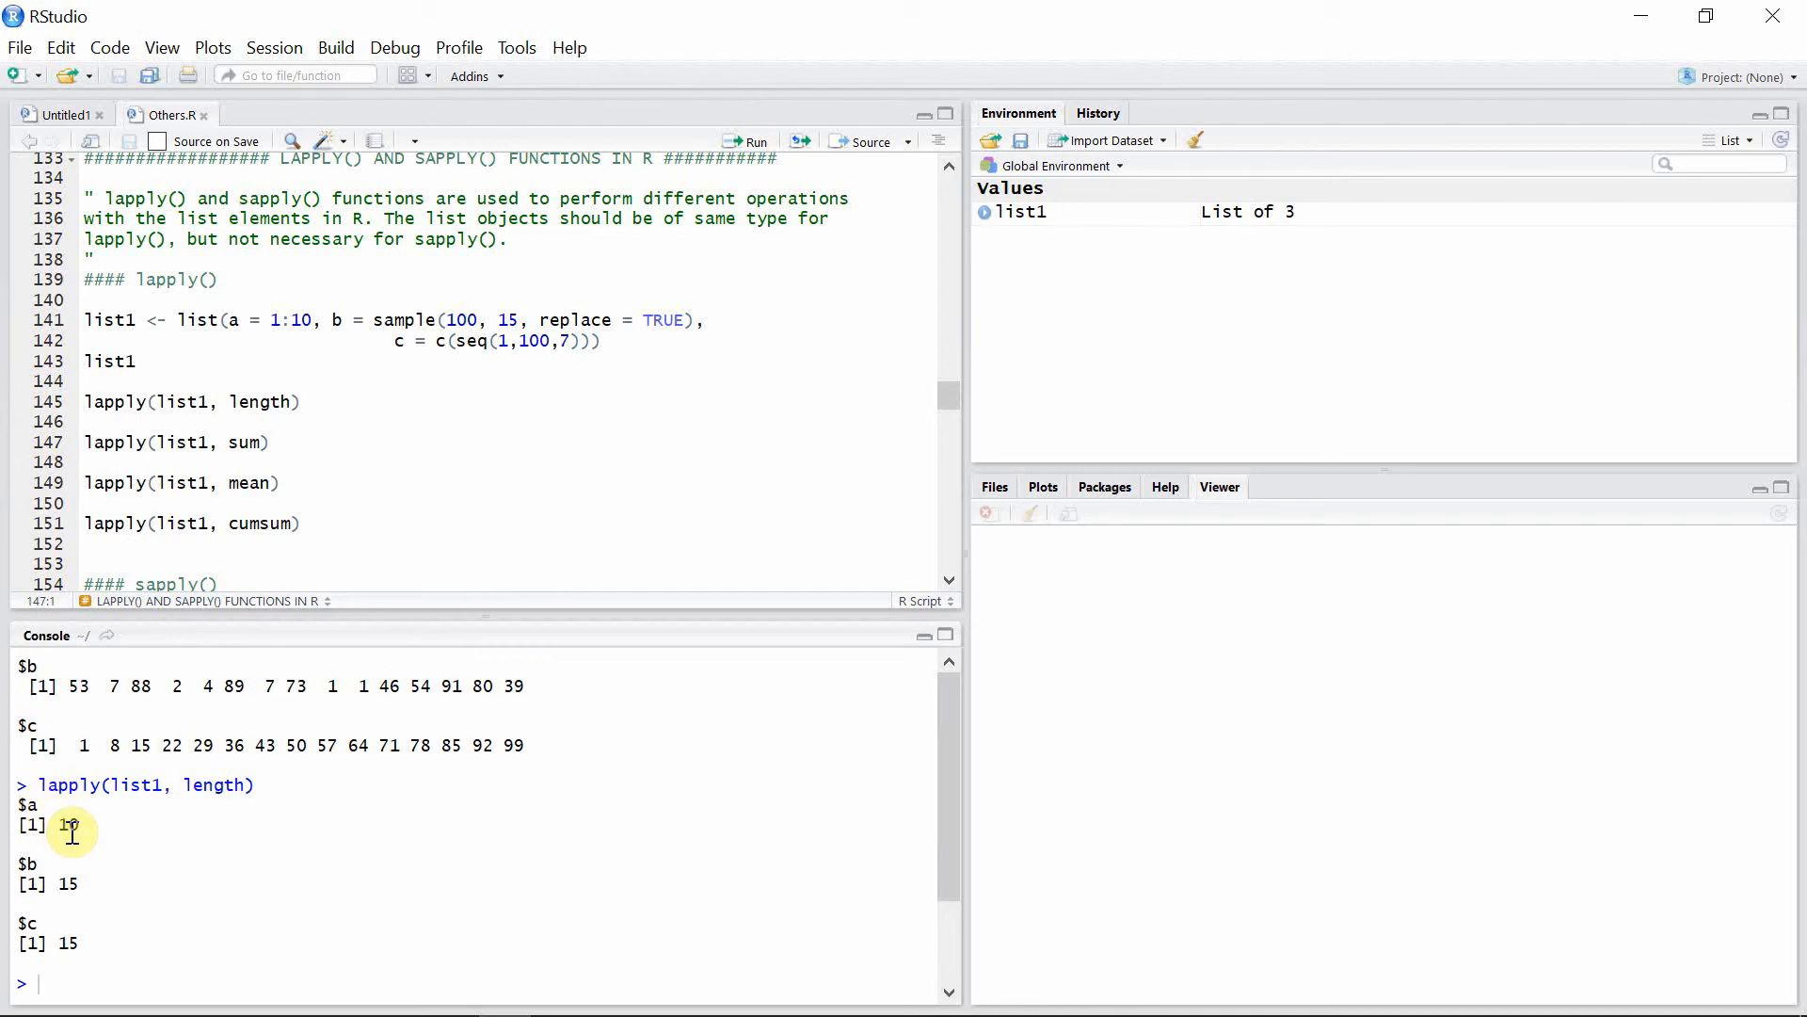
{"action": "mouse_move", "coordinate": [71, 893]}
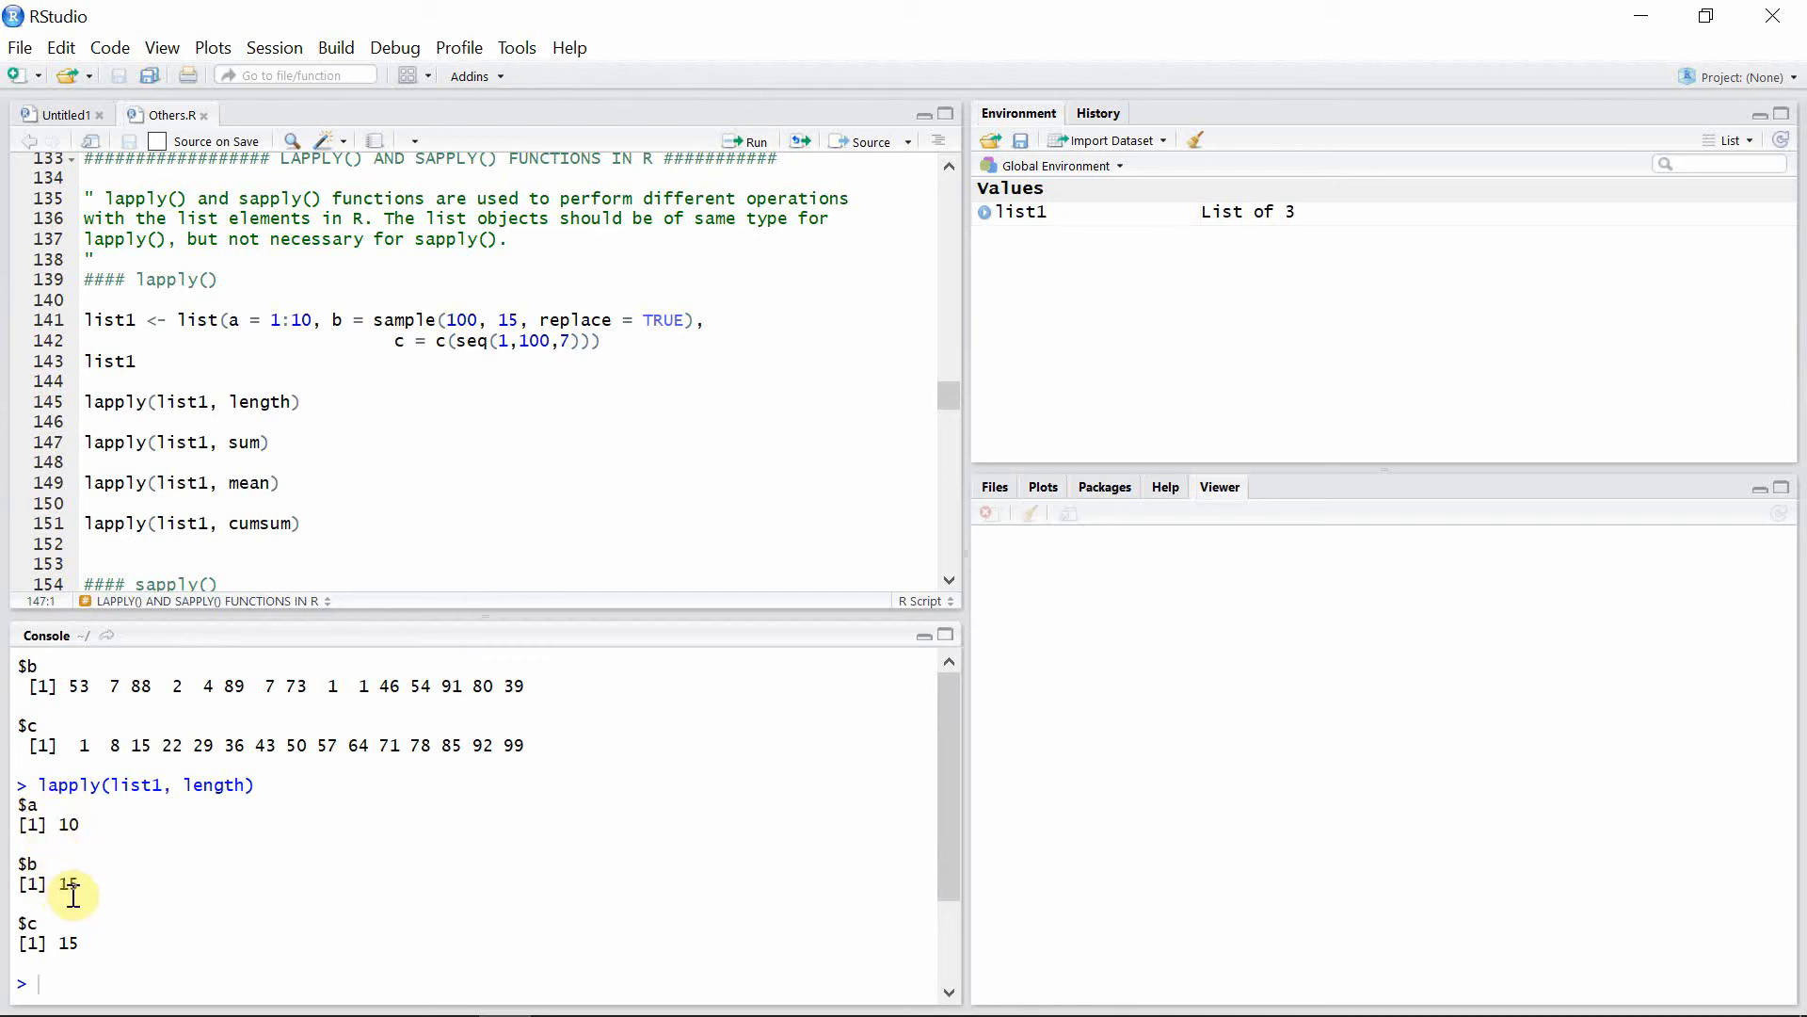
{"action": "mouse_move", "coordinate": [72, 944]}
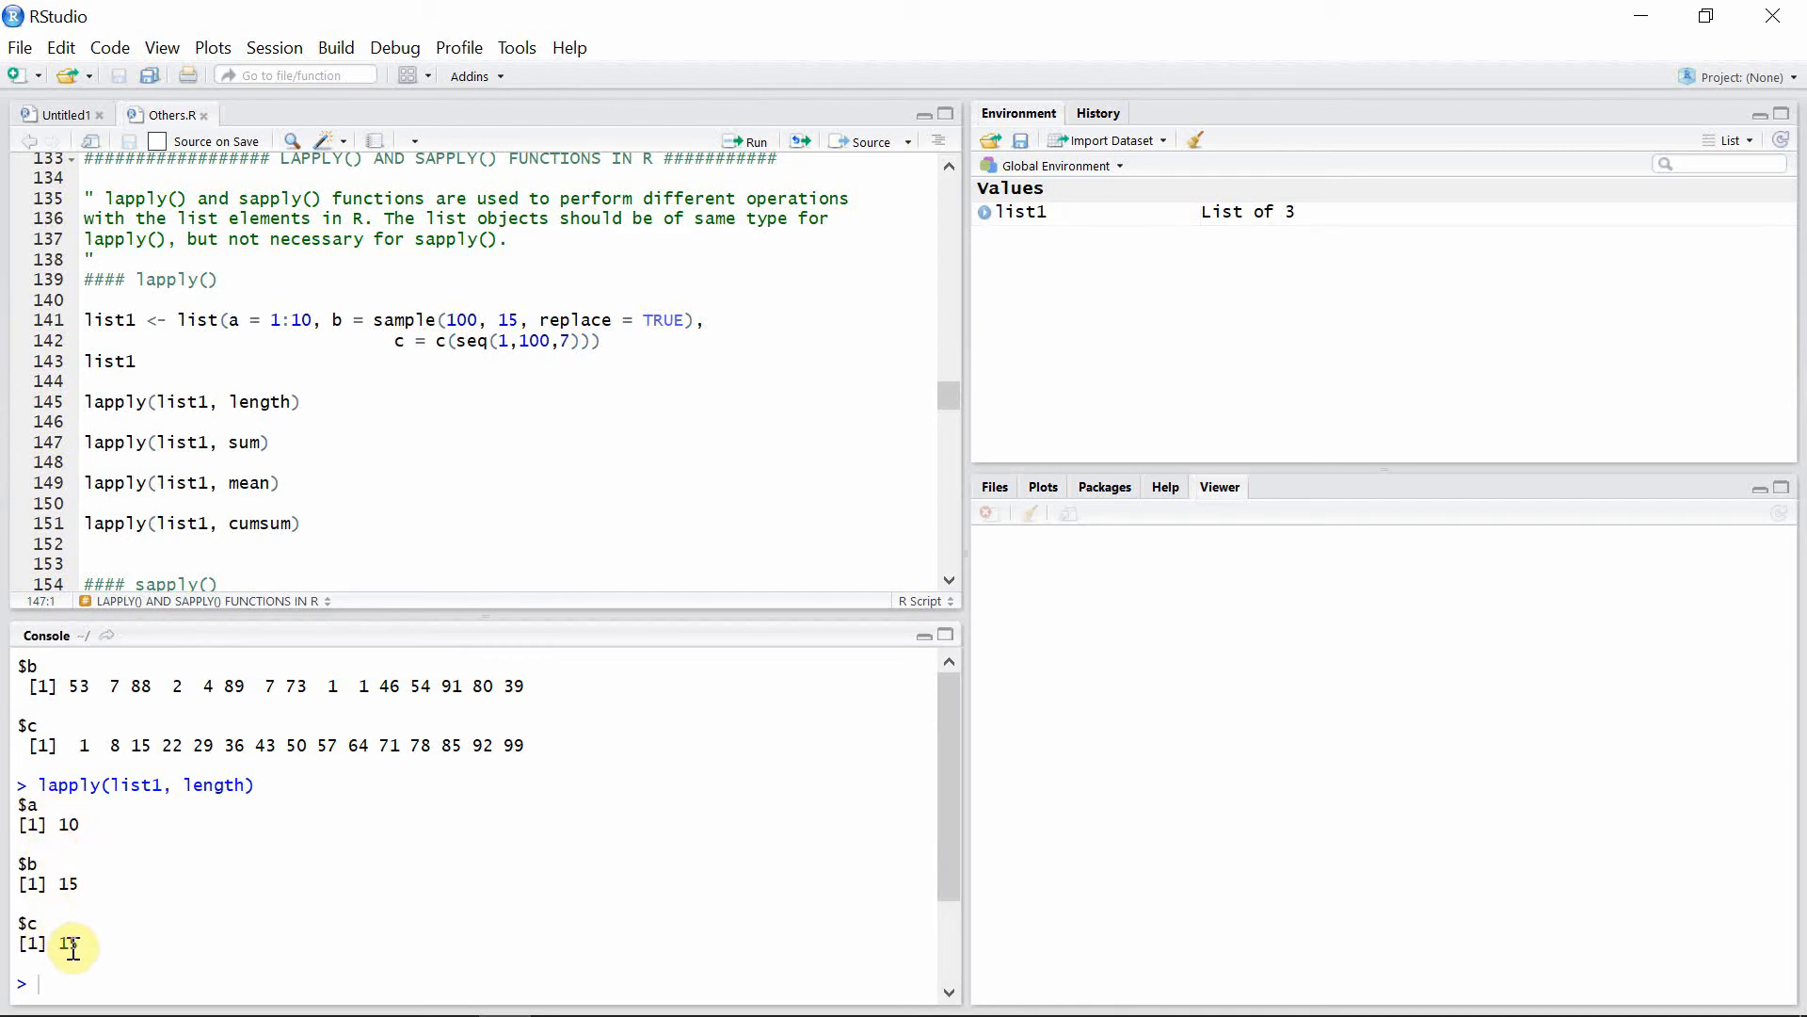
{"action": "mouse_move", "coordinate": [284, 457]}
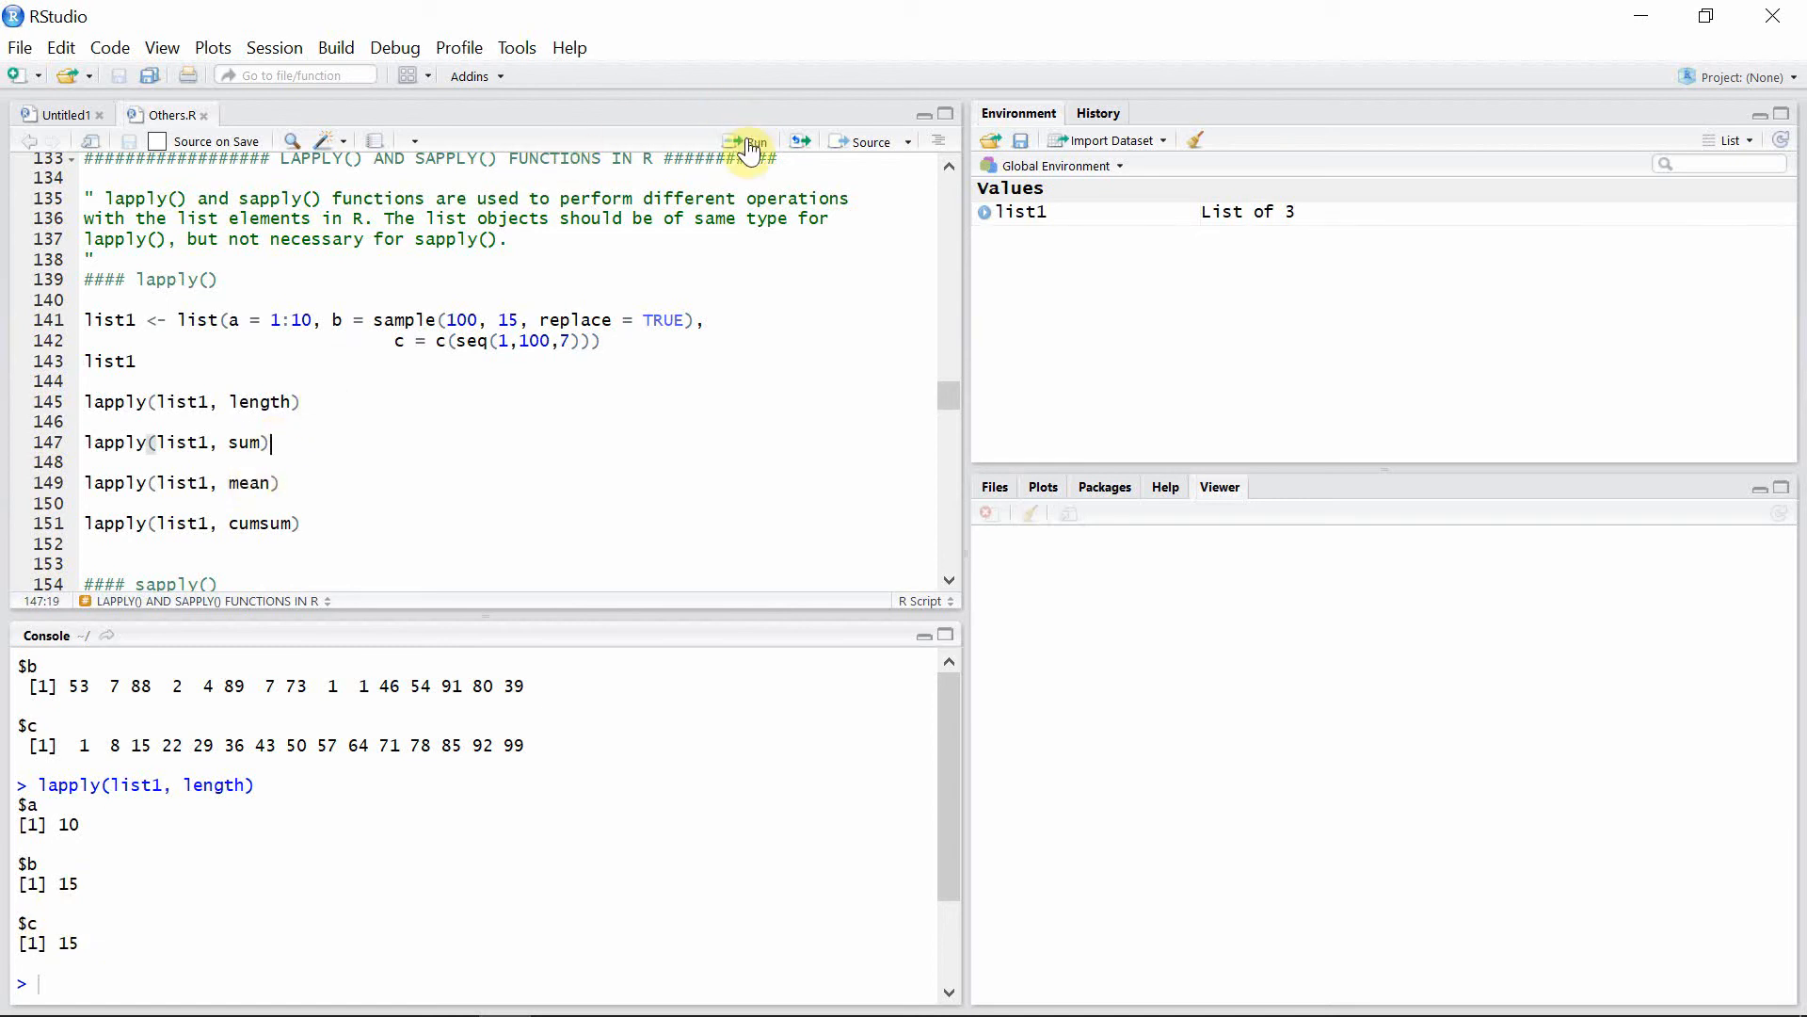
Run lapply on list1 with sum, mean and cumsum, ending with cumulative sums
{"action": "left_click", "coordinate": [747, 140]}
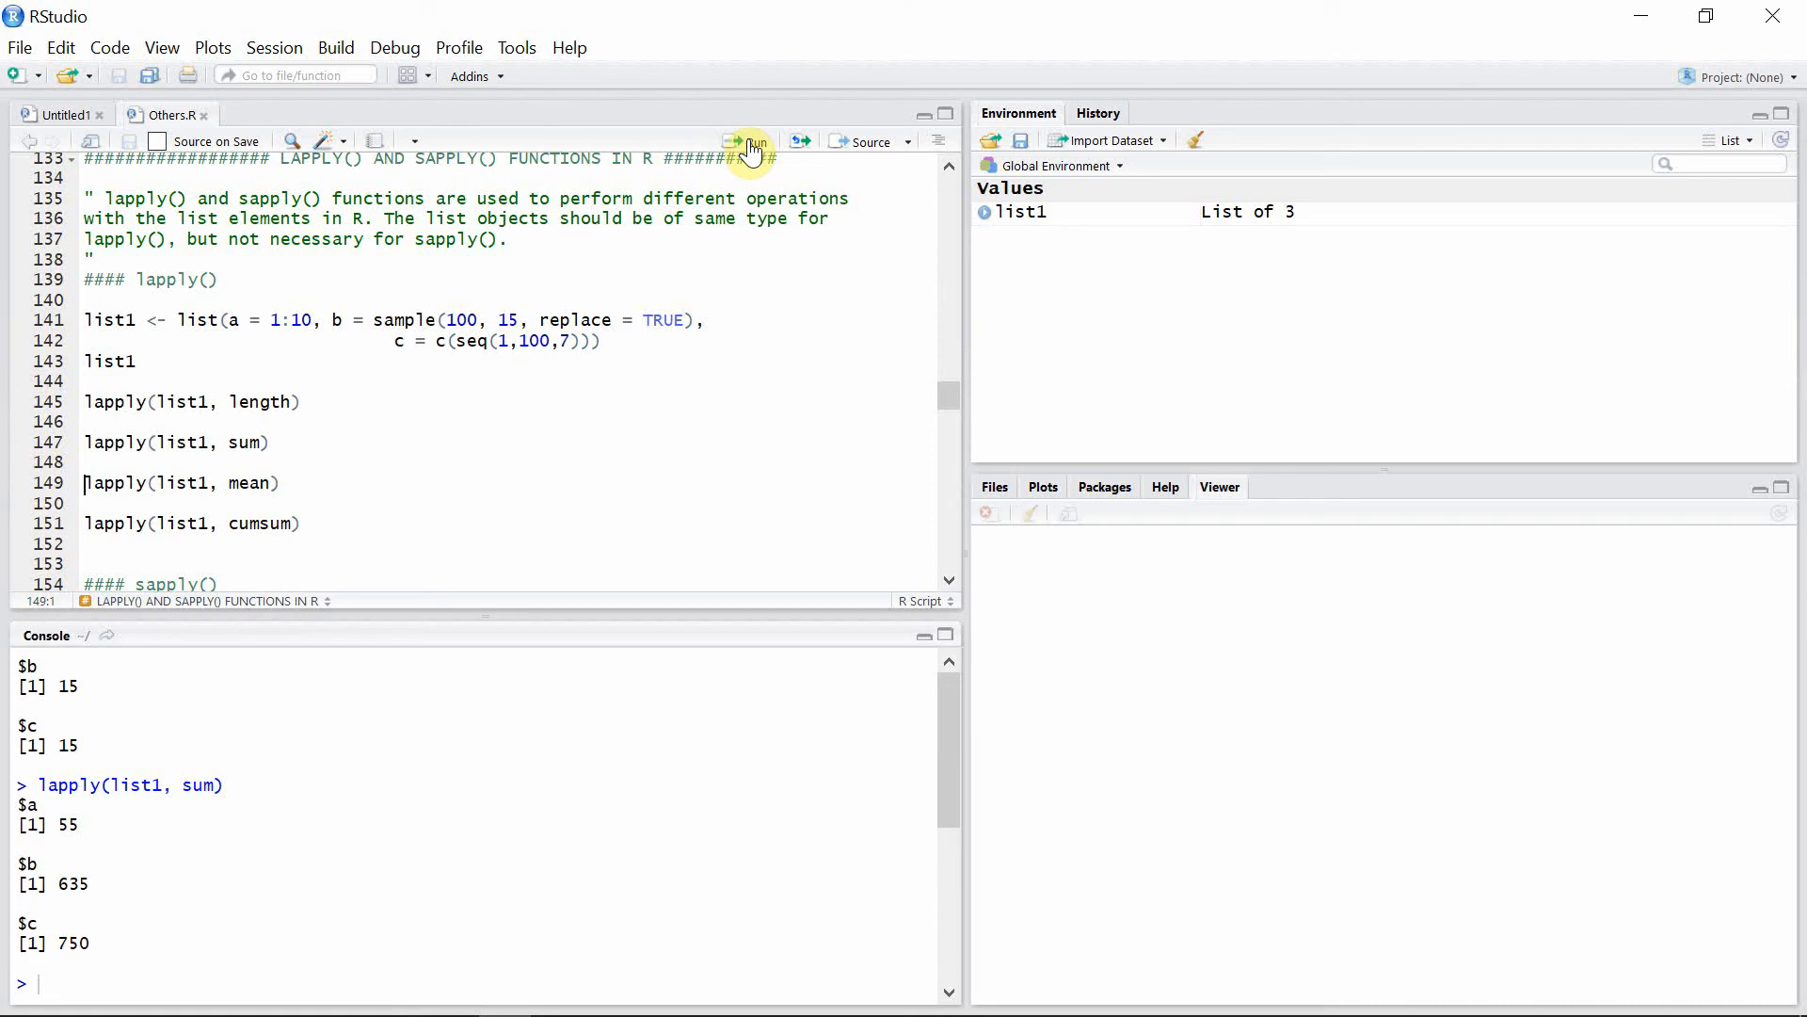
{"action": "left_click", "coordinate": [749, 140]}
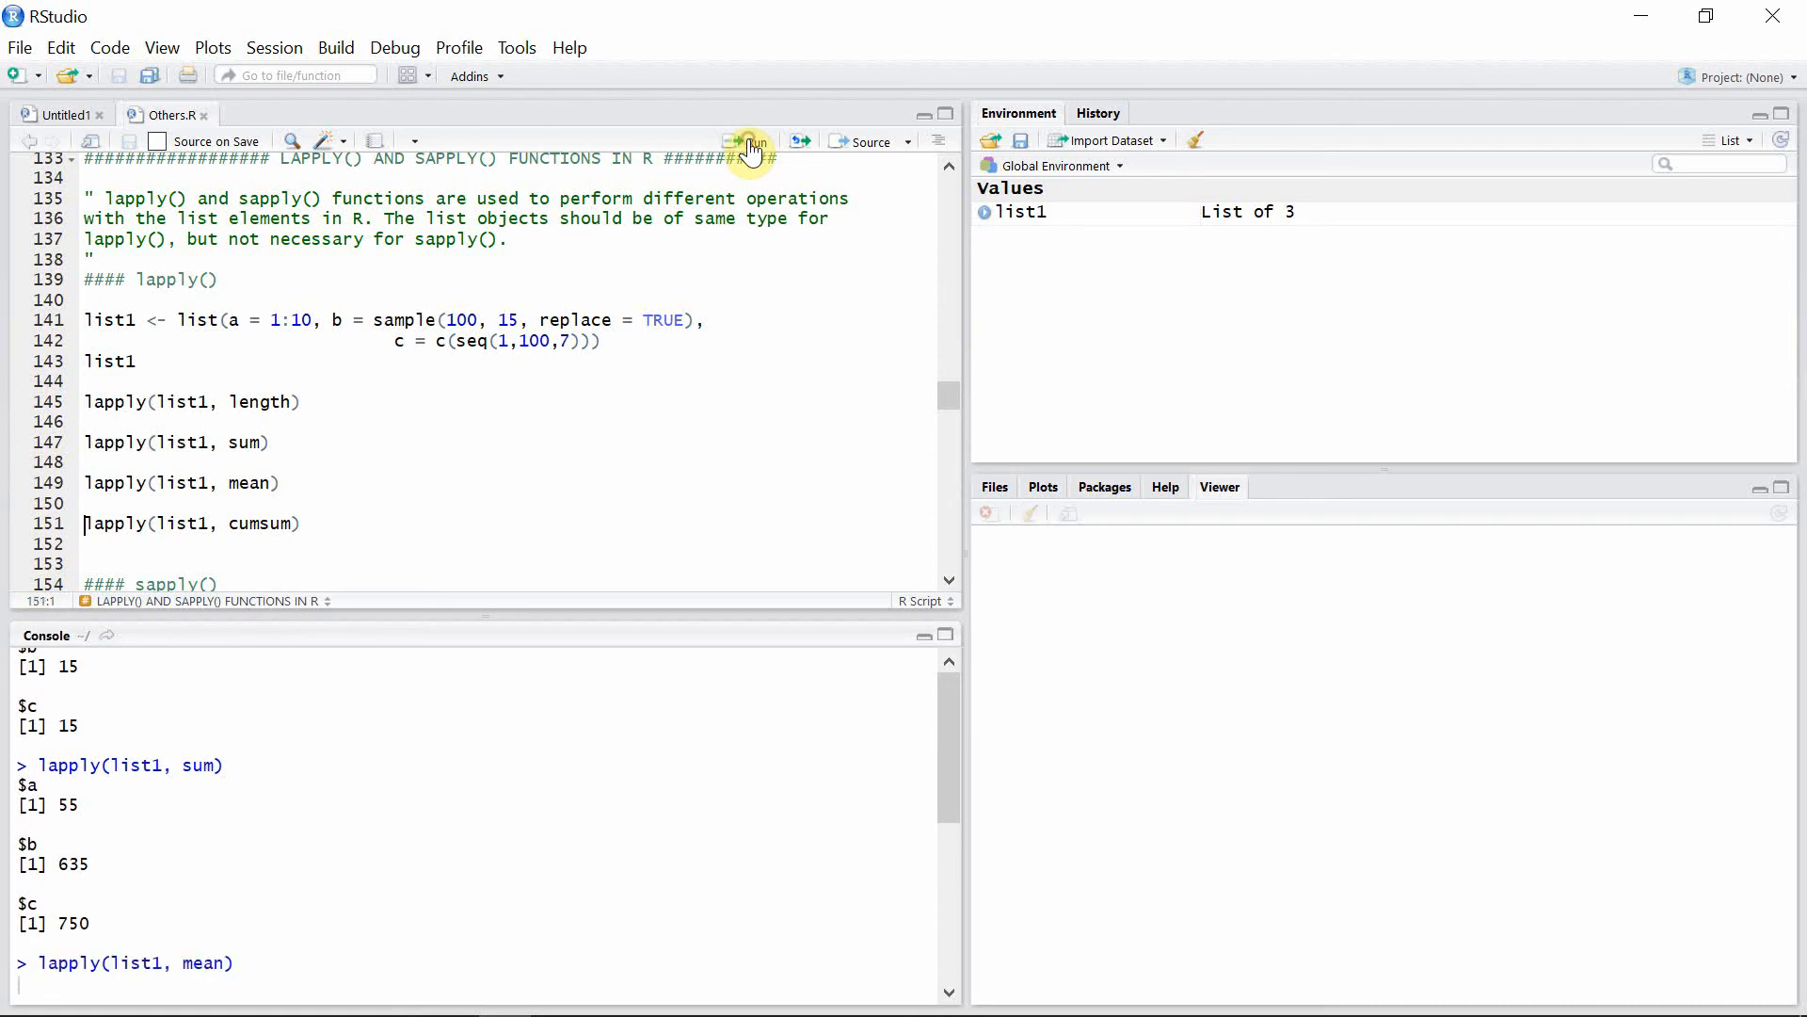
{"action": "left_click", "coordinate": [748, 140]}
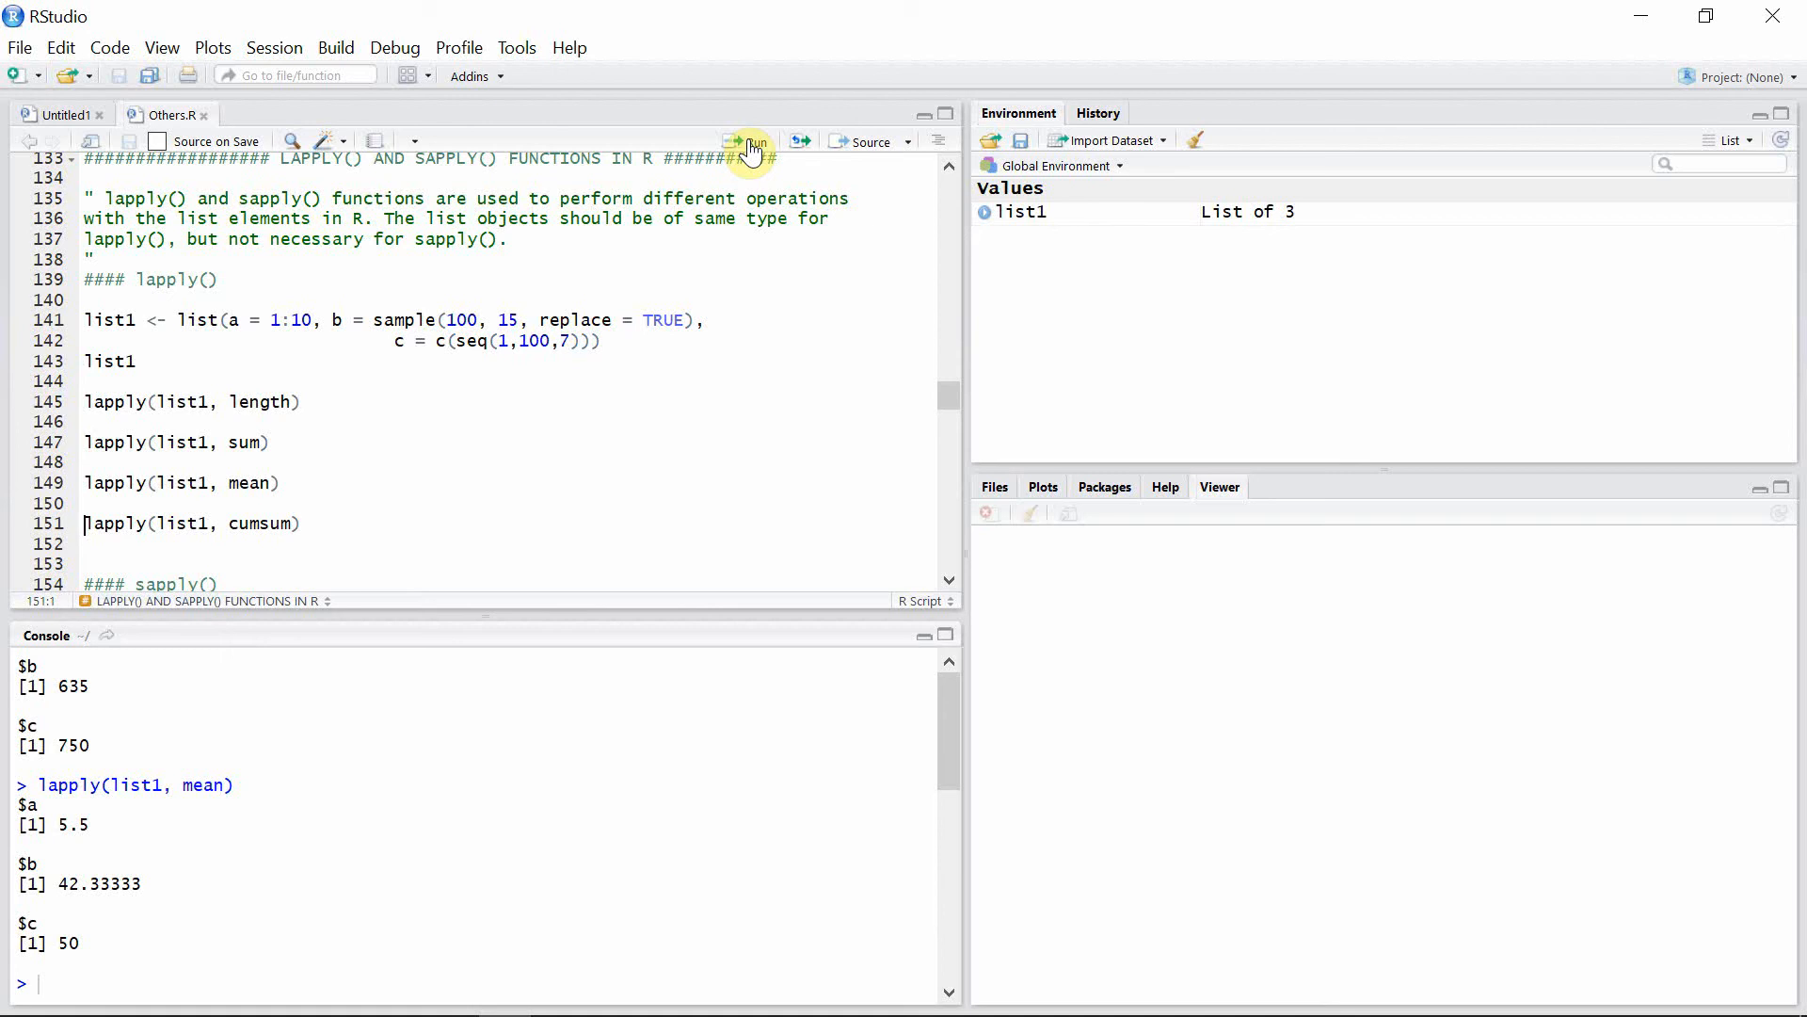
{"action": "left_click", "coordinate": [746, 140]}
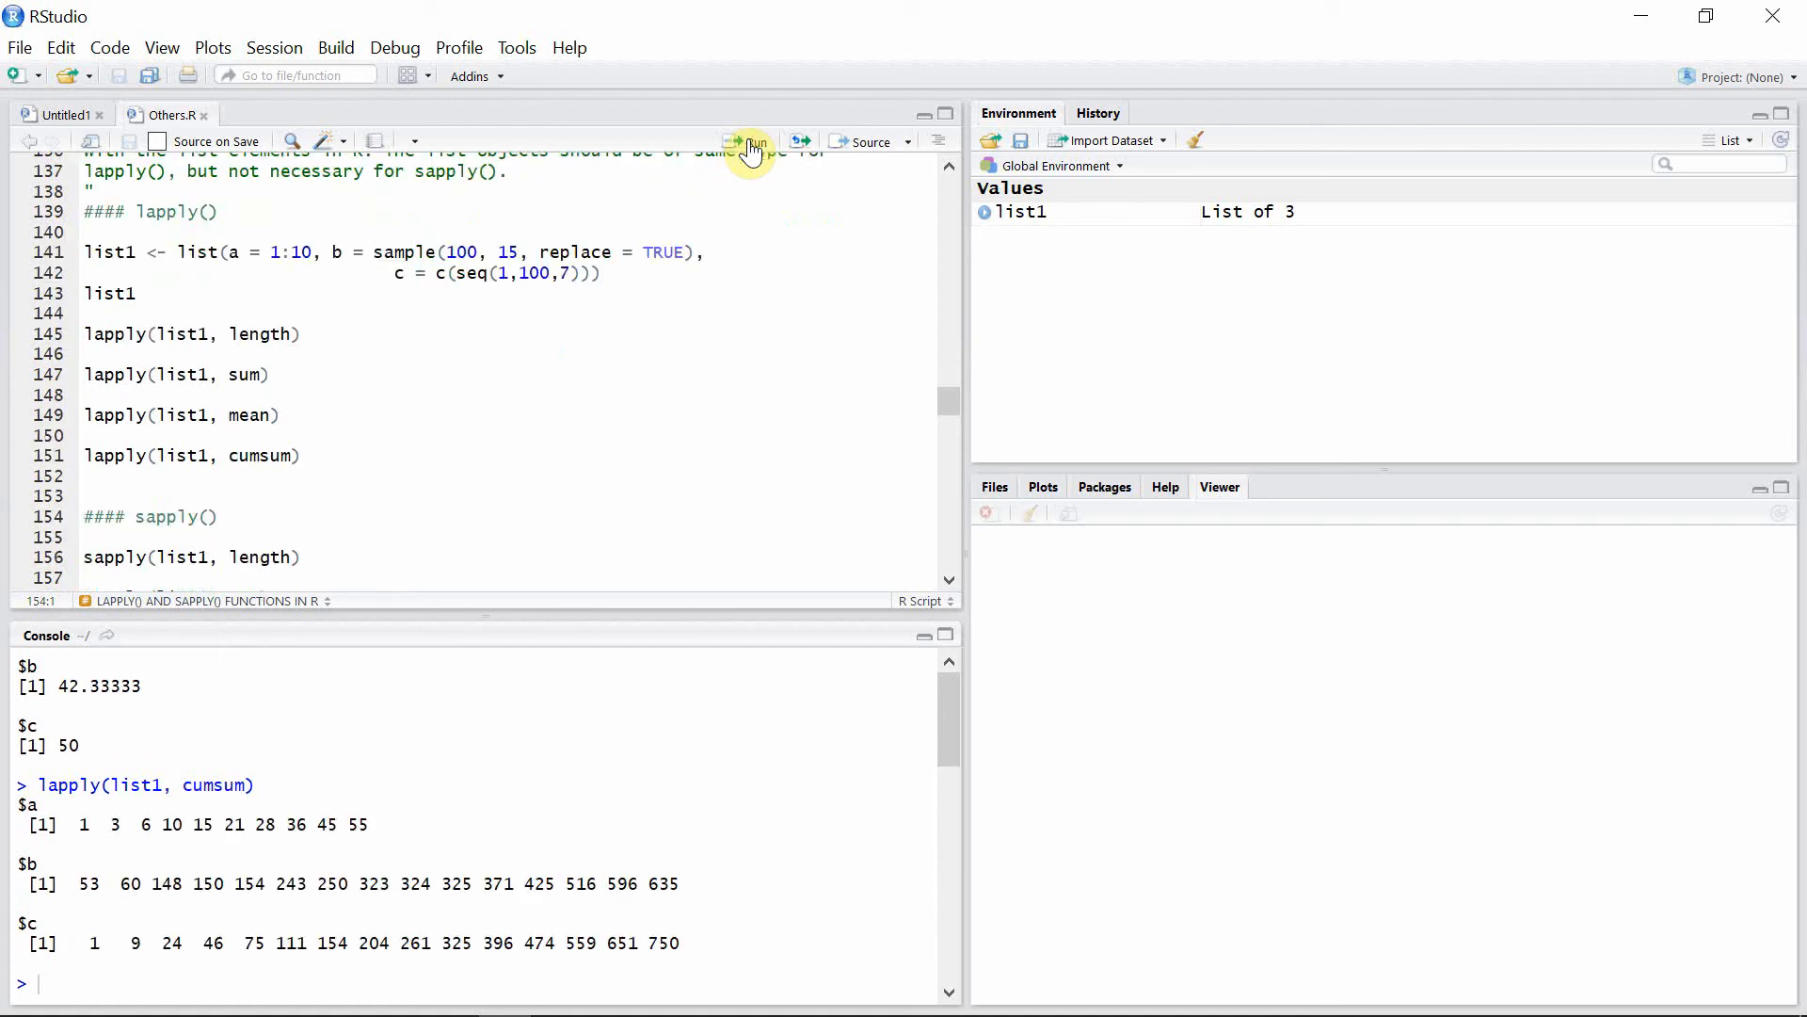
{"action": "mouse_move", "coordinate": [57, 826]}
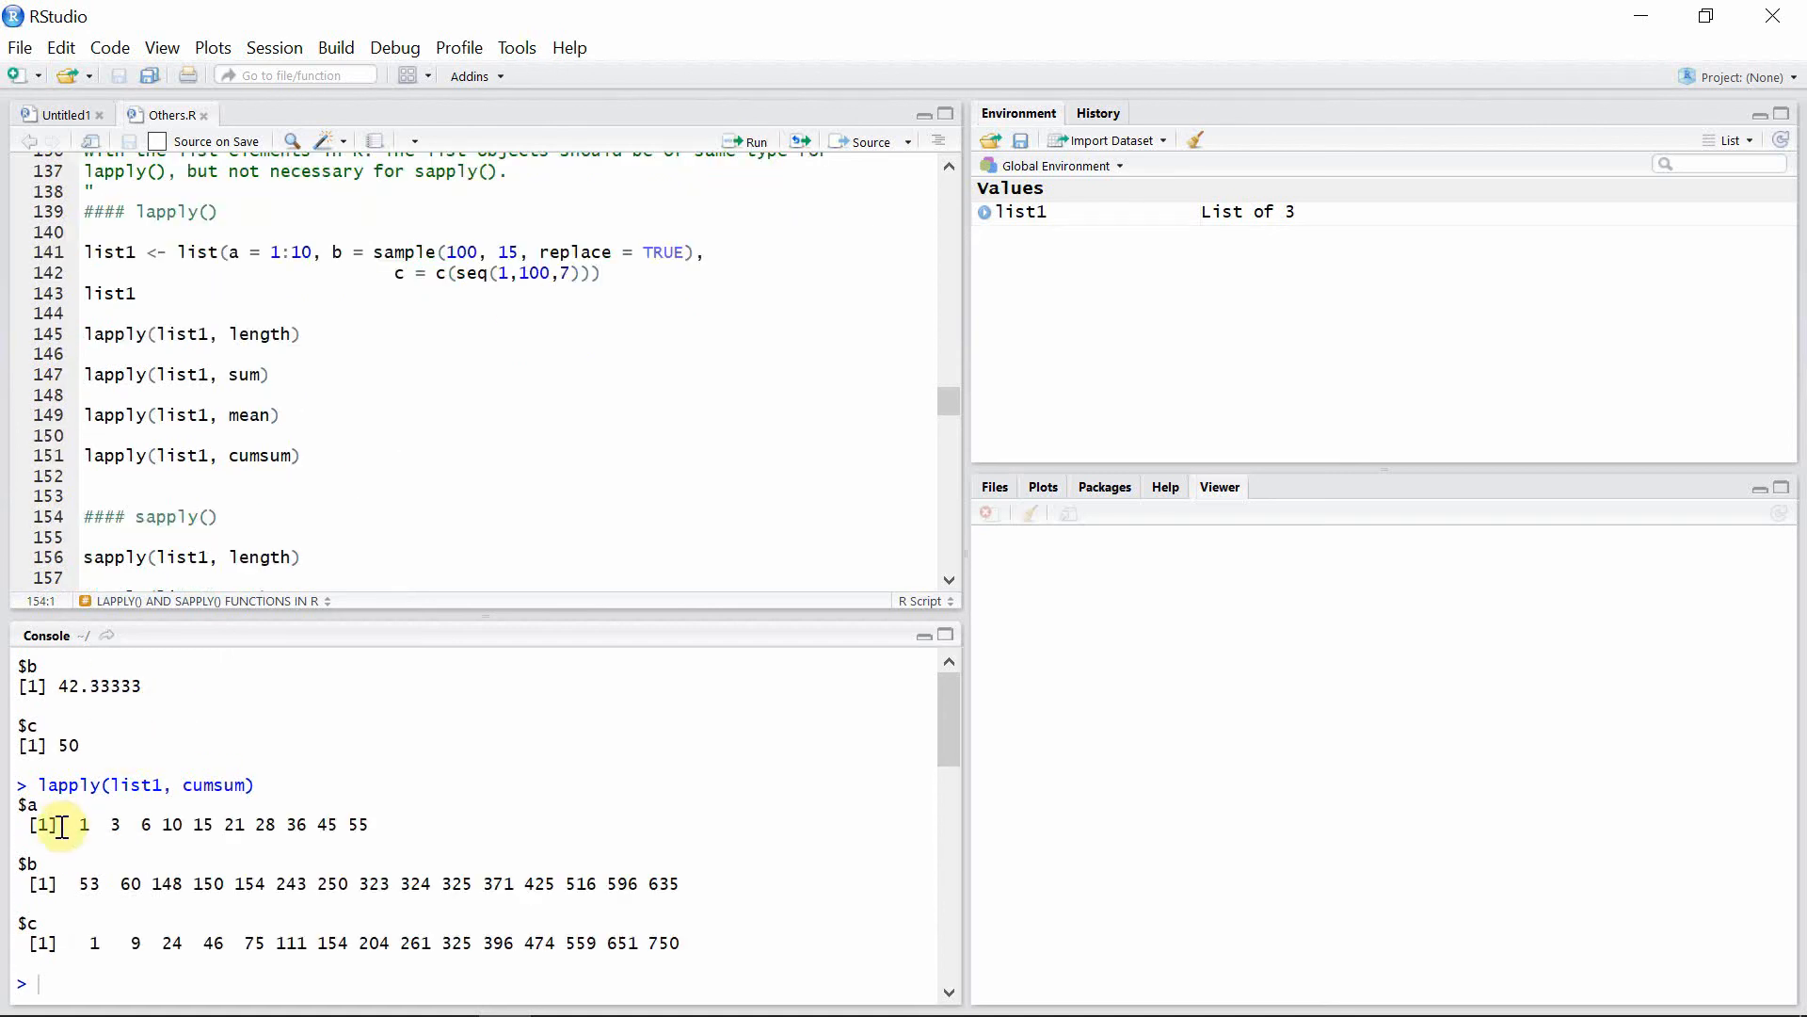
{"action": "mouse_move", "coordinate": [69, 830]}
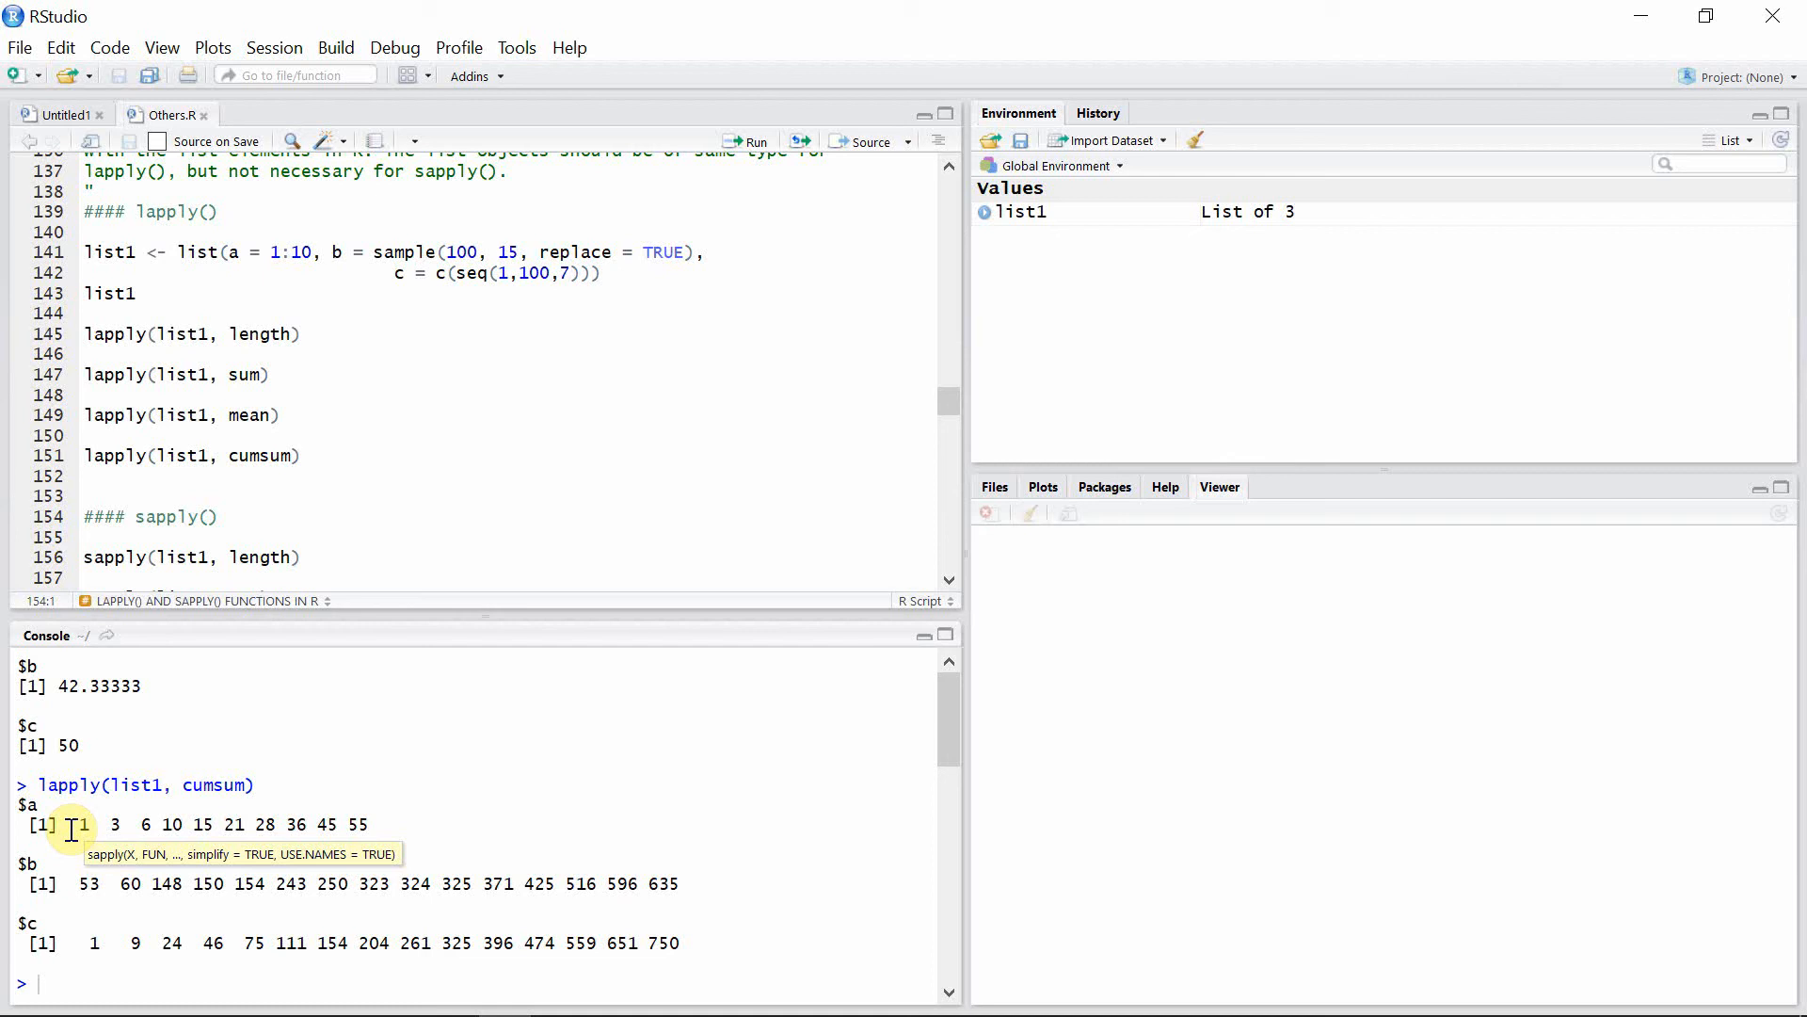
{"action": "mouse_move", "coordinate": [136, 813]}
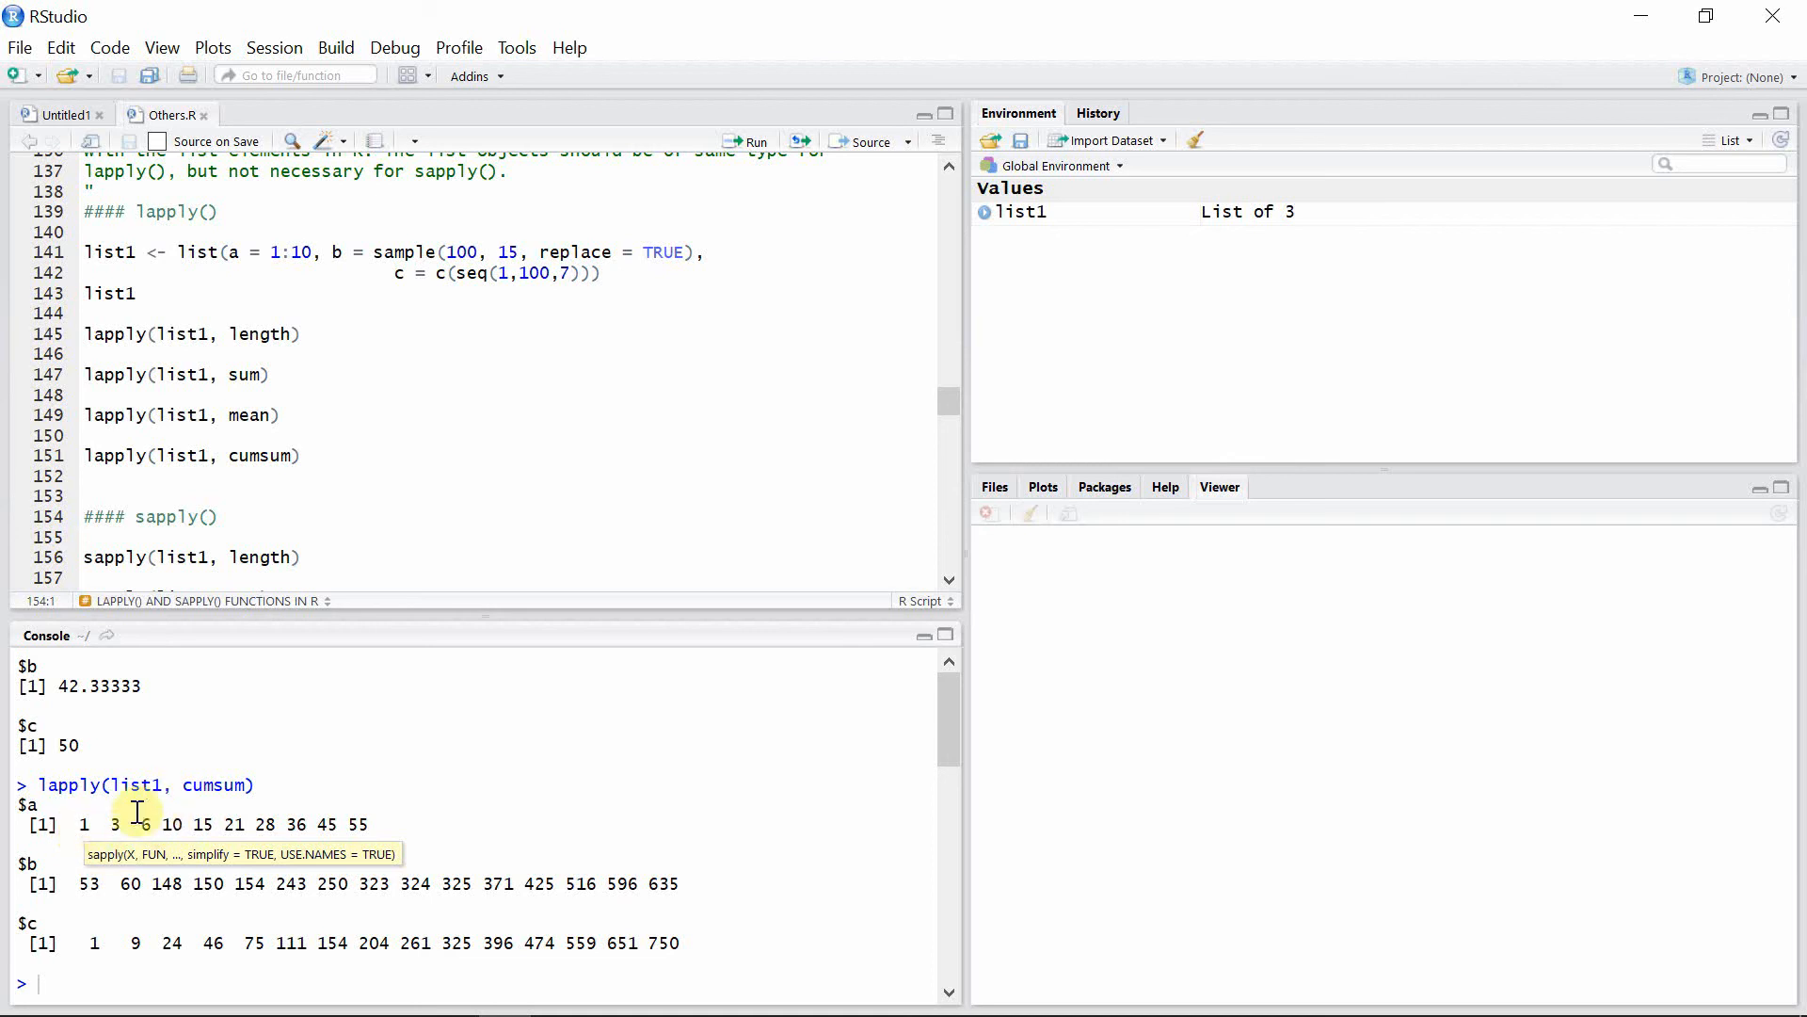
{"action": "mouse_move", "coordinate": [109, 863]}
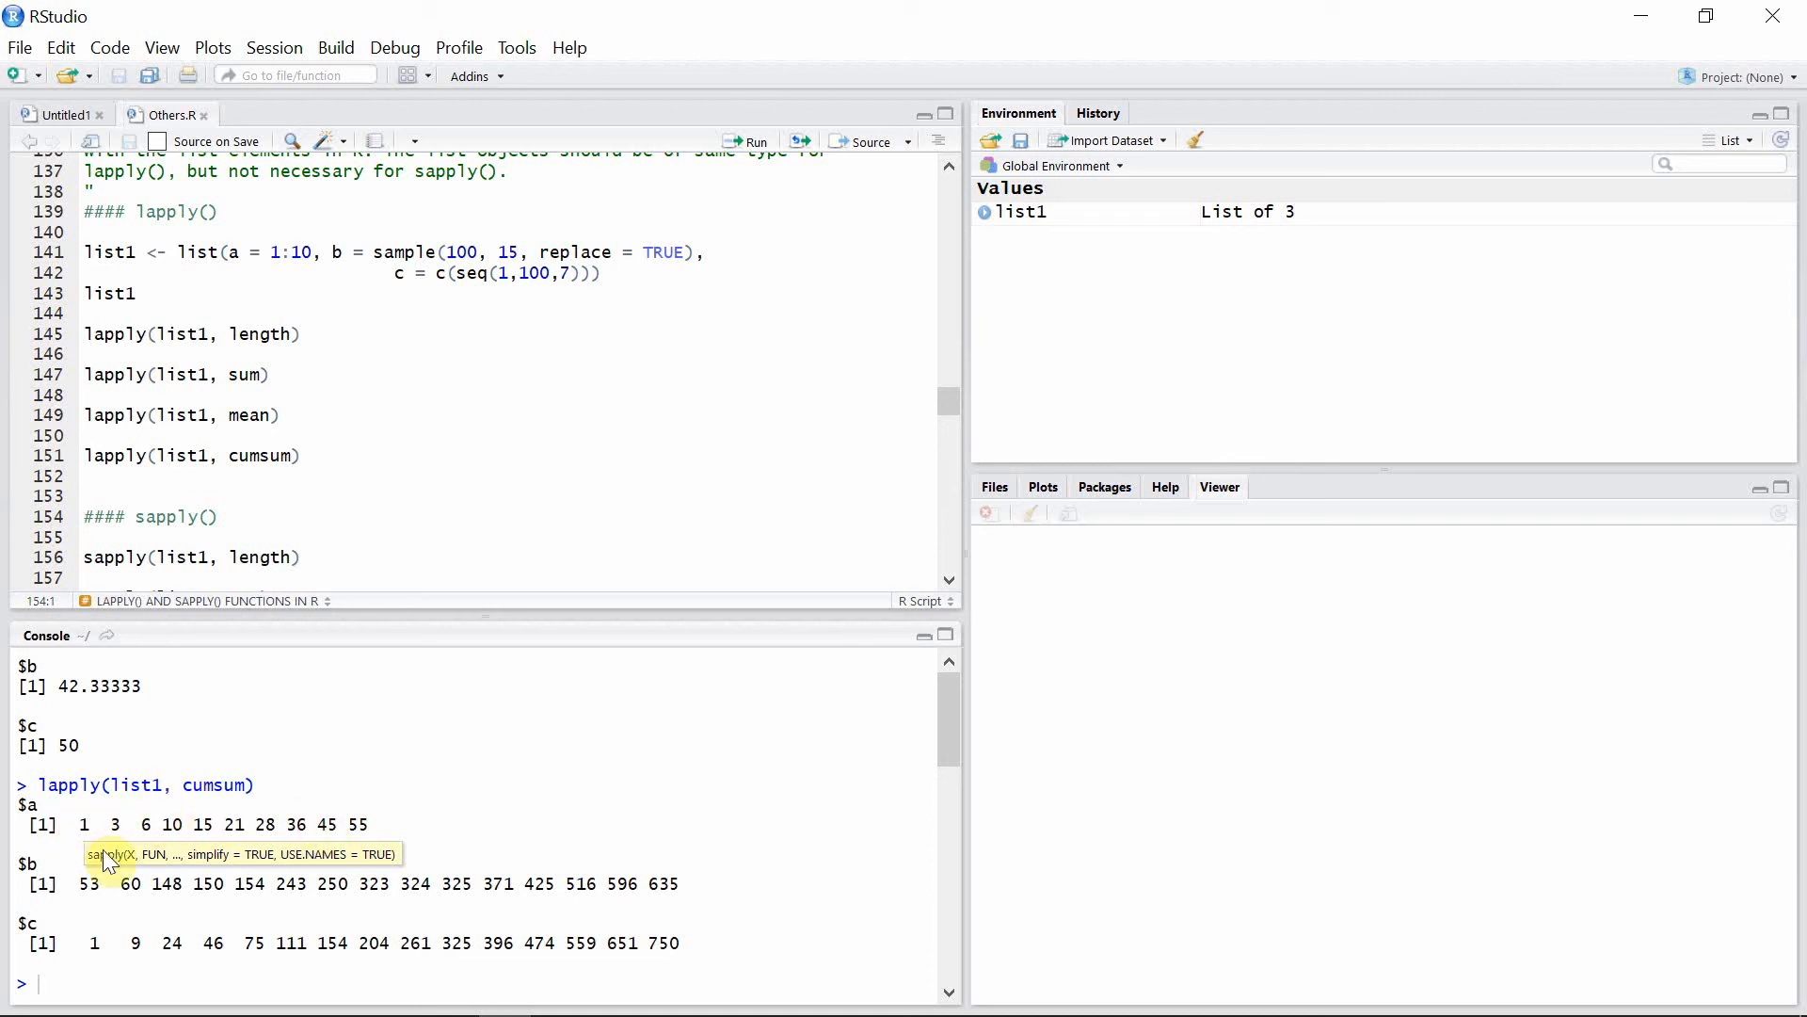
{"action": "mouse_move", "coordinate": [359, 824]}
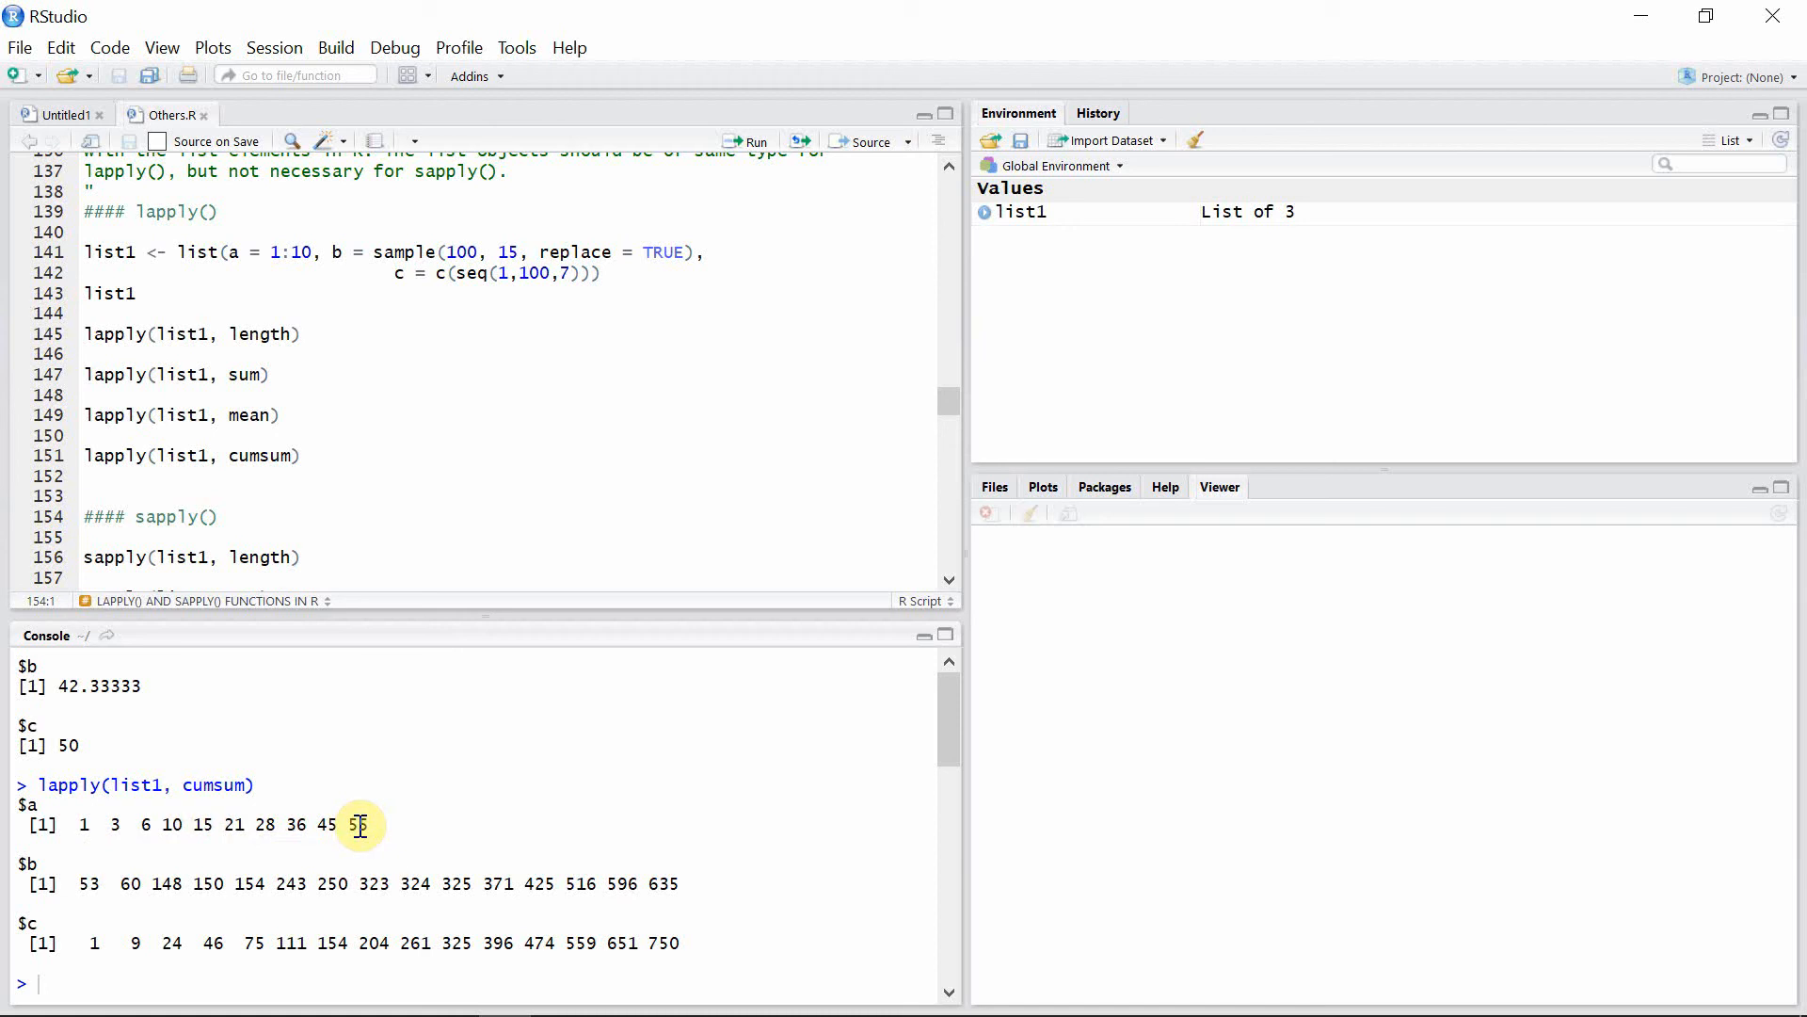
{"action": "mouse_move", "coordinate": [10, 830]}
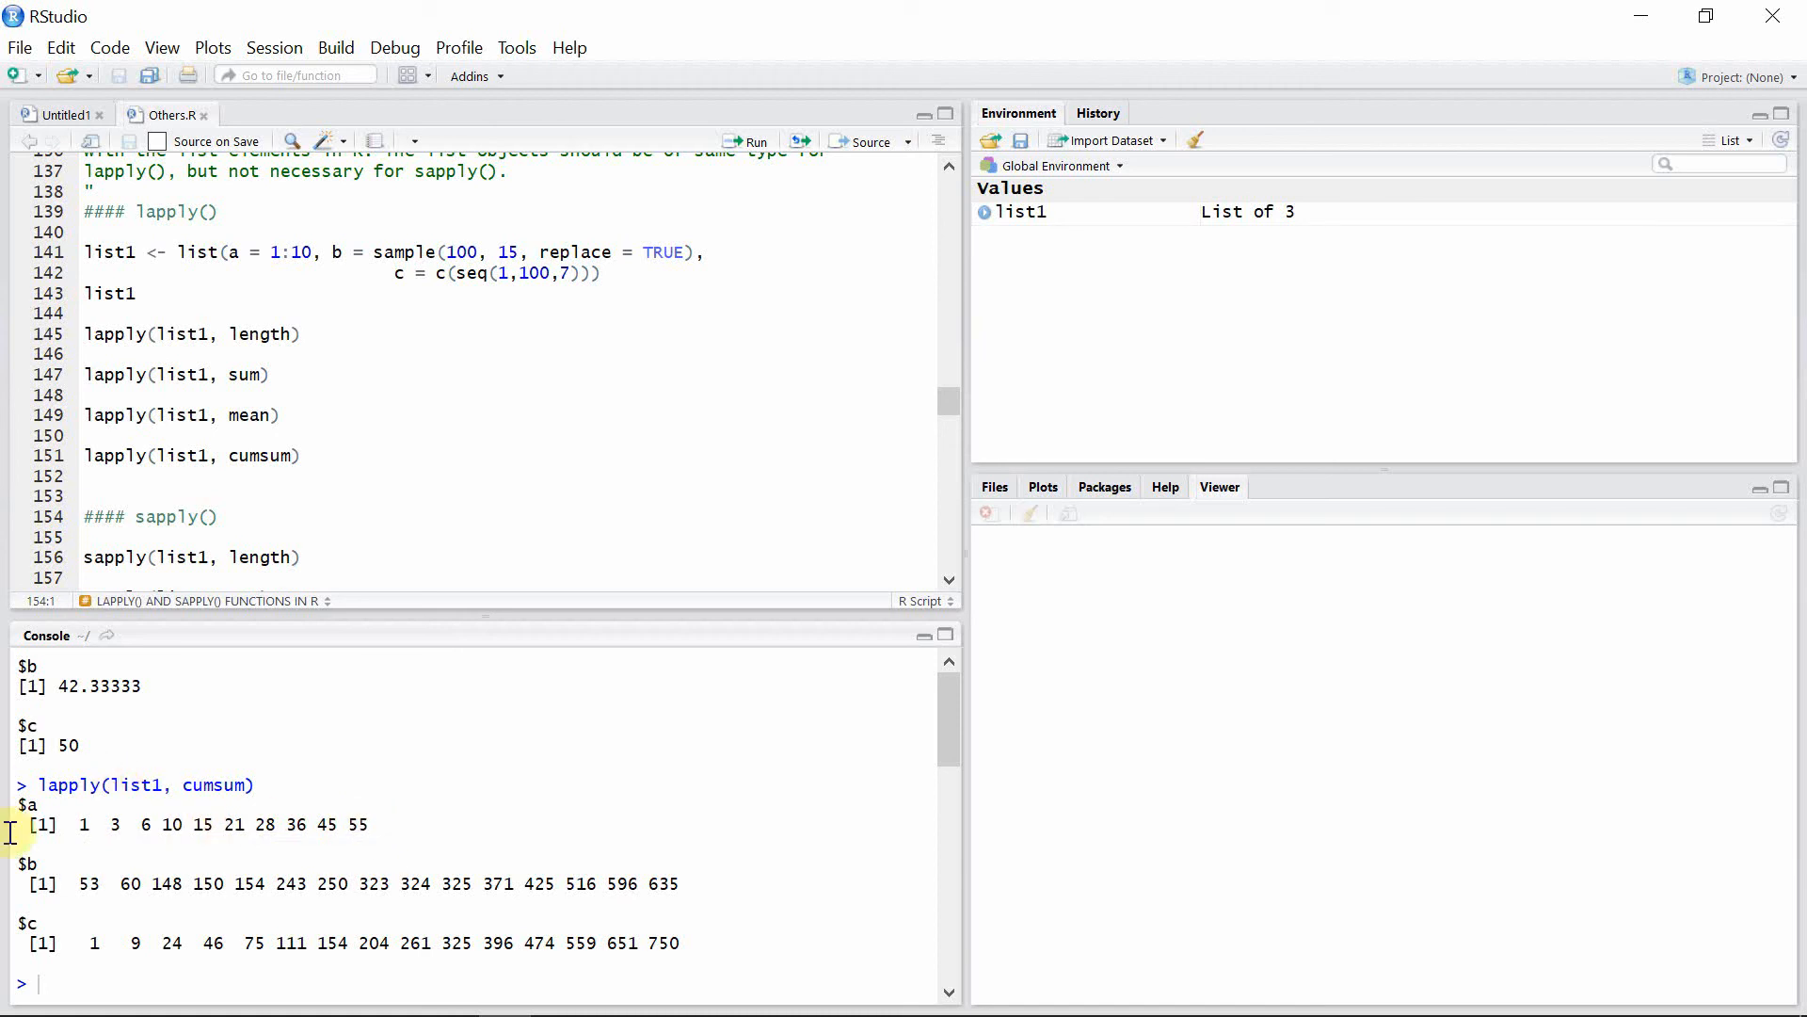
{"action": "mouse_move", "coordinate": [181, 836]}
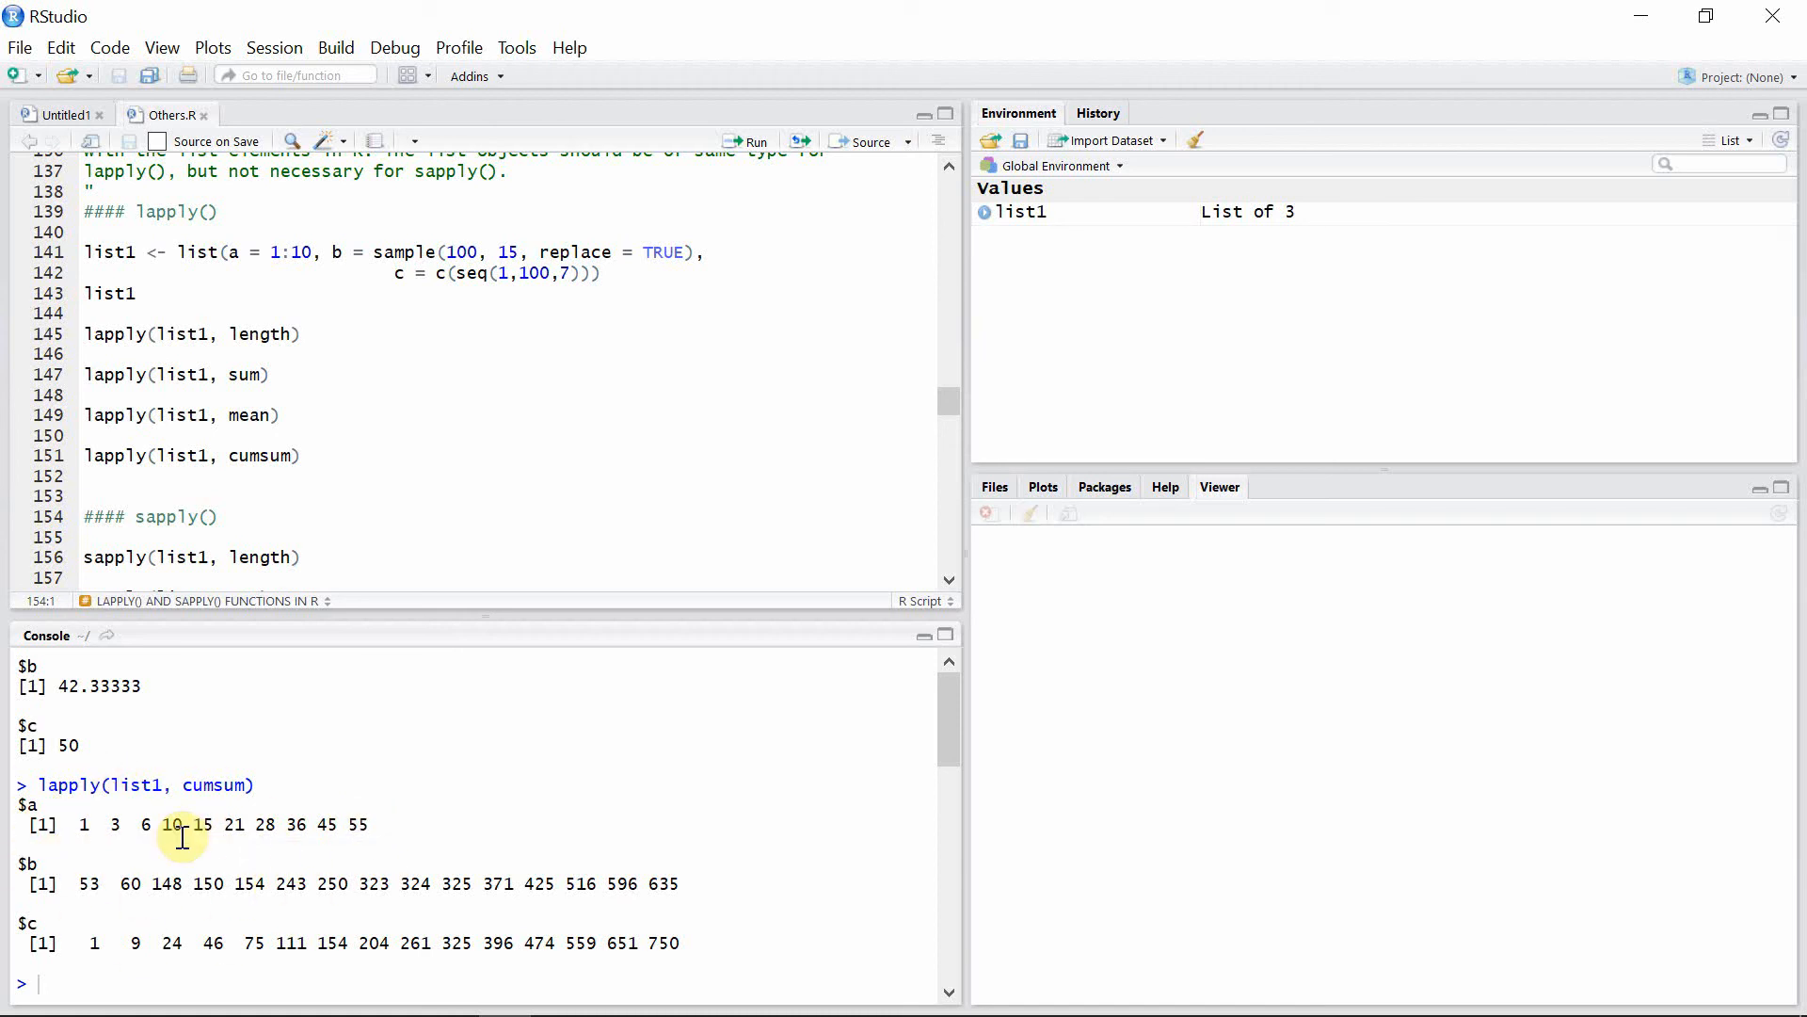
{"action": "mouse_move", "coordinate": [274, 792]}
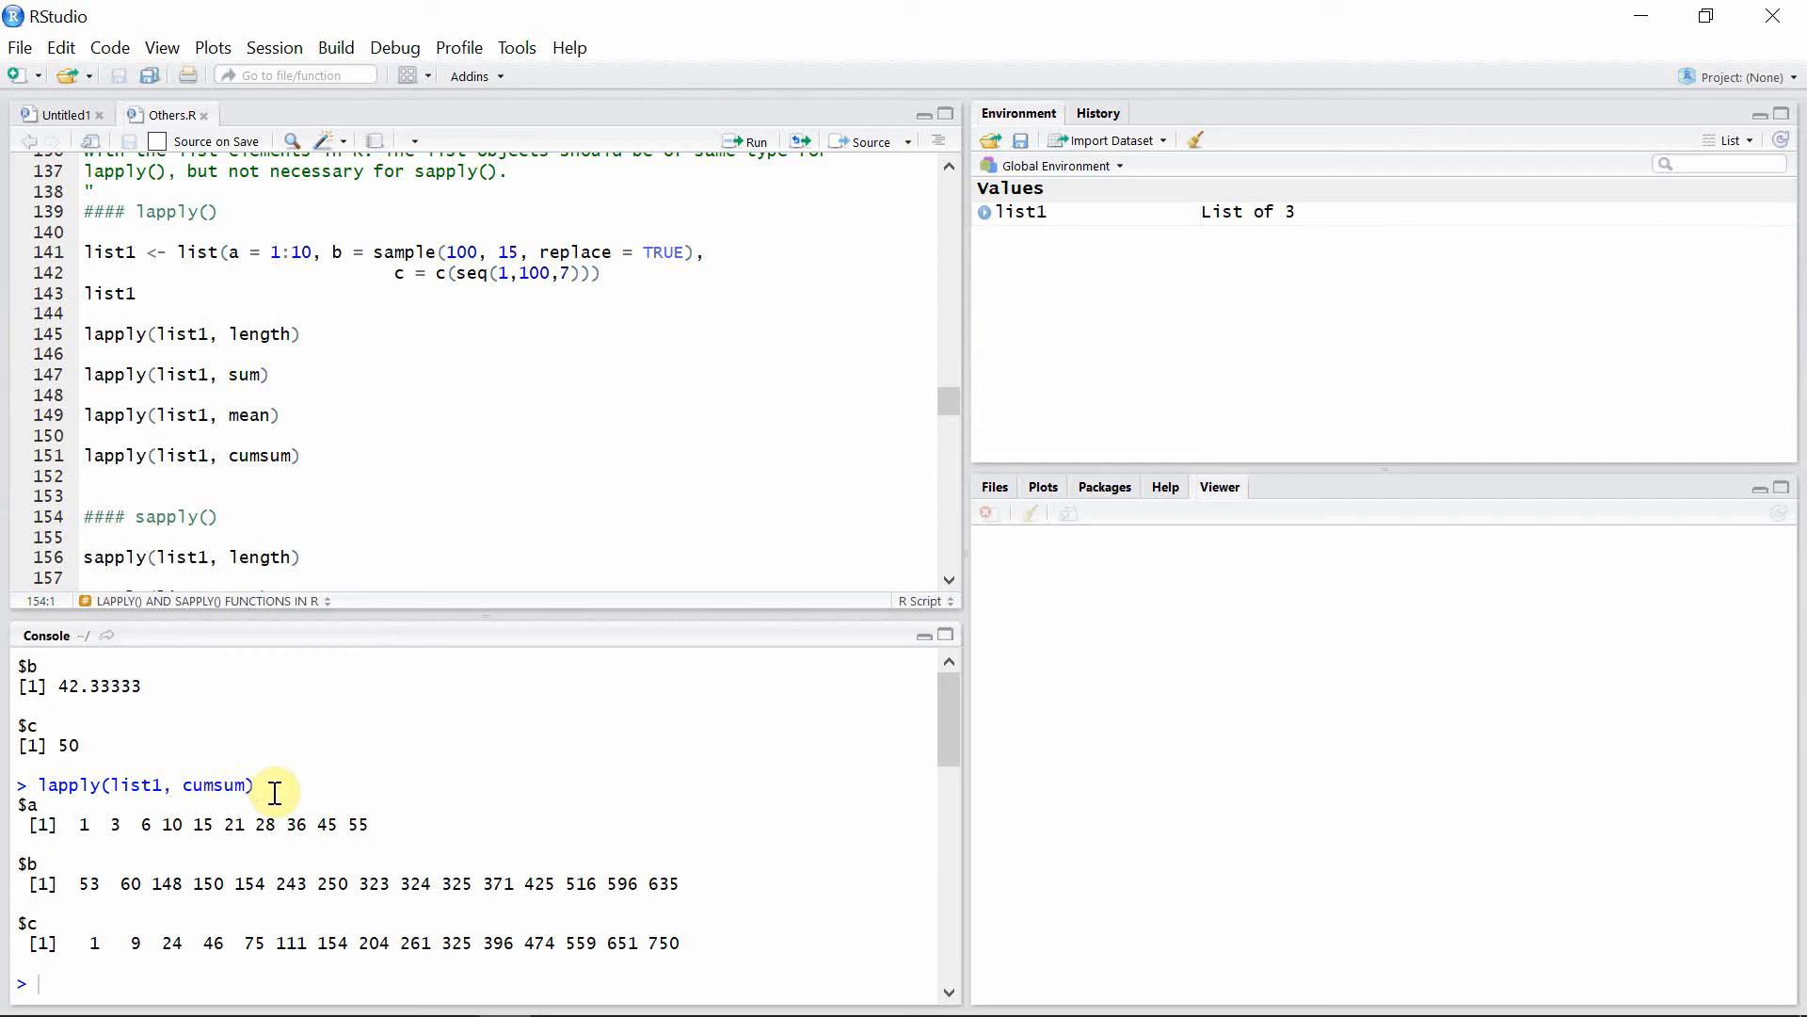
{"action": "mouse_move", "coordinate": [949, 588]}
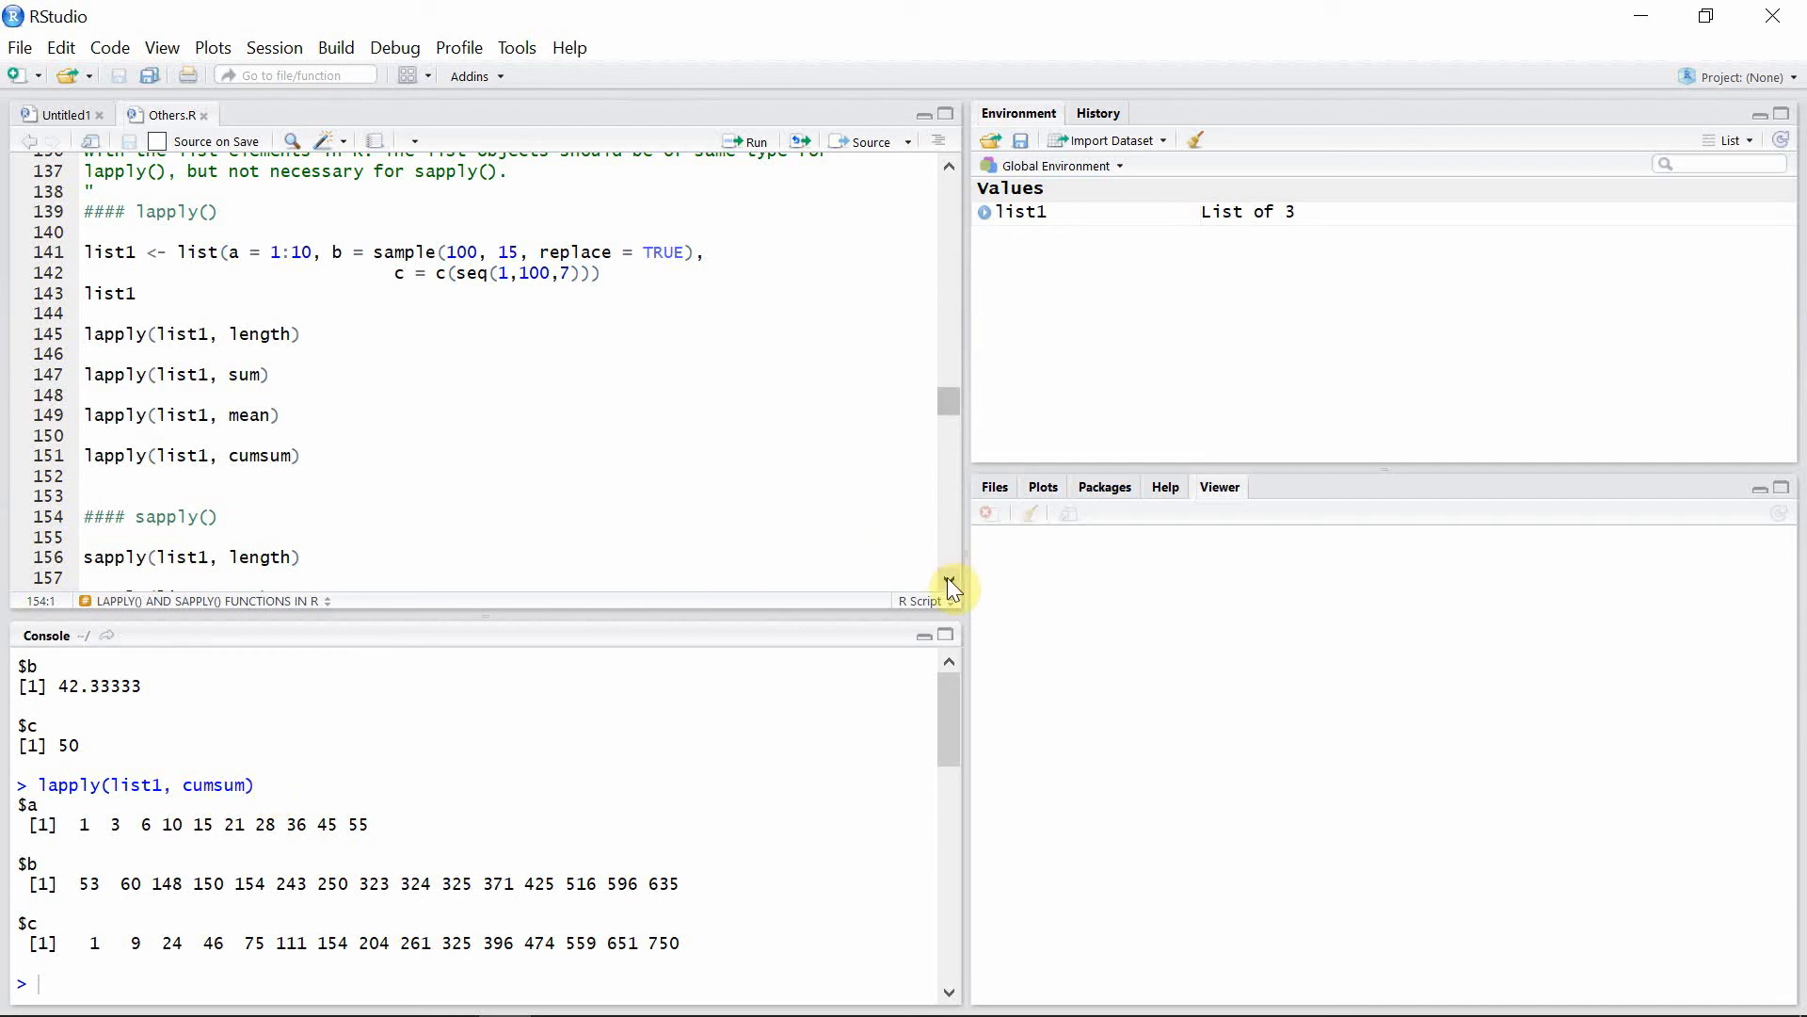
{"action": "scroll", "scroll_direction": "down", "scroll_amount": 3}
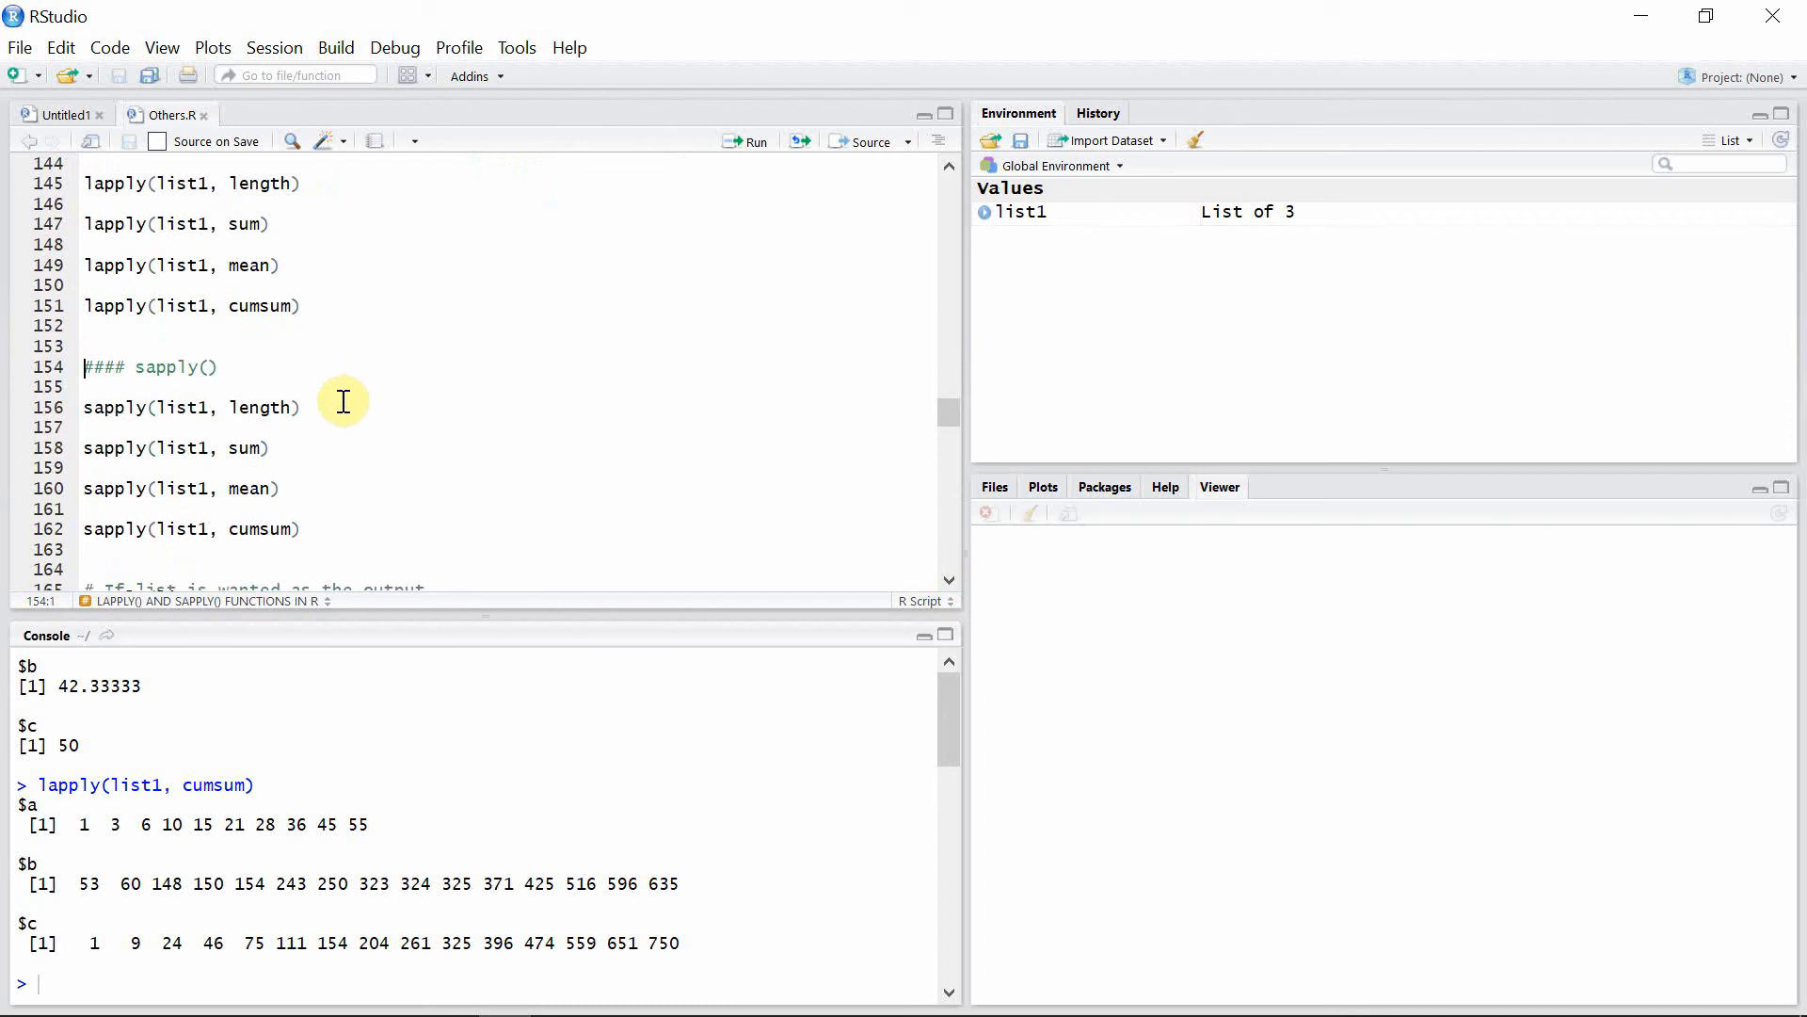
{"action": "left_click", "coordinate": [303, 406]}
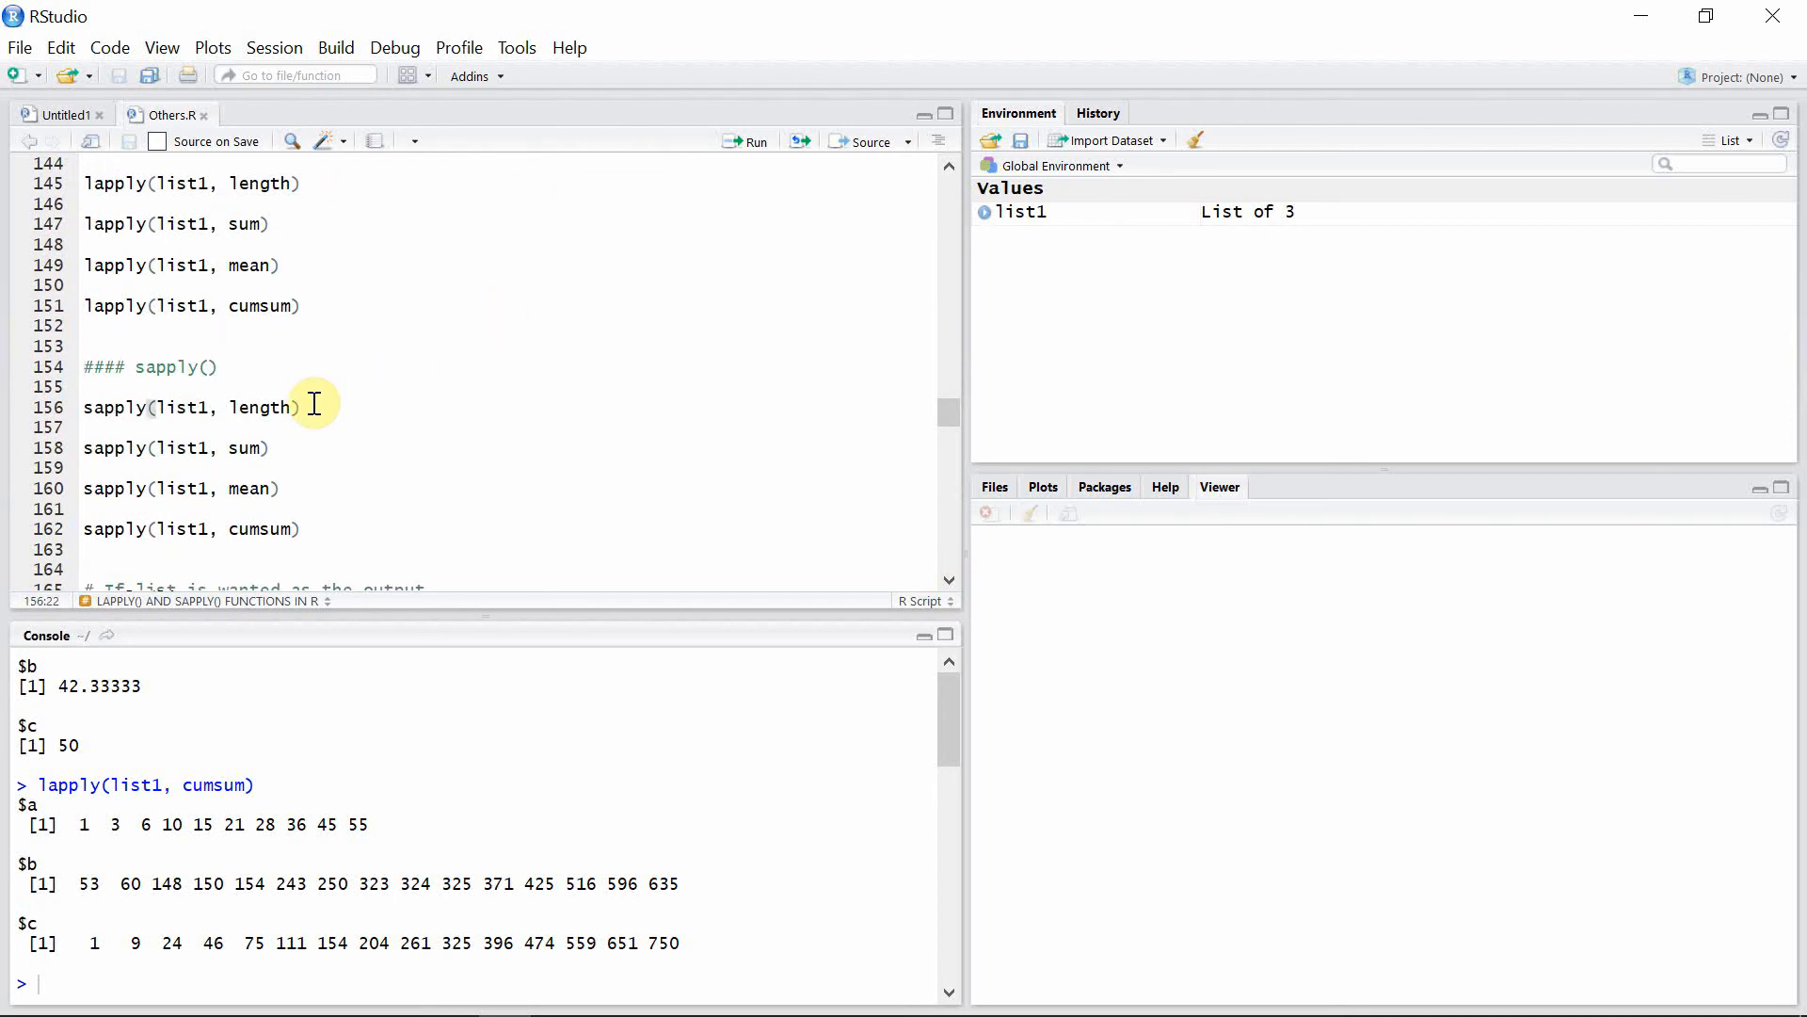
{"action": "mouse_move", "coordinate": [277, 308]}
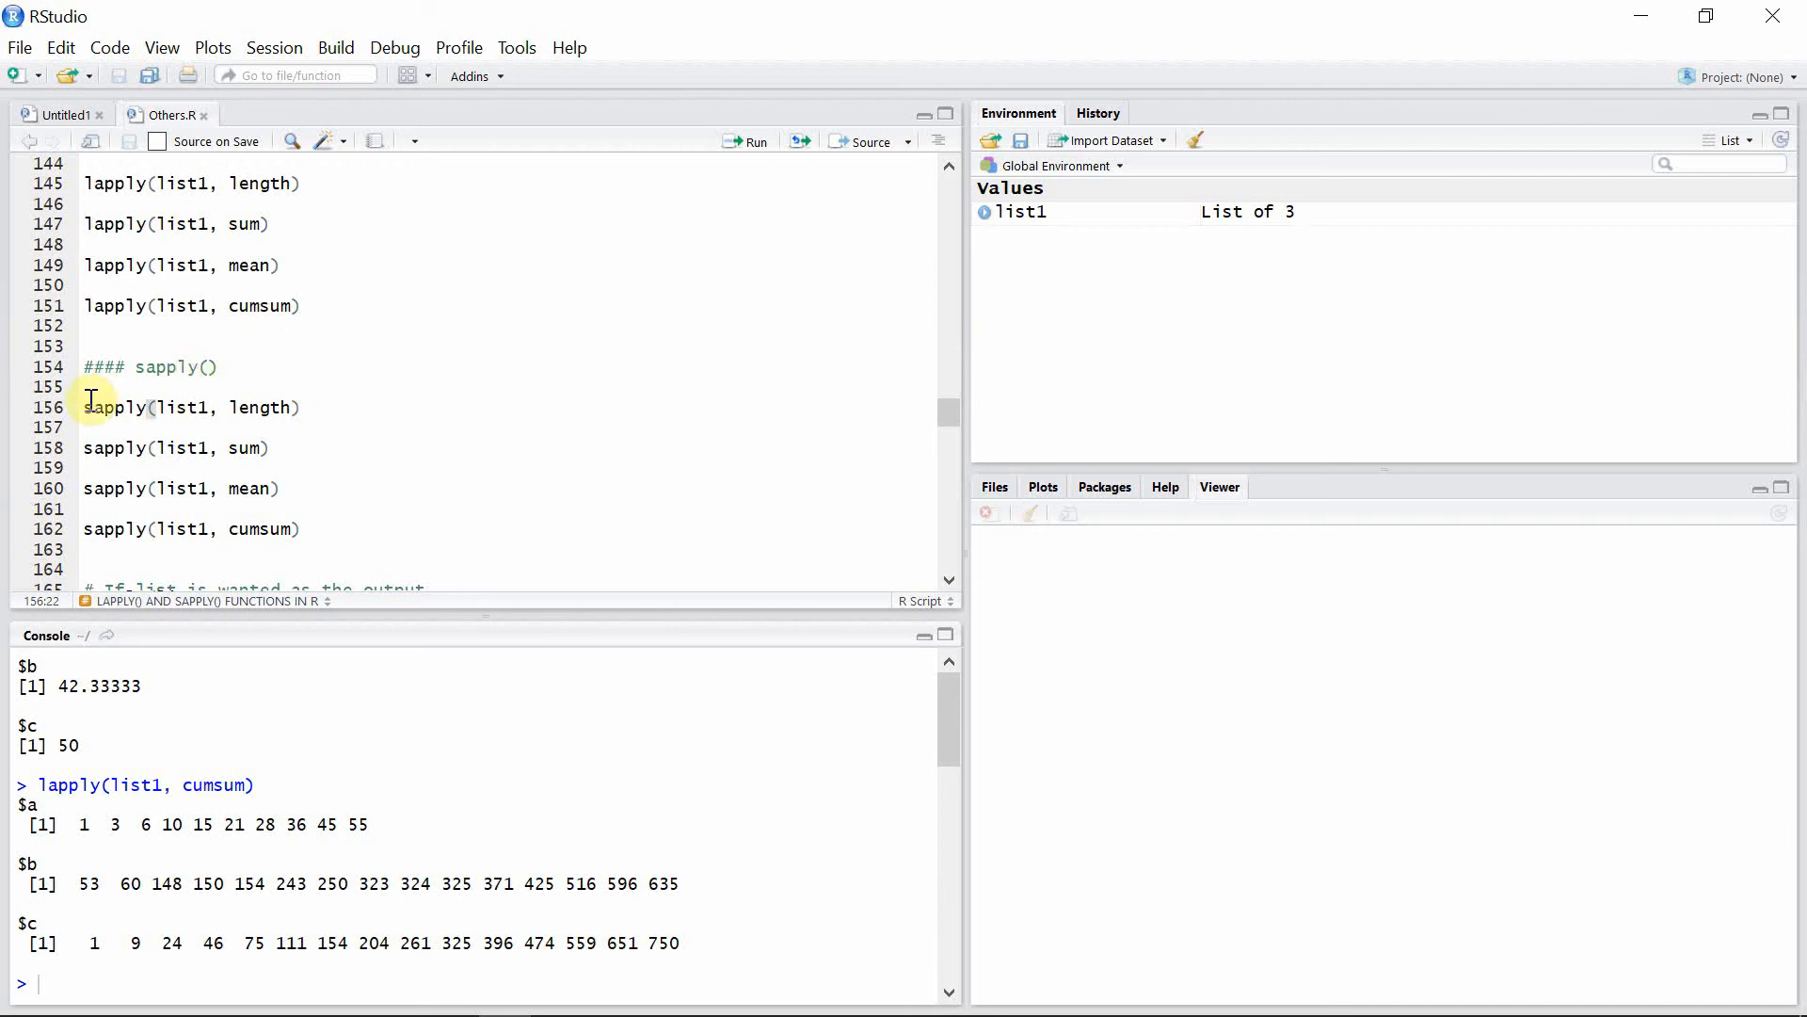
{"action": "mouse_move", "coordinate": [298, 432]}
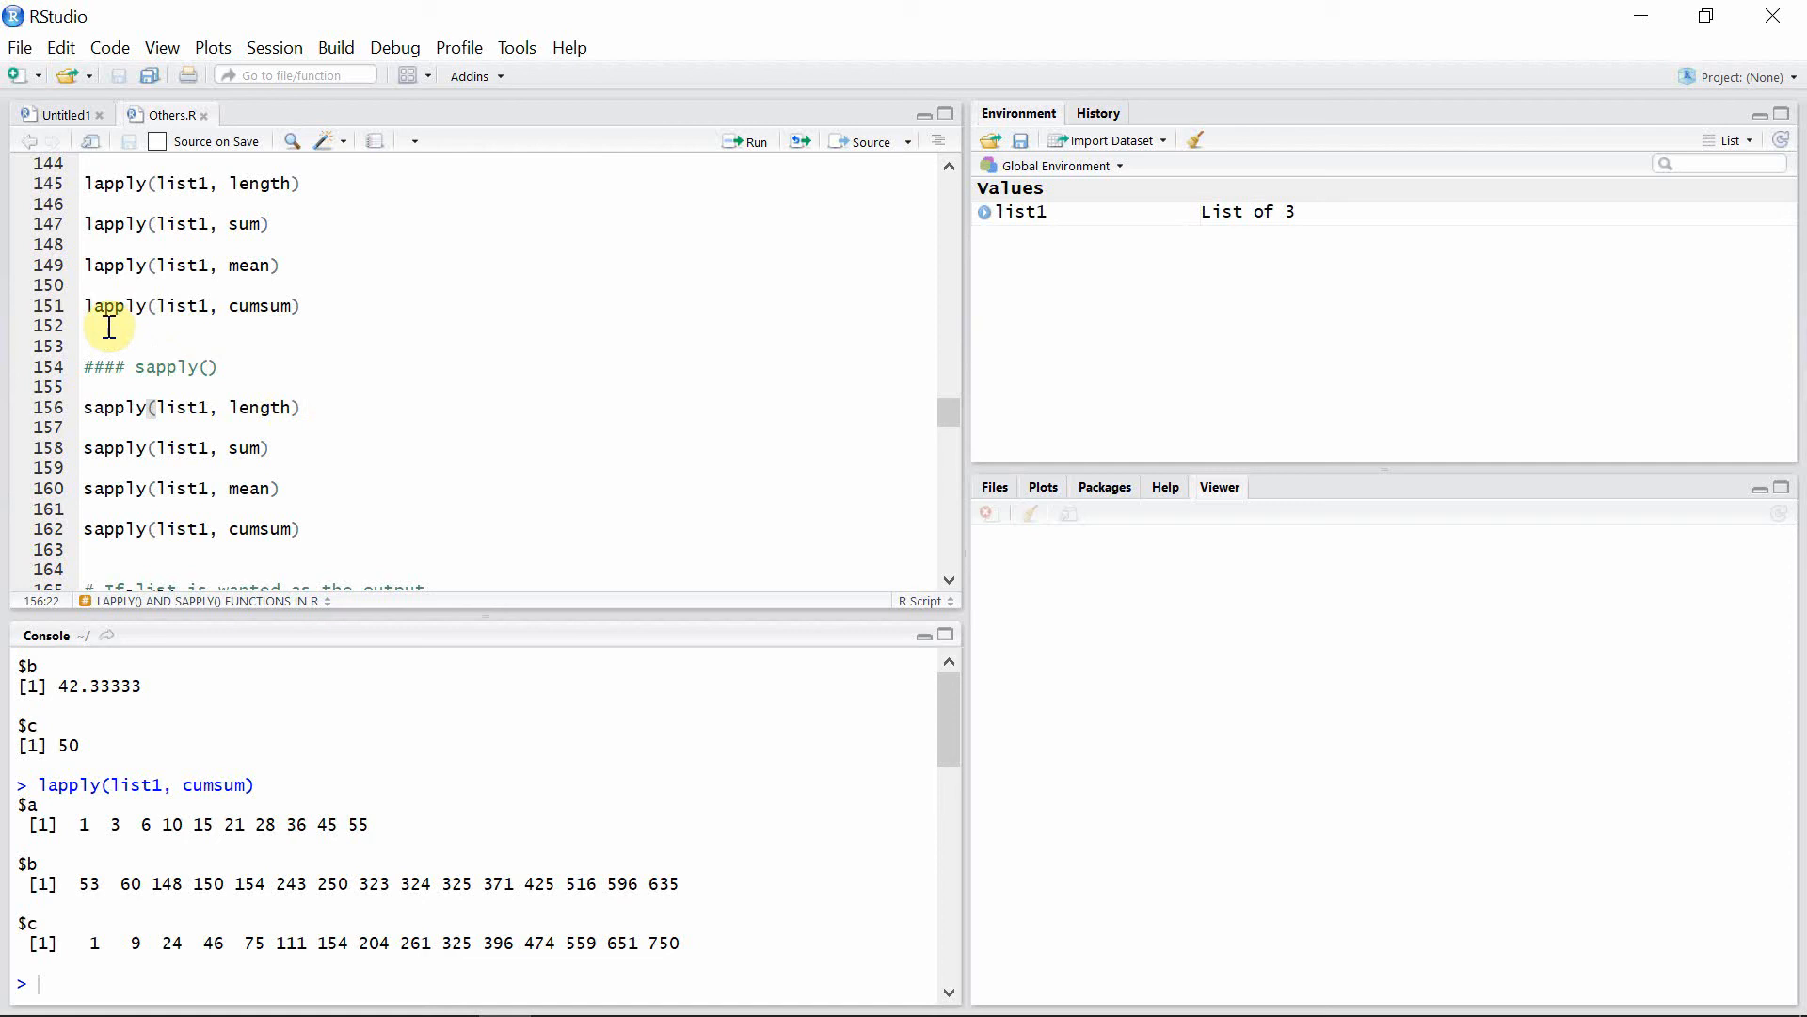
{"action": "mouse_move", "coordinate": [662, 228]}
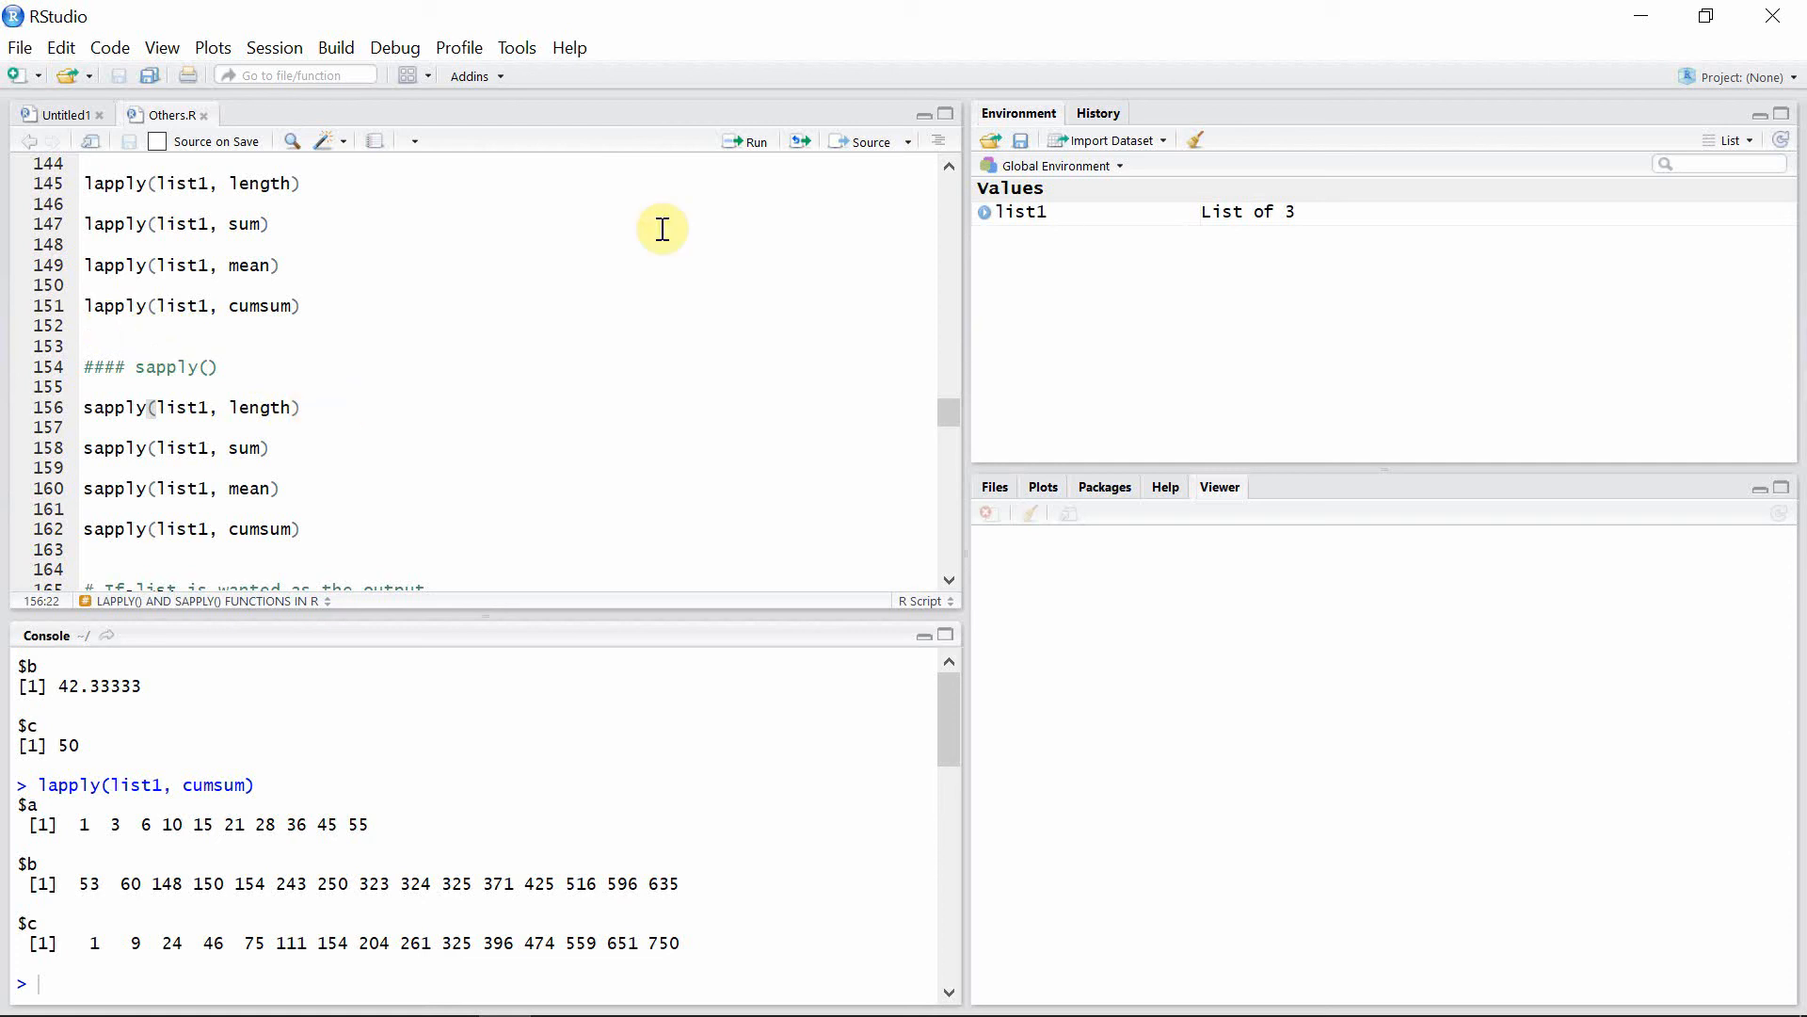
{"action": "mouse_move", "coordinate": [746, 150]}
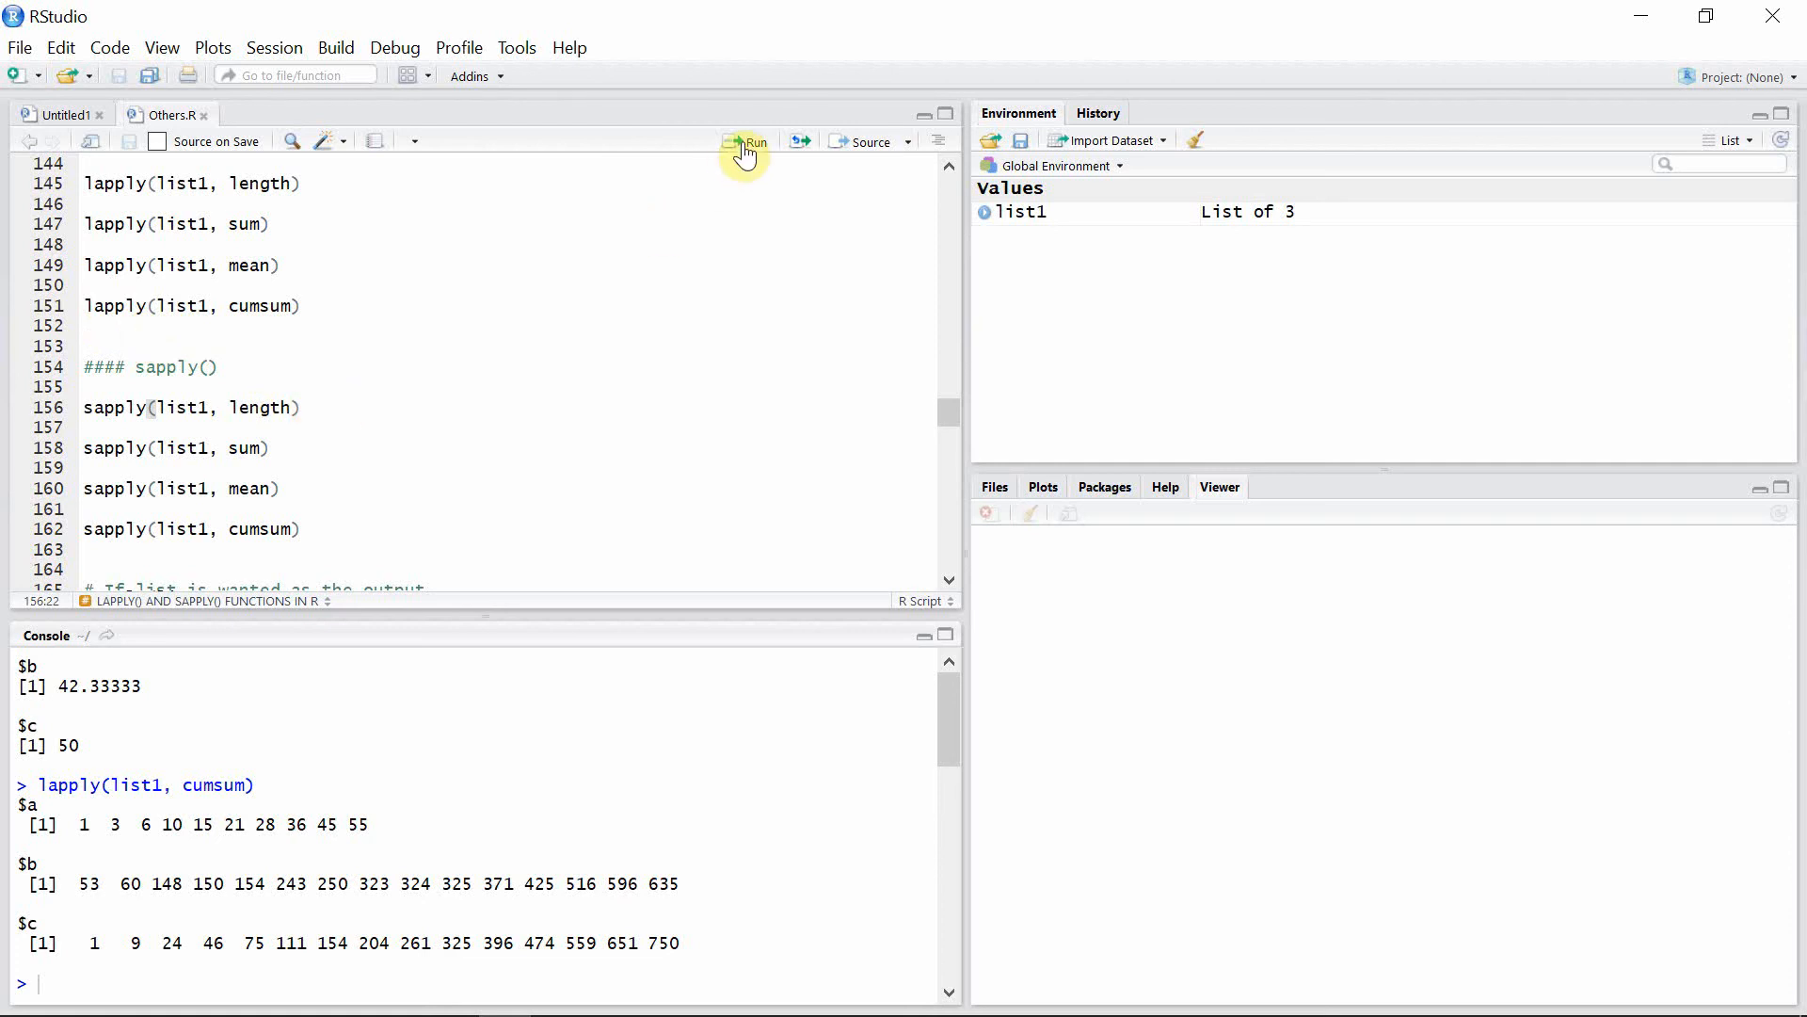
Run sapply(list1, …) with length, sum, mean and cumsum
{"action": "left_click", "coordinate": [747, 140]}
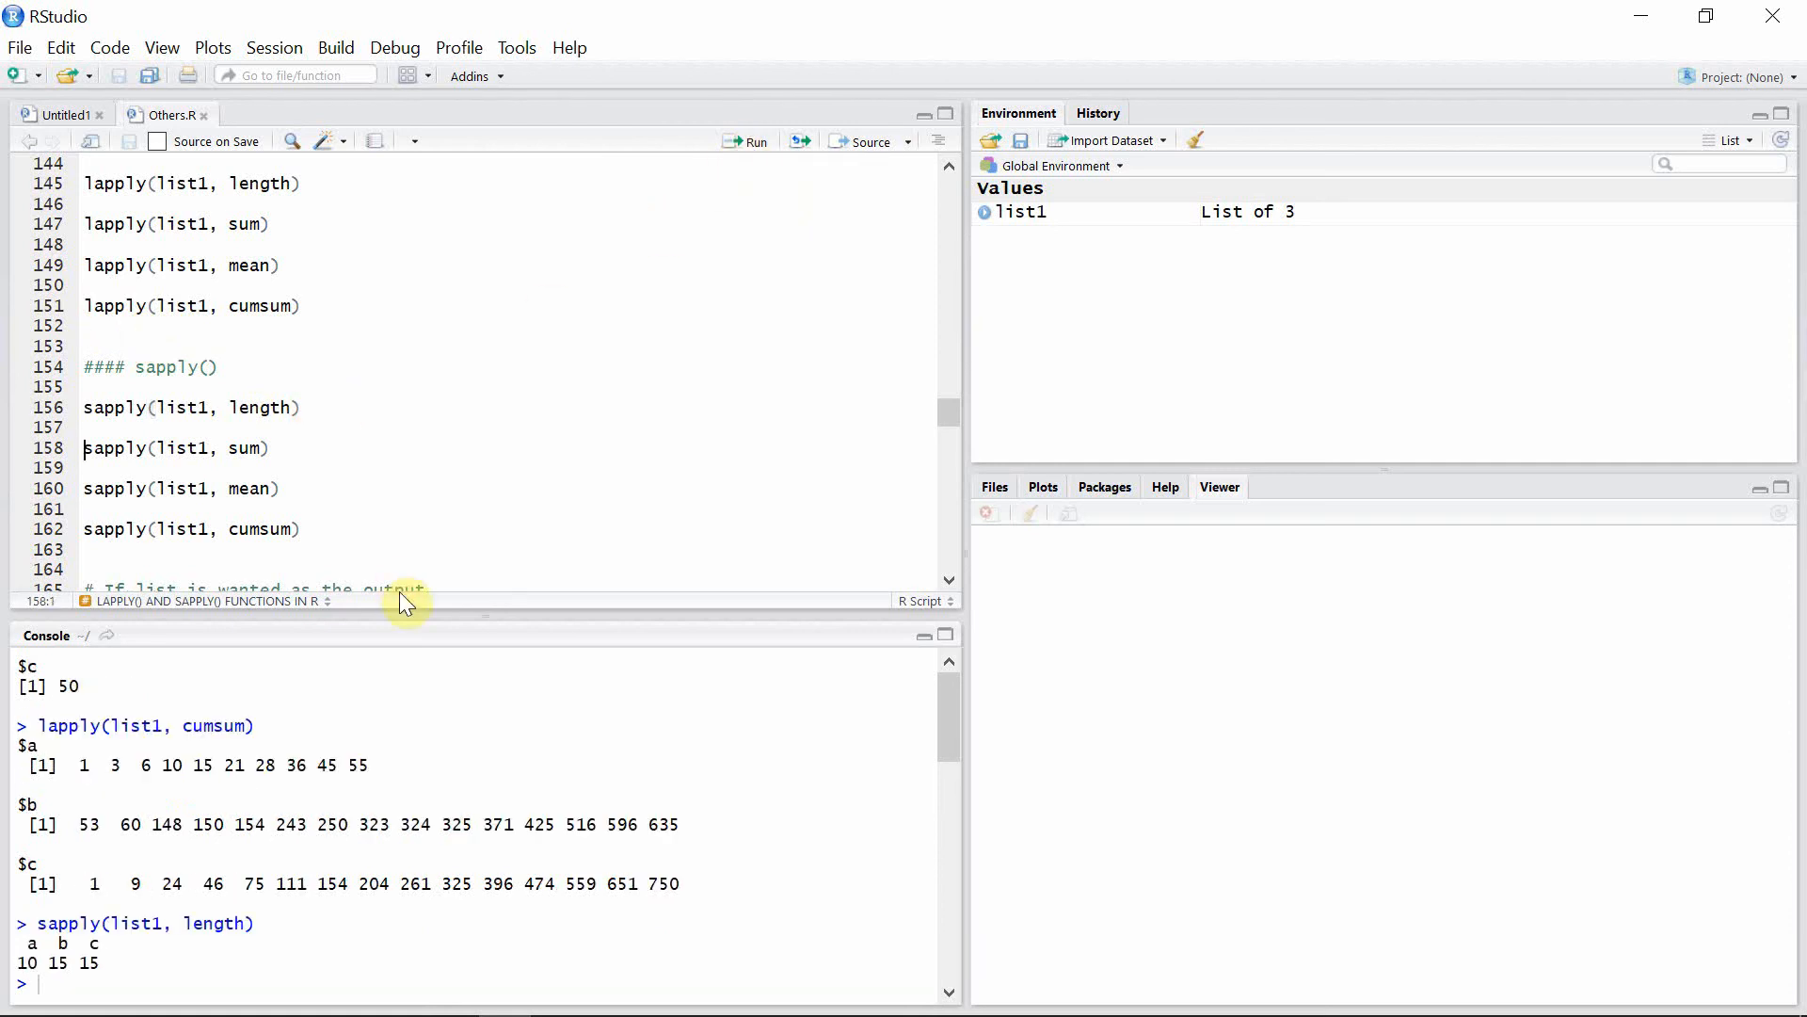
{"action": "mouse_move", "coordinate": [101, 962]}
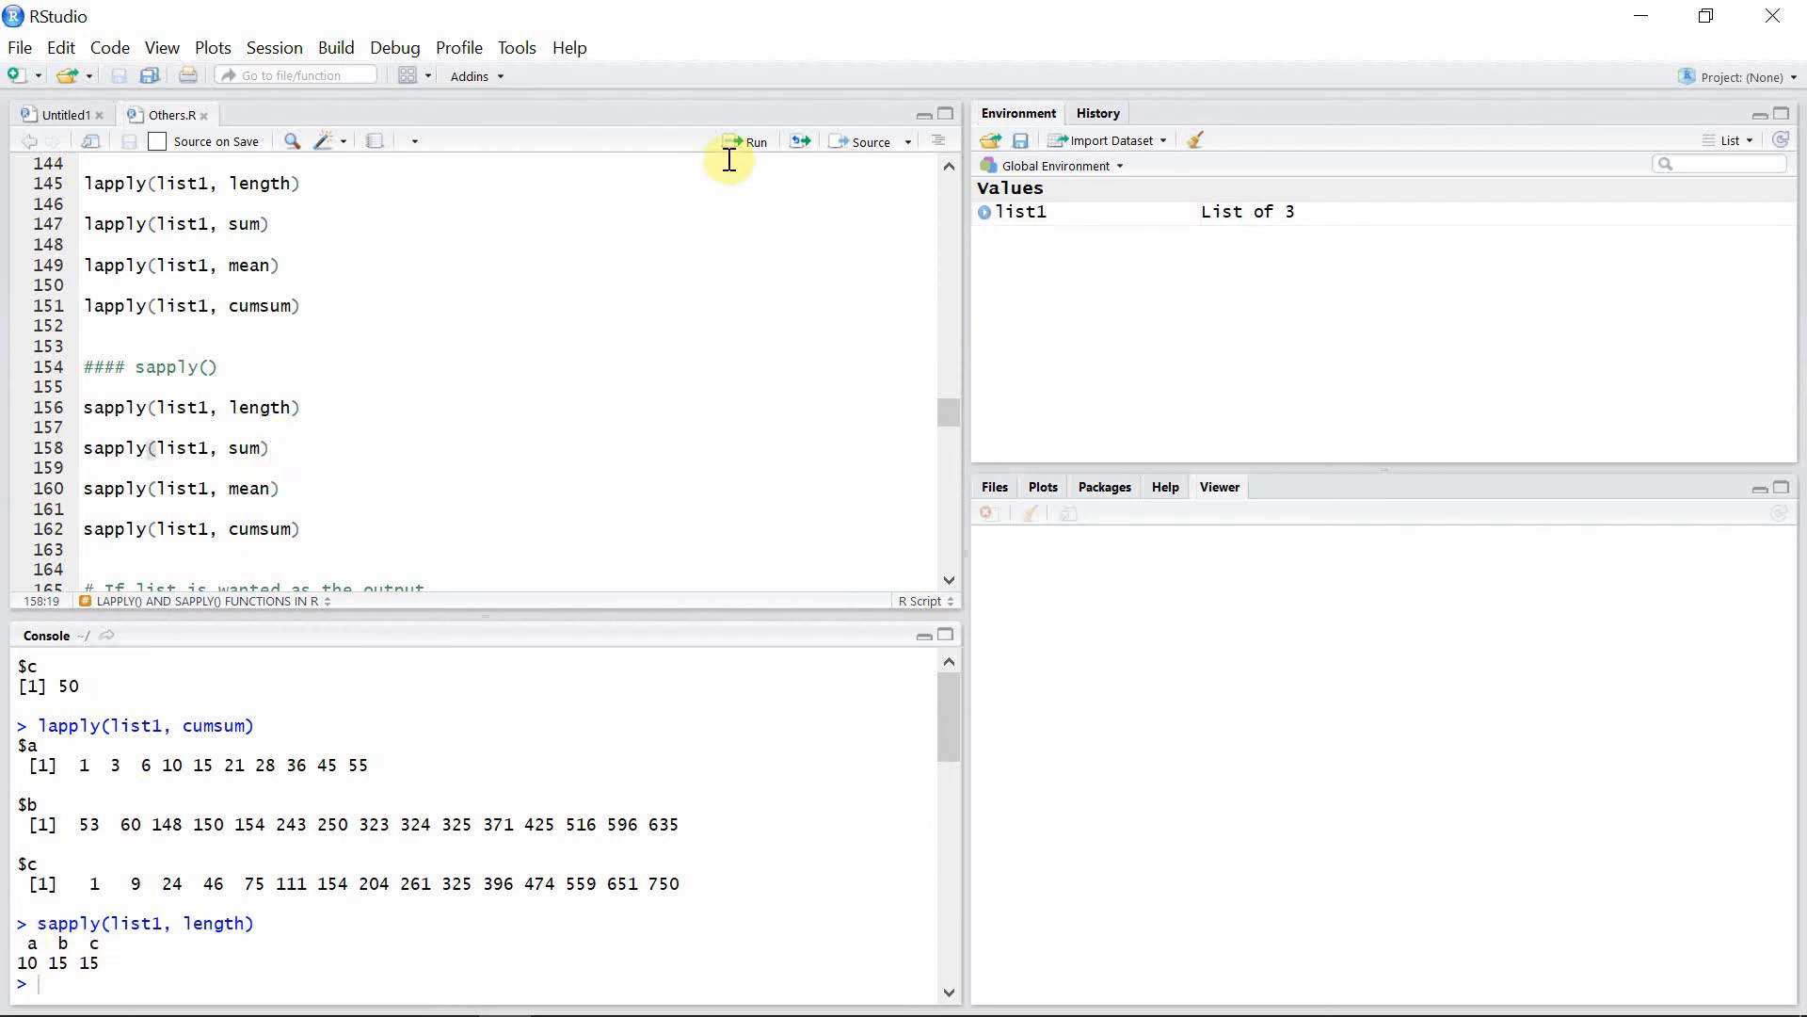
{"action": "left_click", "coordinate": [749, 141]}
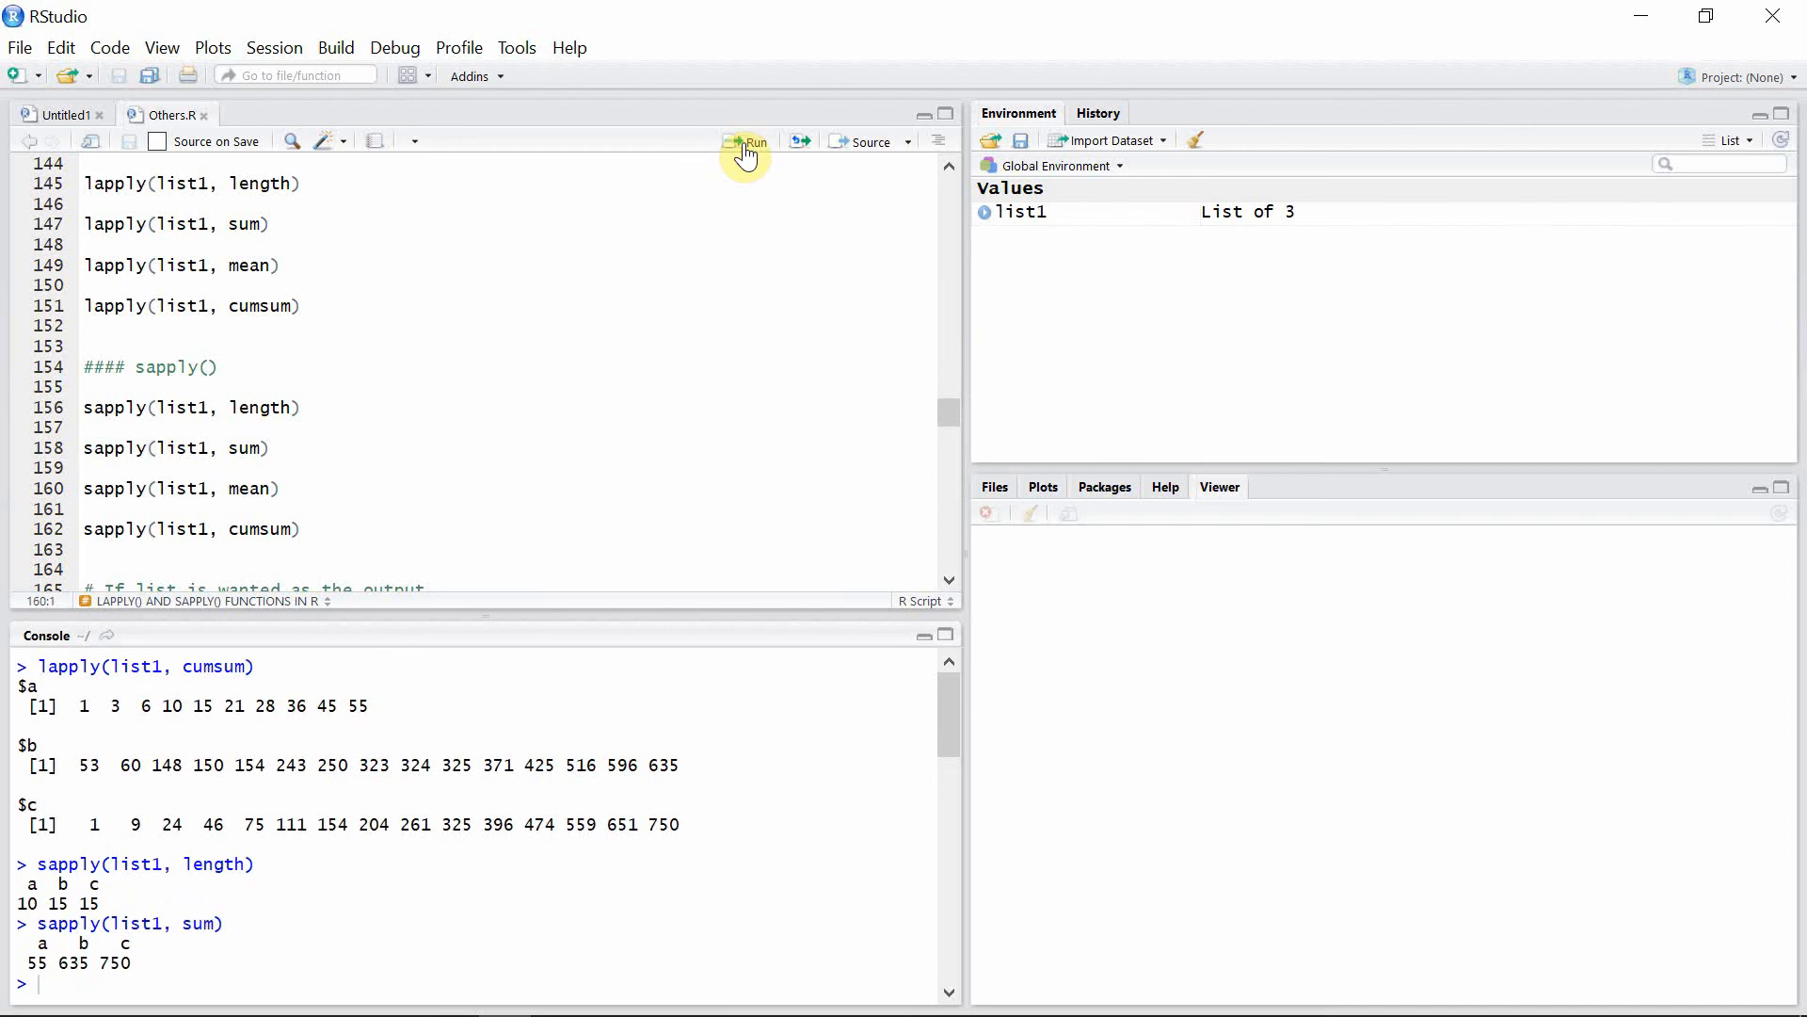
{"action": "left_click", "coordinate": [746, 140]}
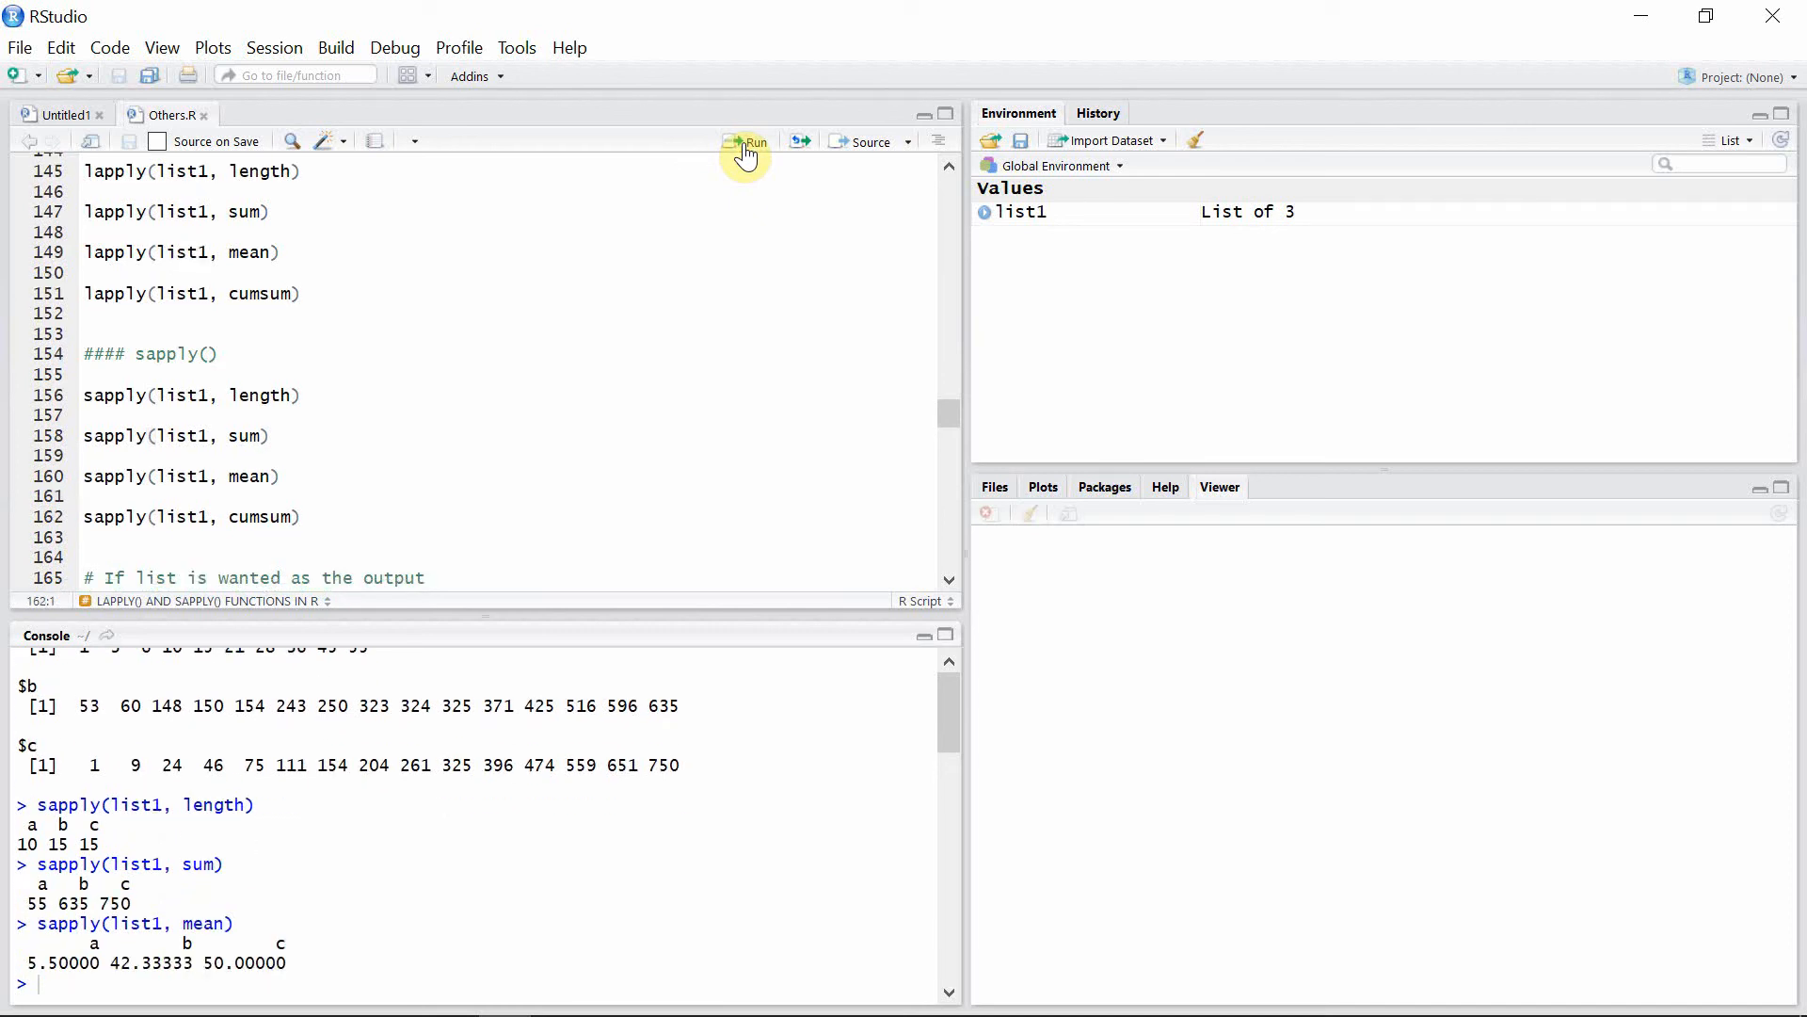
{"action": "left_click", "coordinate": [750, 140]}
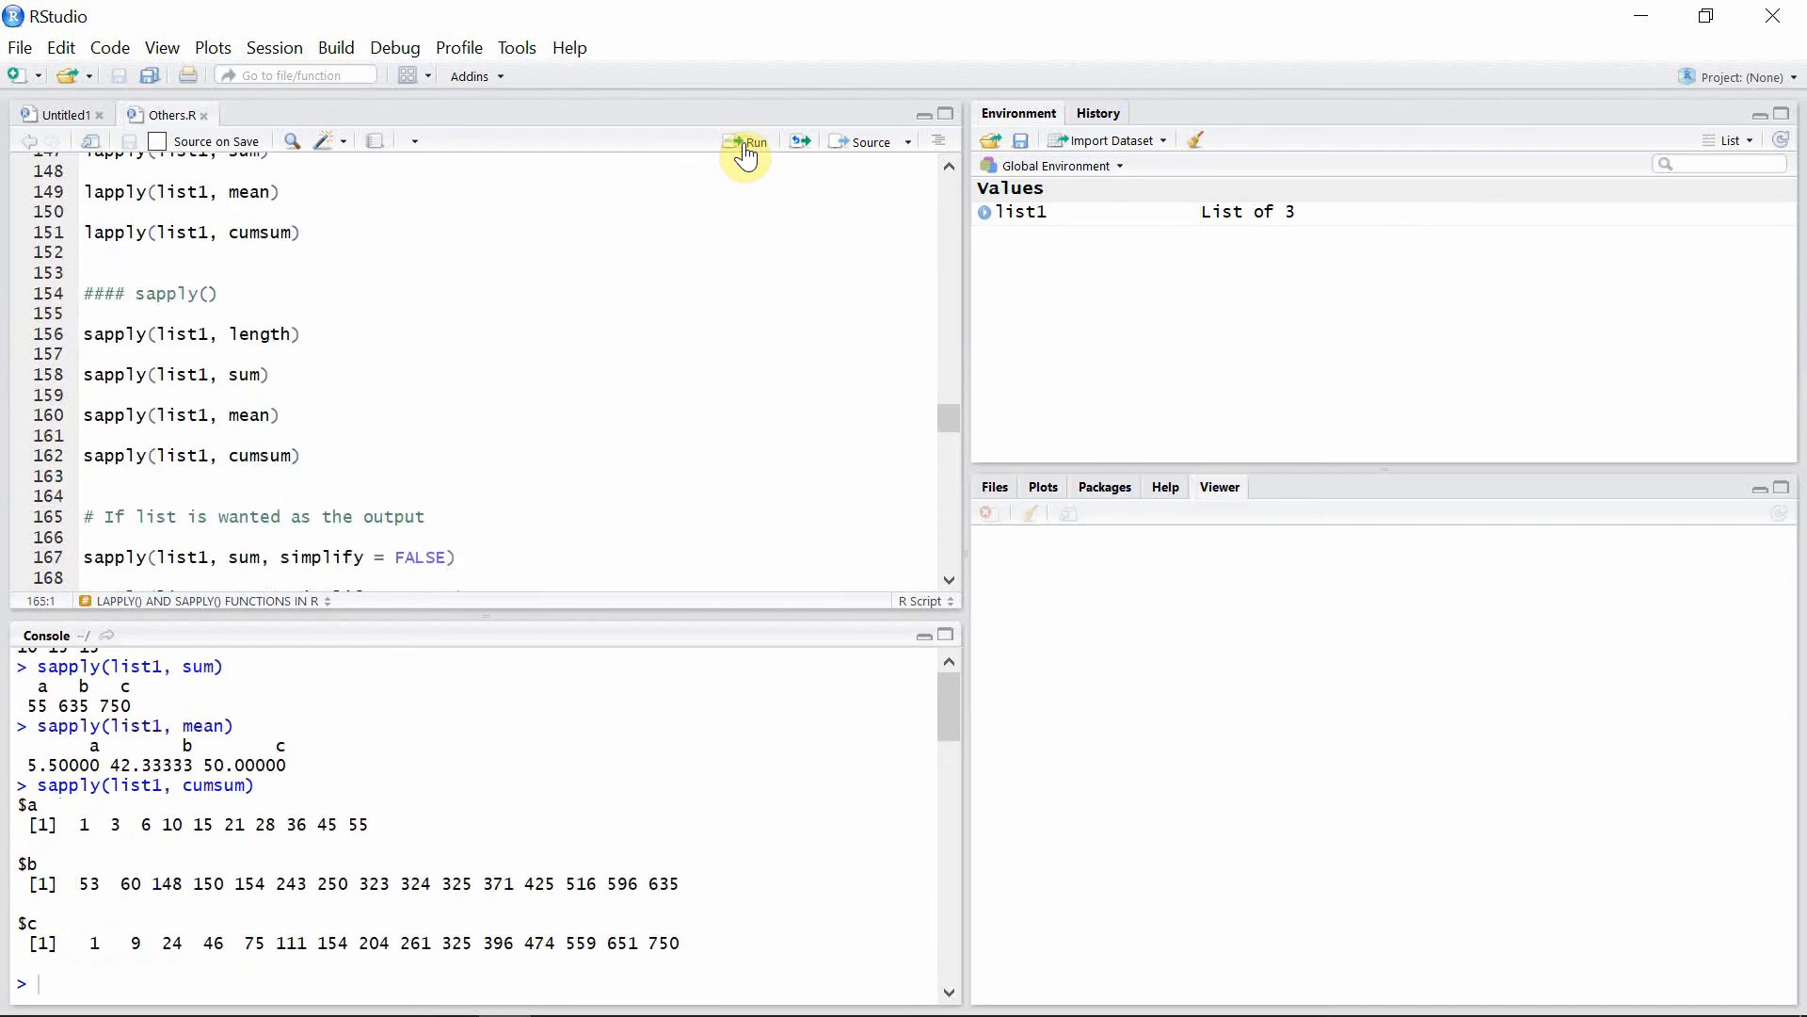
{"action": "mouse_move", "coordinate": [953, 586]}
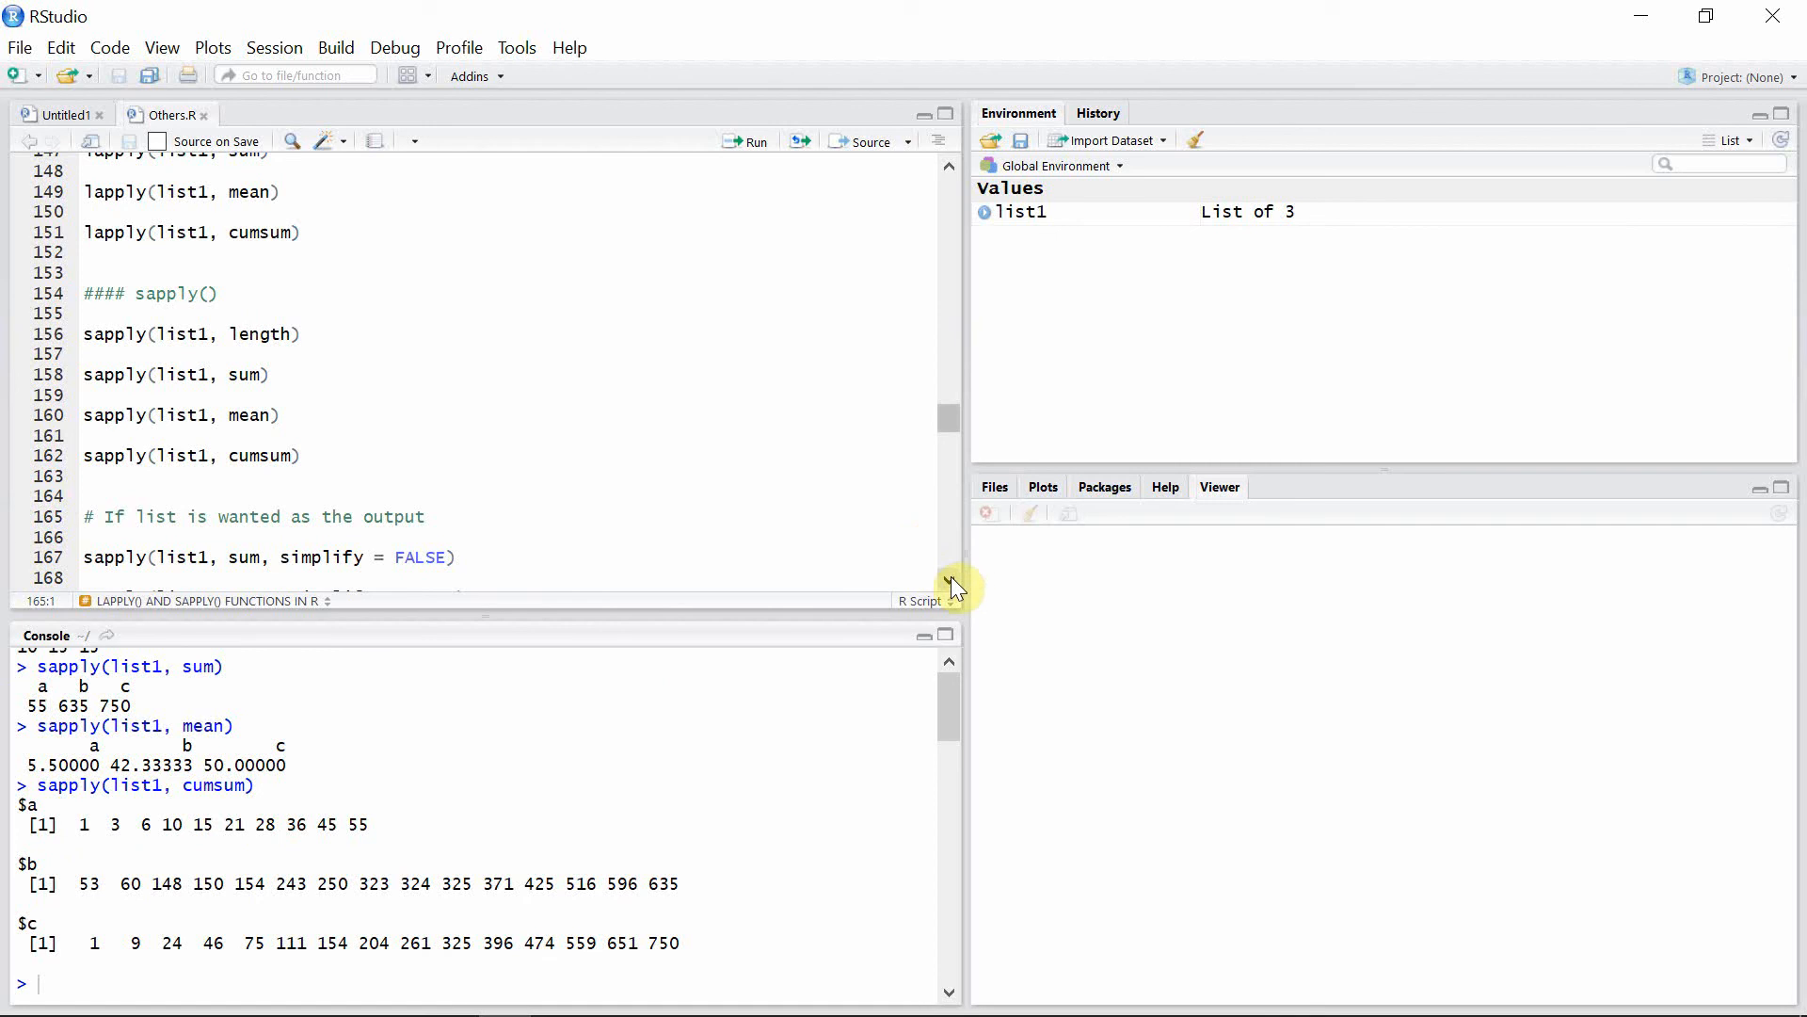
Run sapply(list1, sum/mean, simplify = FALSE), getting sums 55, 635, 750 and means 5.5, 42.33333, 50
{"action": "scroll", "scroll_direction": "down", "scroll_amount": 3}
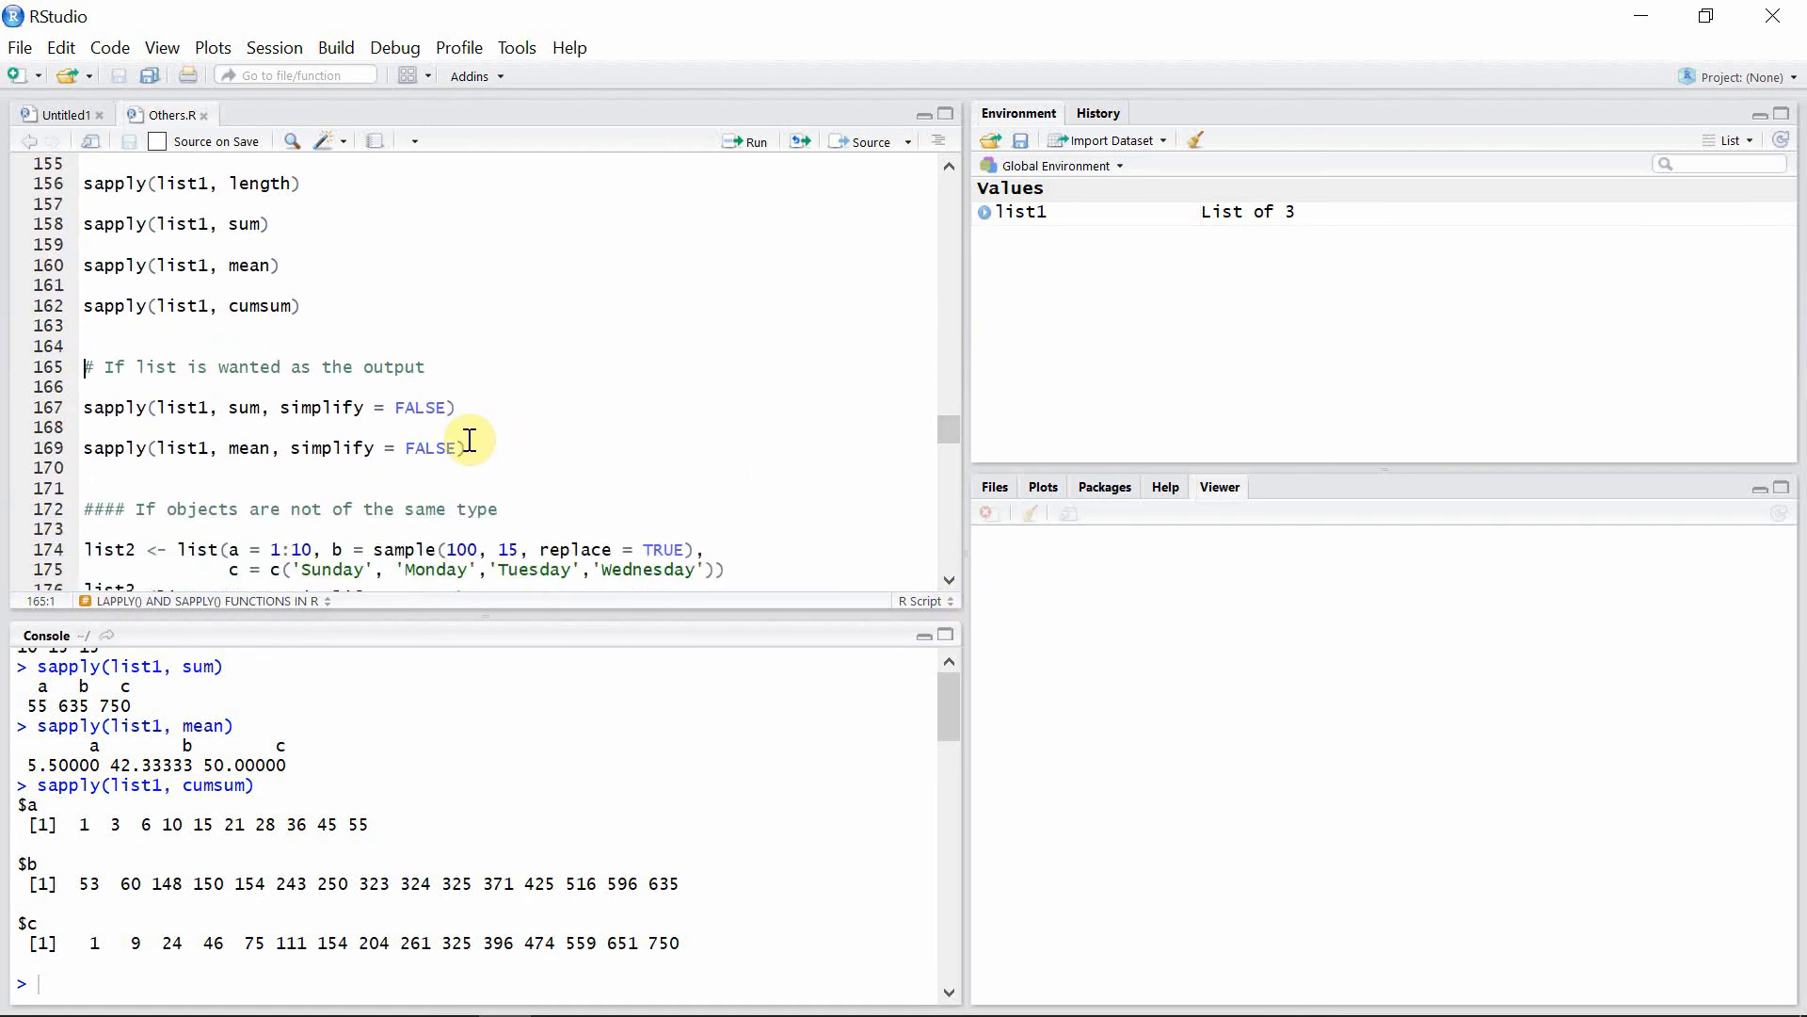
{"action": "mouse_move", "coordinate": [518, 417]}
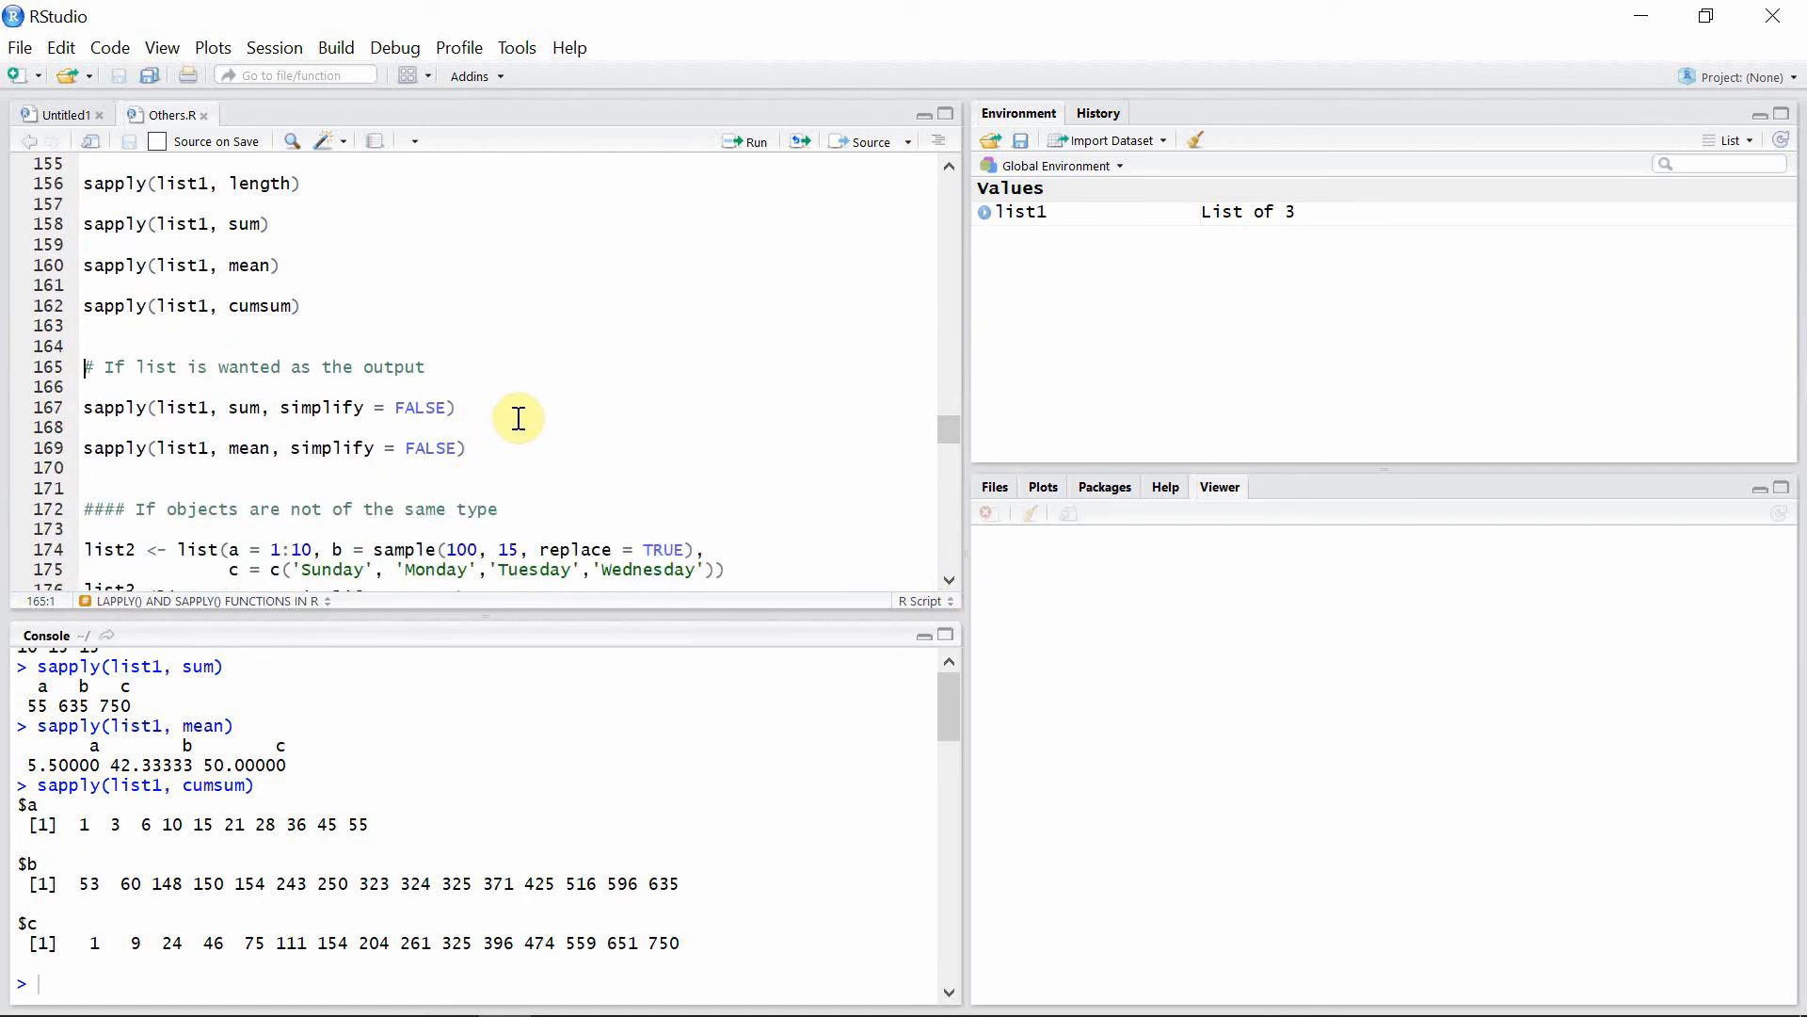
{"action": "mouse_move", "coordinate": [358, 435]}
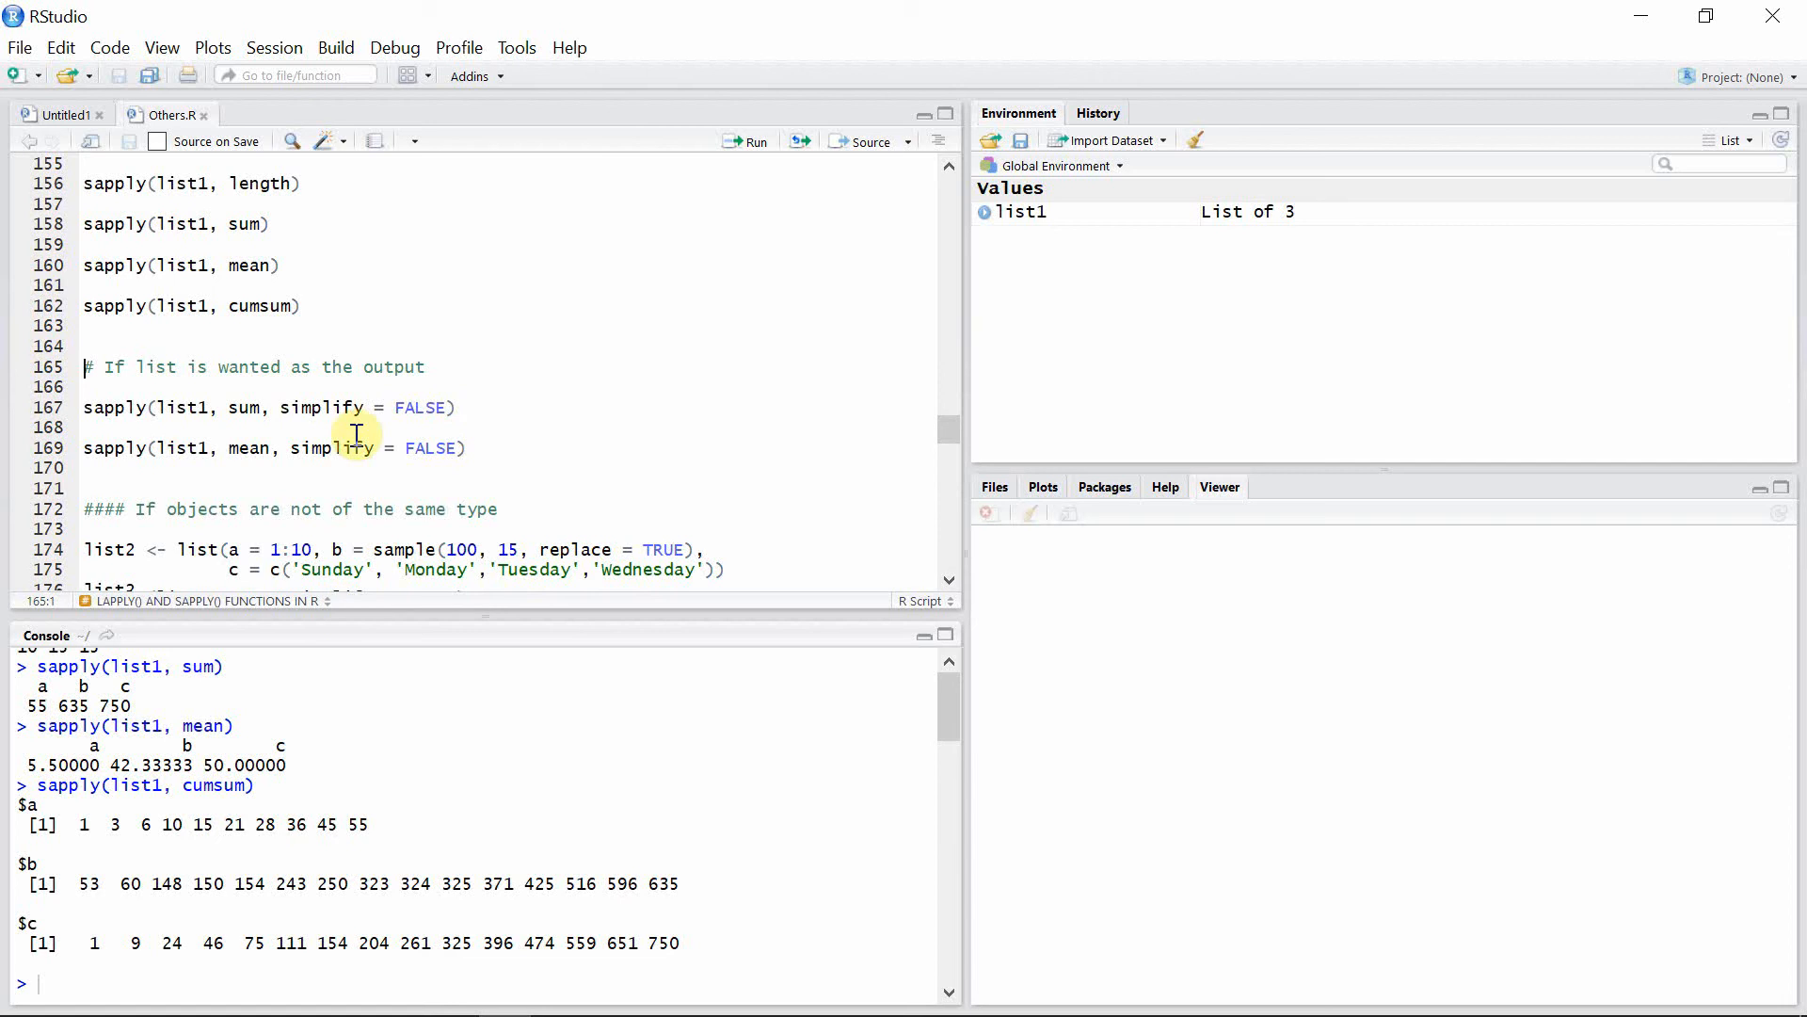
{"action": "mouse_move", "coordinate": [467, 408]}
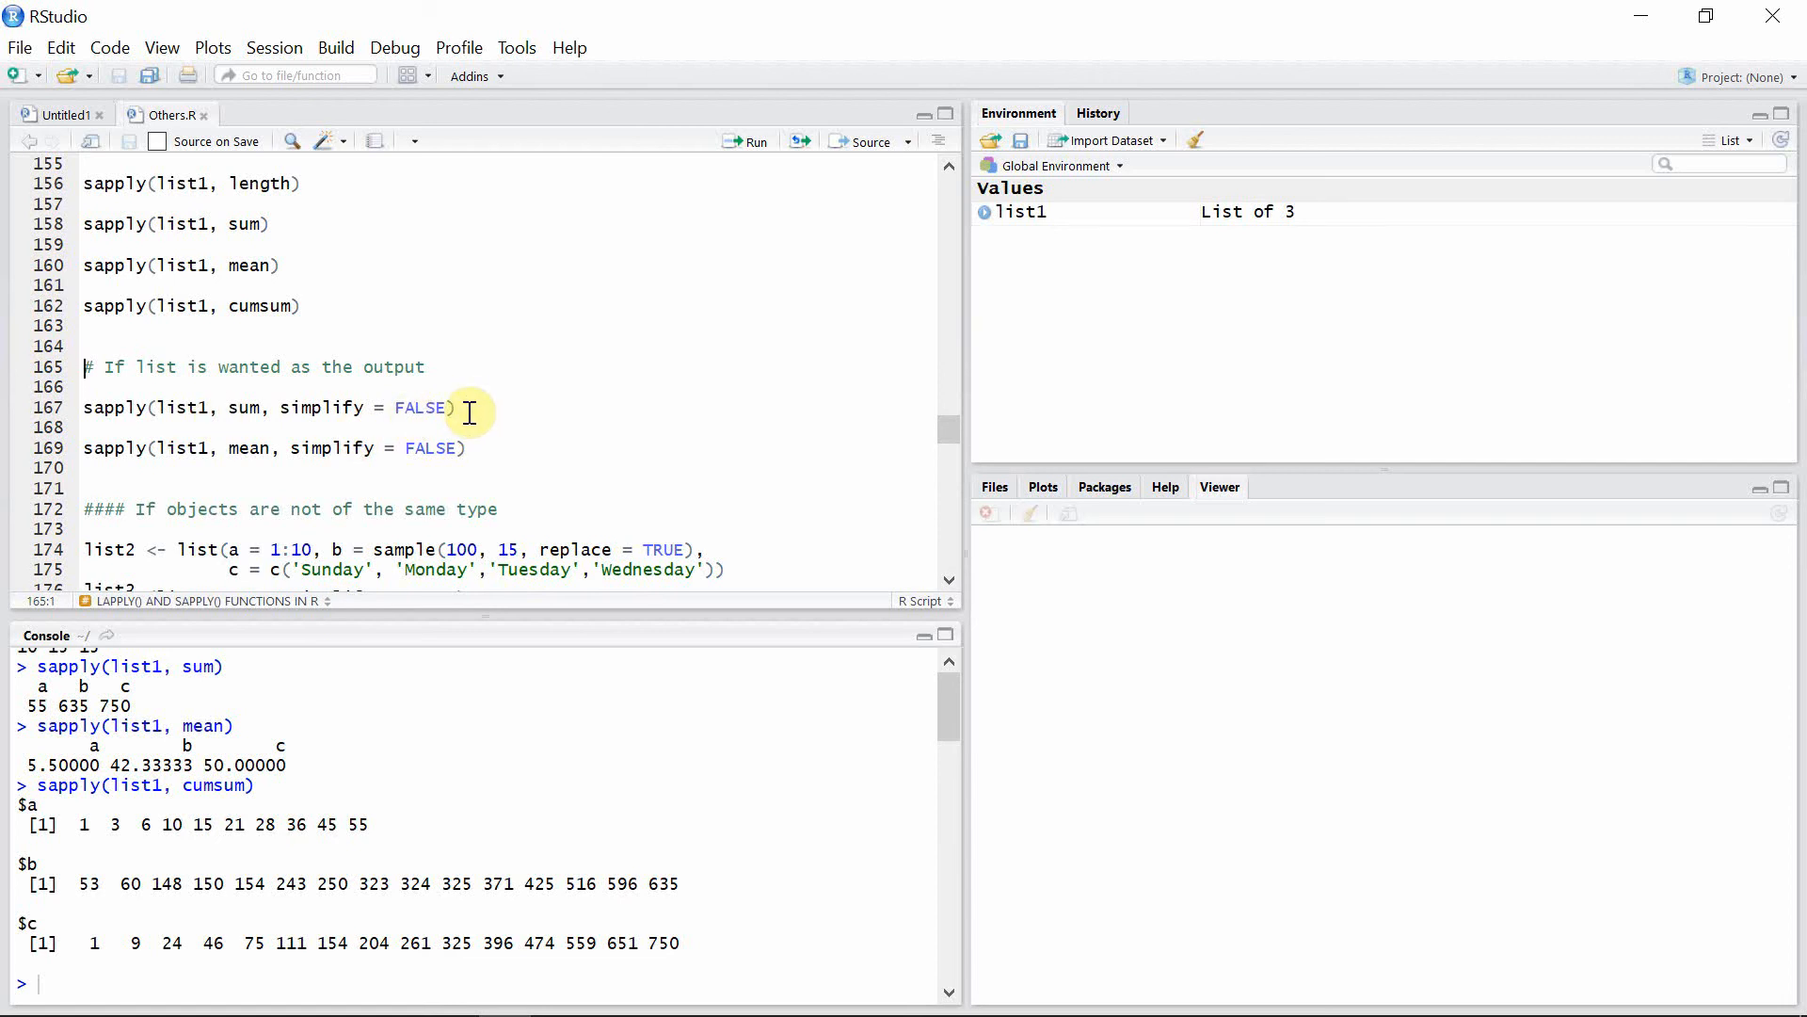
{"action": "mouse_move", "coordinate": [391, 407]}
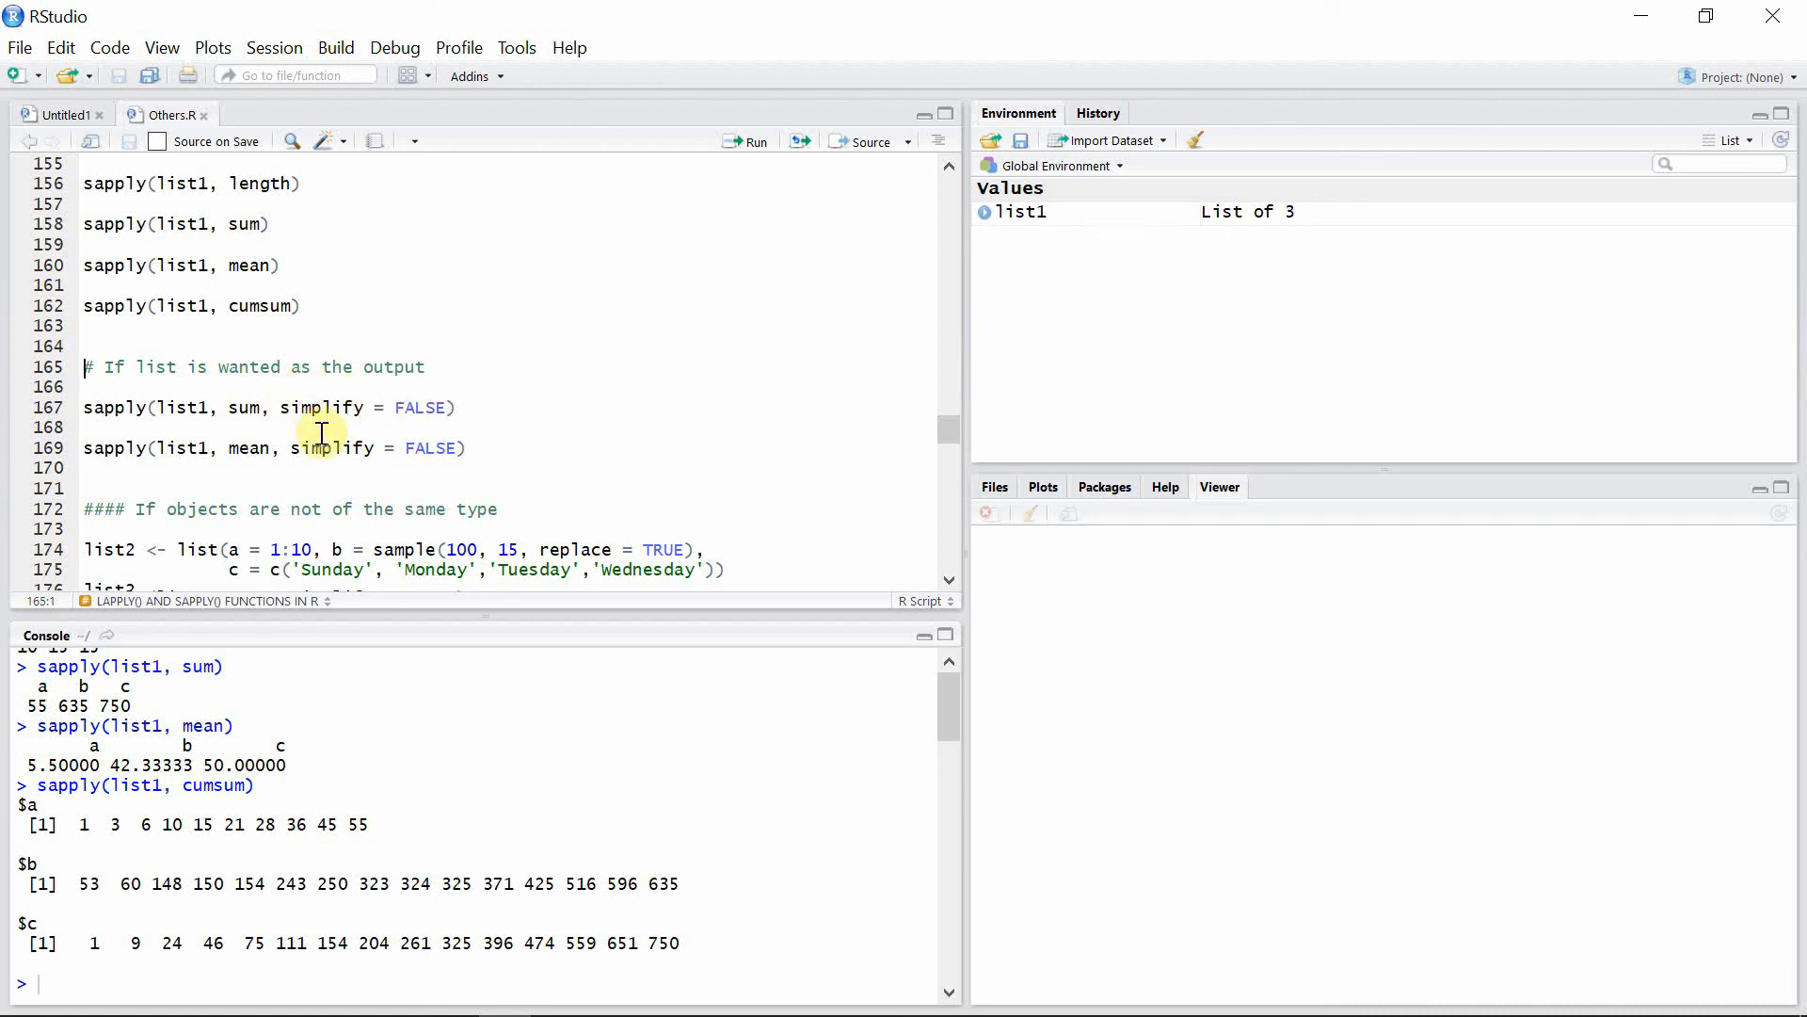
{"action": "mouse_move", "coordinate": [386, 407]}
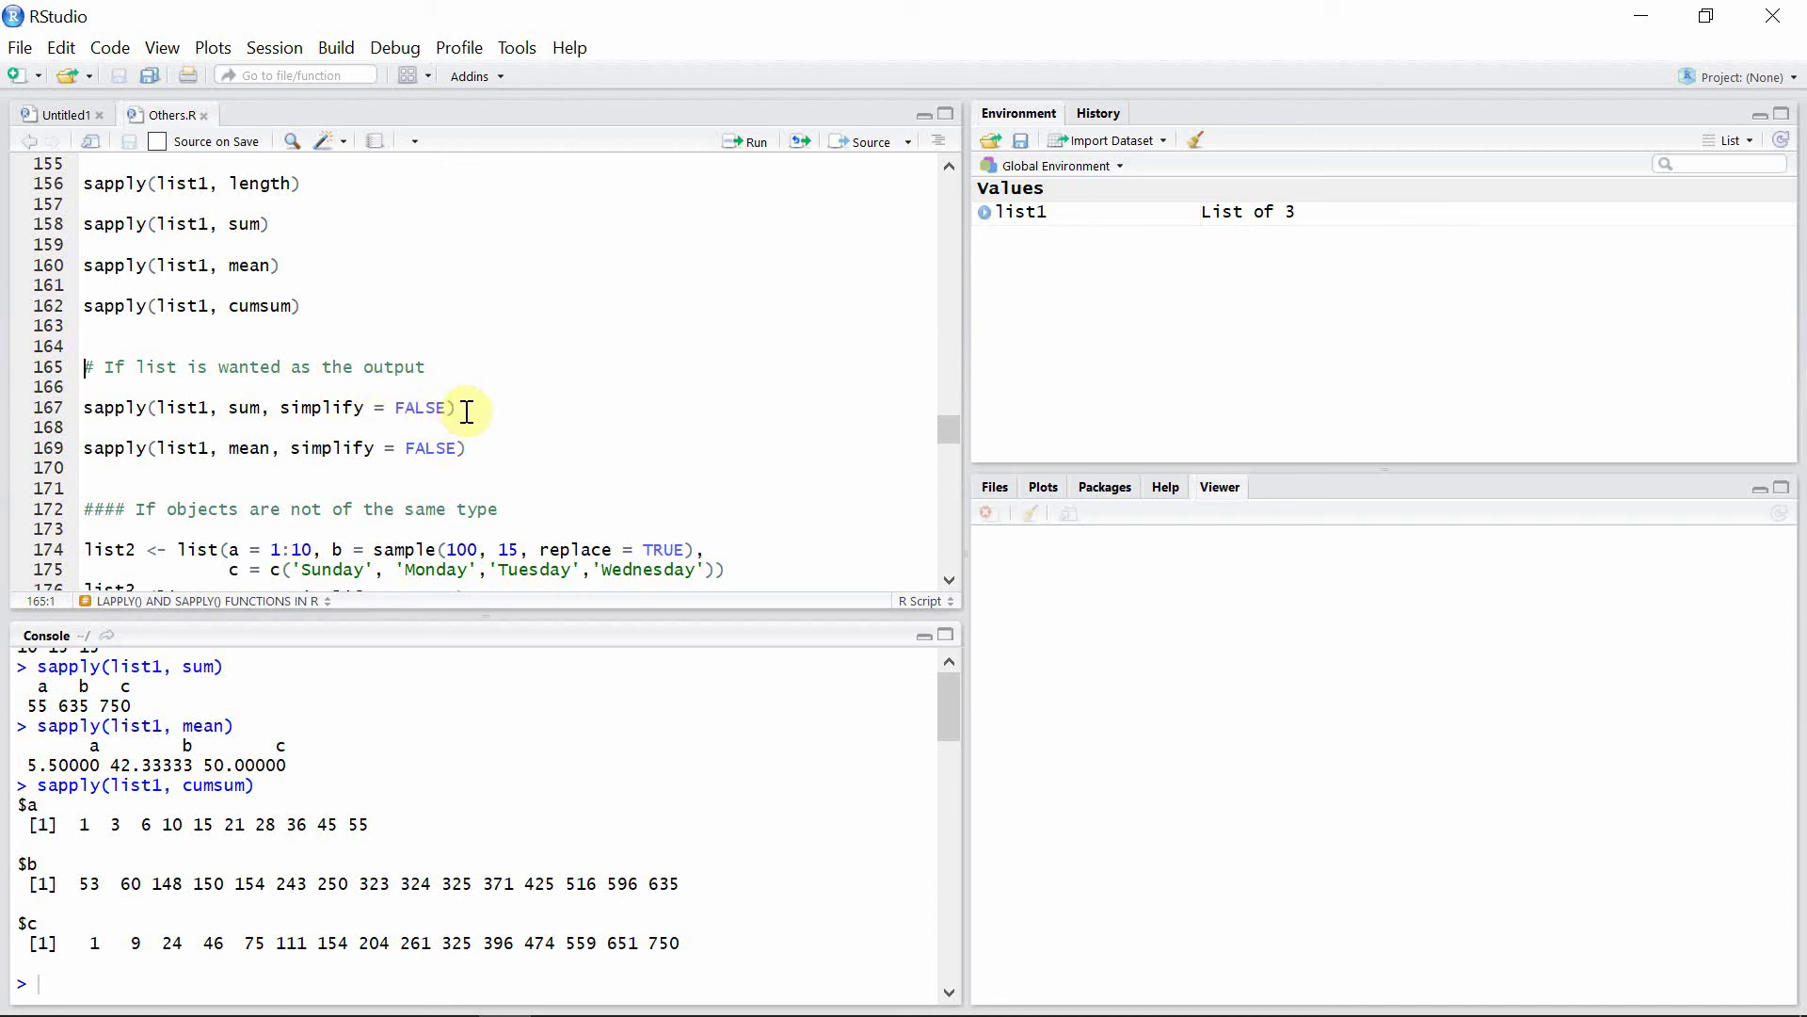
{"action": "left_click", "coordinate": [459, 407]}
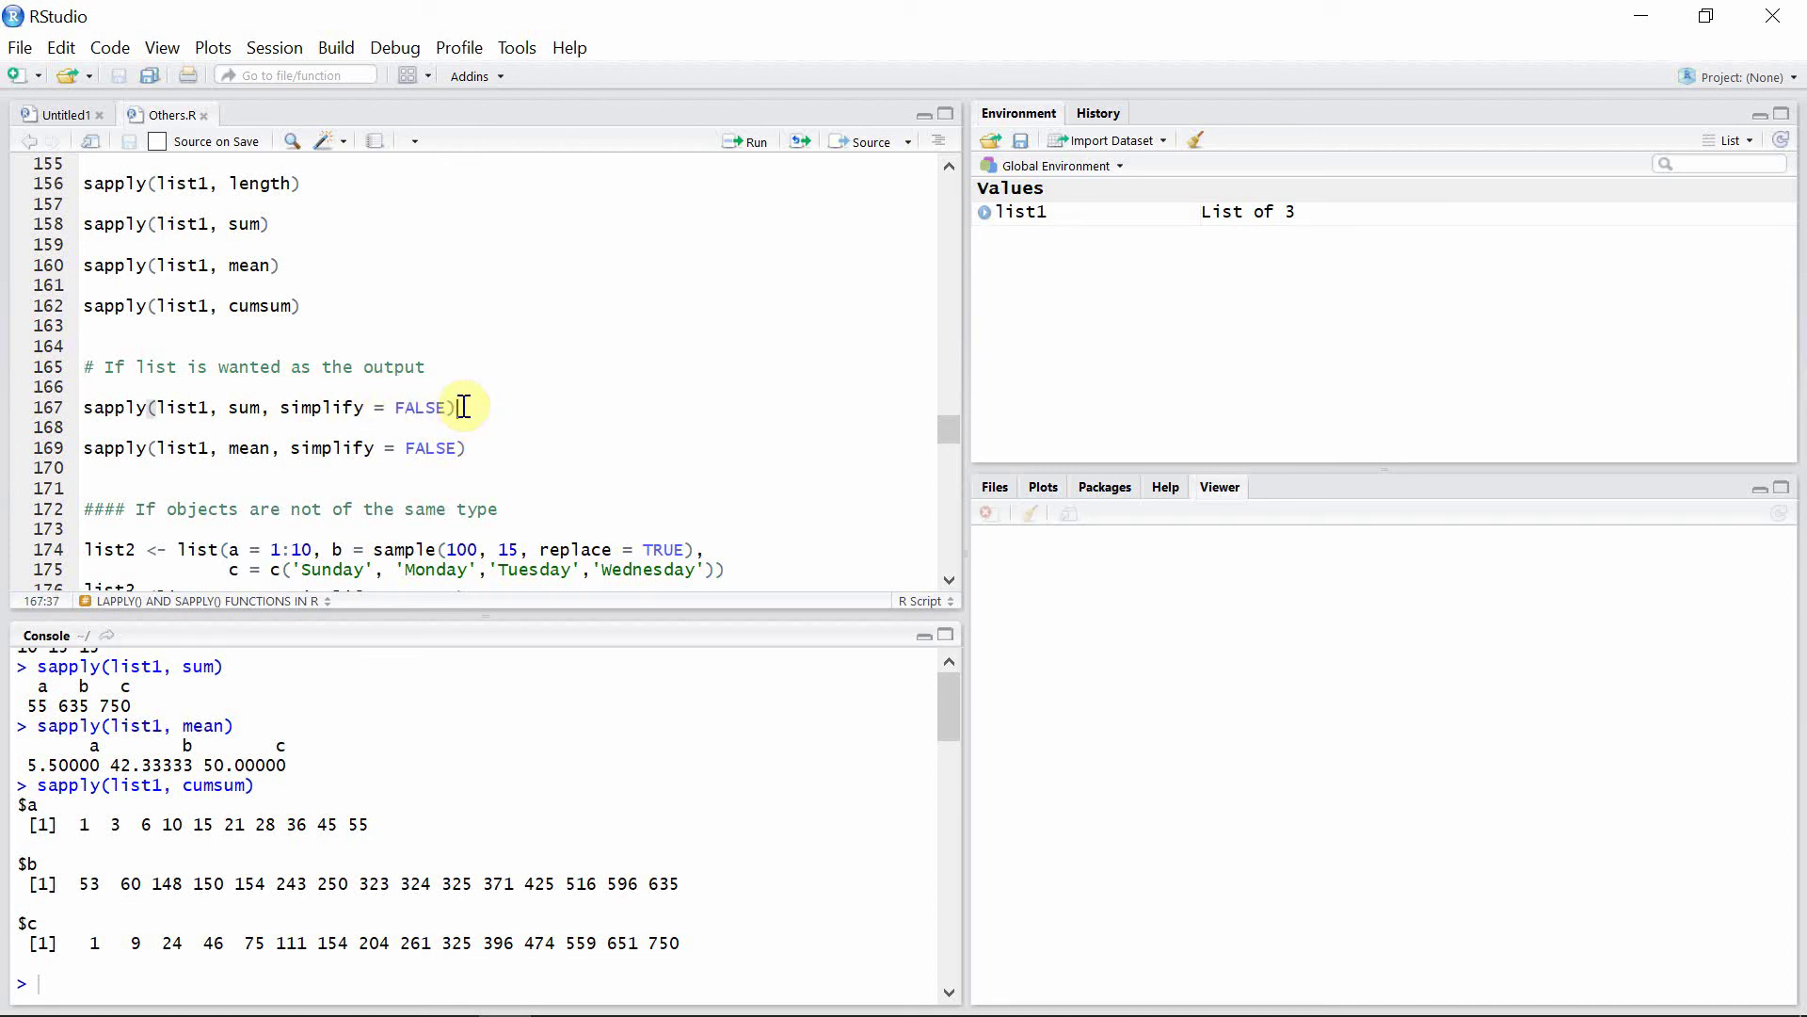
{"action": "mouse_move", "coordinate": [749, 140]}
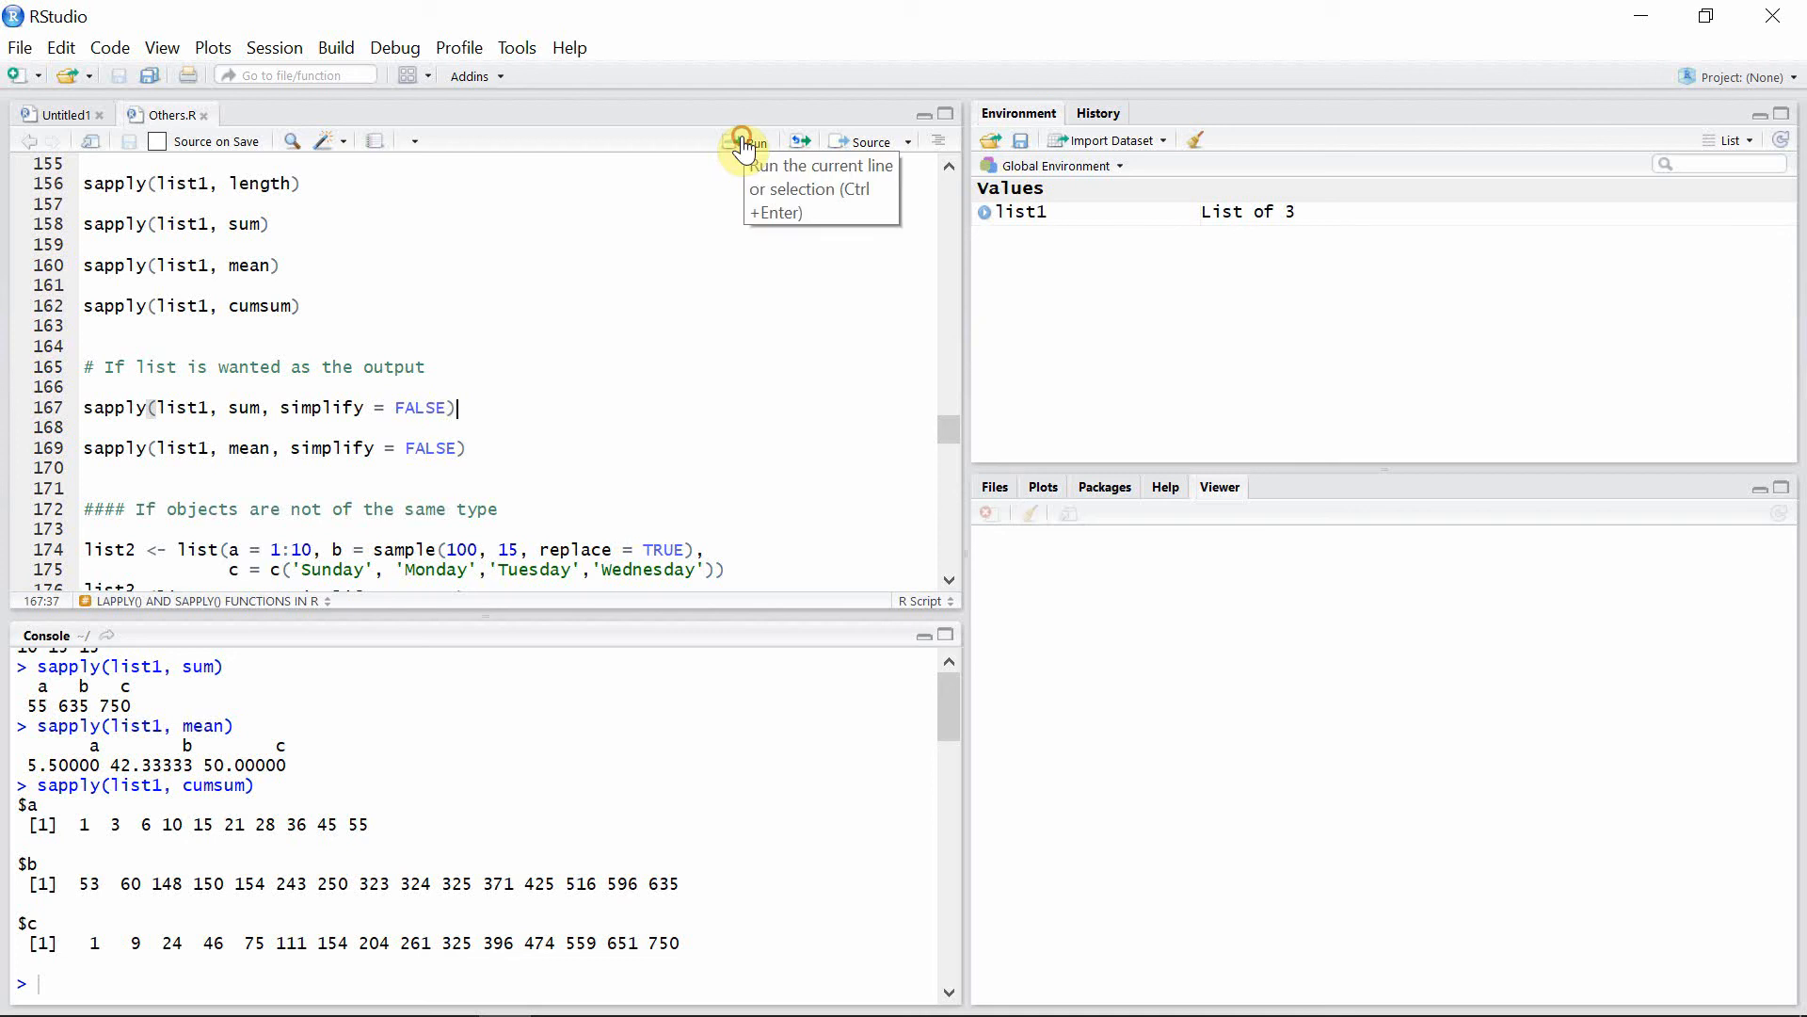
{"action": "left_click", "coordinate": [746, 140]}
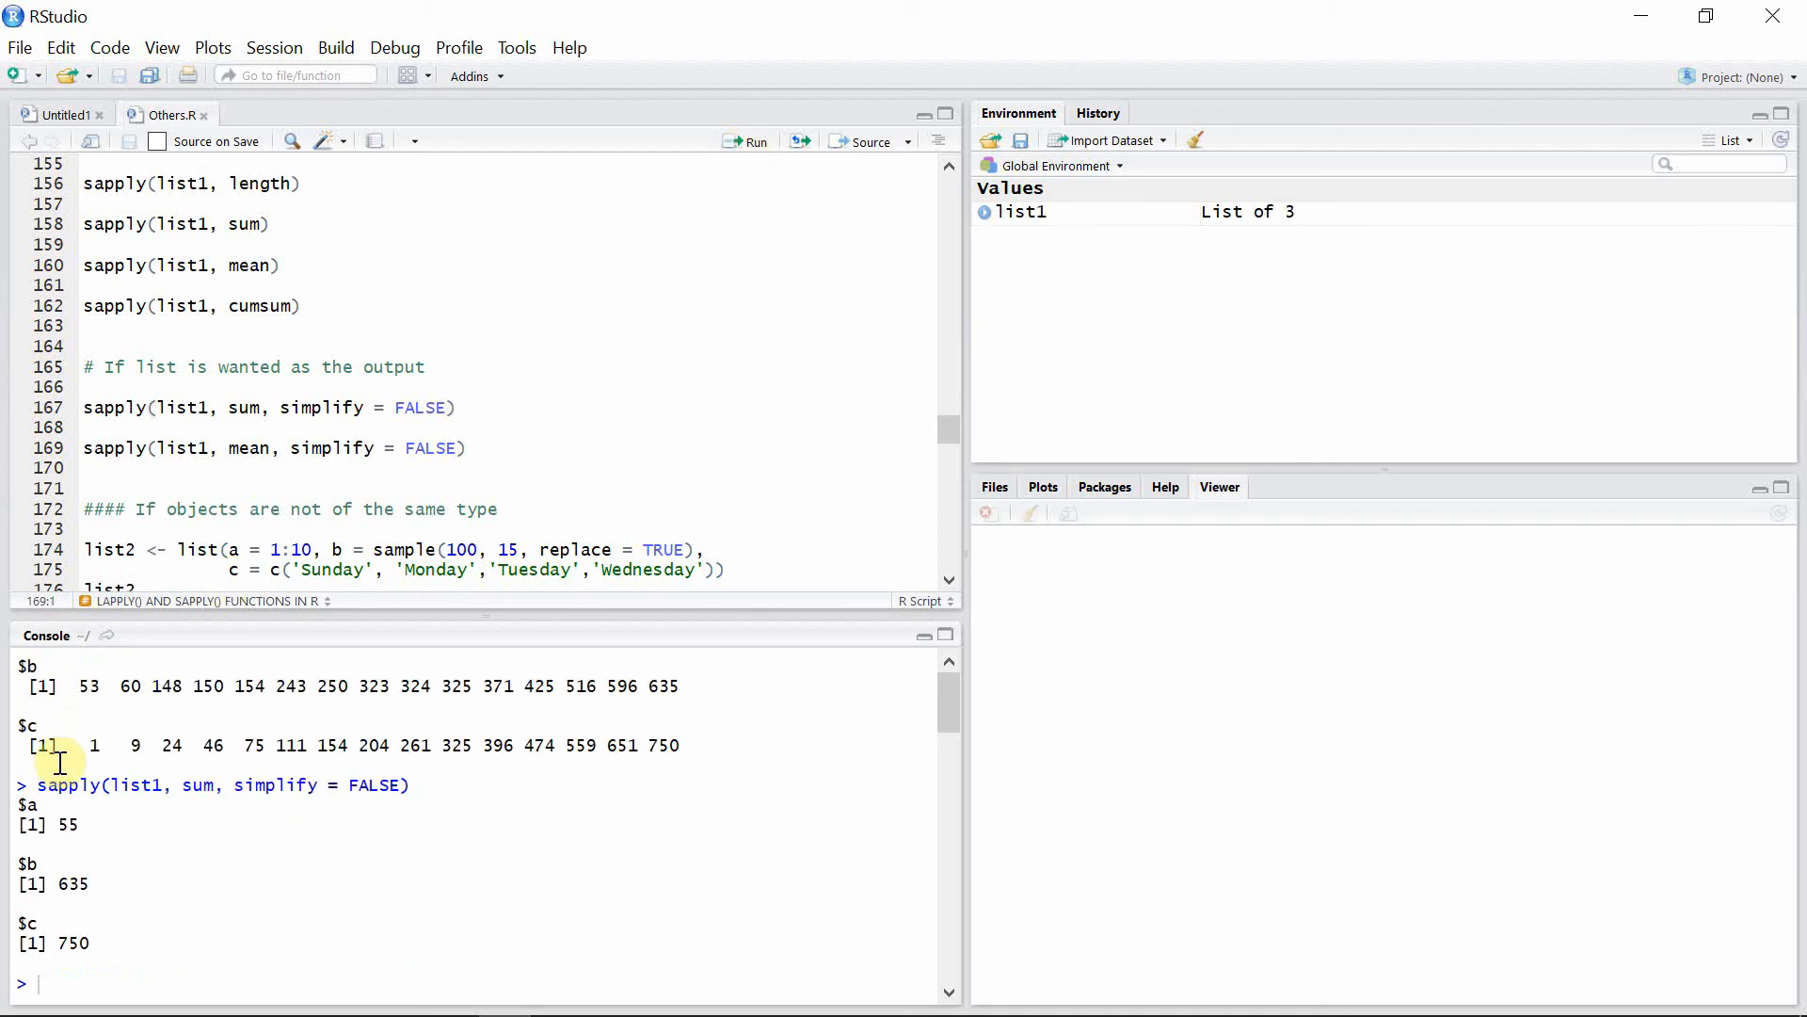
{"action": "mouse_move", "coordinate": [93, 920]}
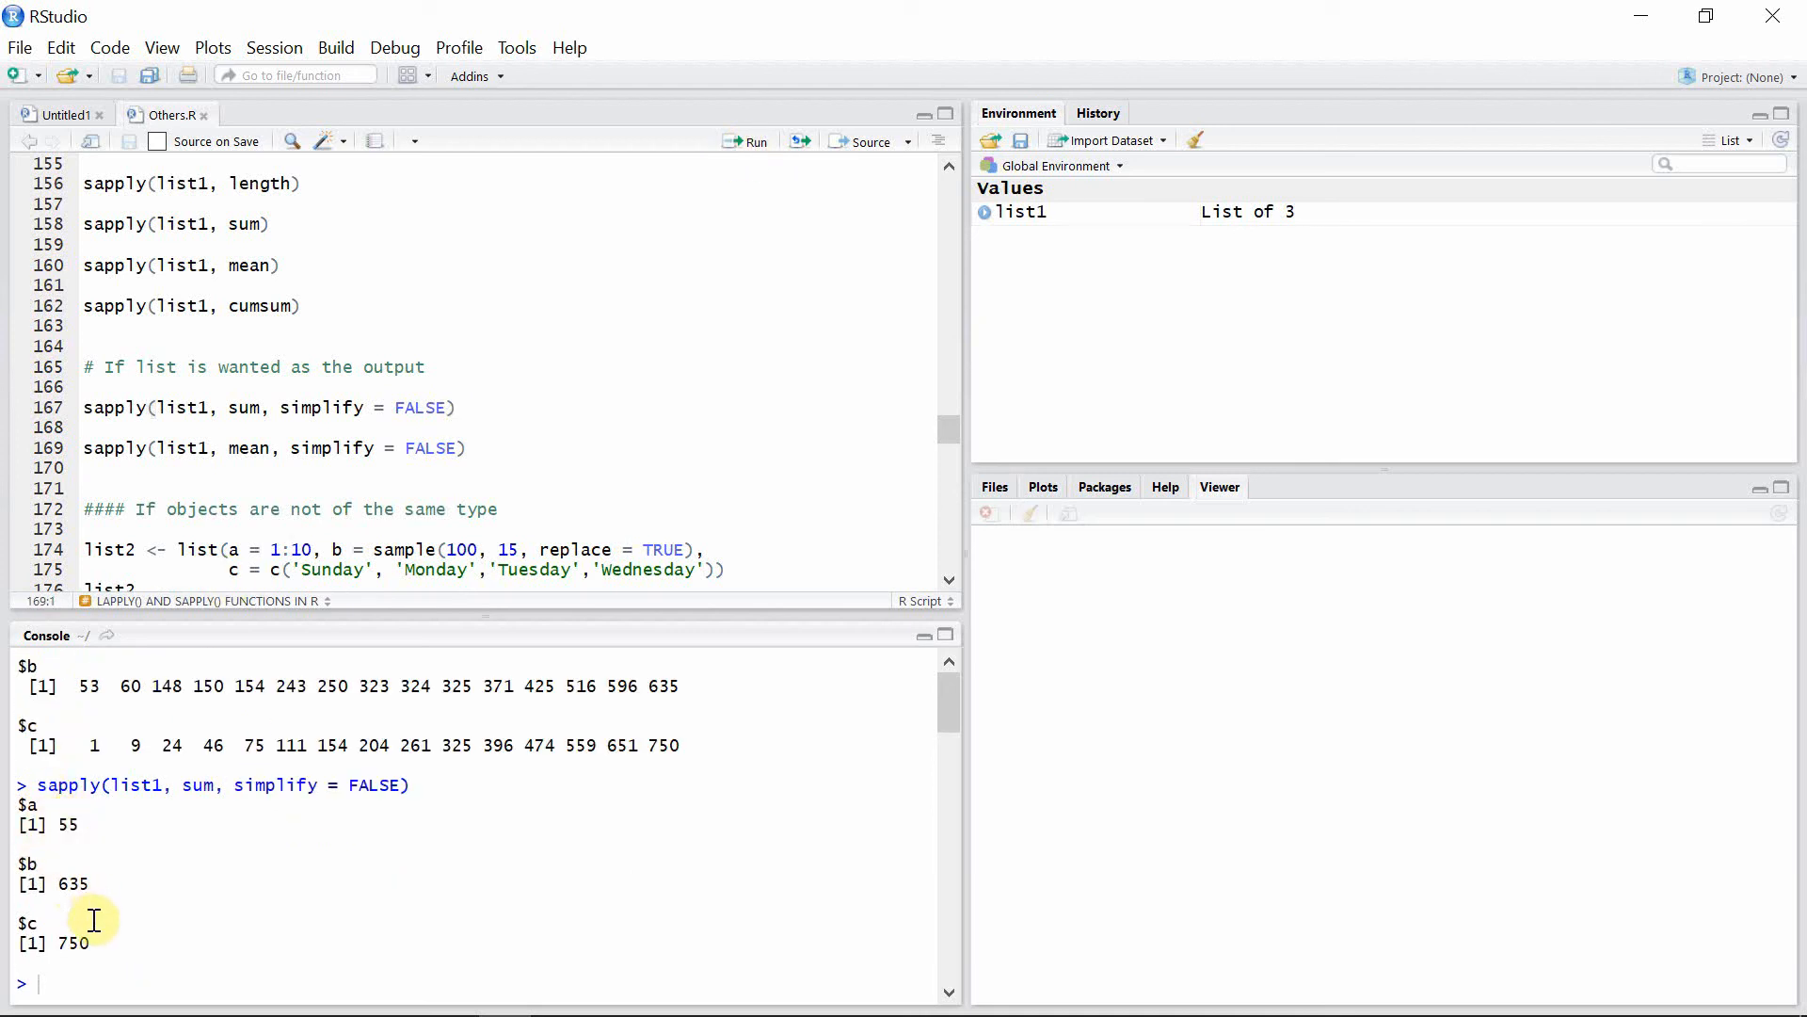
{"action": "mouse_move", "coordinate": [99, 870]}
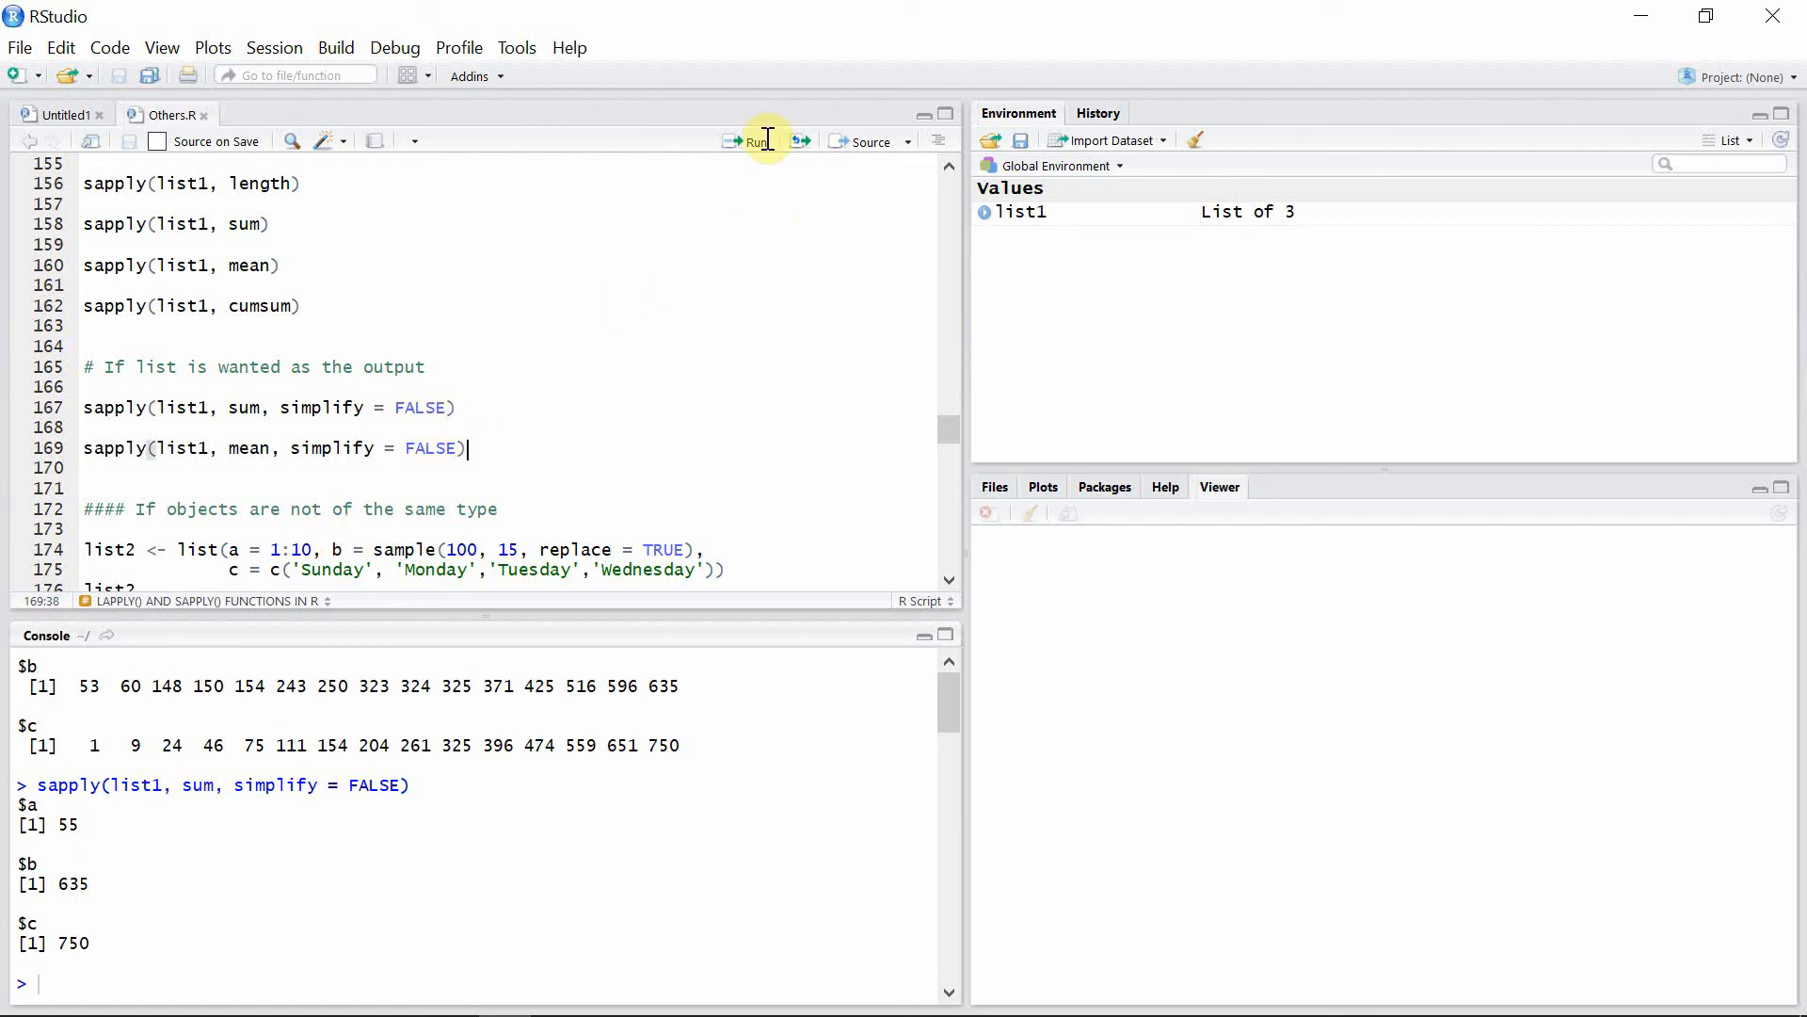
{"action": "mouse_move", "coordinate": [750, 150]}
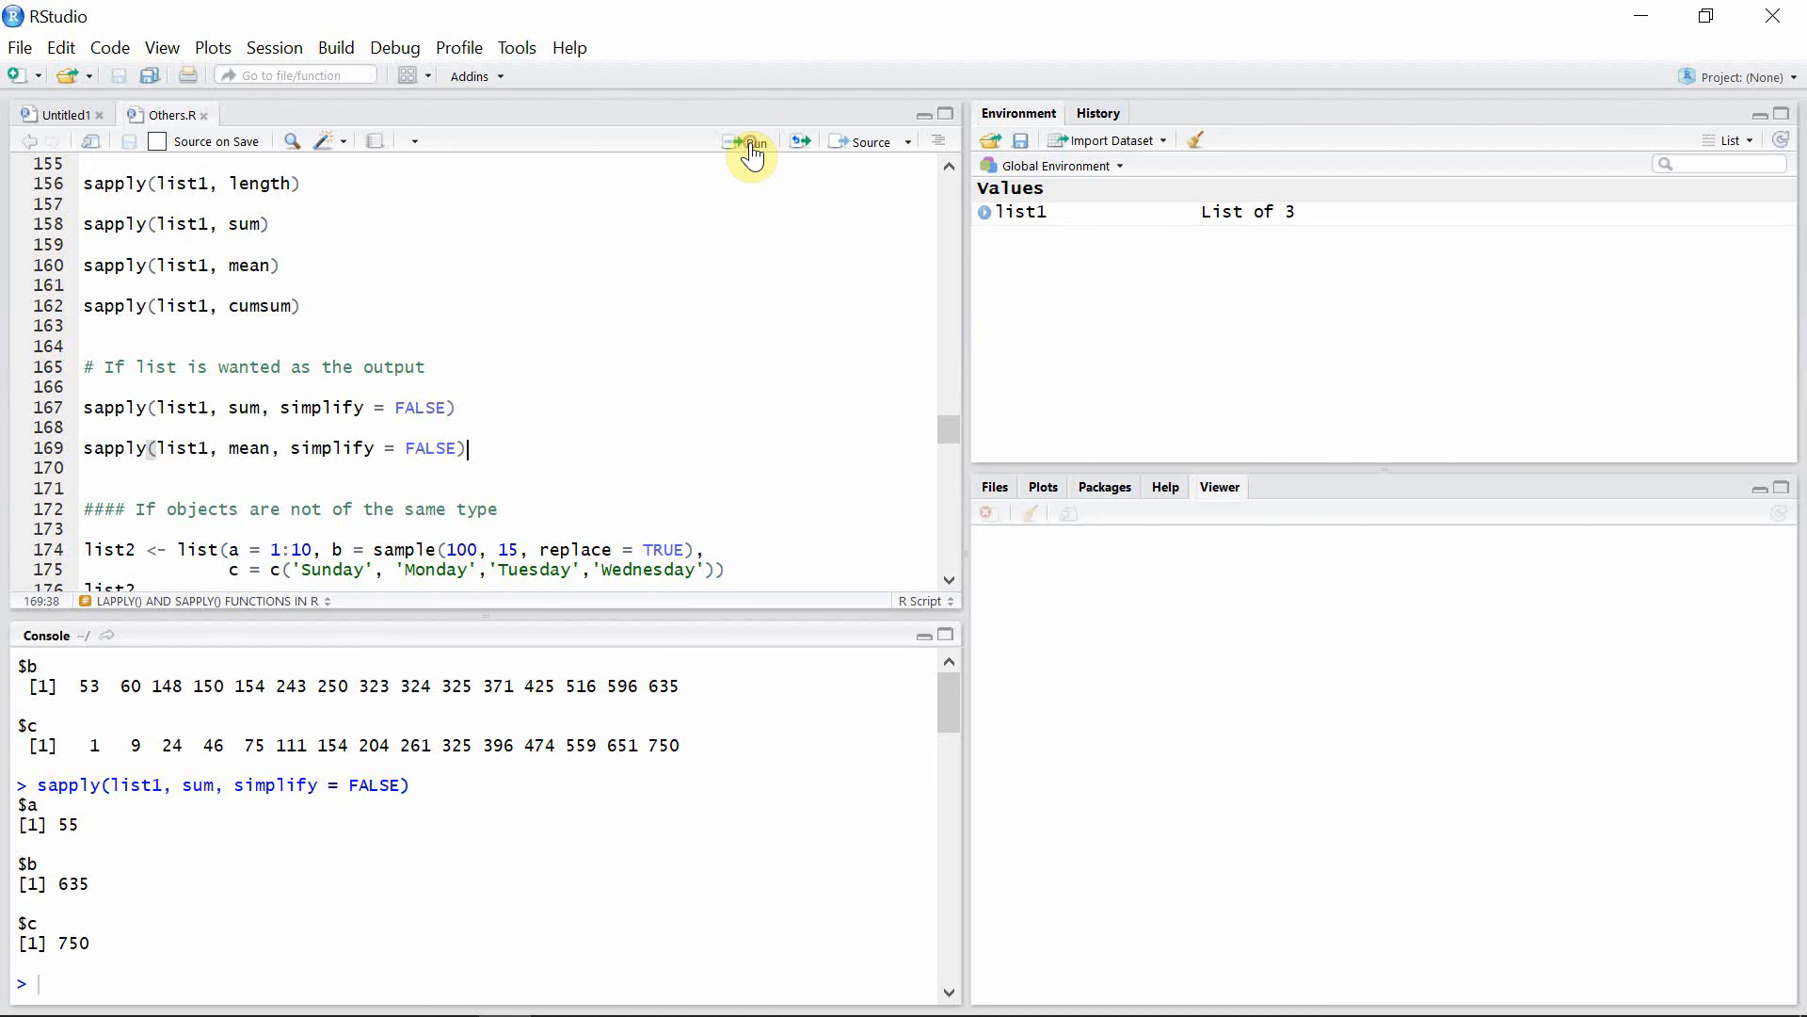
{"action": "left_click", "coordinate": [751, 140]}
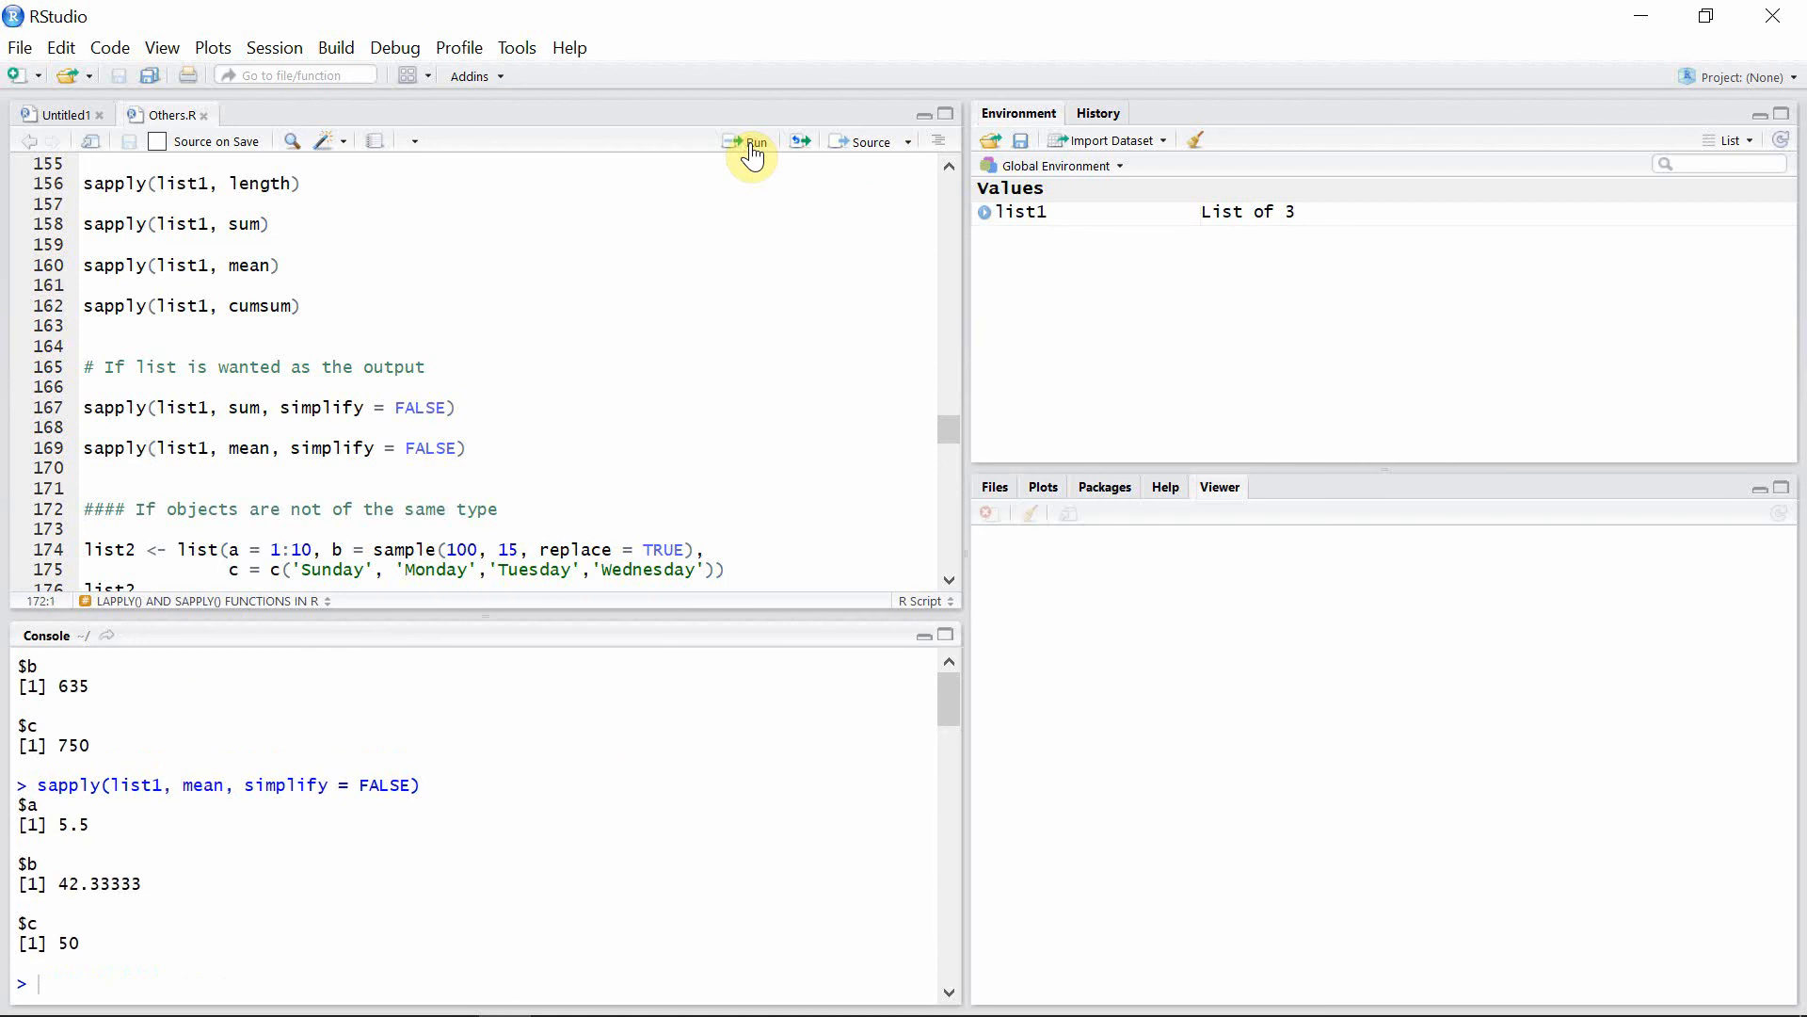
{"action": "mouse_move", "coordinate": [869, 486]}
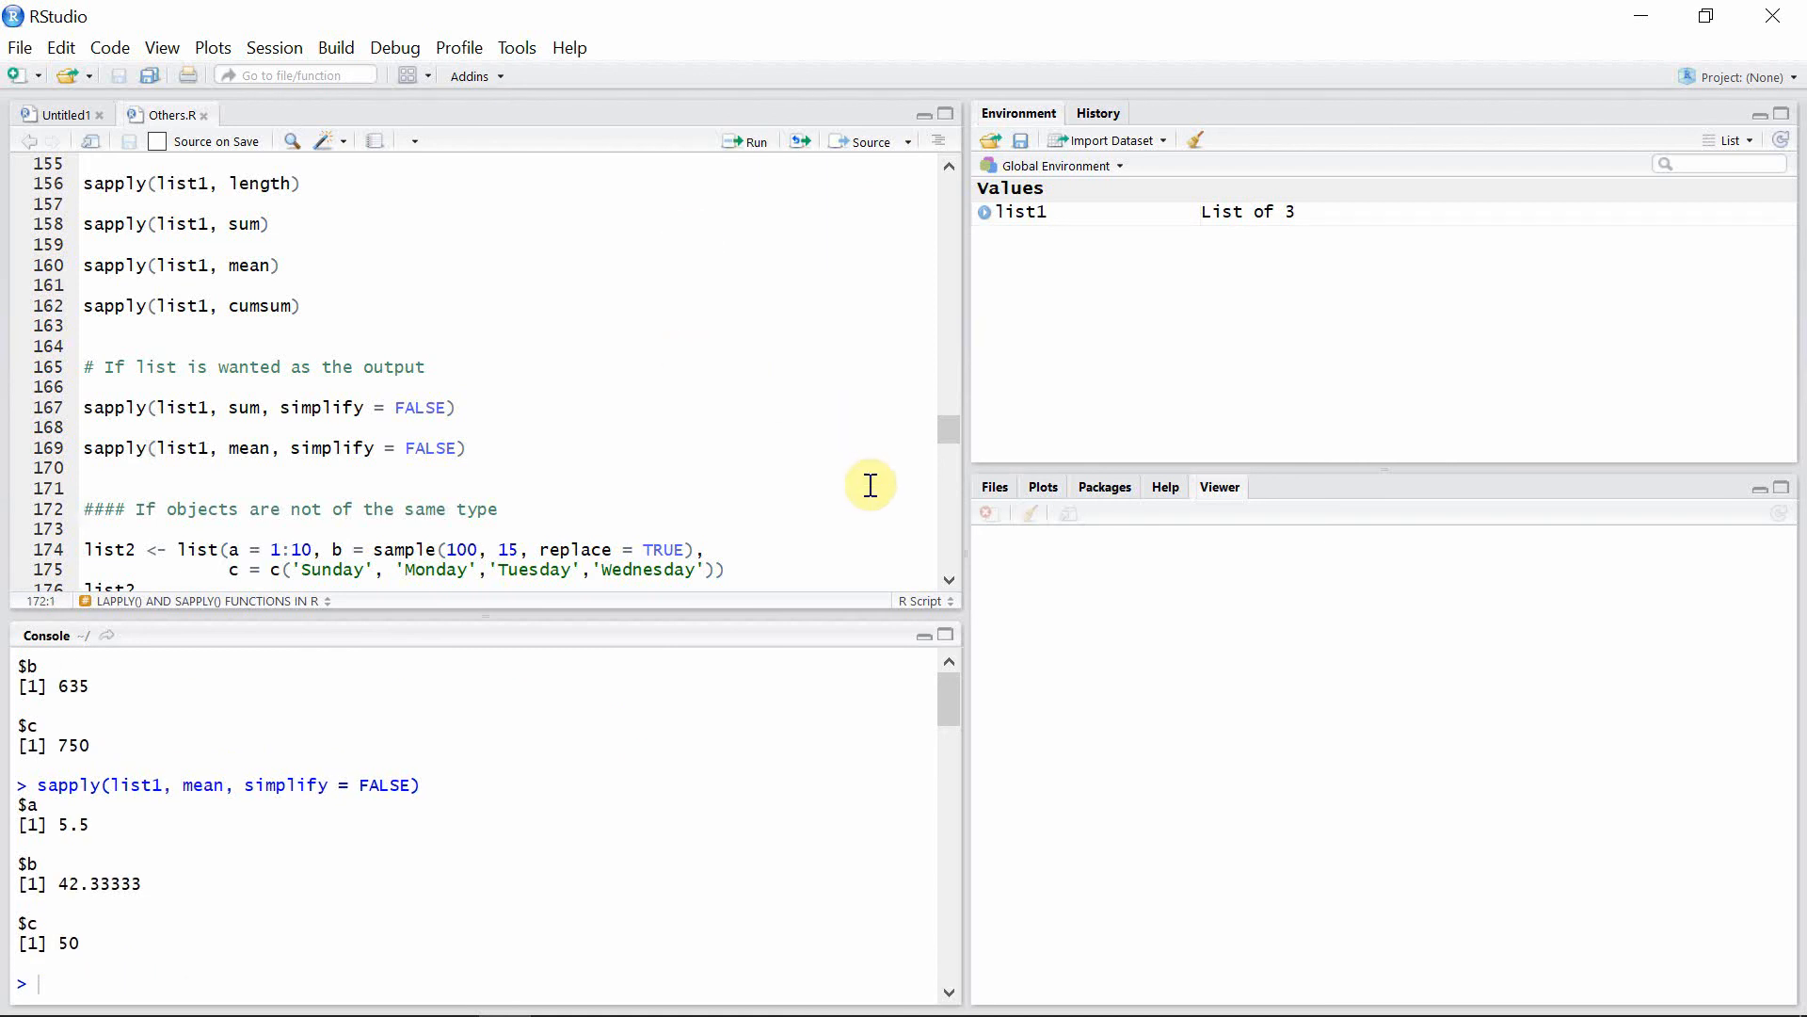
{"action": "scroll", "scroll_direction": "down", "scroll_amount": 3}
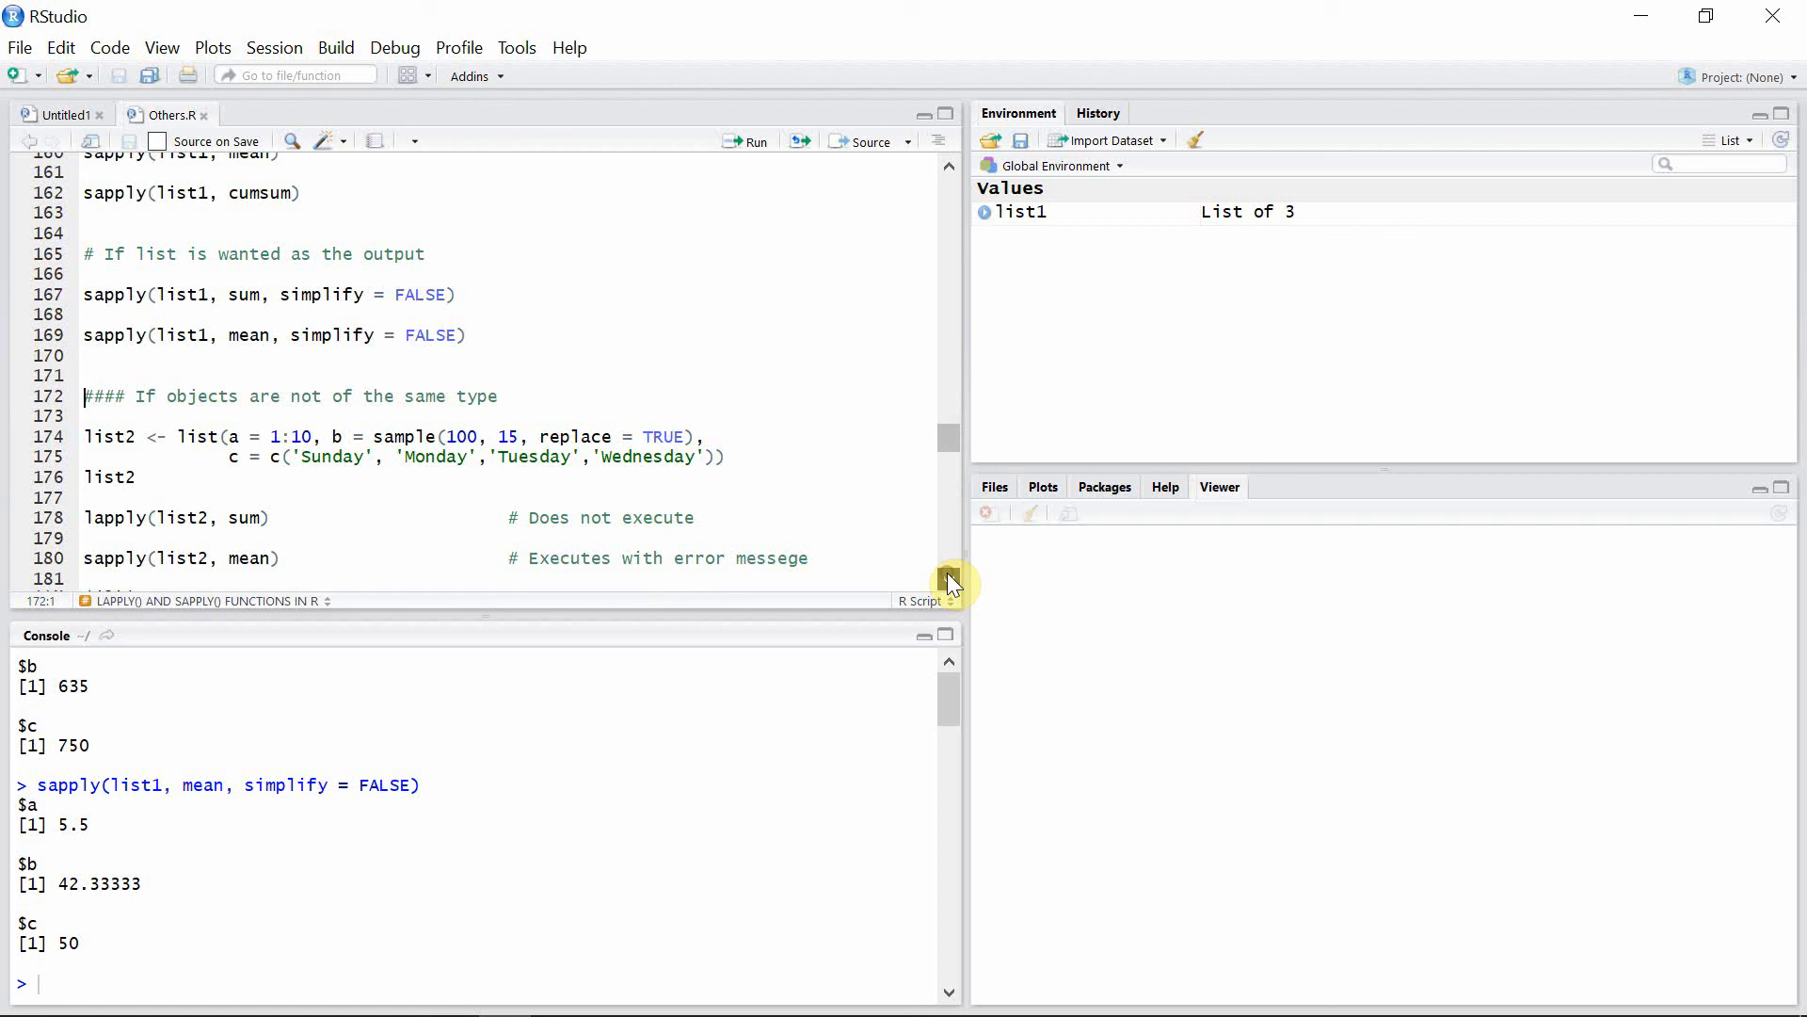
{"action": "mouse_move", "coordinate": [820, 419]}
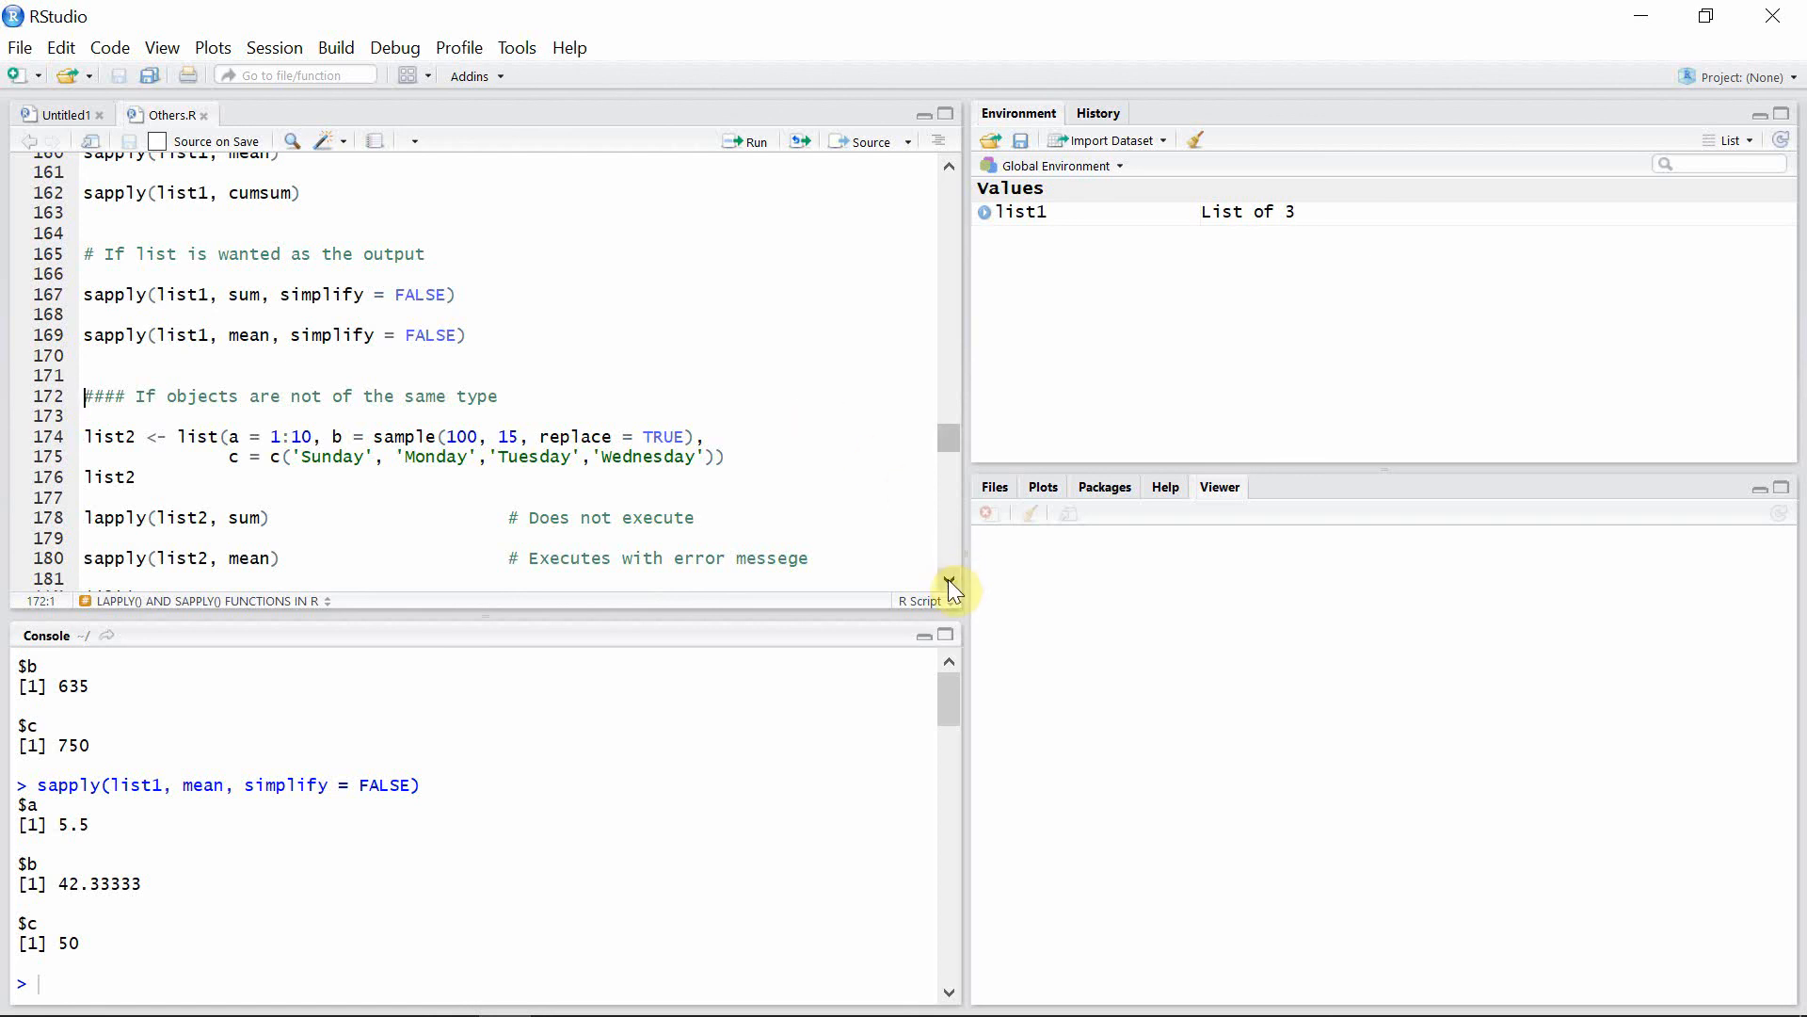
{"action": "scroll", "scroll_direction": "down", "scroll_amount": 3}
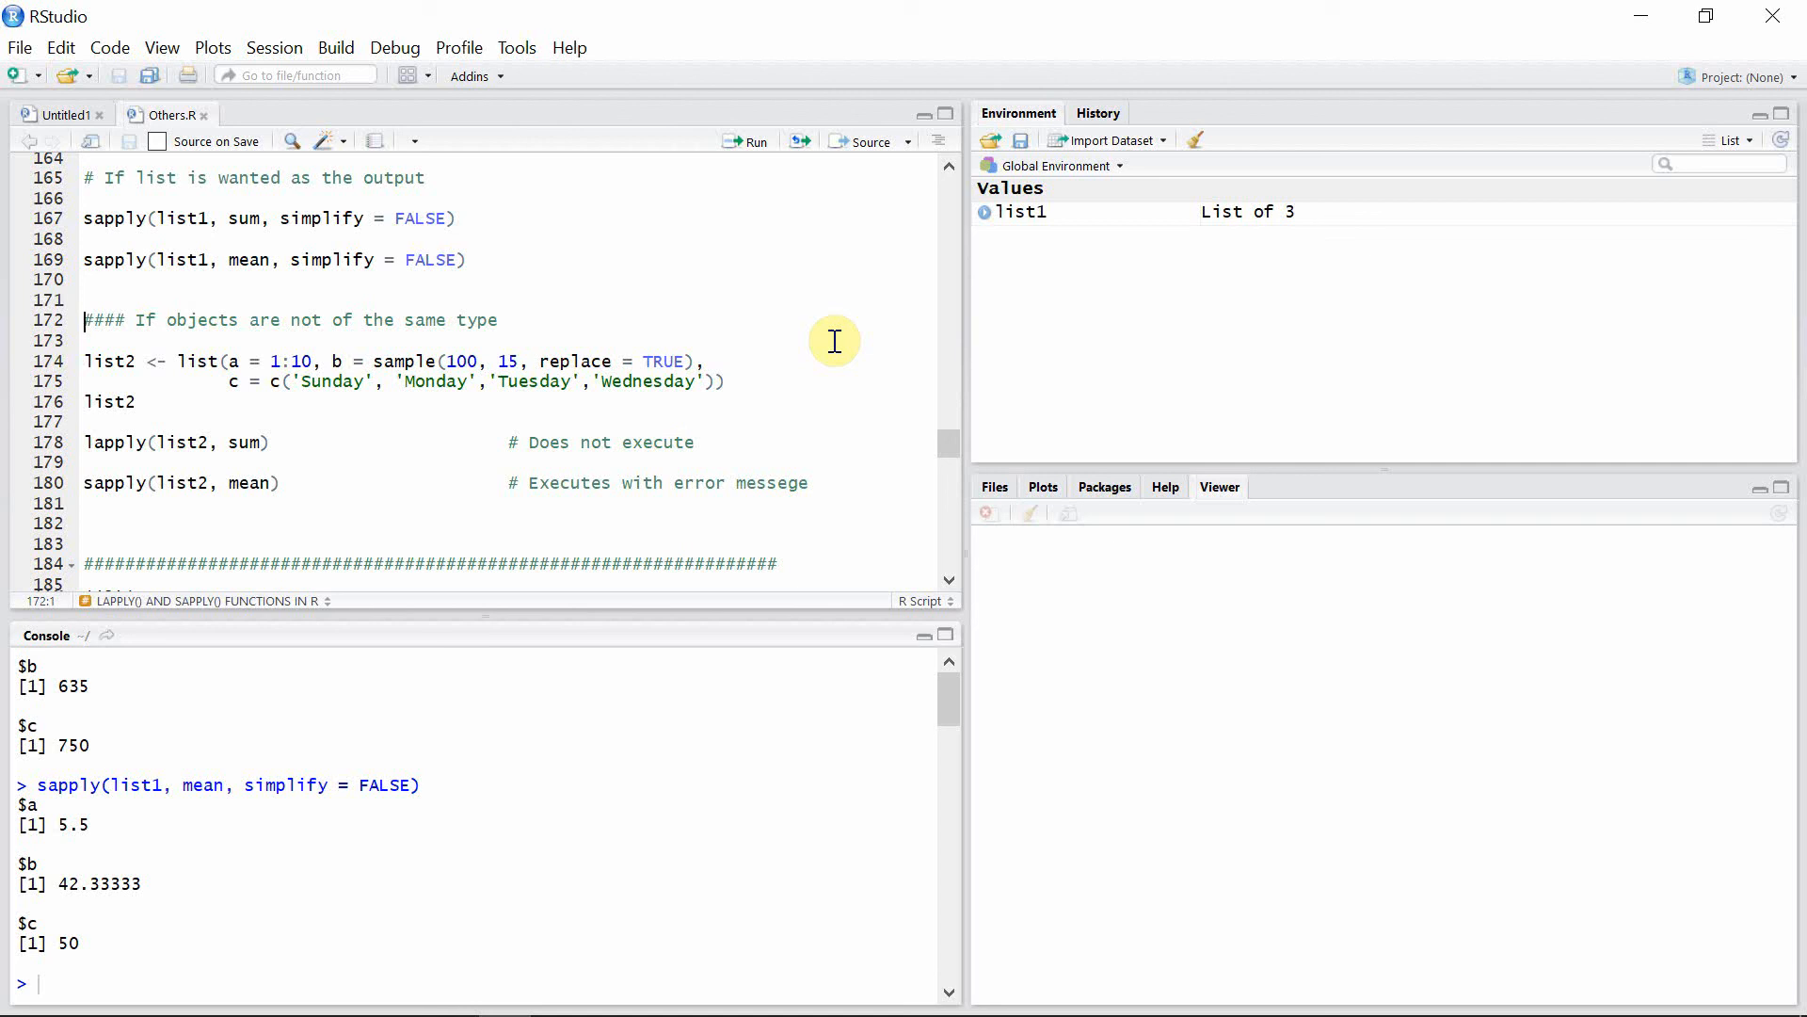
{"action": "mouse_move", "coordinate": [749, 379]}
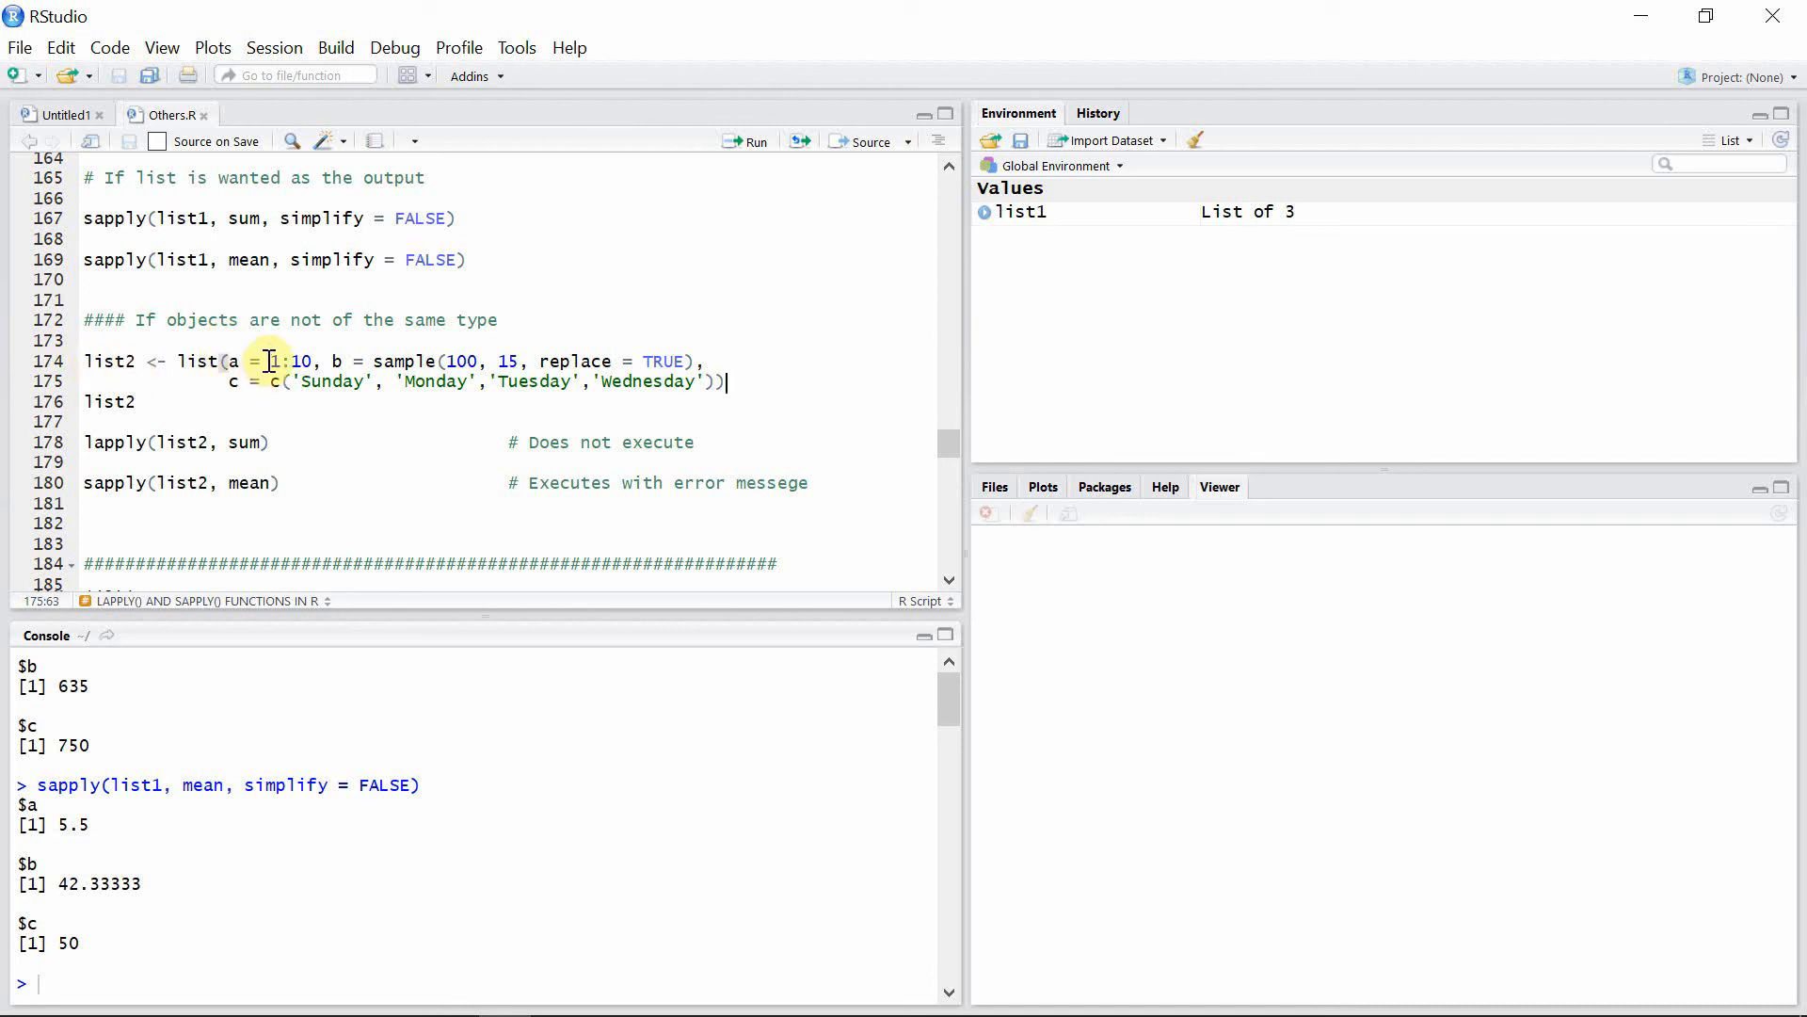
{"action": "mouse_move", "coordinate": [231, 361]}
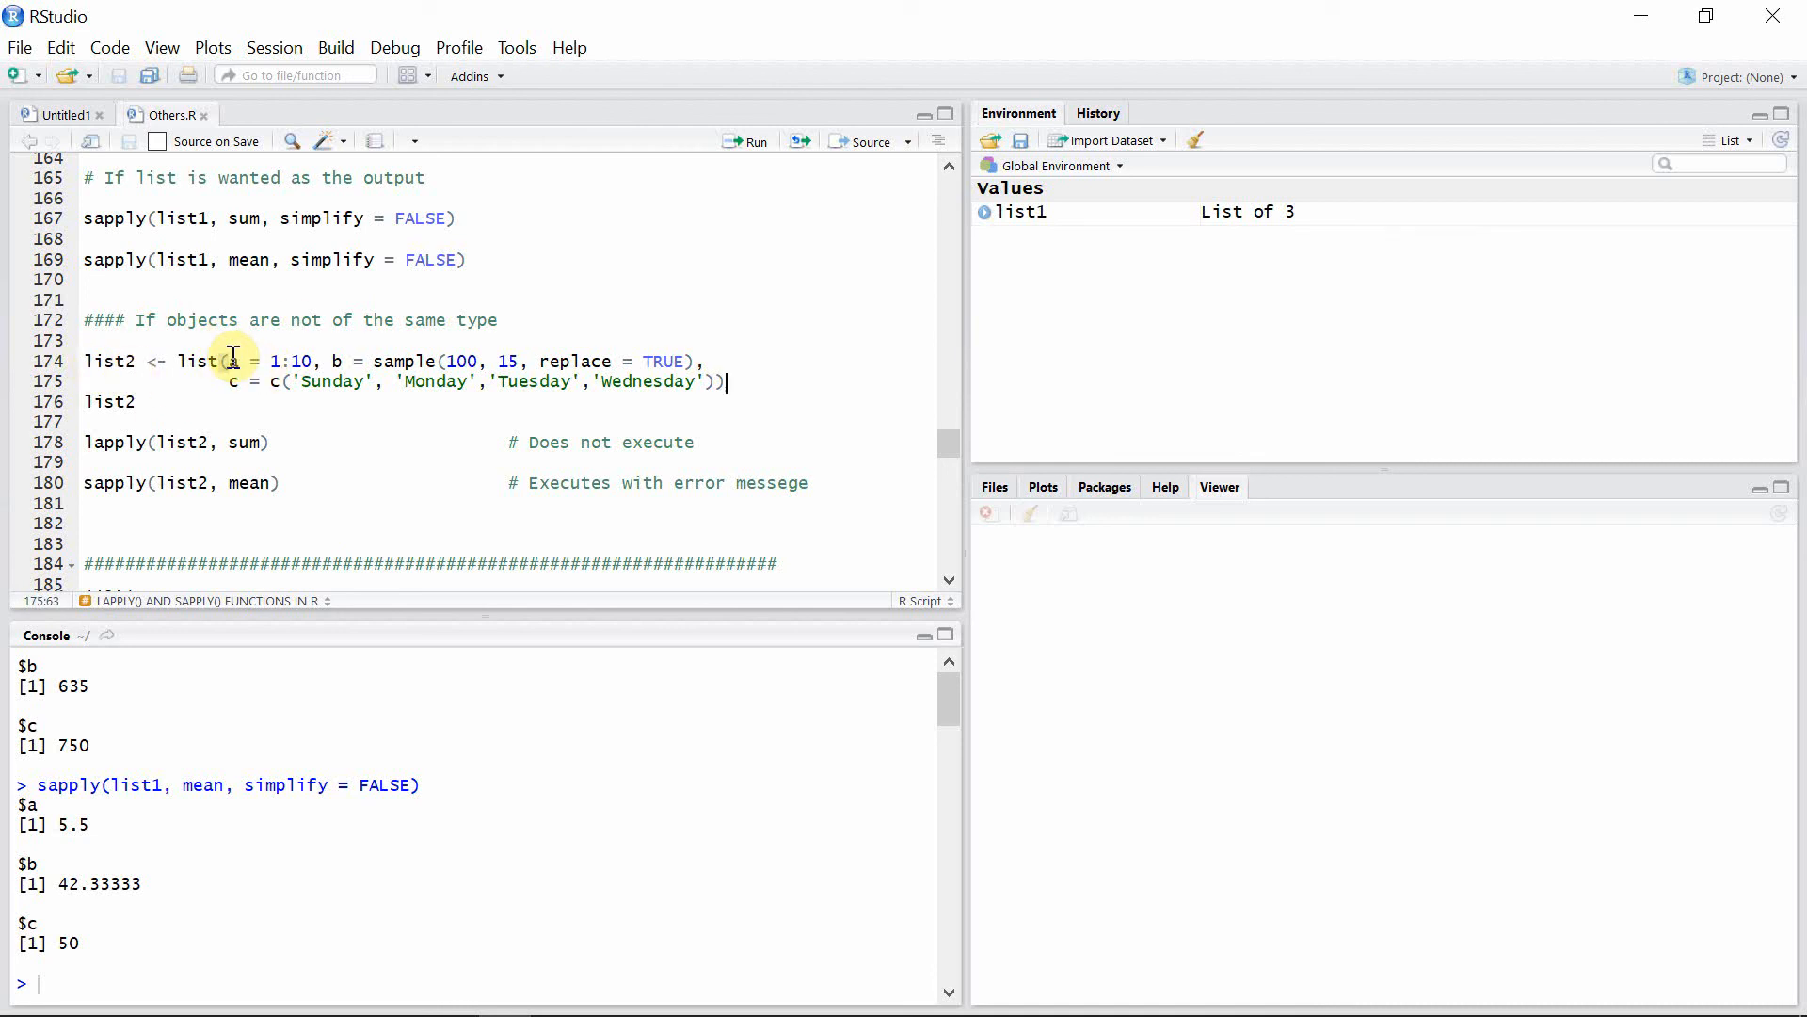
{"action": "mouse_move", "coordinate": [337, 361]}
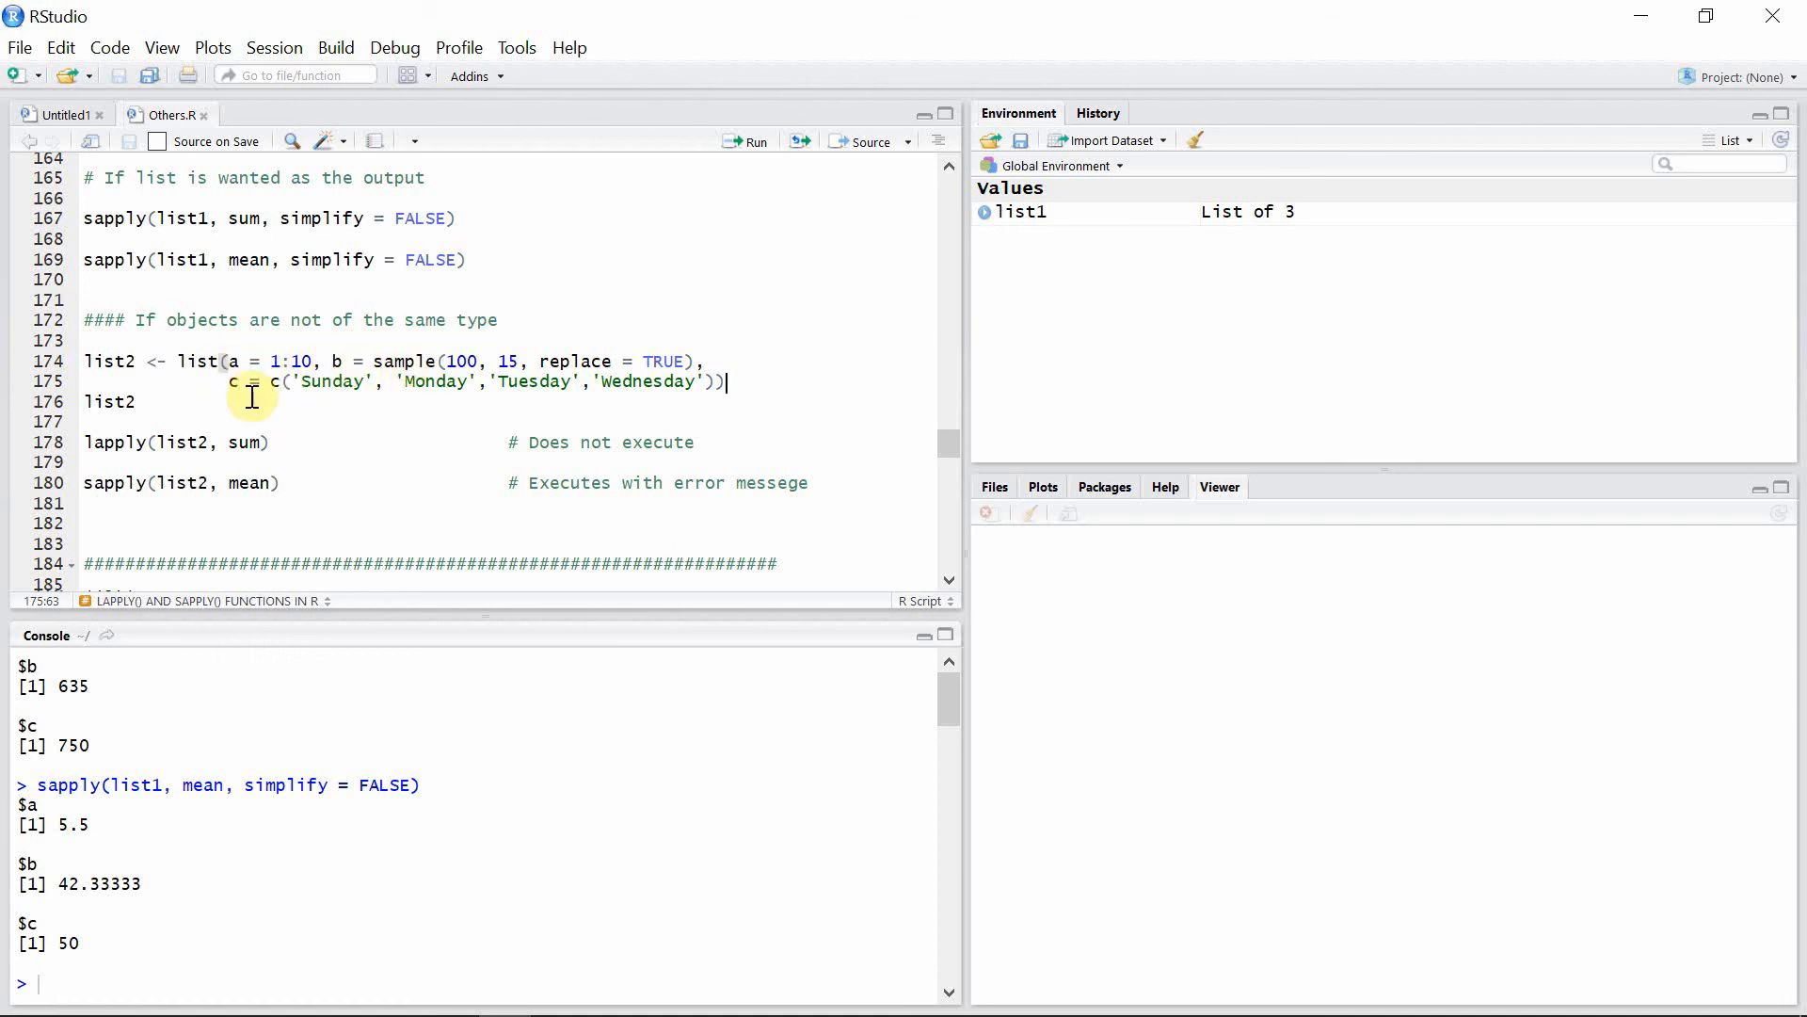
{"action": "mouse_move", "coordinate": [746, 148]}
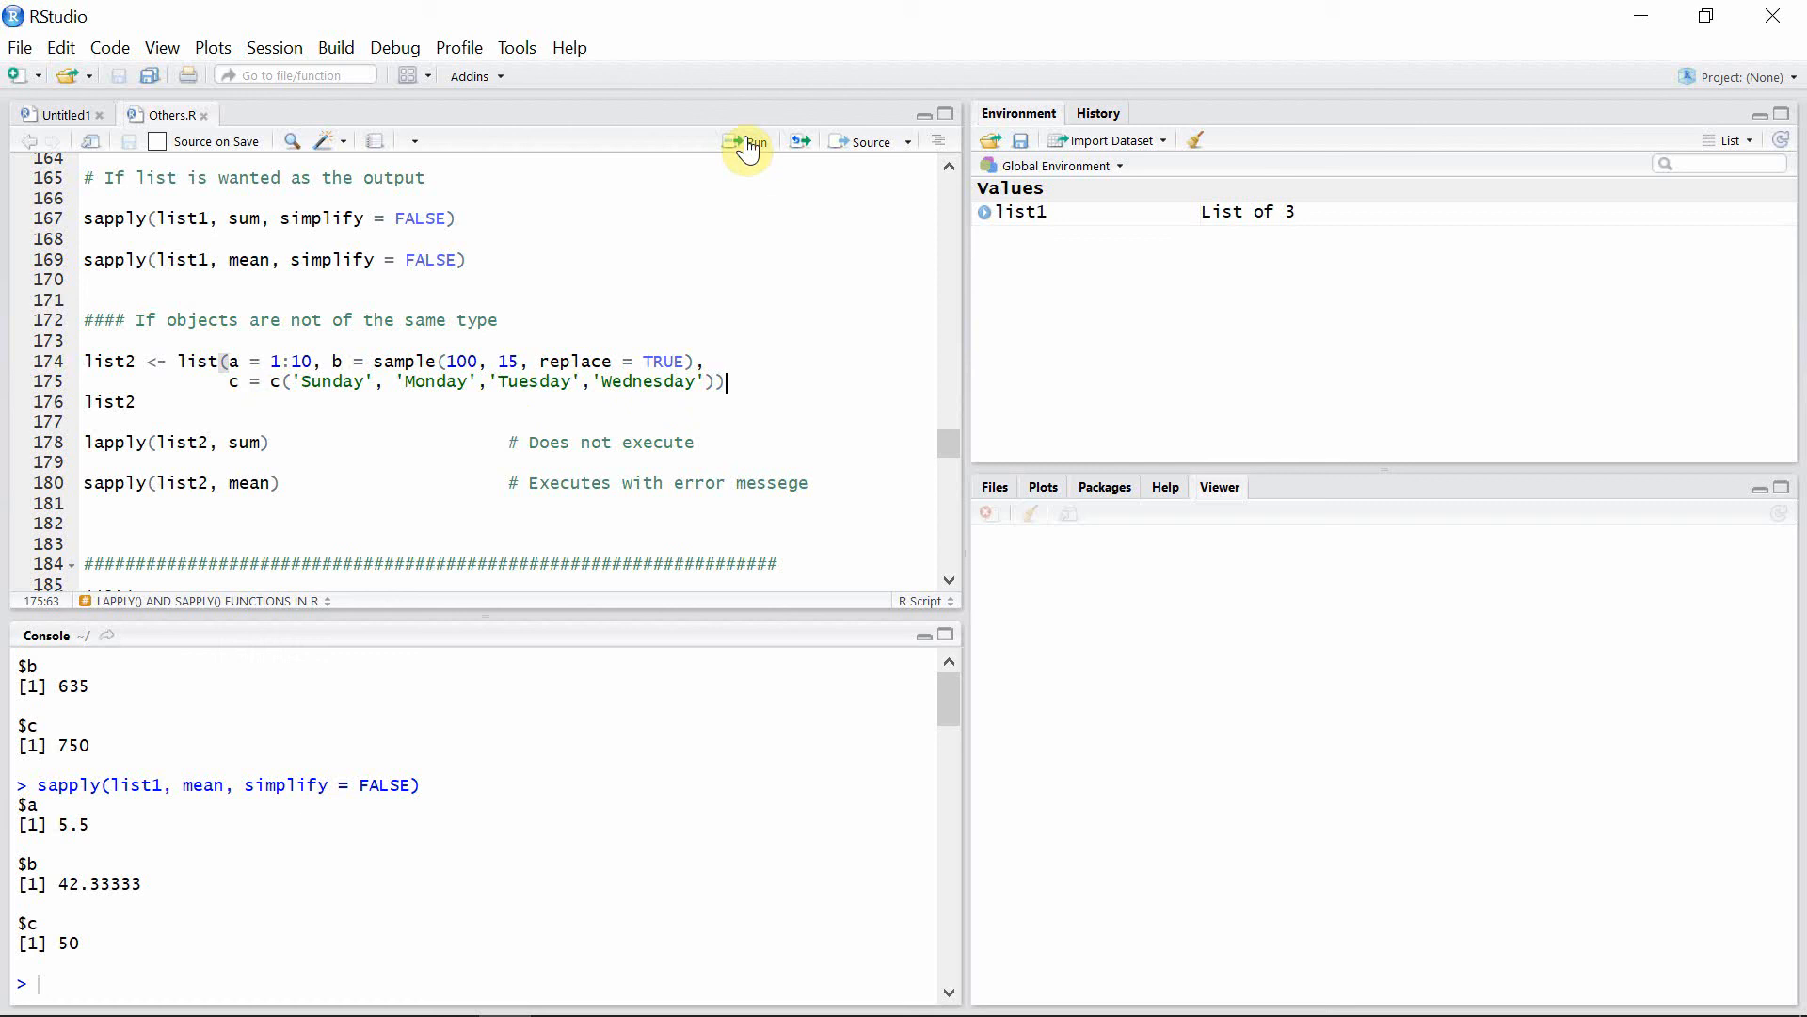
Create and print list2, then run lapply(list2, sum), which errors on character type
{"action": "left_click", "coordinate": [743, 141]}
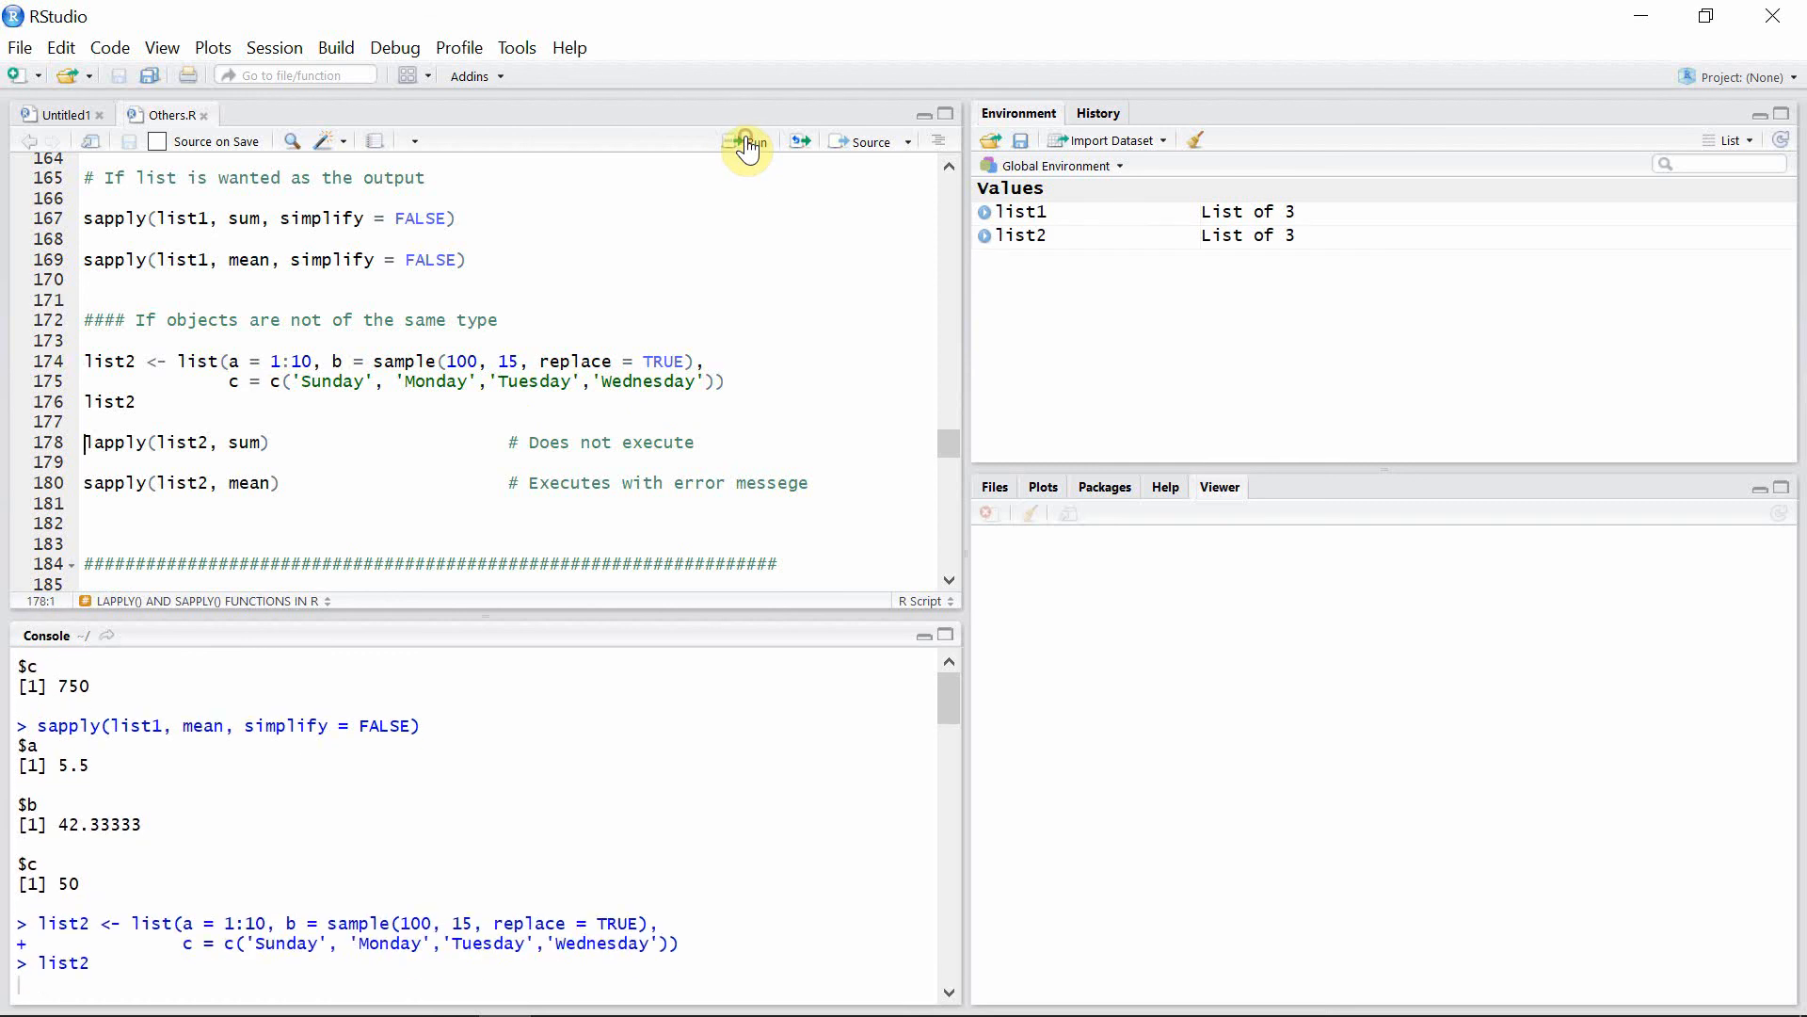
{"action": "left_click", "coordinate": [744, 141]}
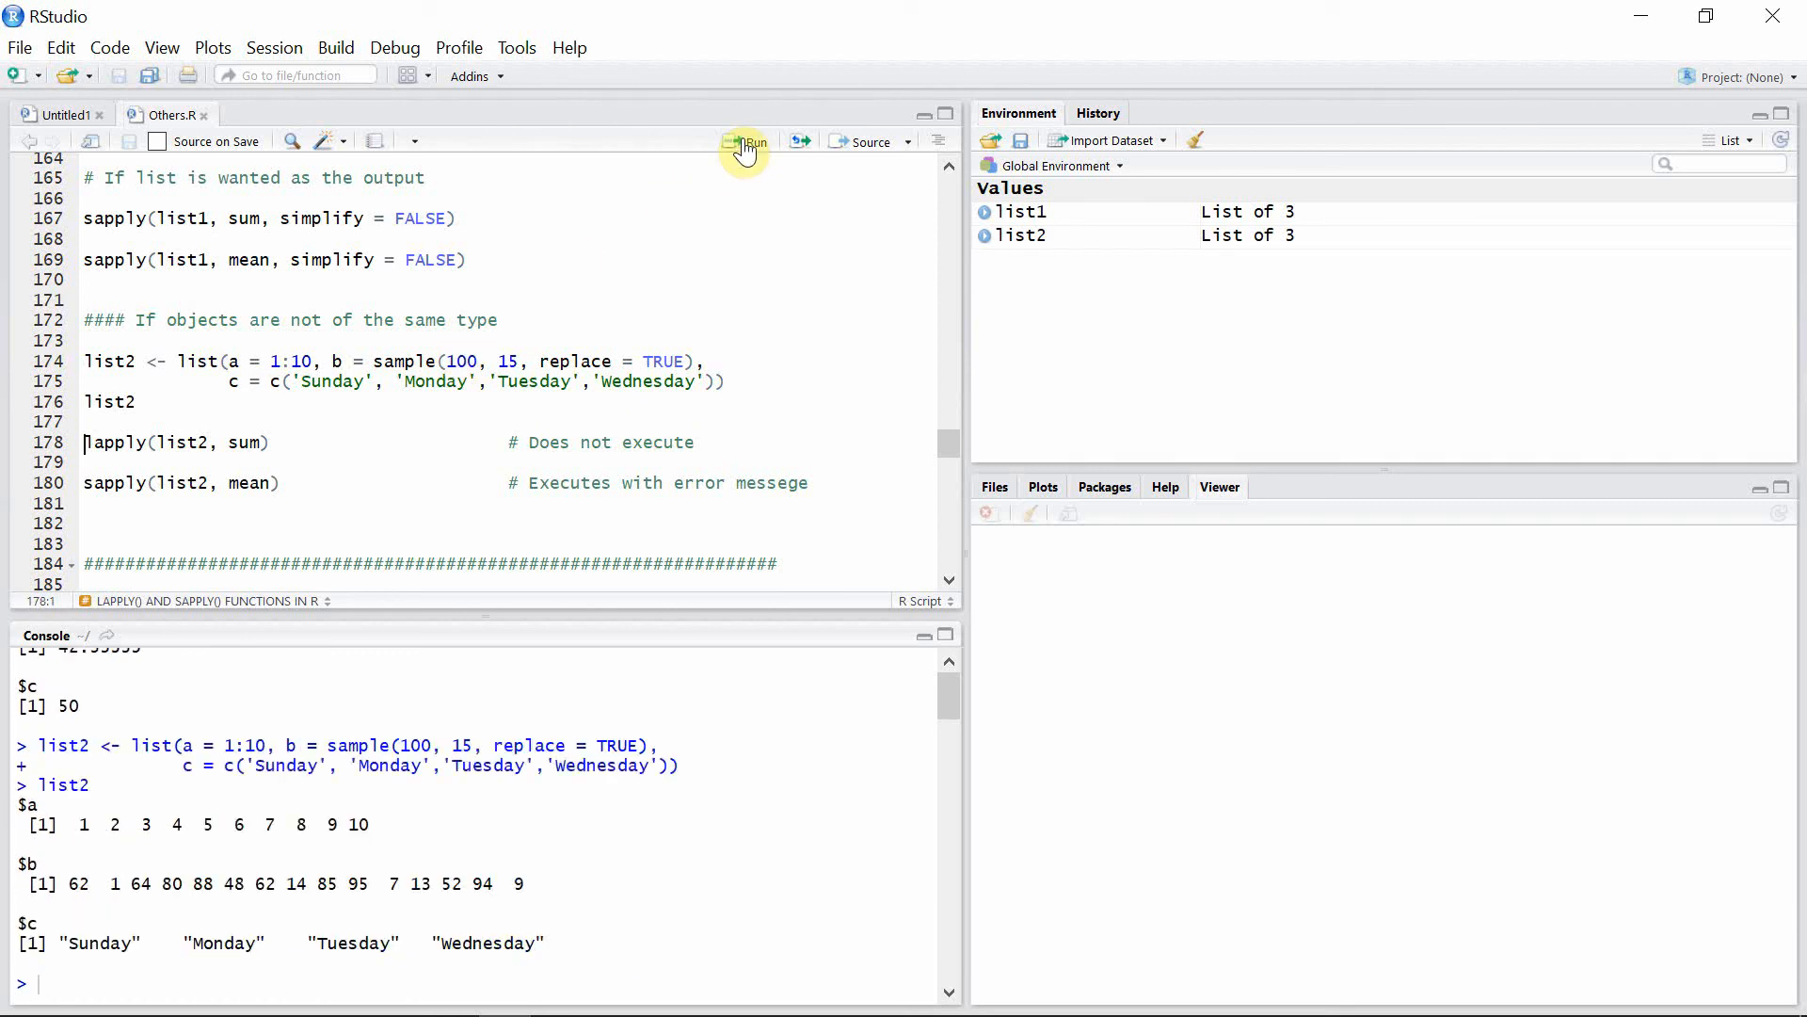
{"action": "mouse_move", "coordinate": [746, 141]}
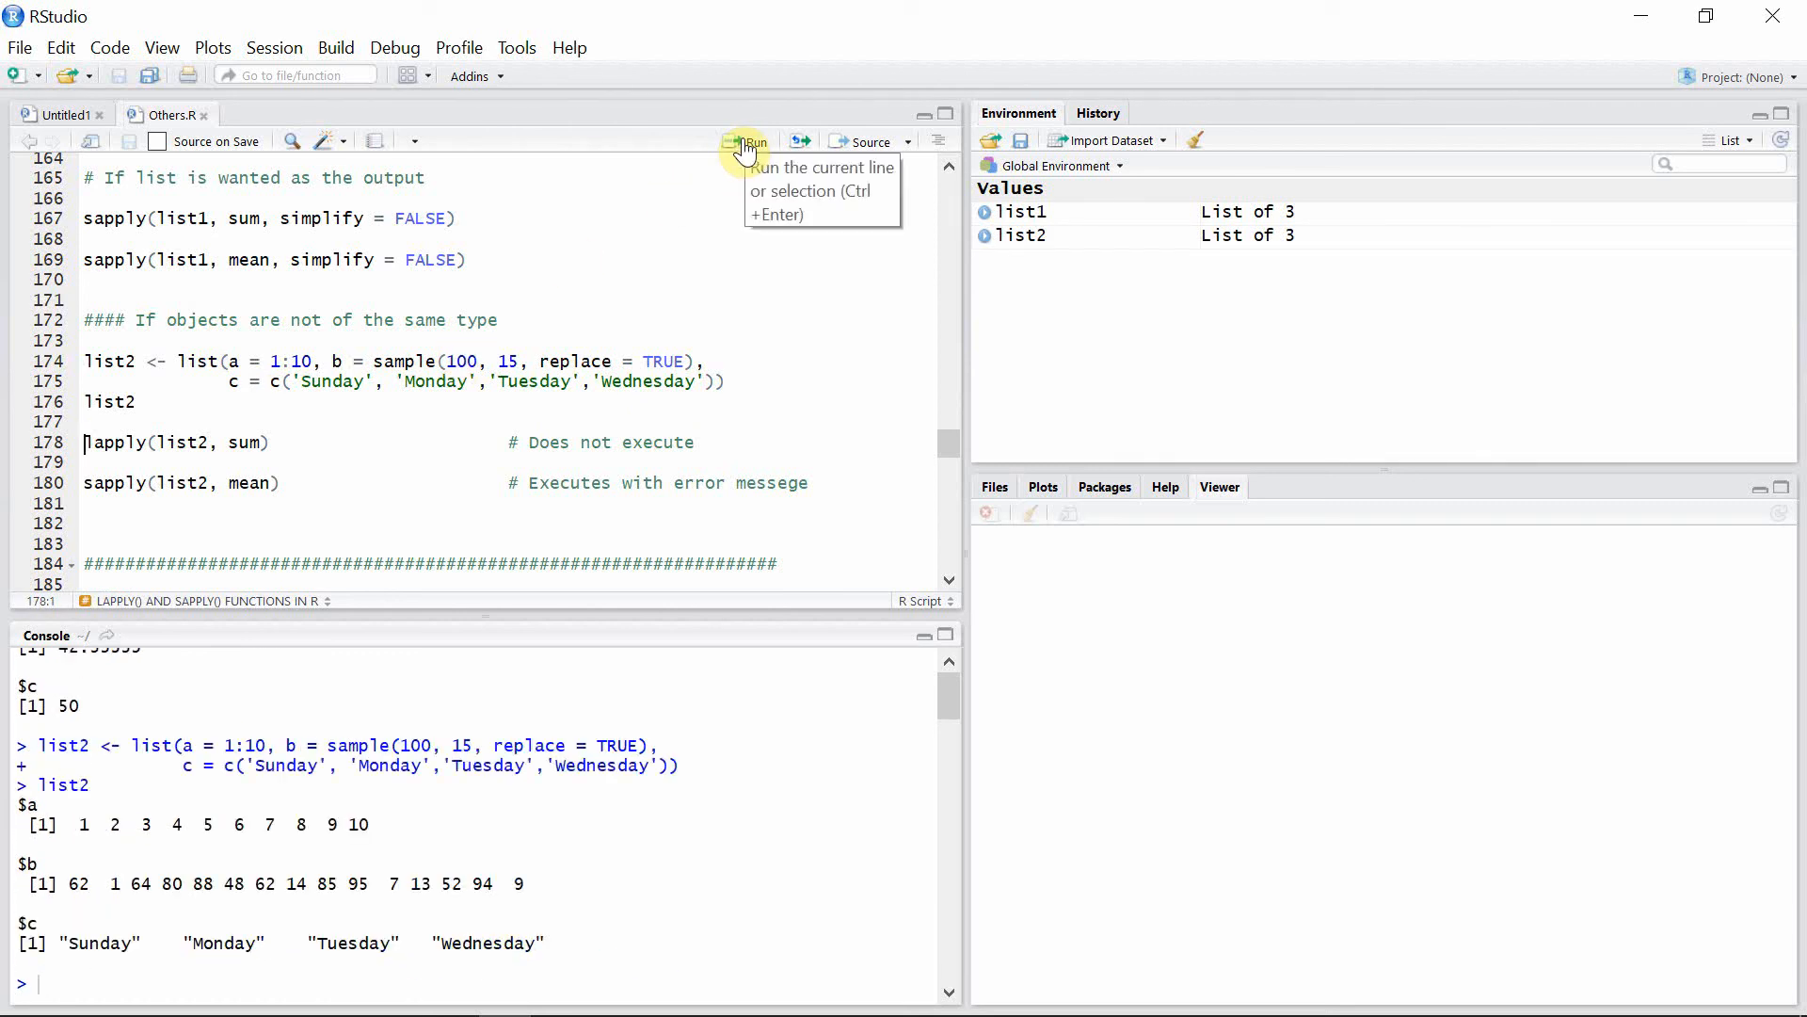
{"action": "left_click", "coordinate": [748, 140]}
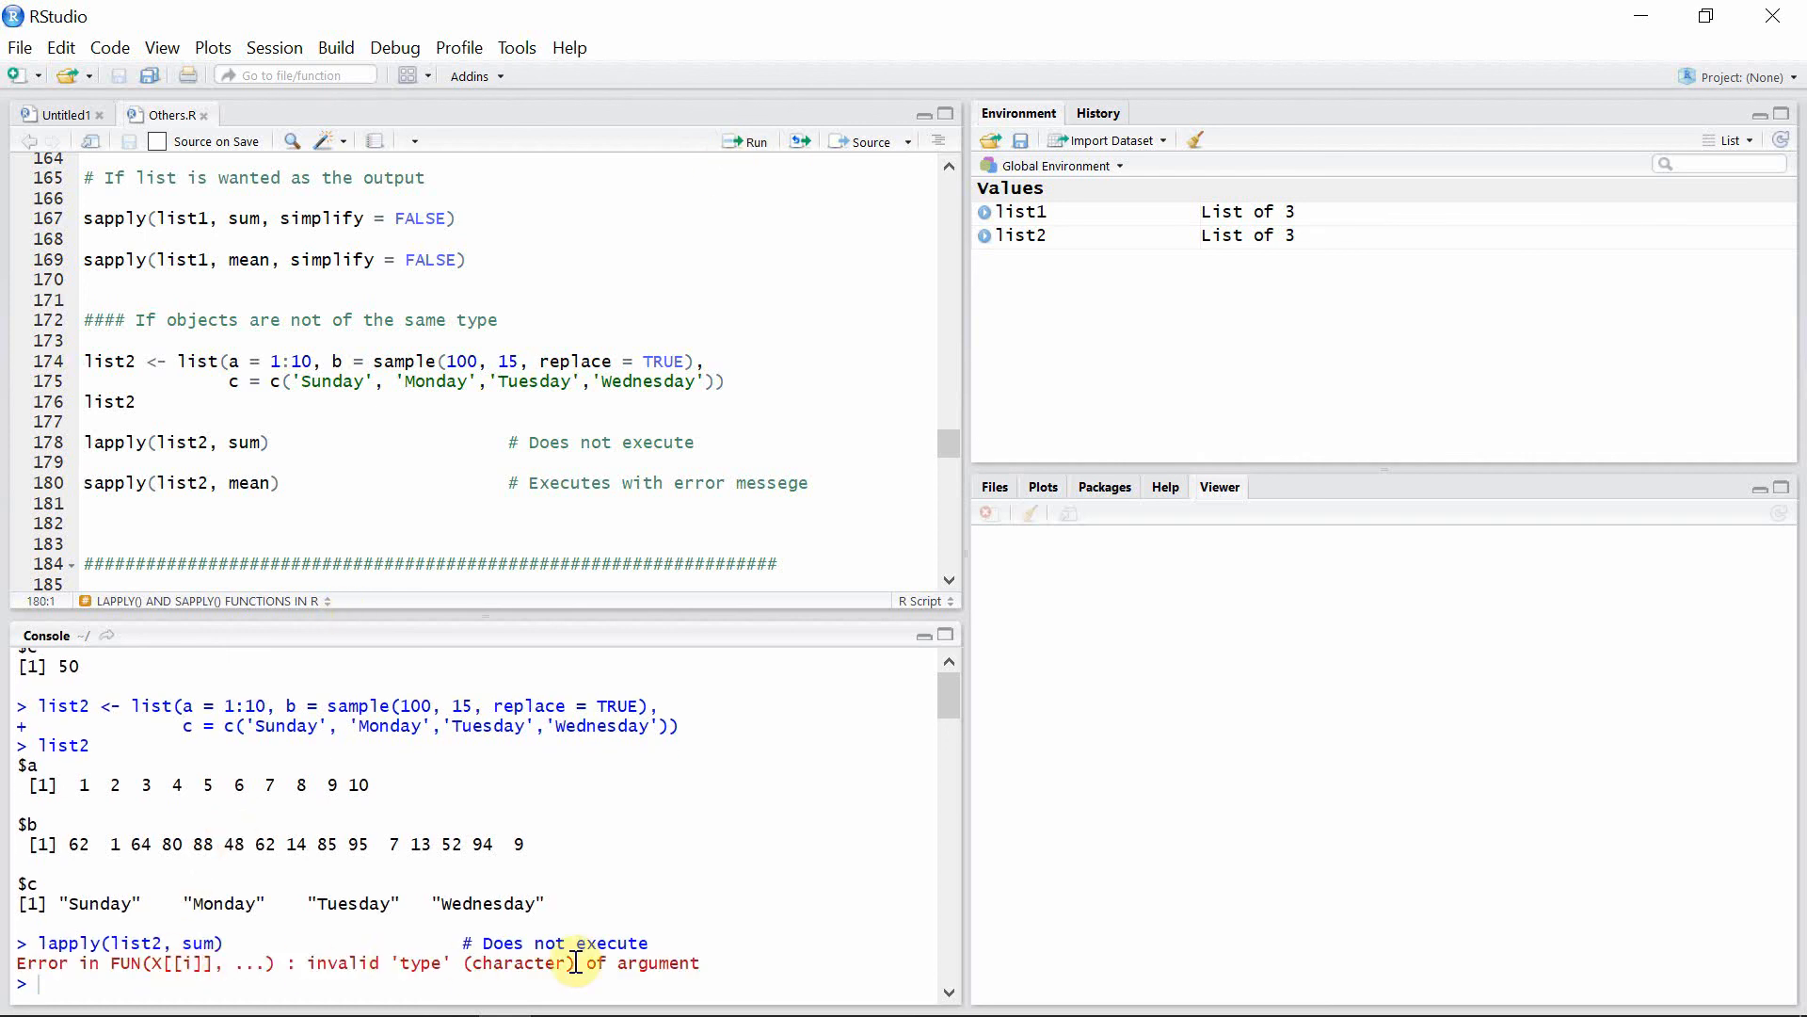
{"action": "mouse_move", "coordinate": [686, 966]}
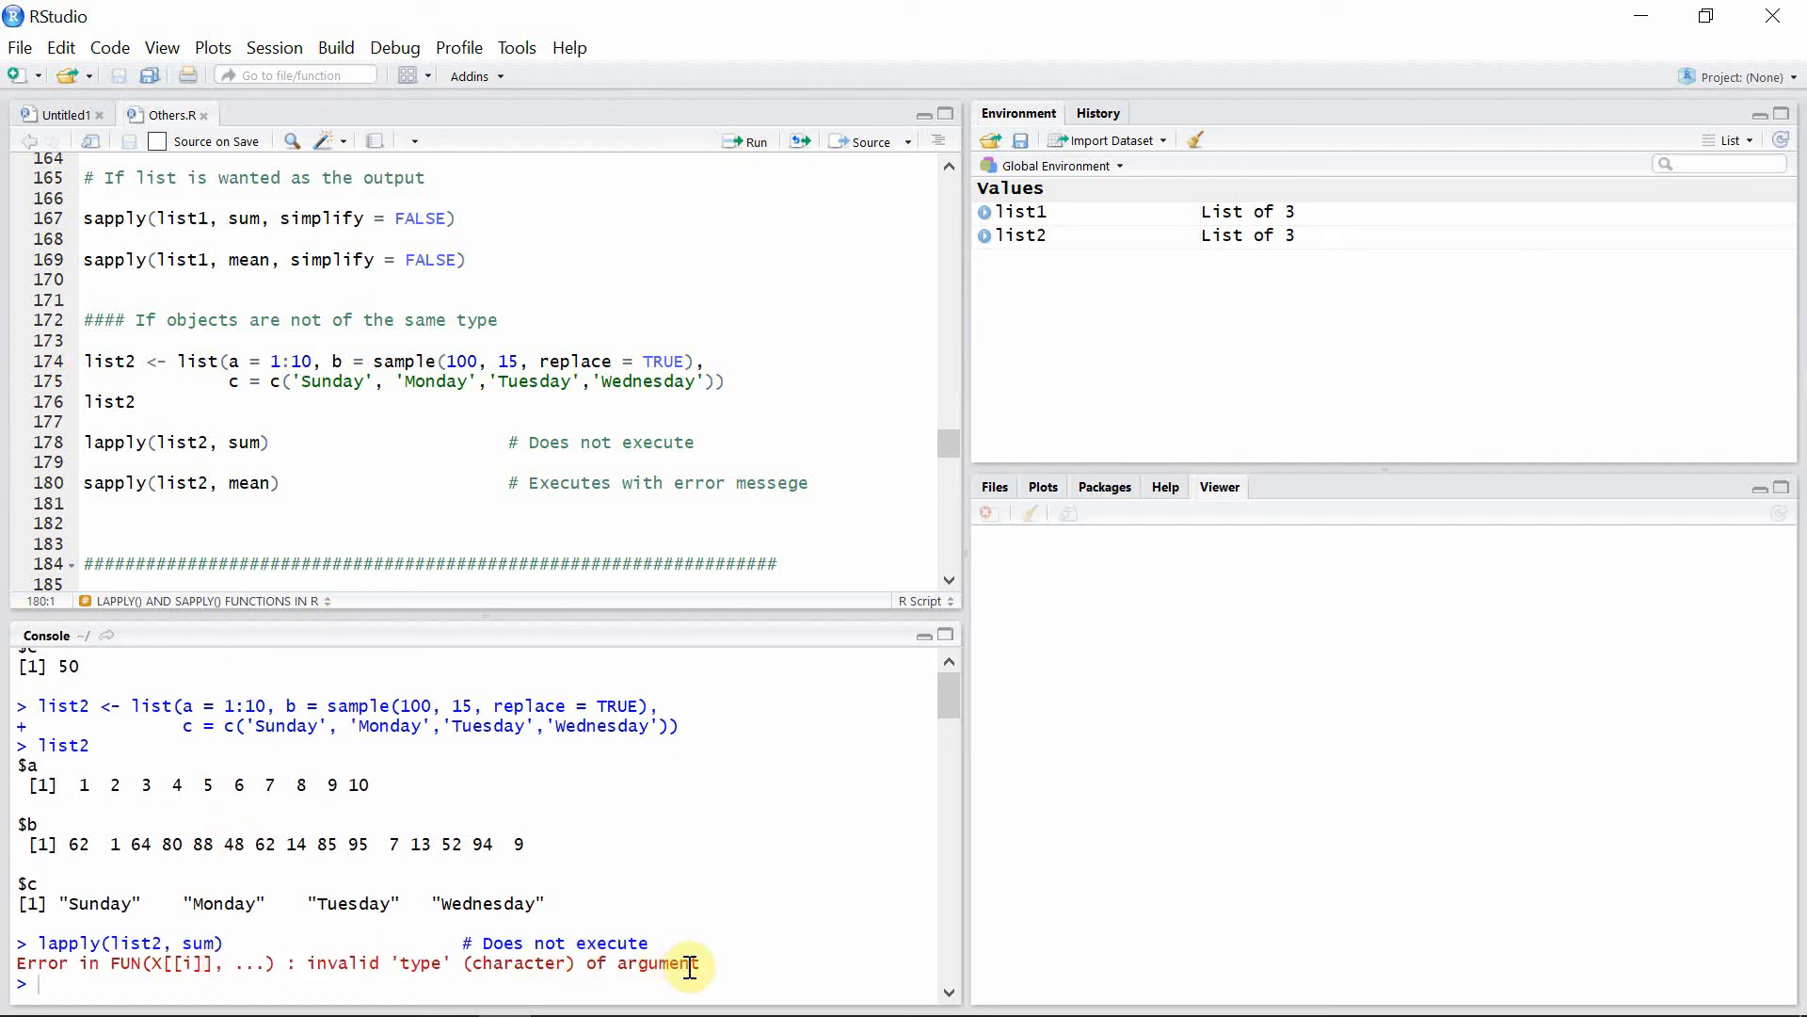
{"action": "mouse_move", "coordinate": [621, 523]}
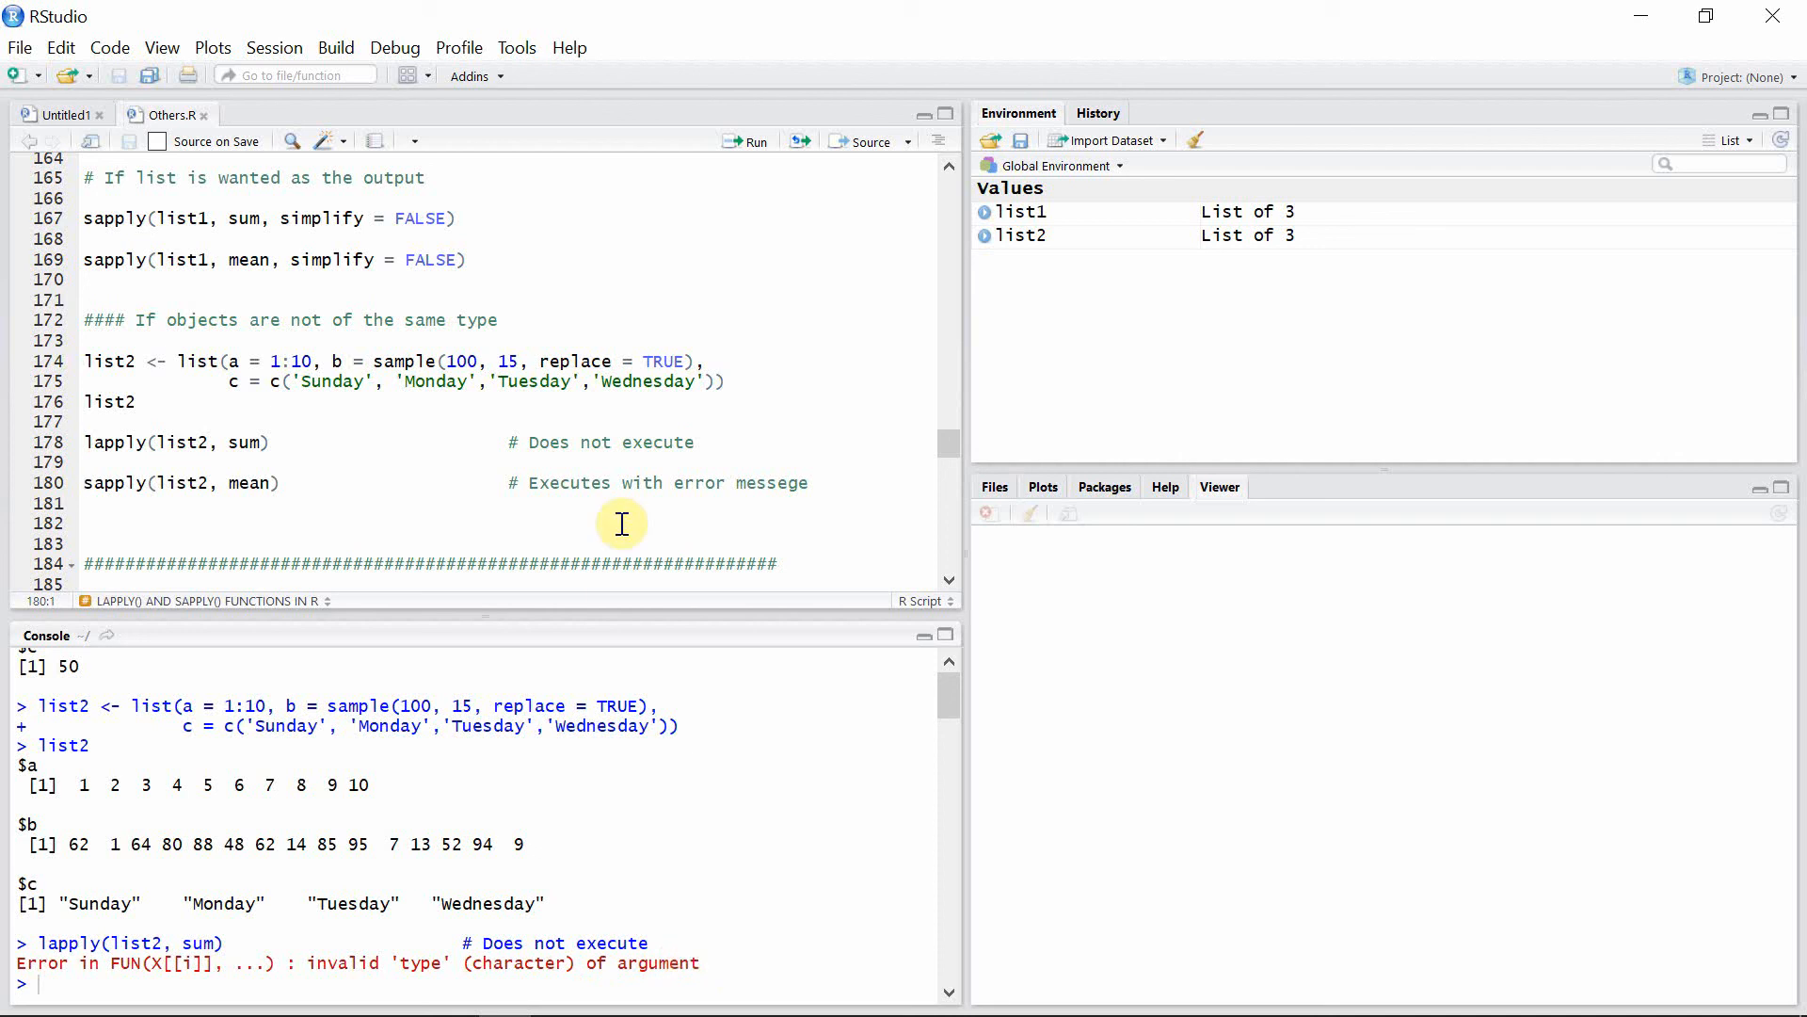
{"action": "mouse_move", "coordinate": [421, 404]}
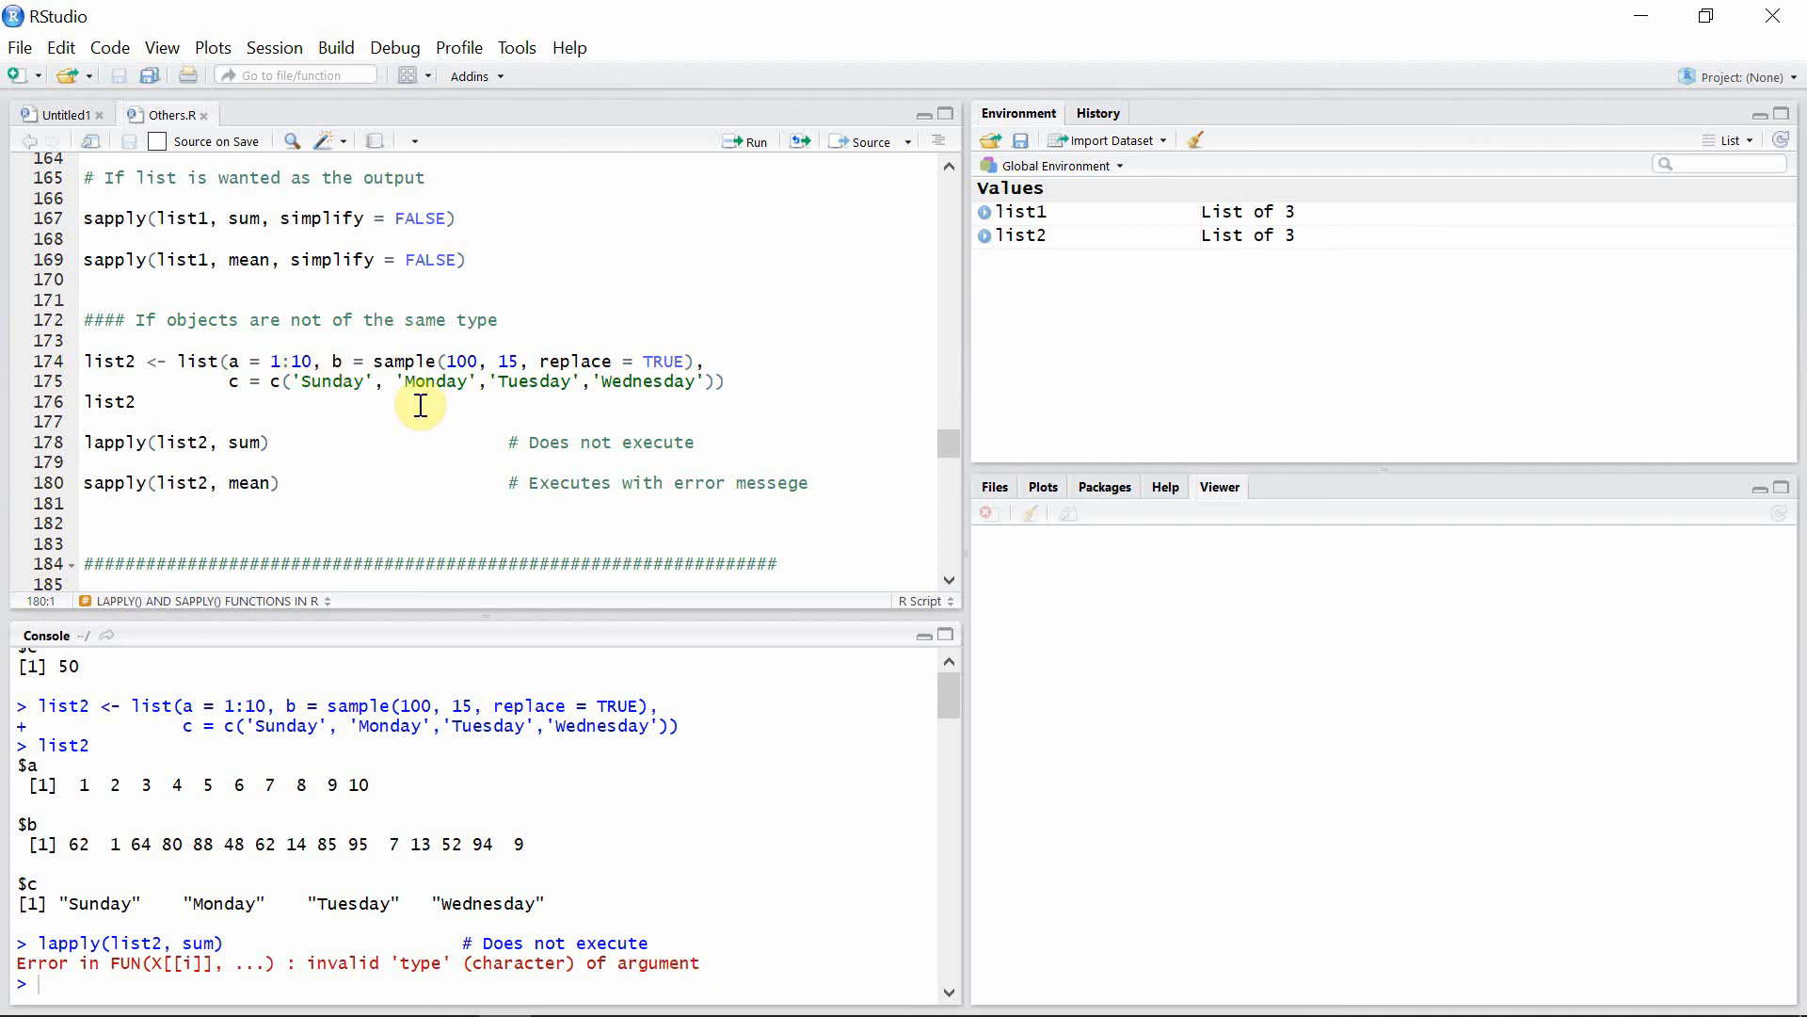
{"action": "mouse_move", "coordinate": [345, 490]}
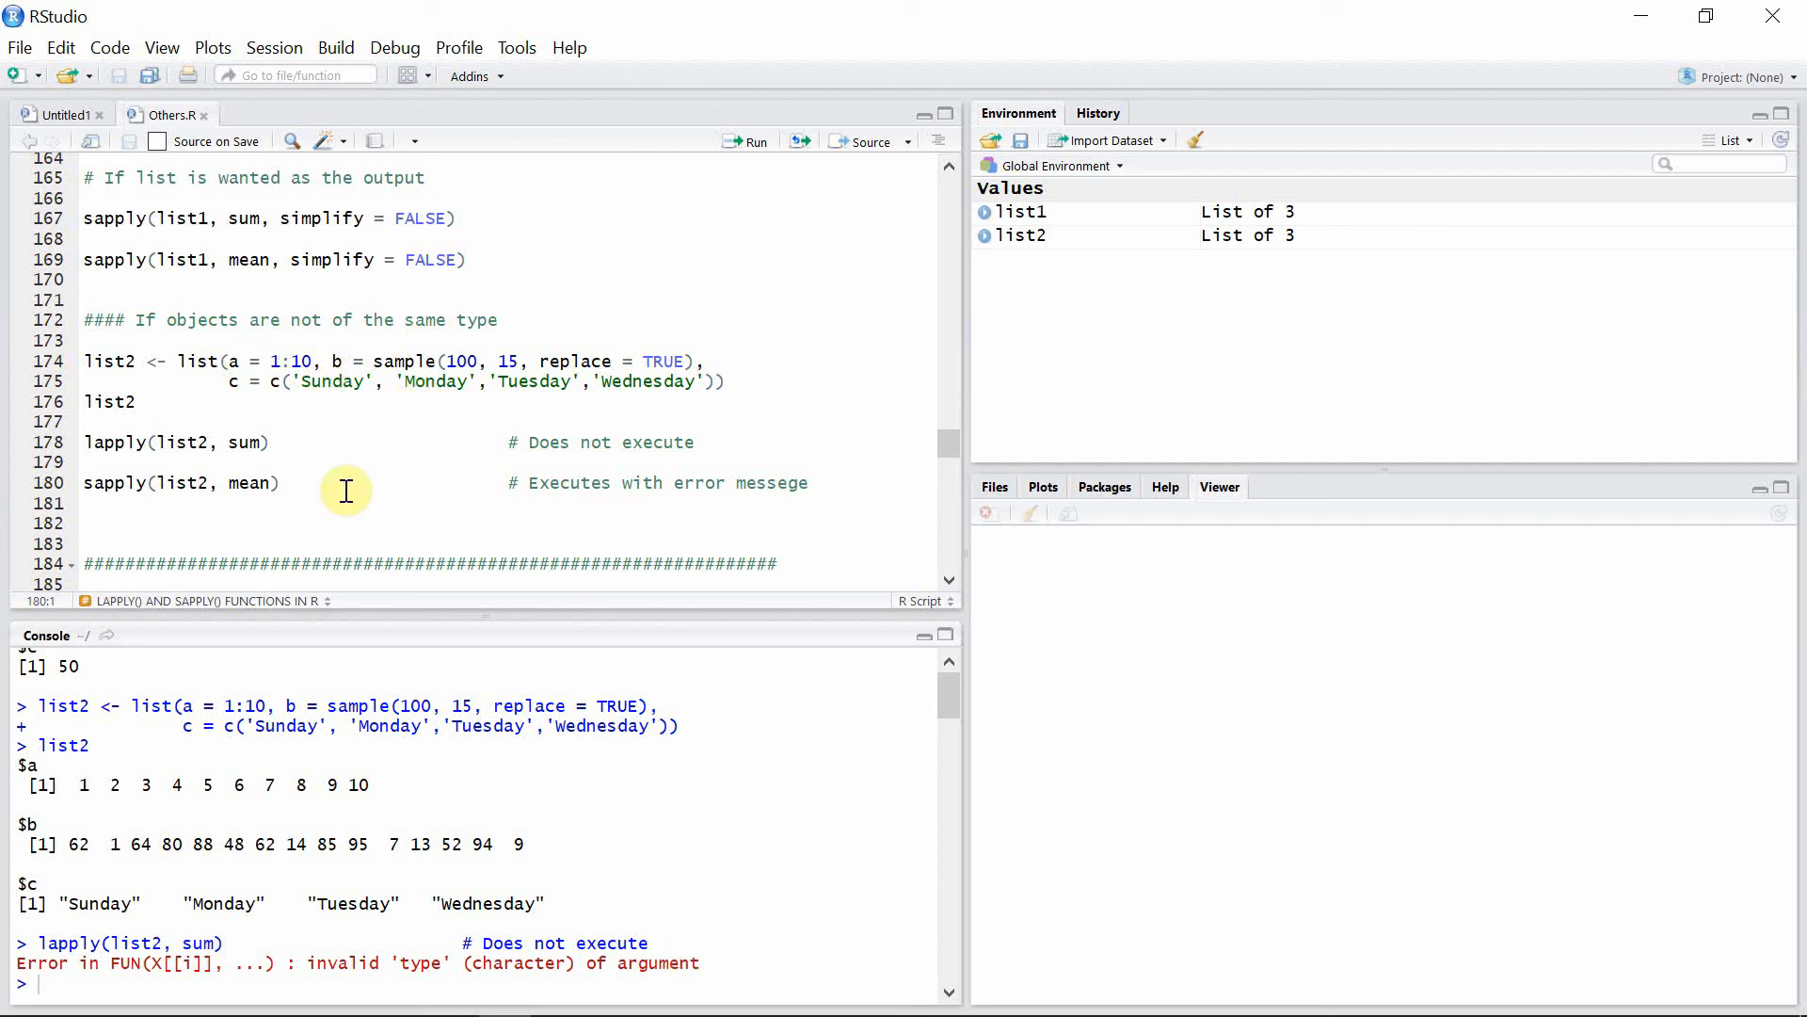
{"action": "left_click", "coordinate": [290, 483]}
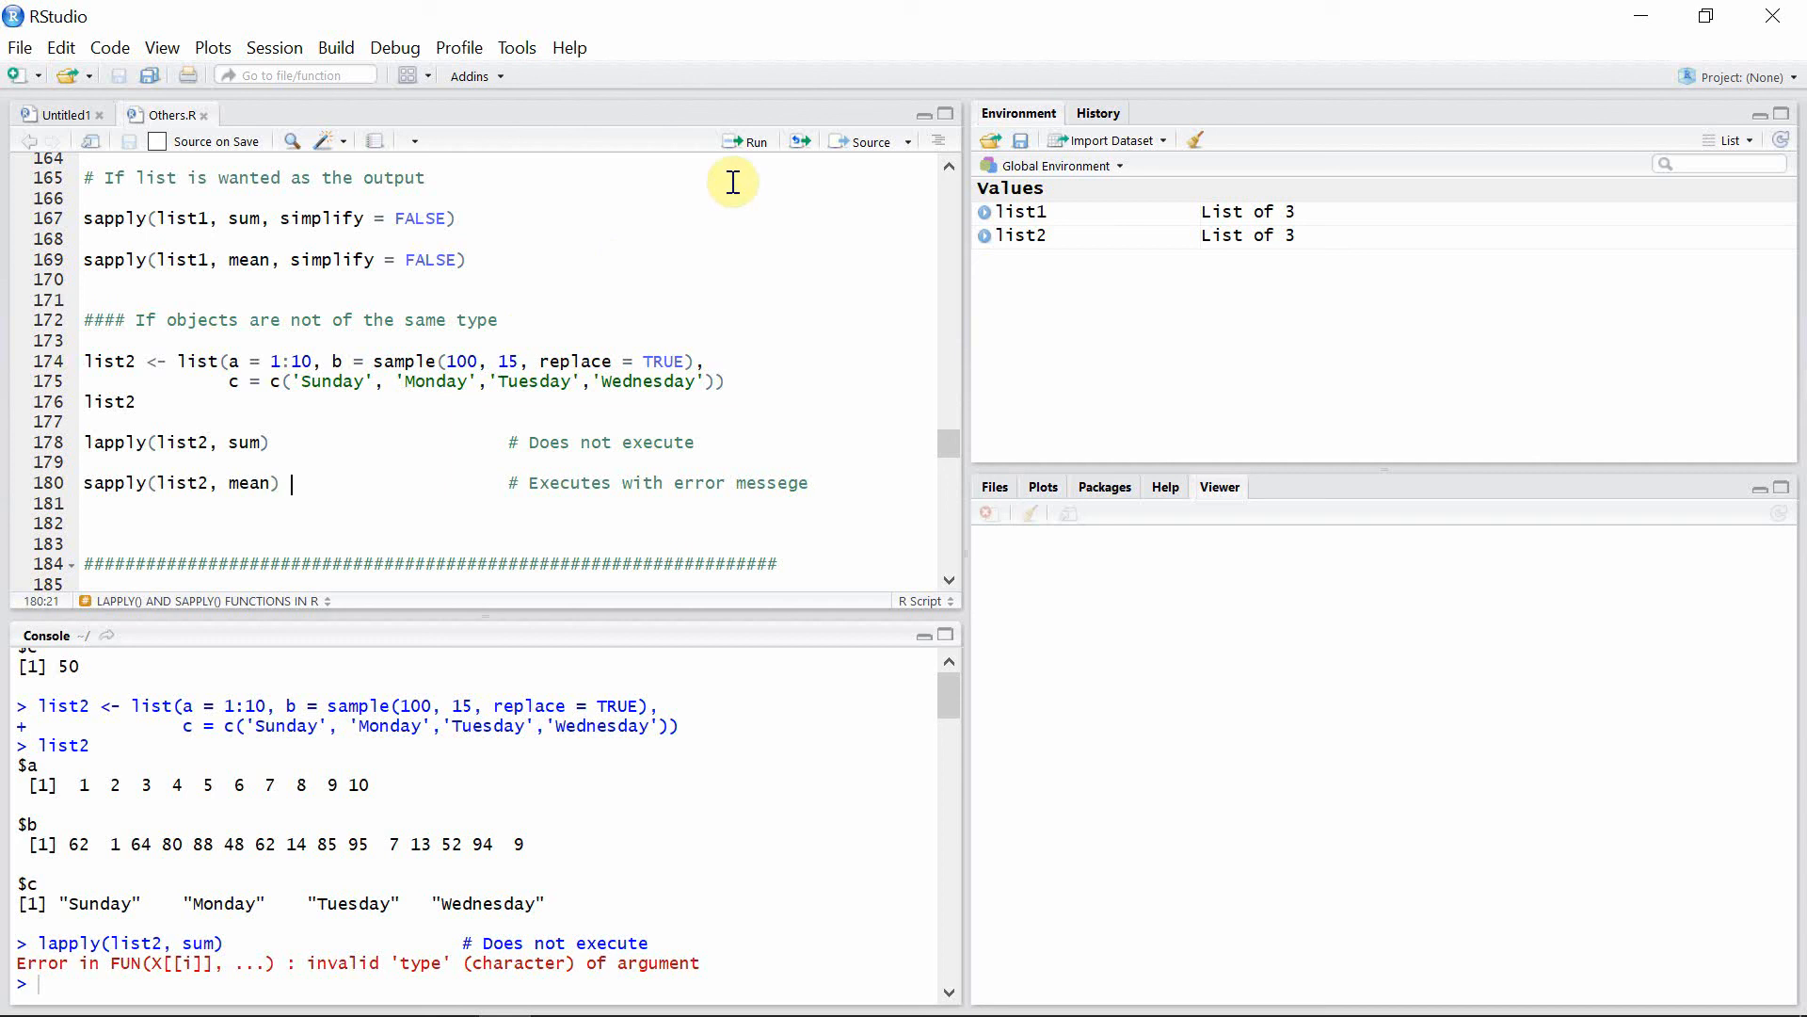
Run sapply(list2, mean), returning 5.5, 51.6 and NA with a non-numeric warning
{"action": "left_click", "coordinate": [749, 141]}
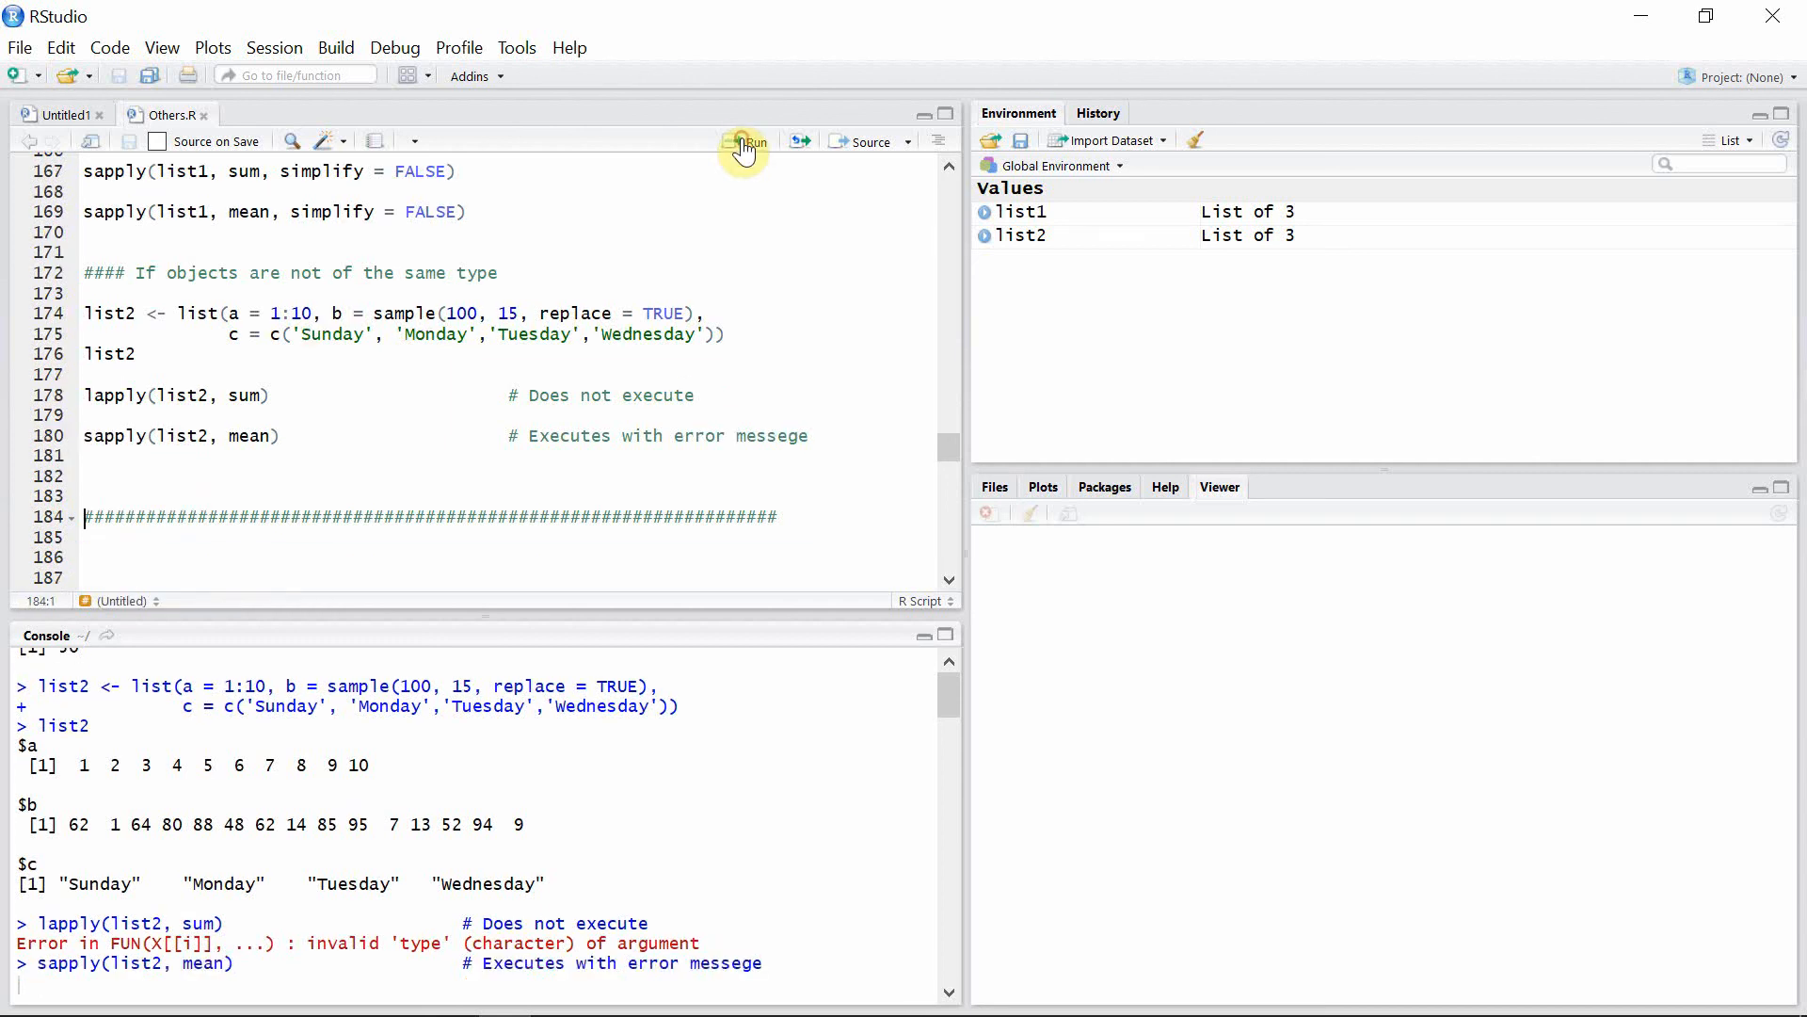
{"action": "left_click", "coordinate": [746, 140]}
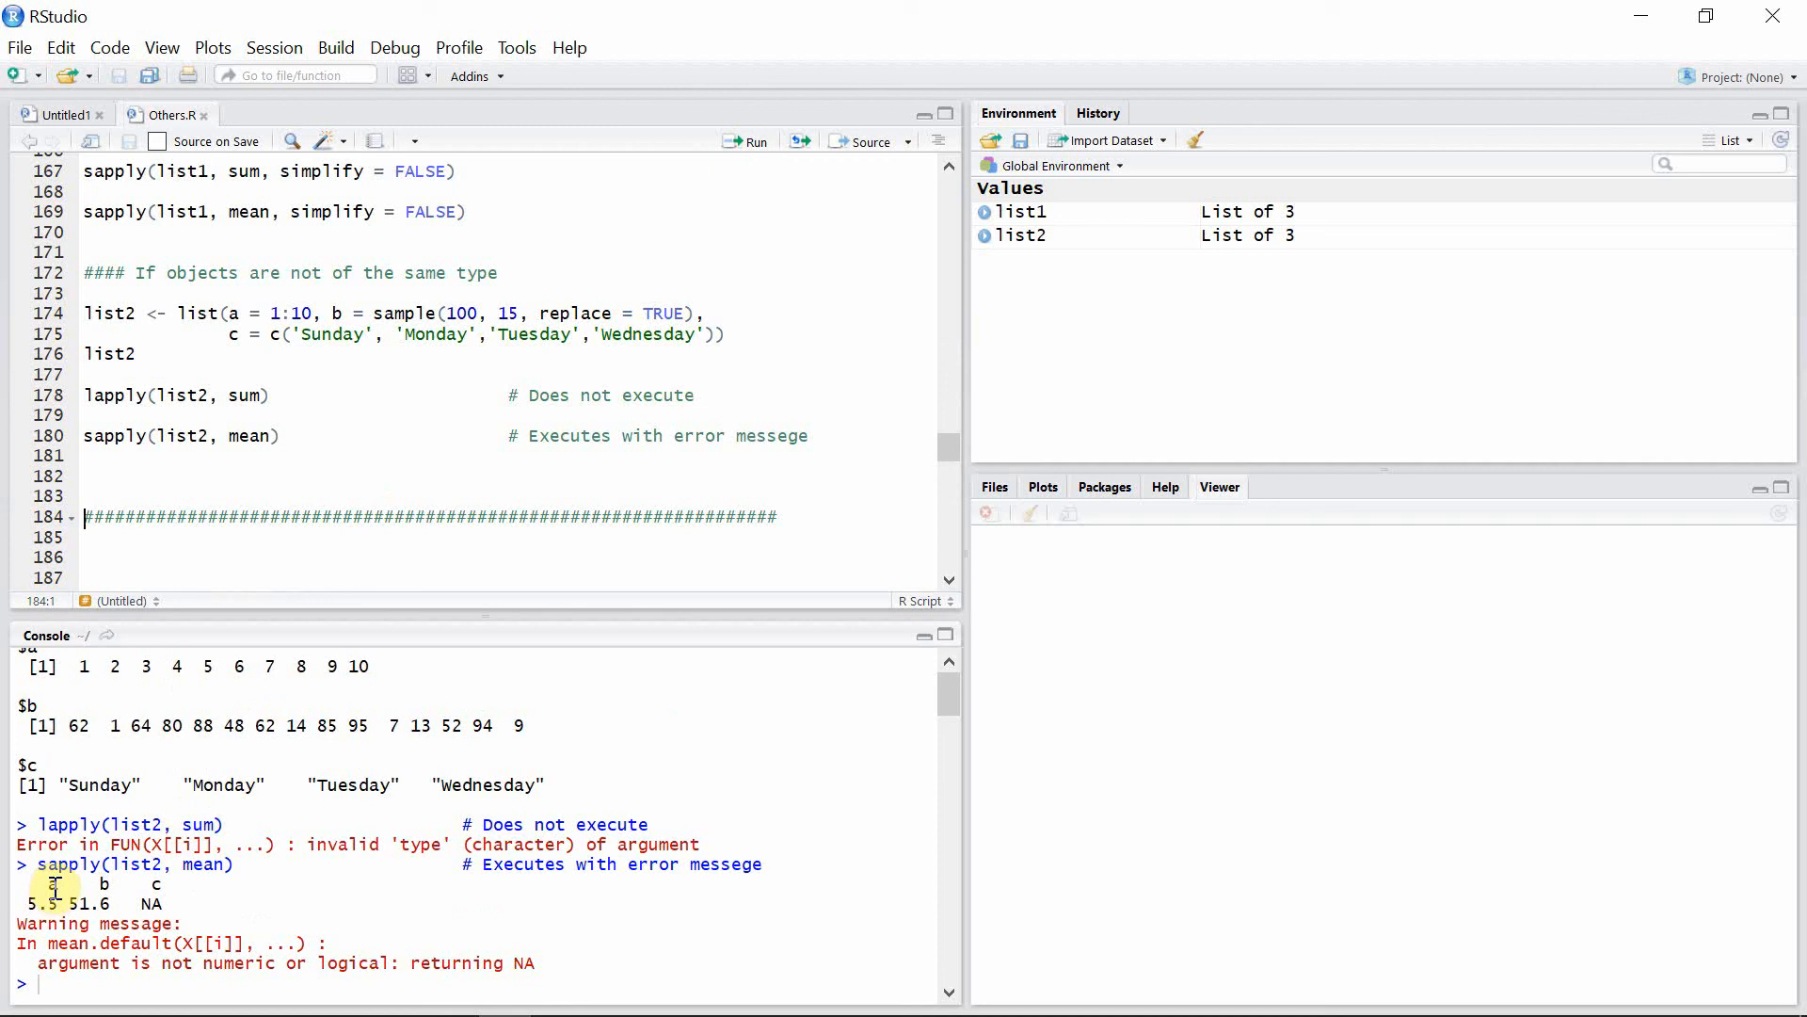
{"action": "mouse_move", "coordinate": [104, 885]}
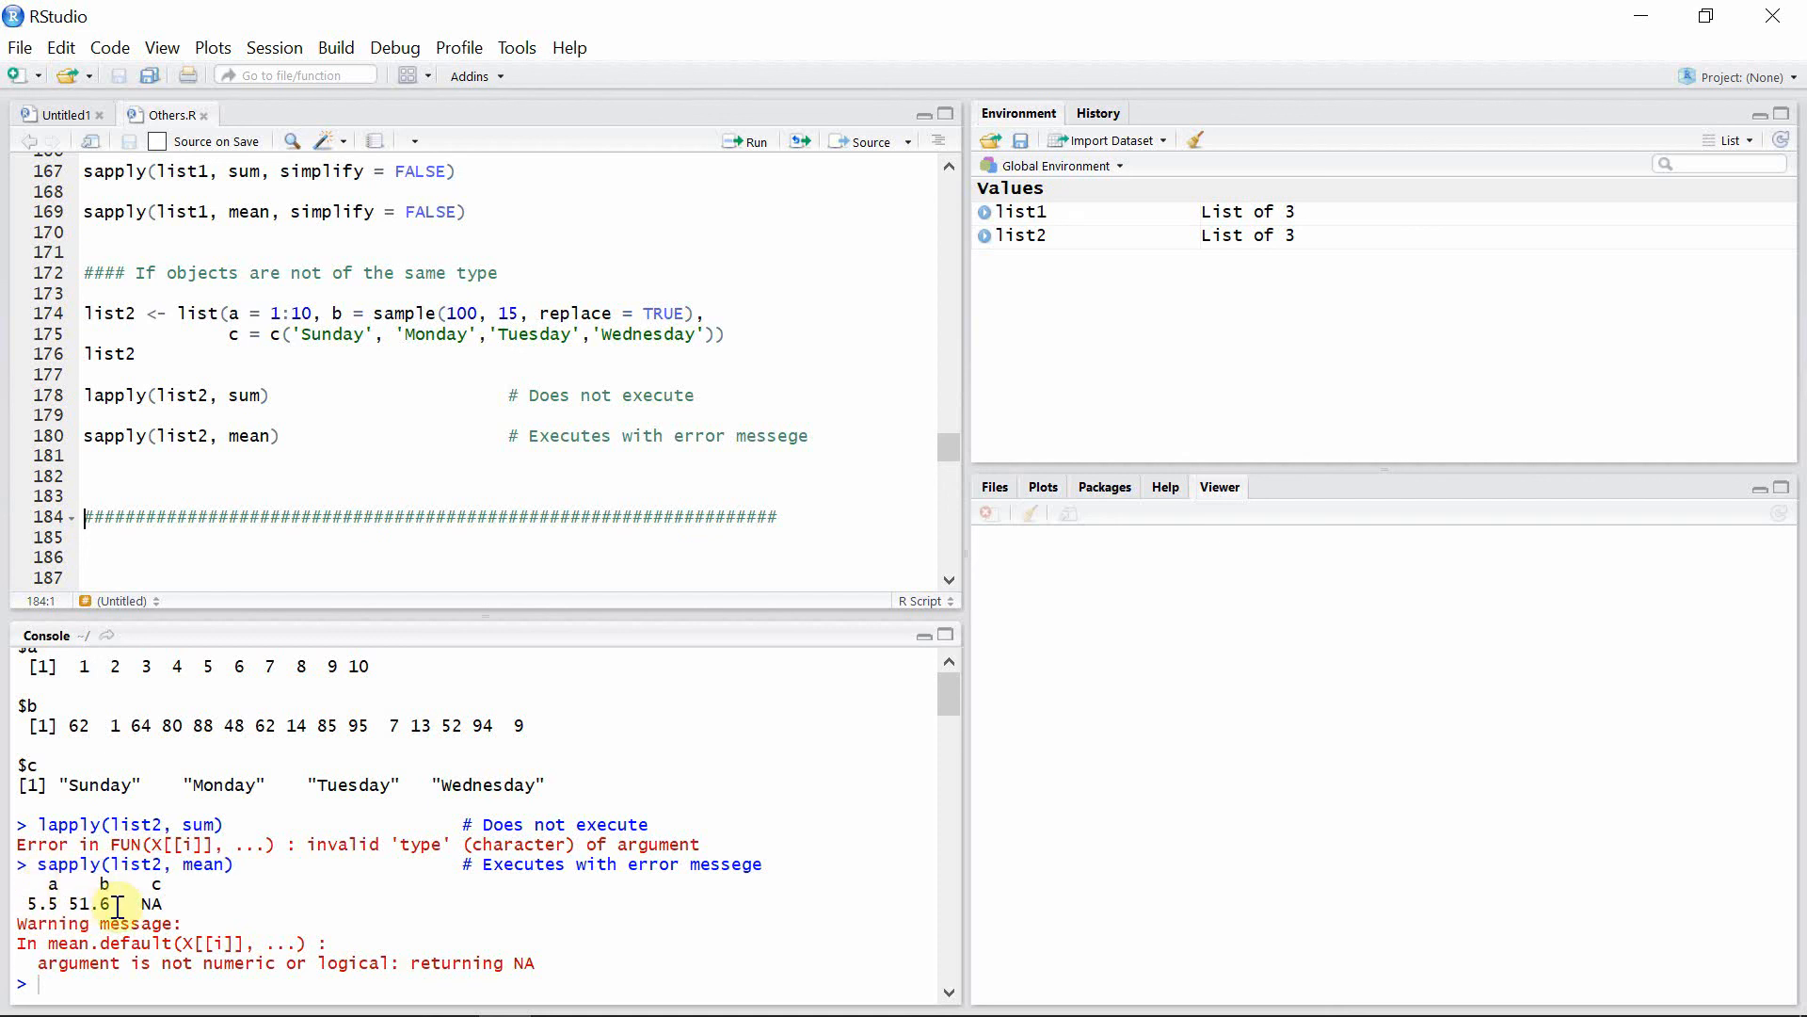
{"action": "mouse_move", "coordinate": [179, 902]}
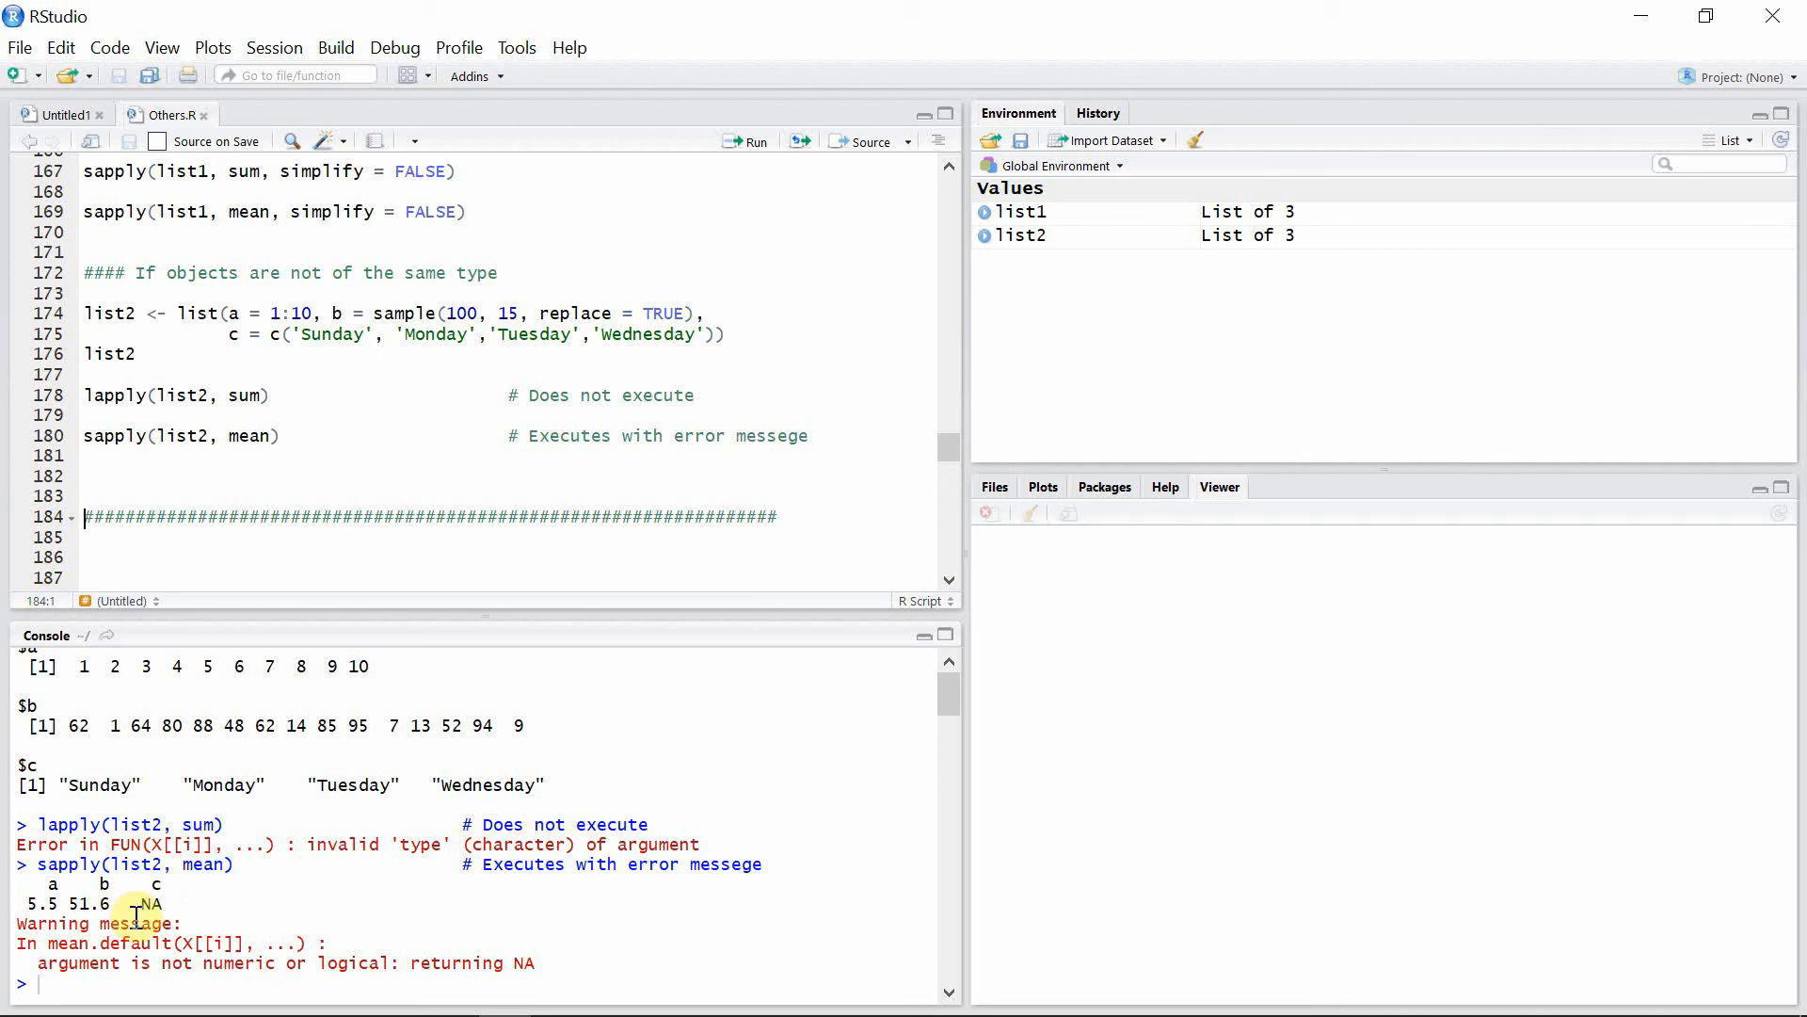
{"action": "mouse_move", "coordinate": [217, 941]}
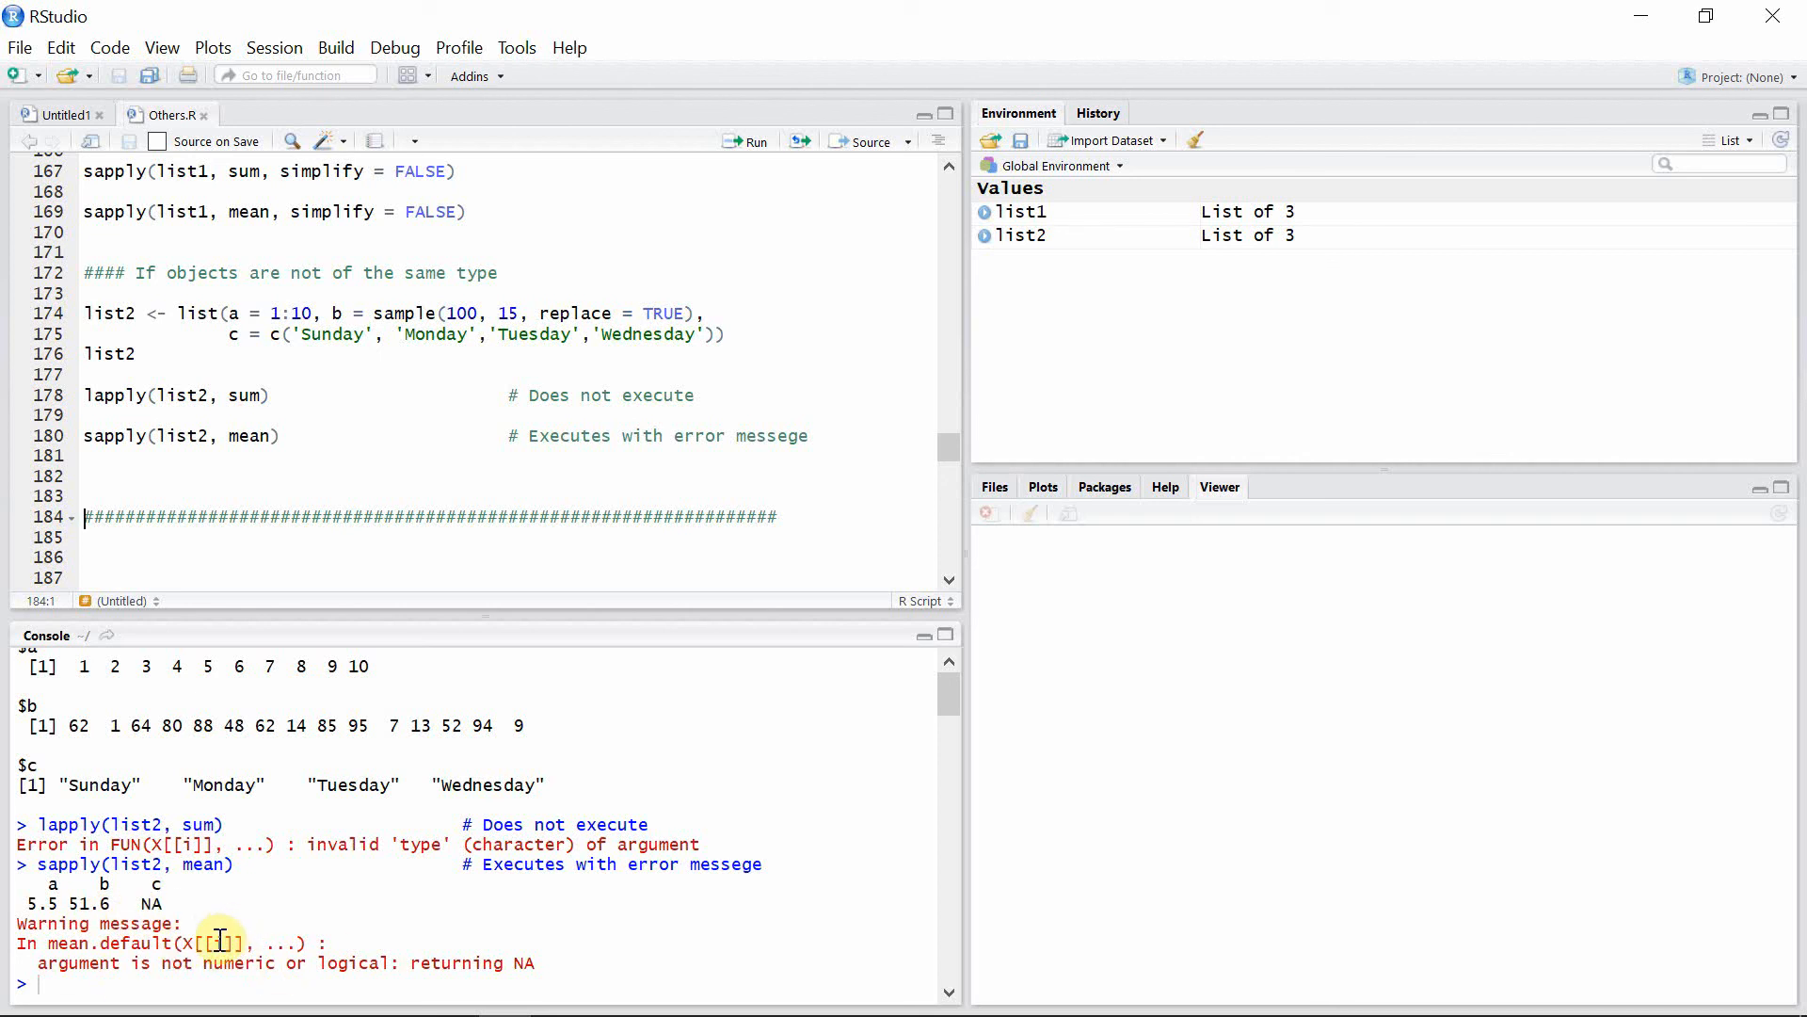
{"action": "mouse_move", "coordinate": [216, 943]}
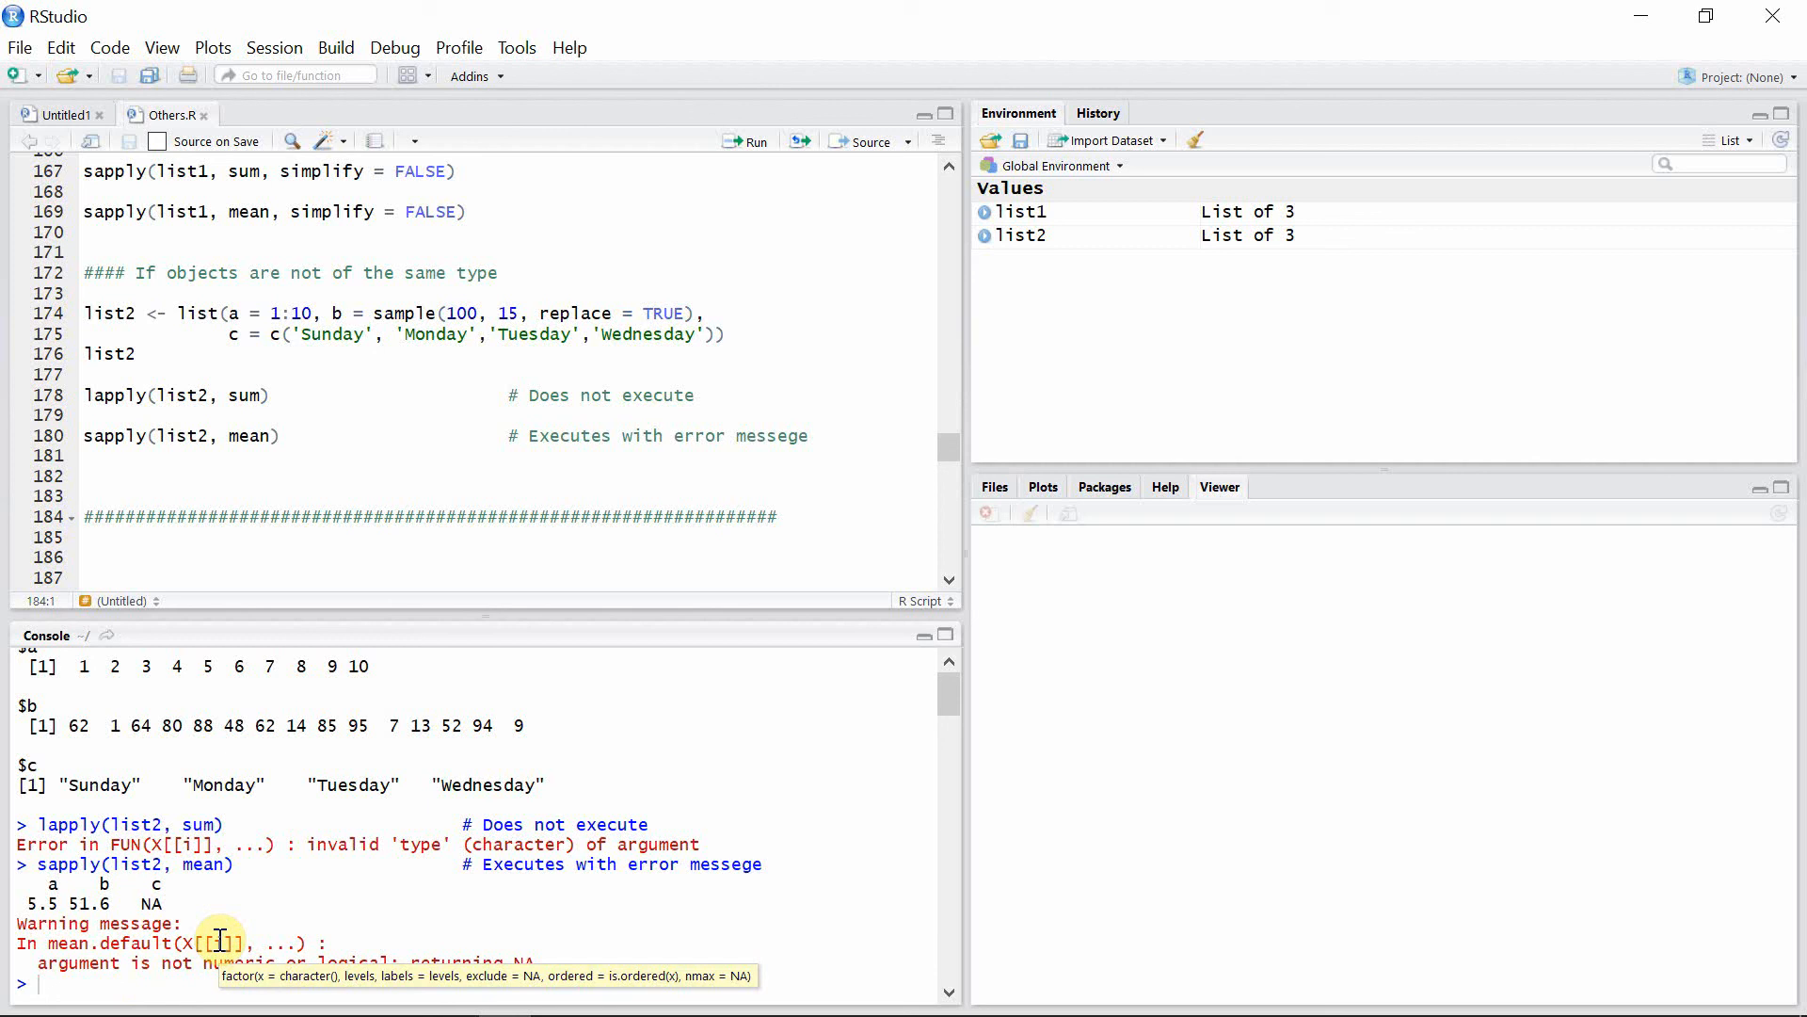
{"action": "left_click", "coordinate": [87, 516]}
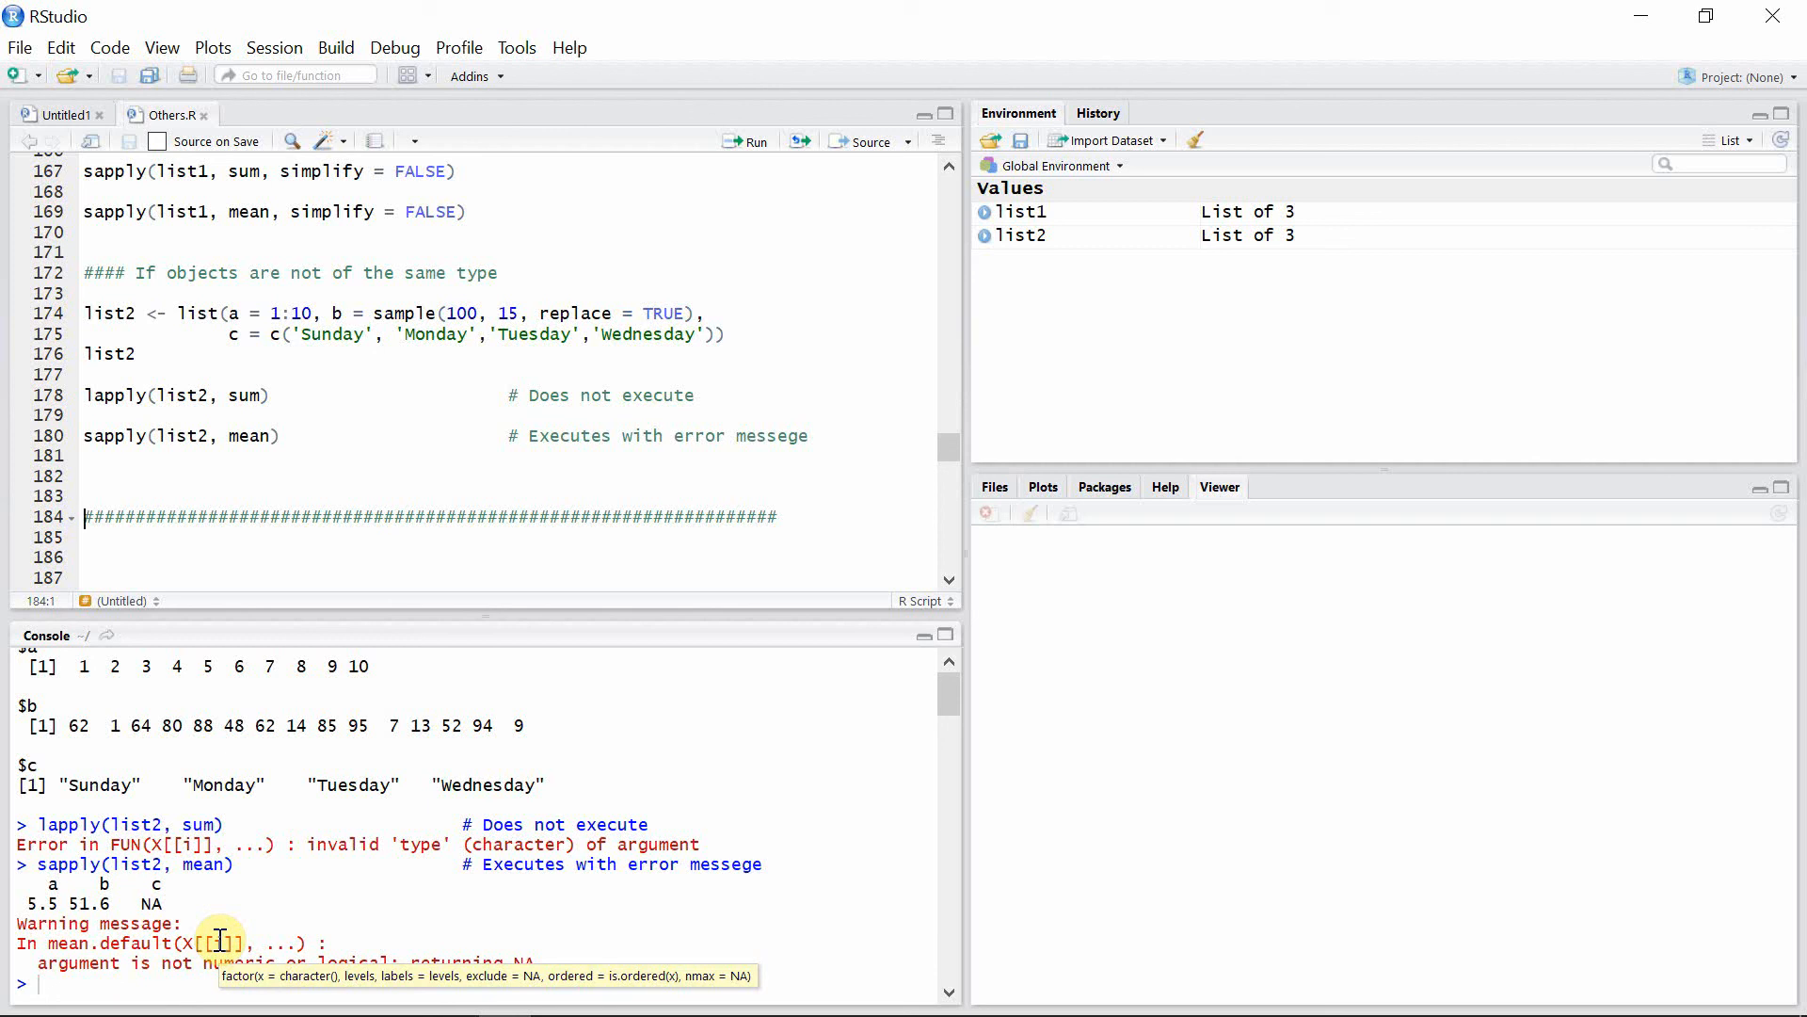